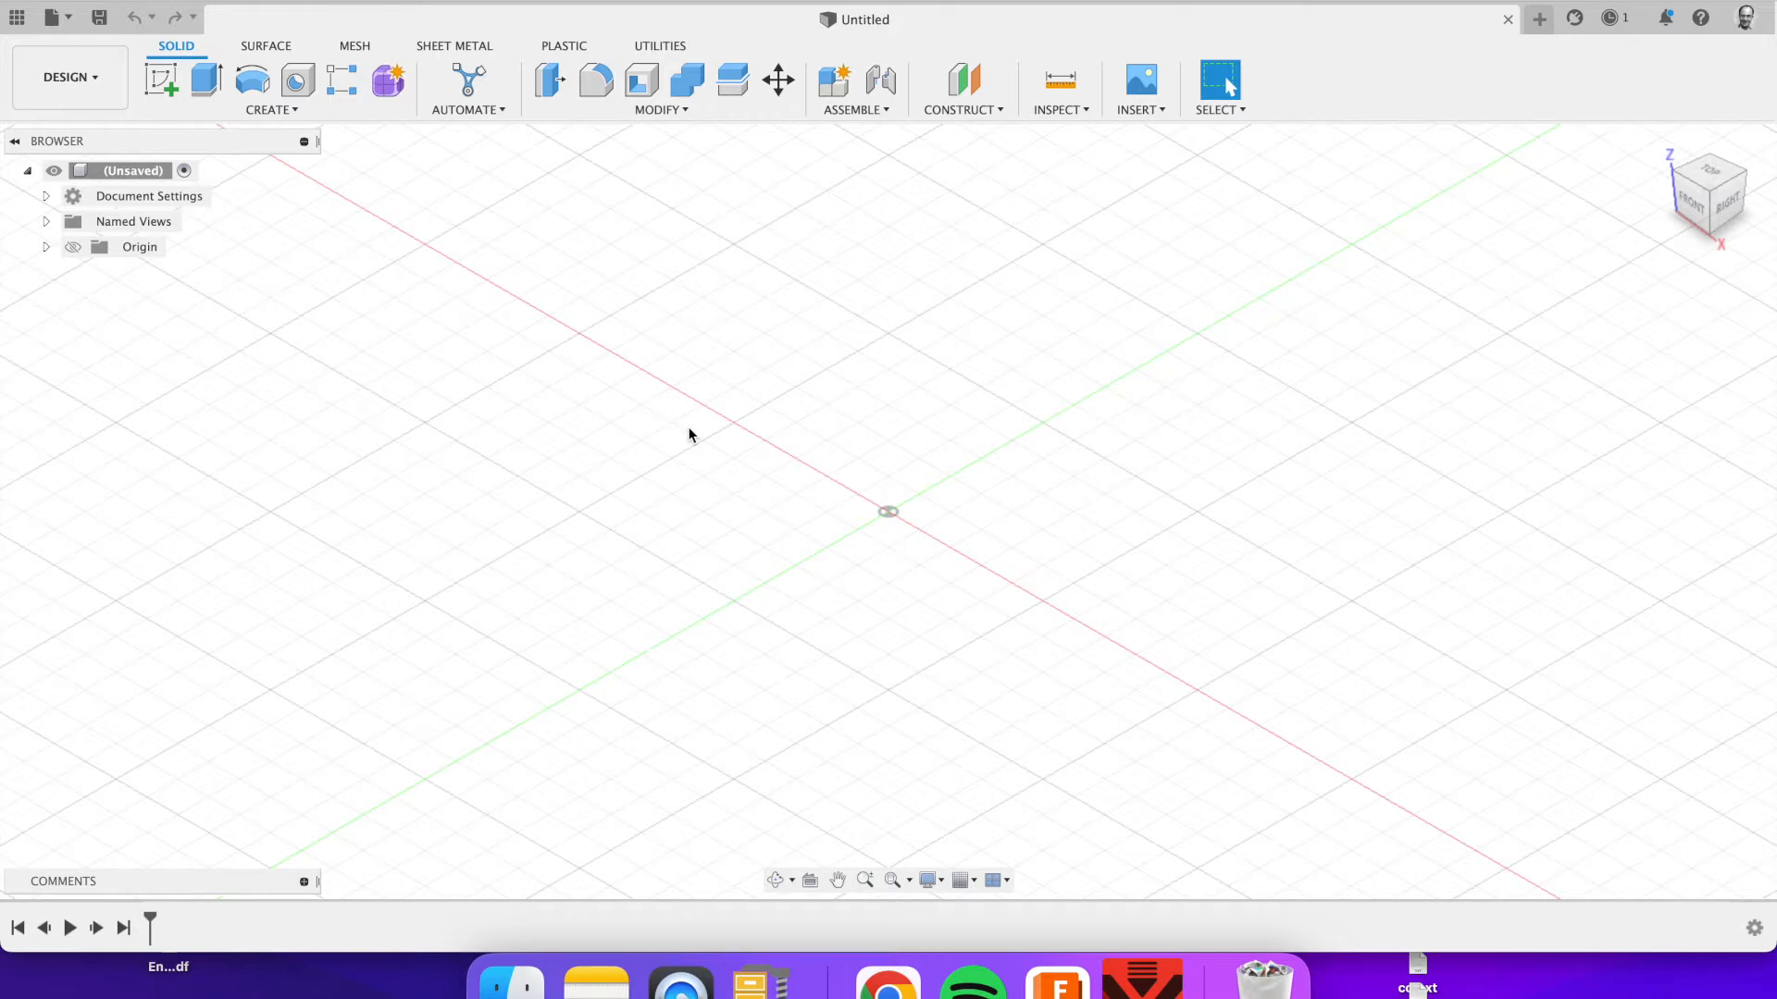
mouse_move(164, 79)
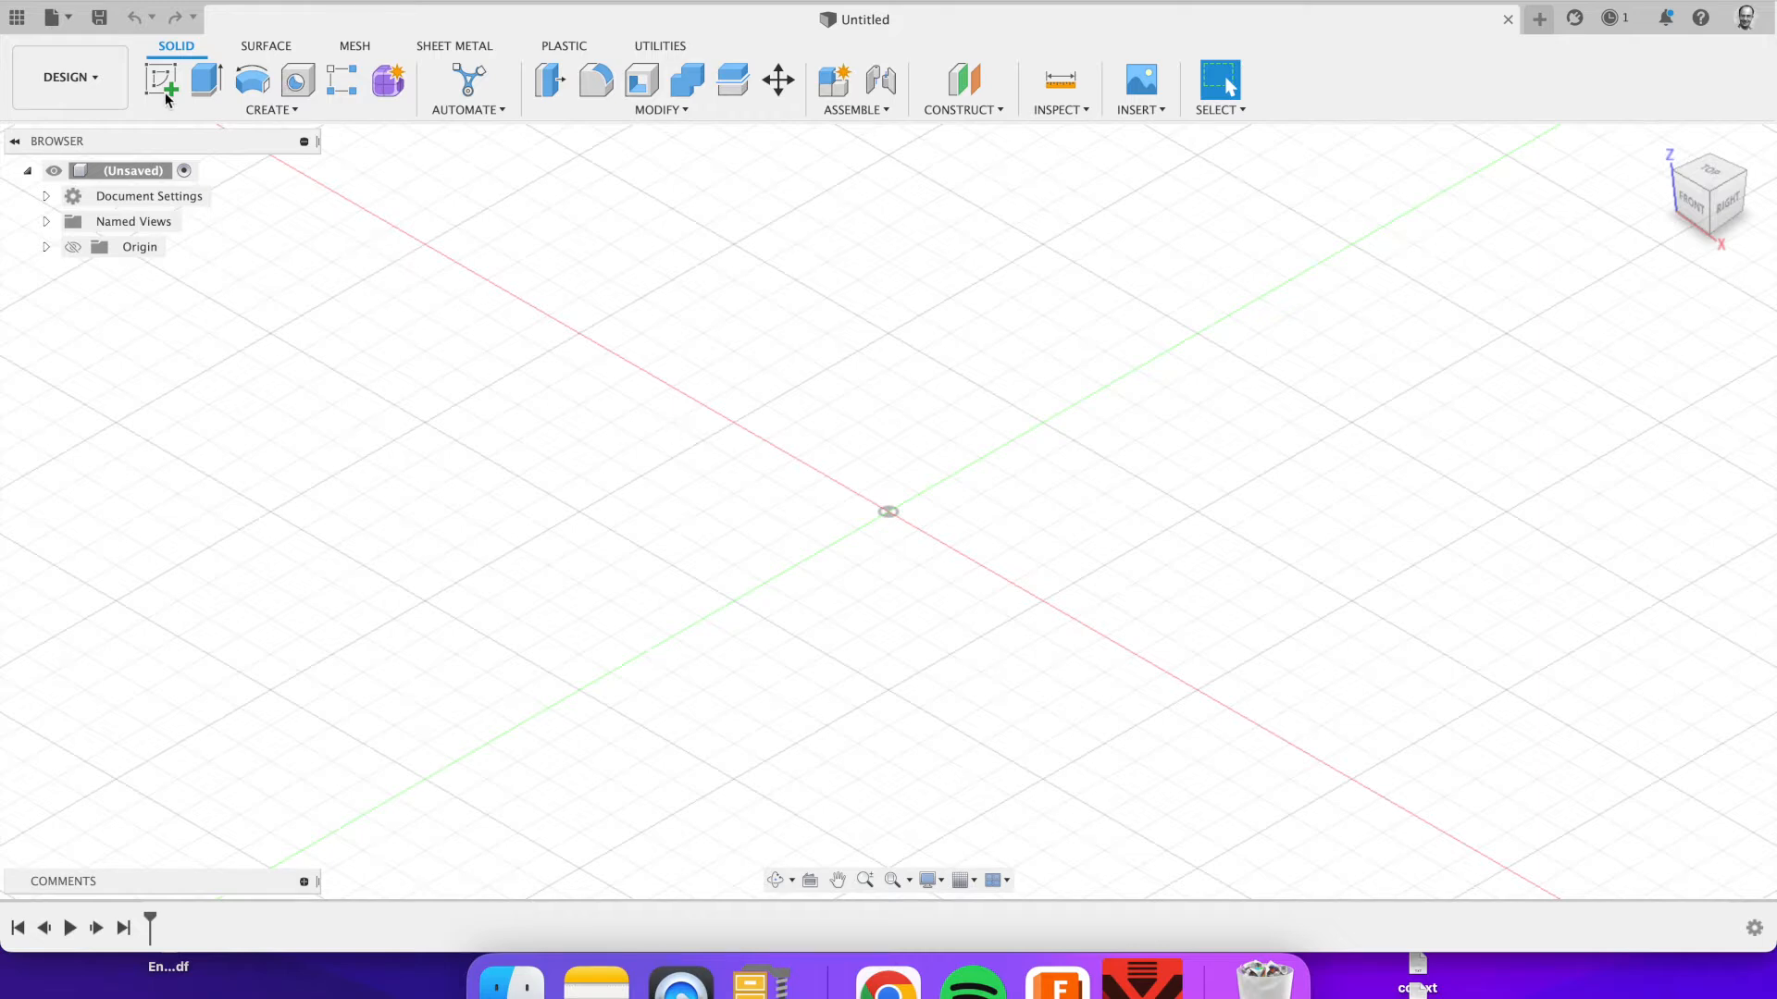
Step: Sketch a 2-point rectangle on the top plane and finish the sketch for the base plate
click(161, 79)
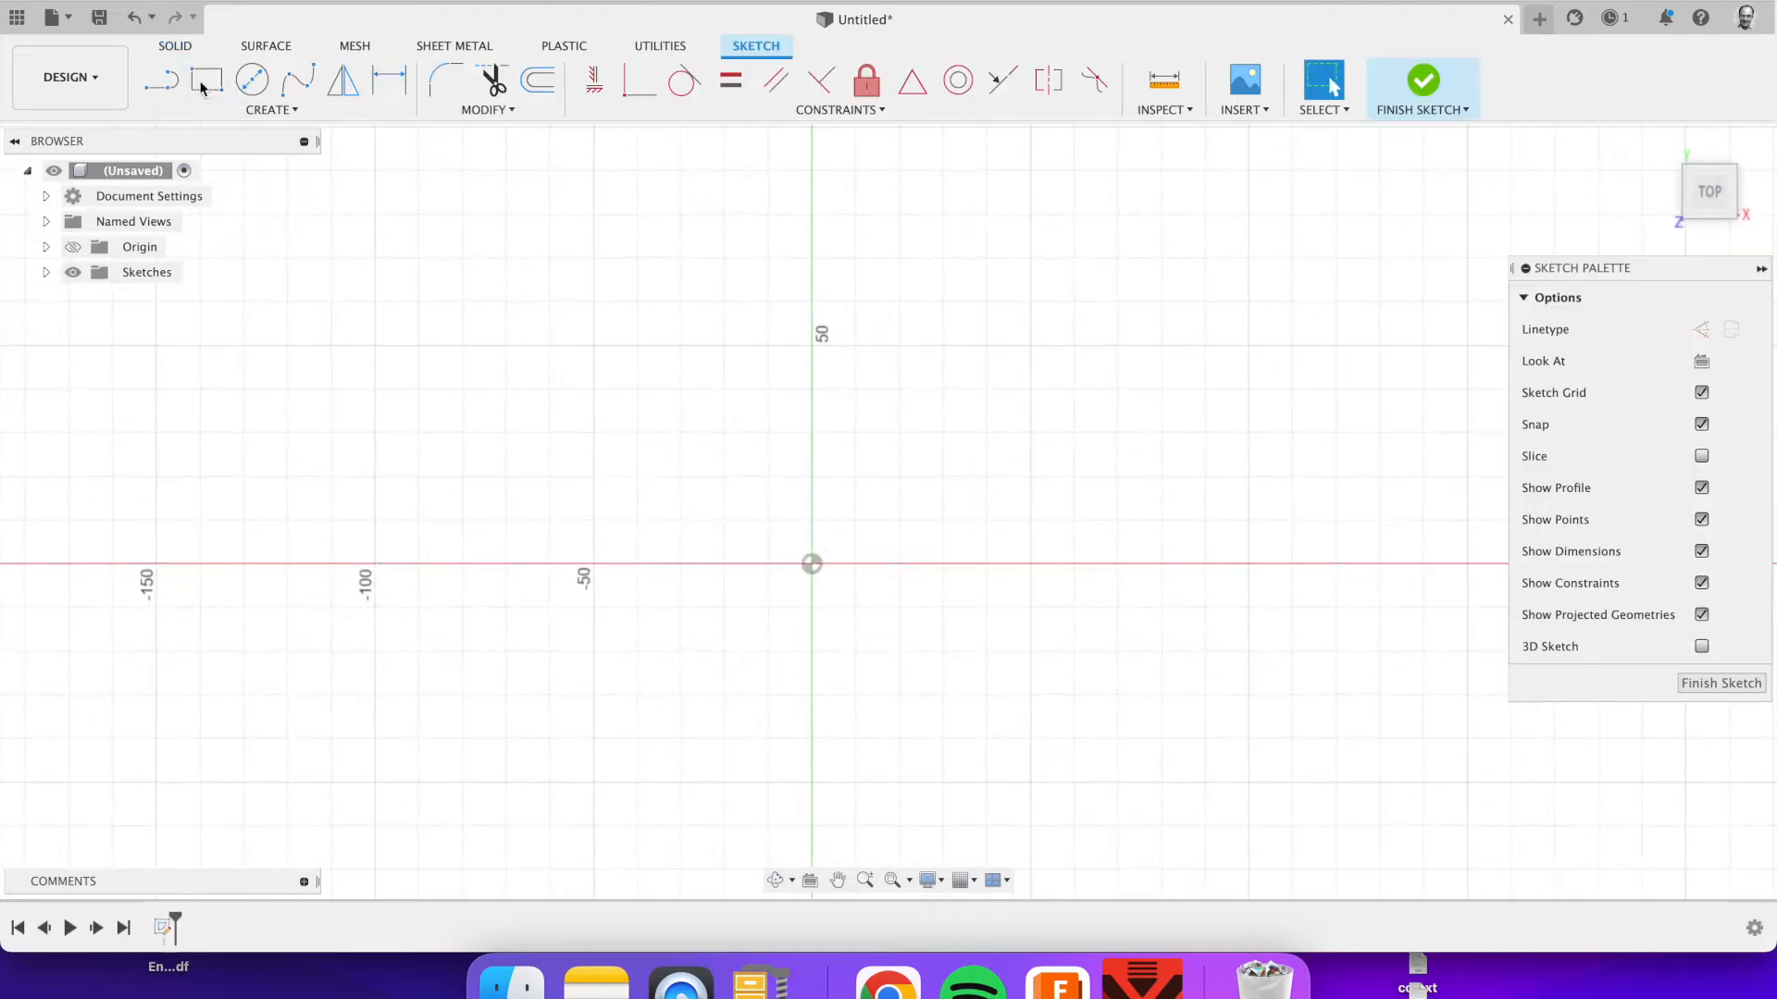
click(206, 79)
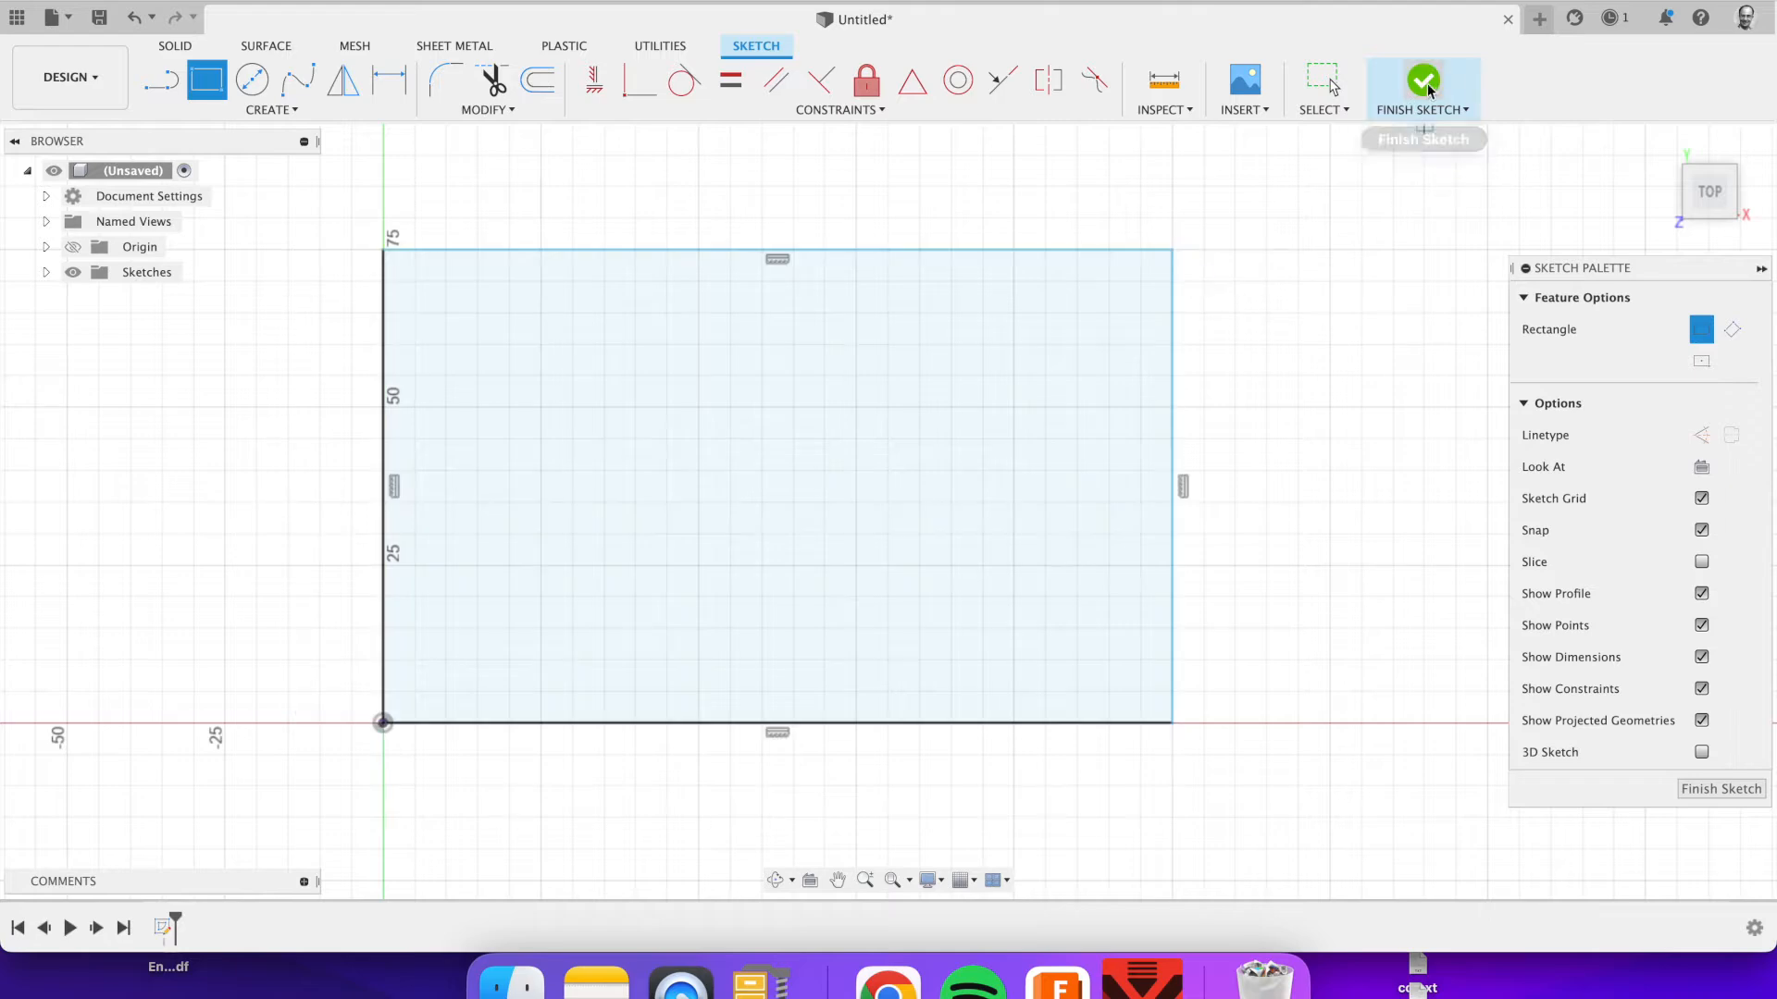
click(1424, 79)
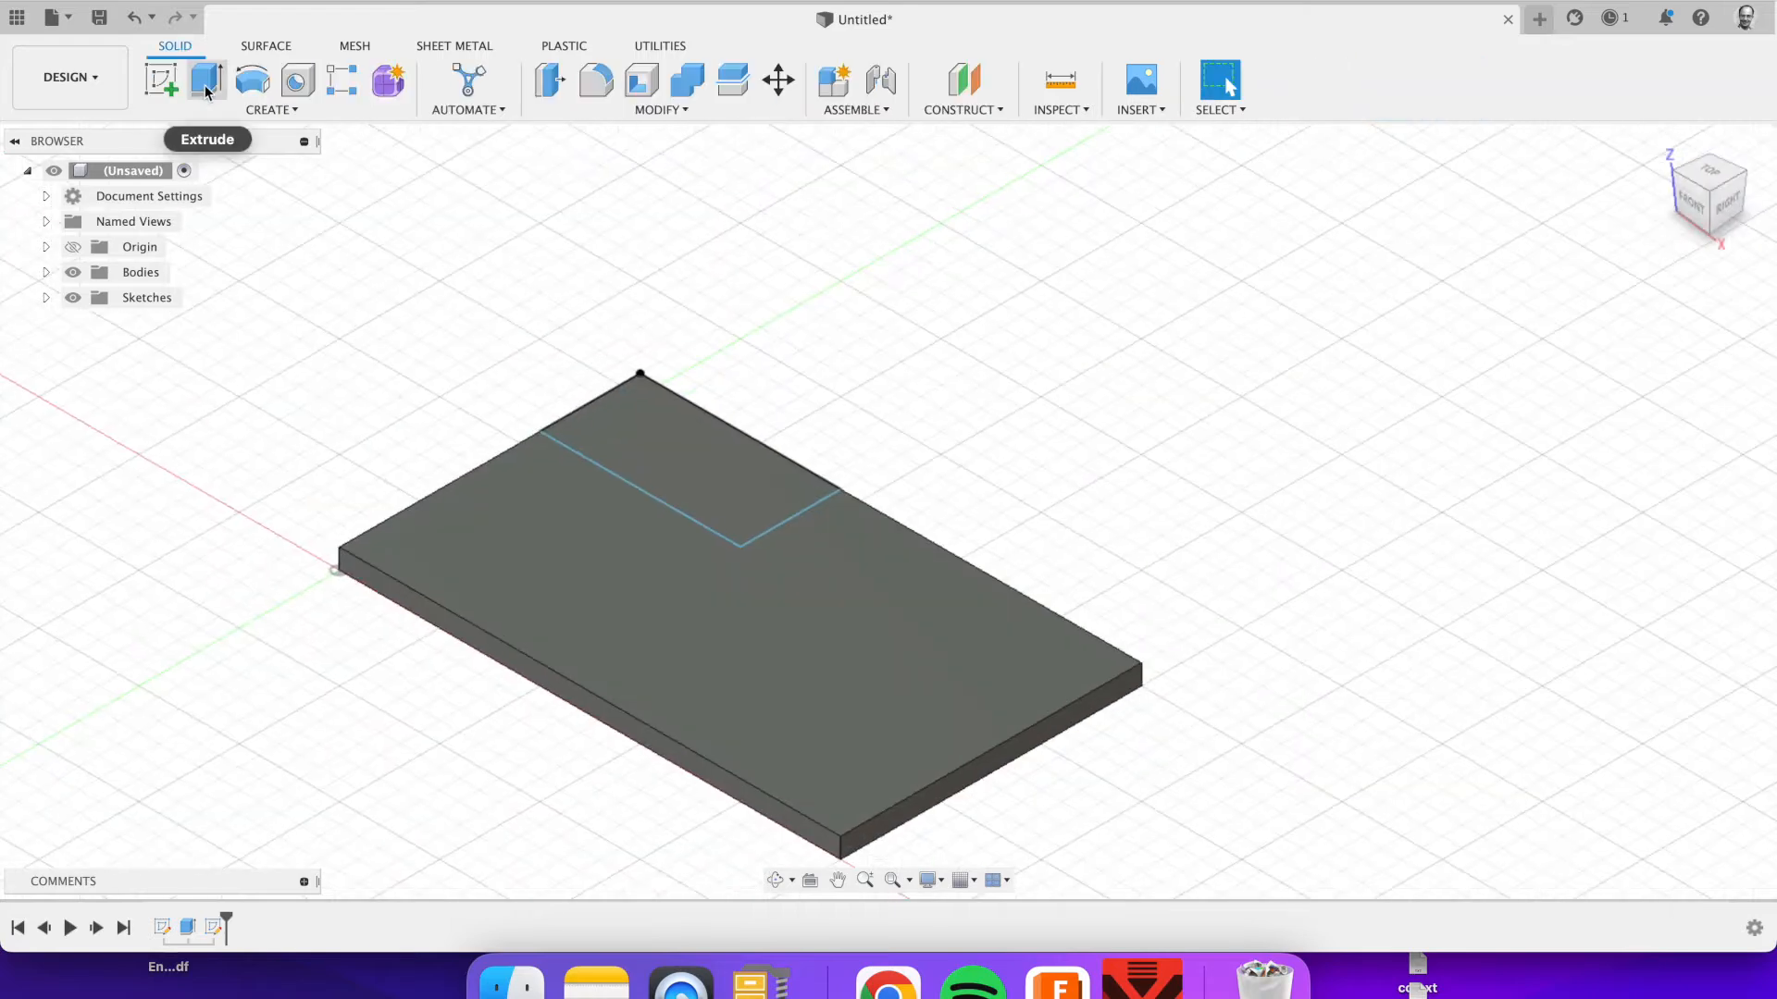
Step: Extrude the small rectangle into a ~54 mm upright block (Join) and start a front-face sketch
click(206, 79)
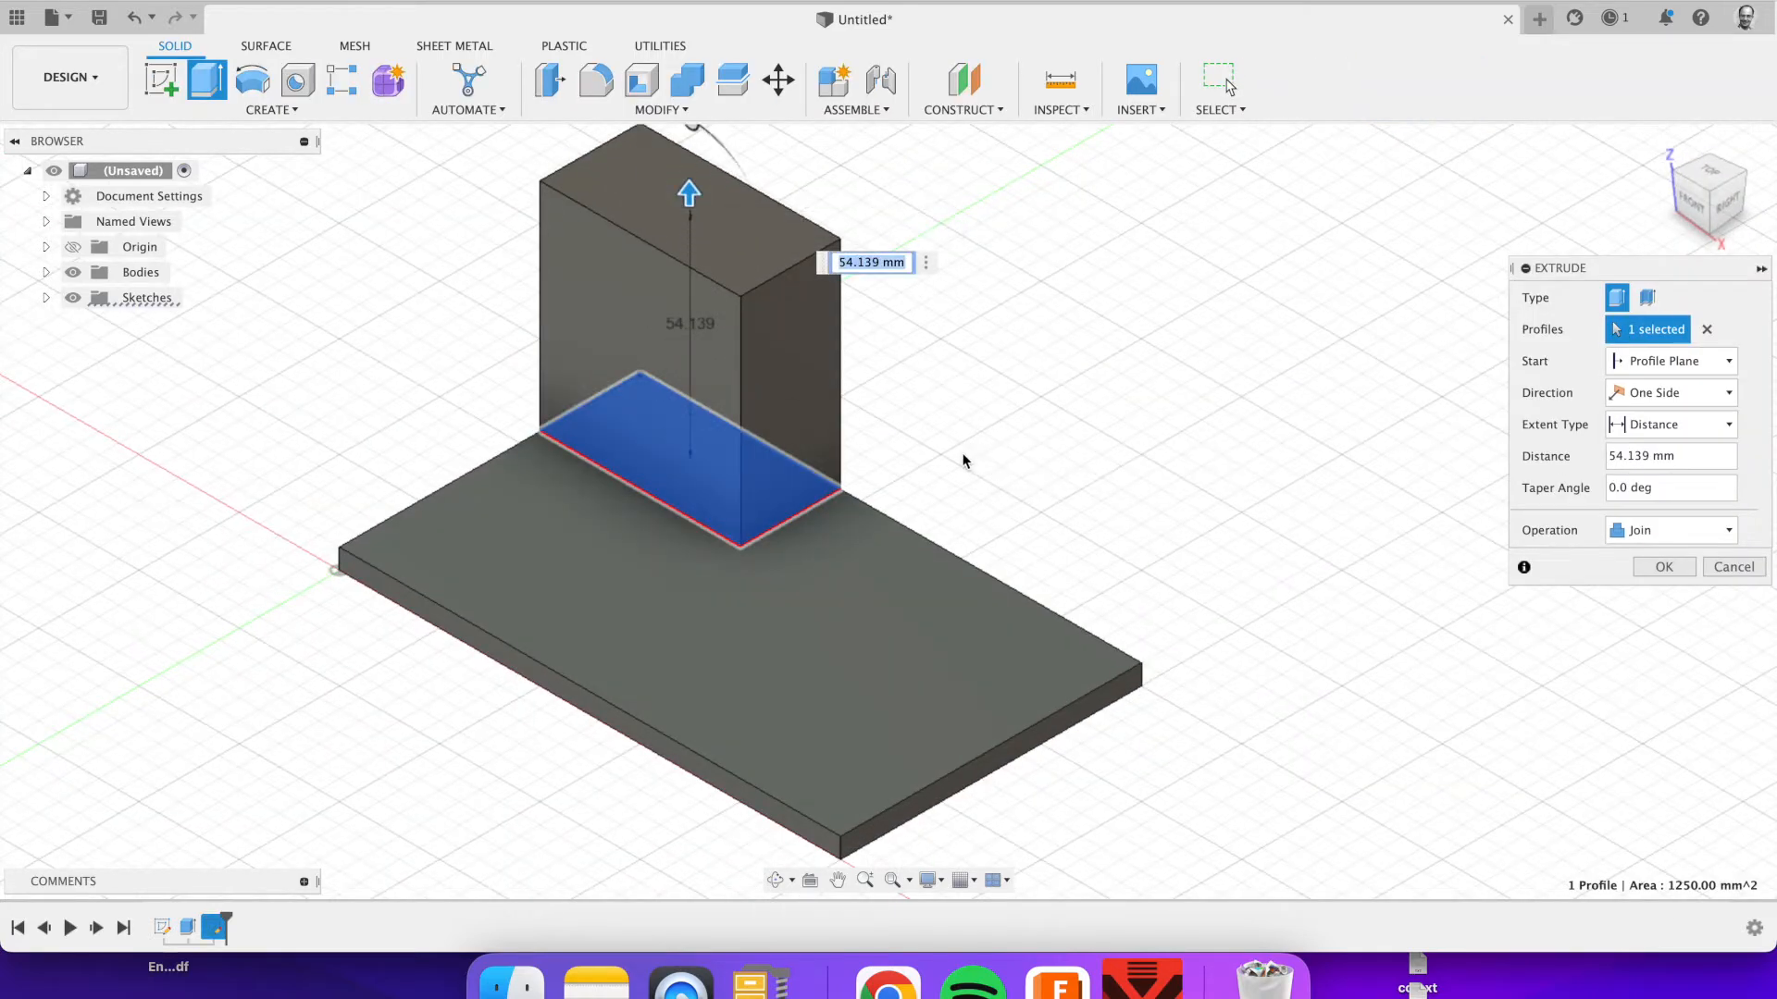
click(1664, 566)
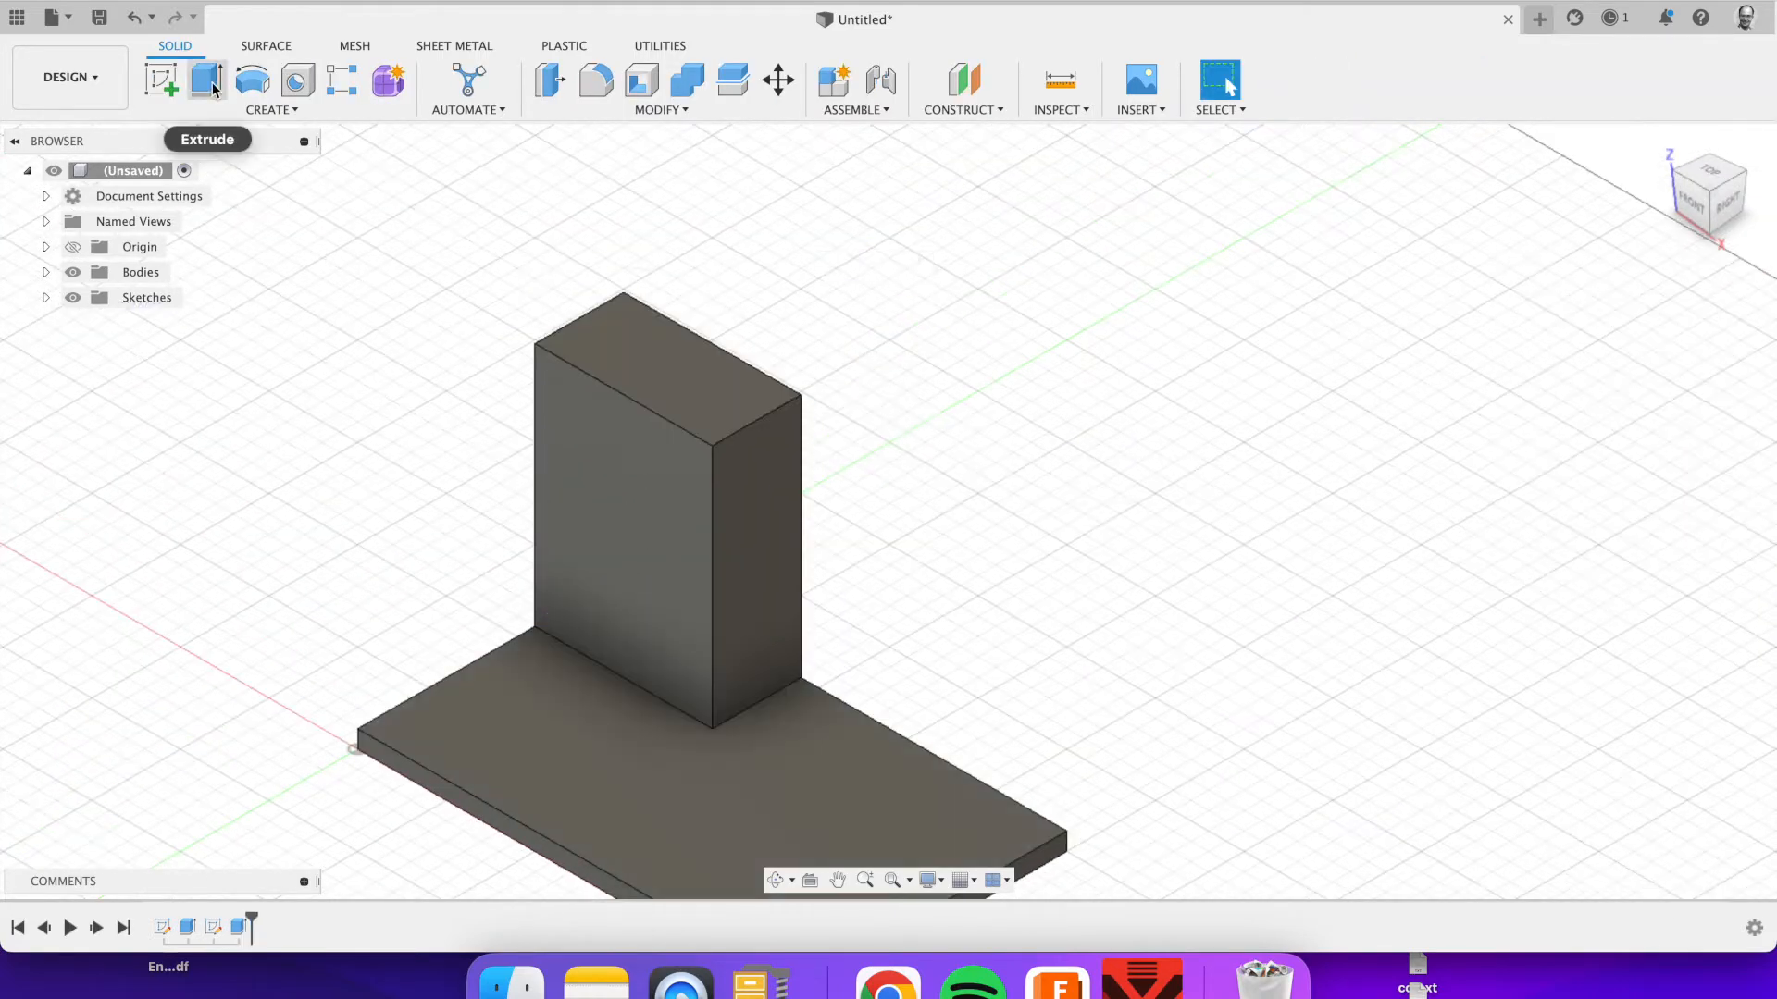
click(164, 76)
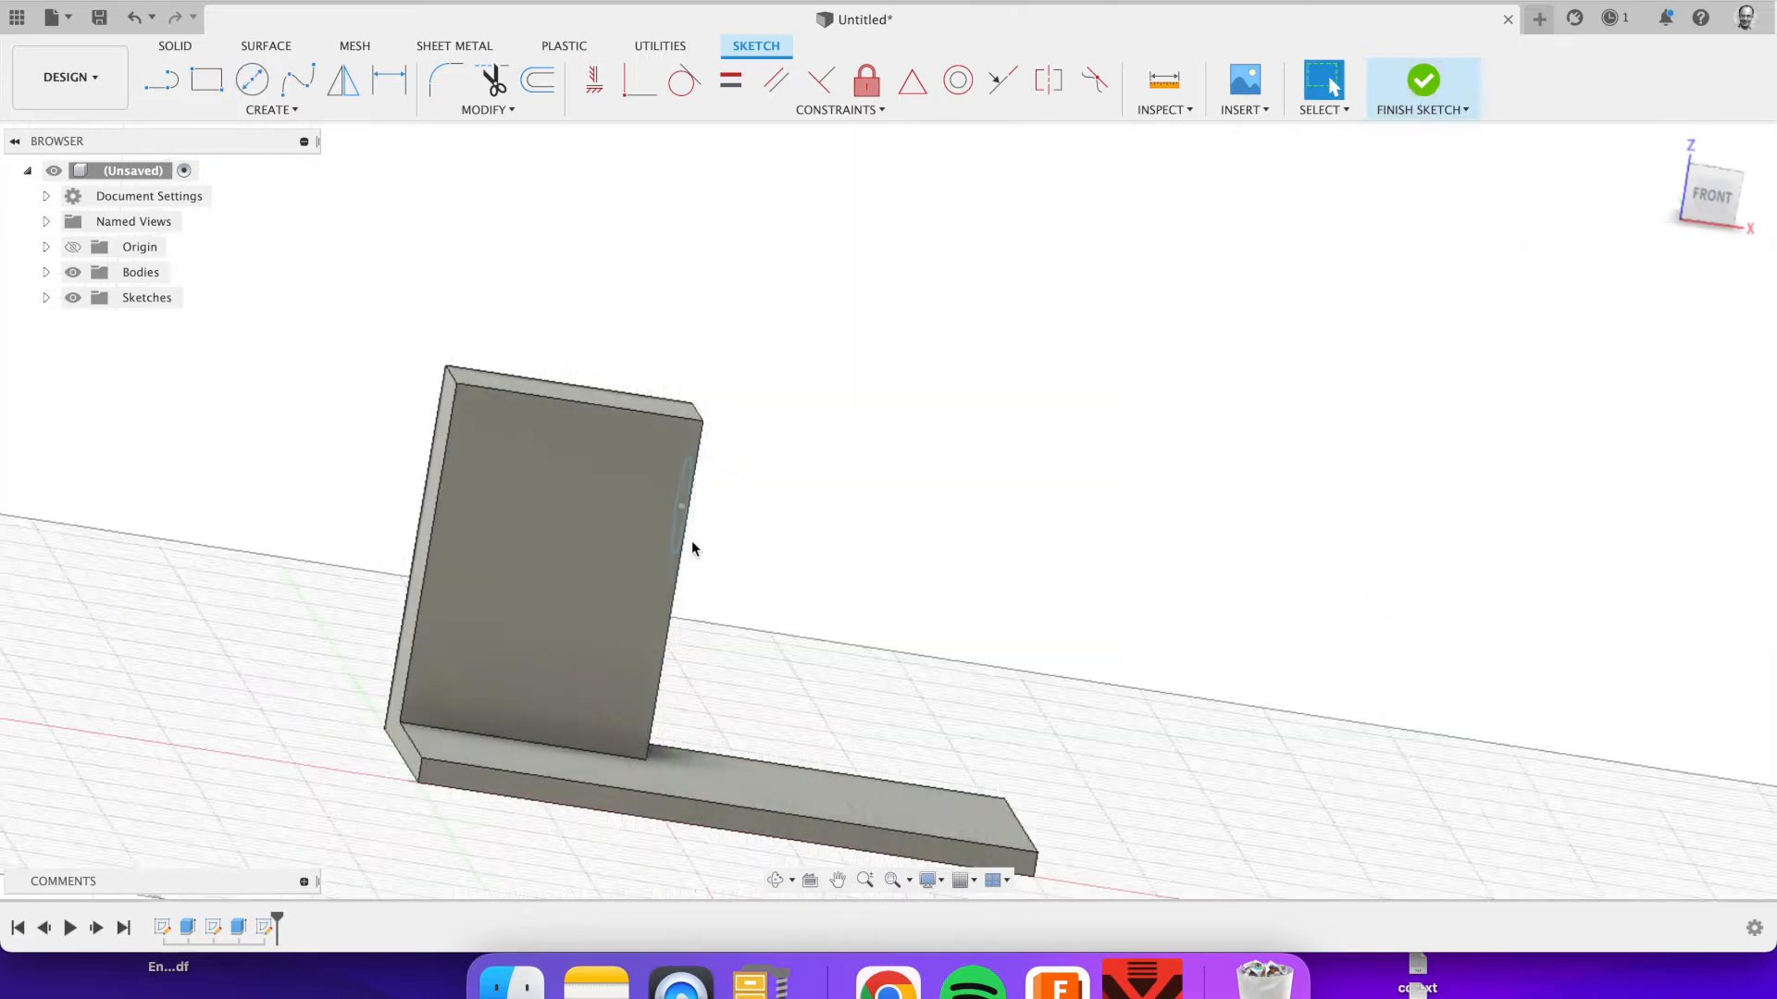
Step: Loft-cut a rounded groove through the block's top using two circle profiles, then select Body1
click(249, 80)
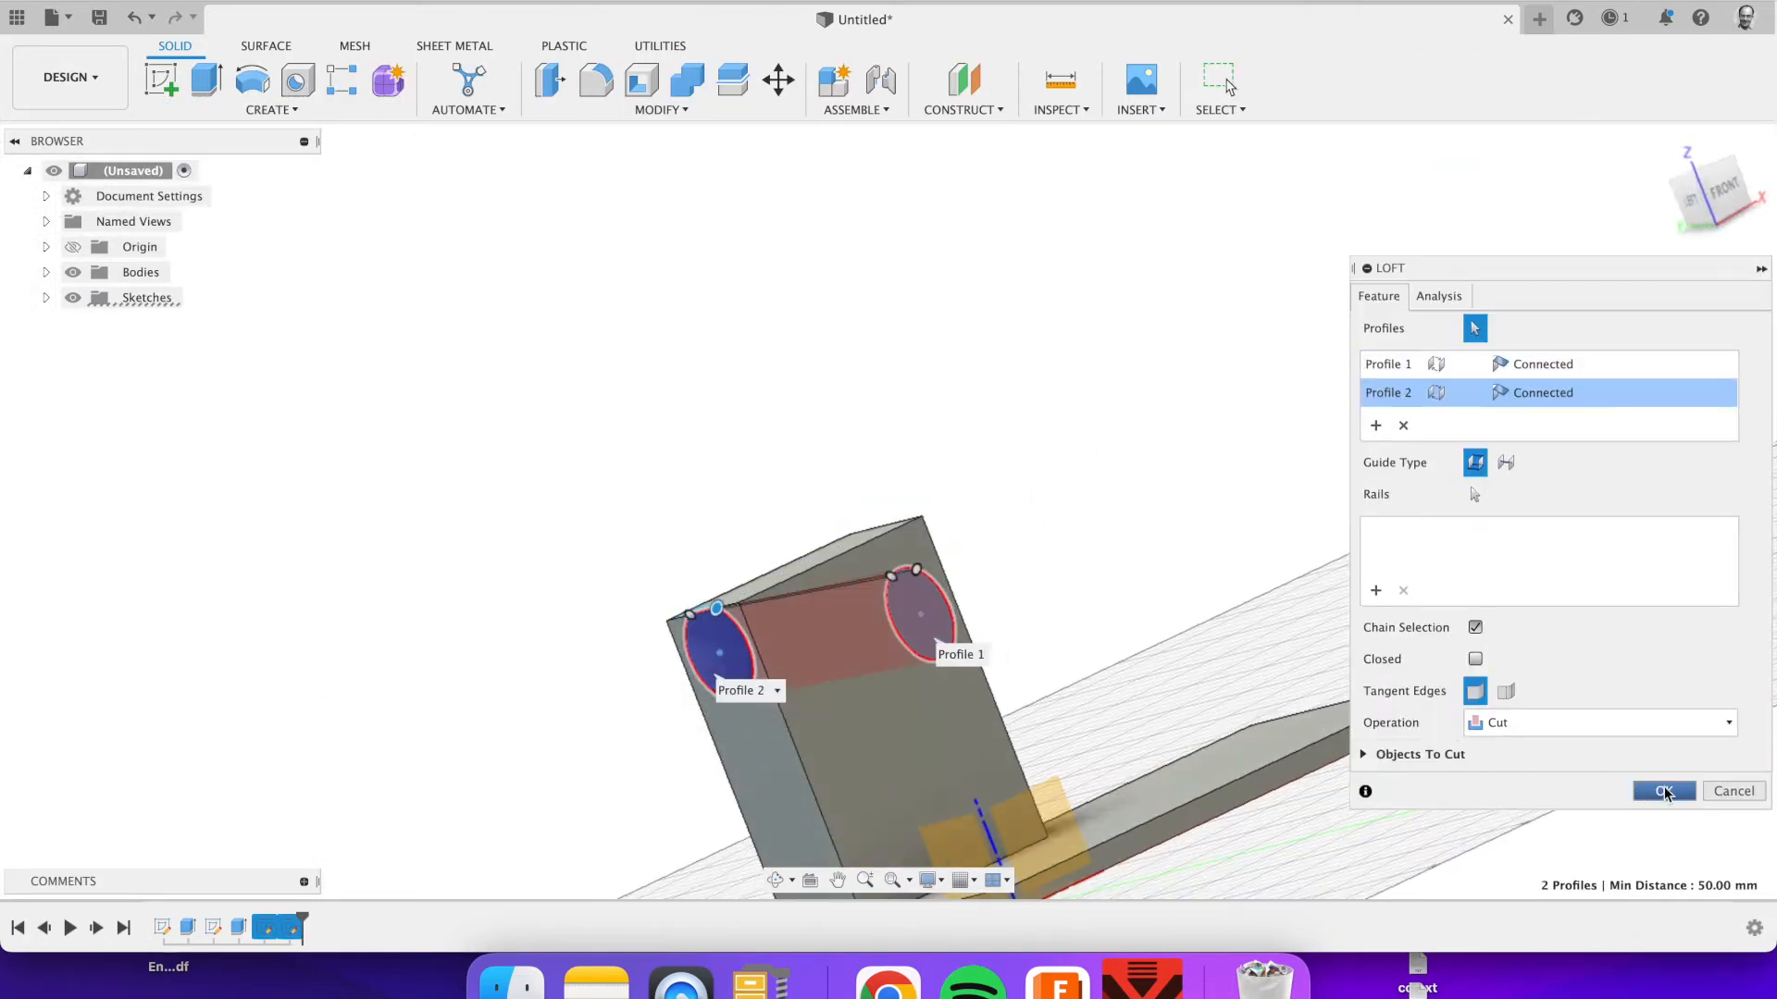
click(1664, 791)
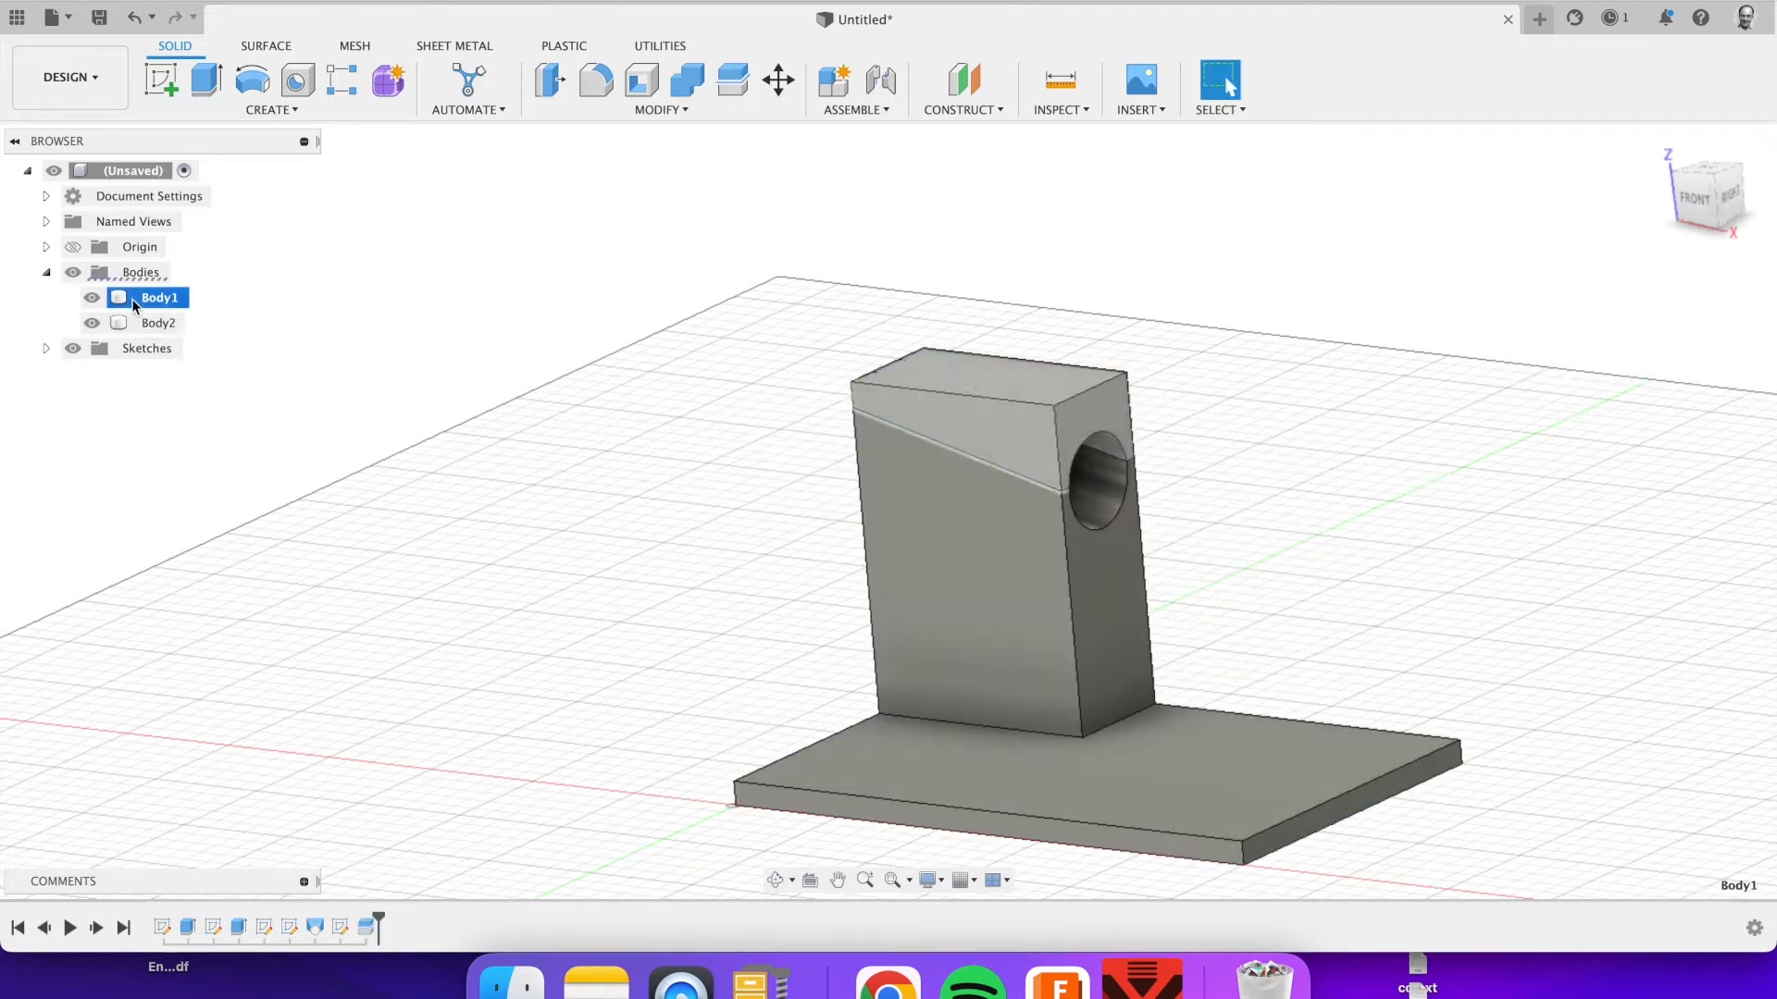
click(157, 297)
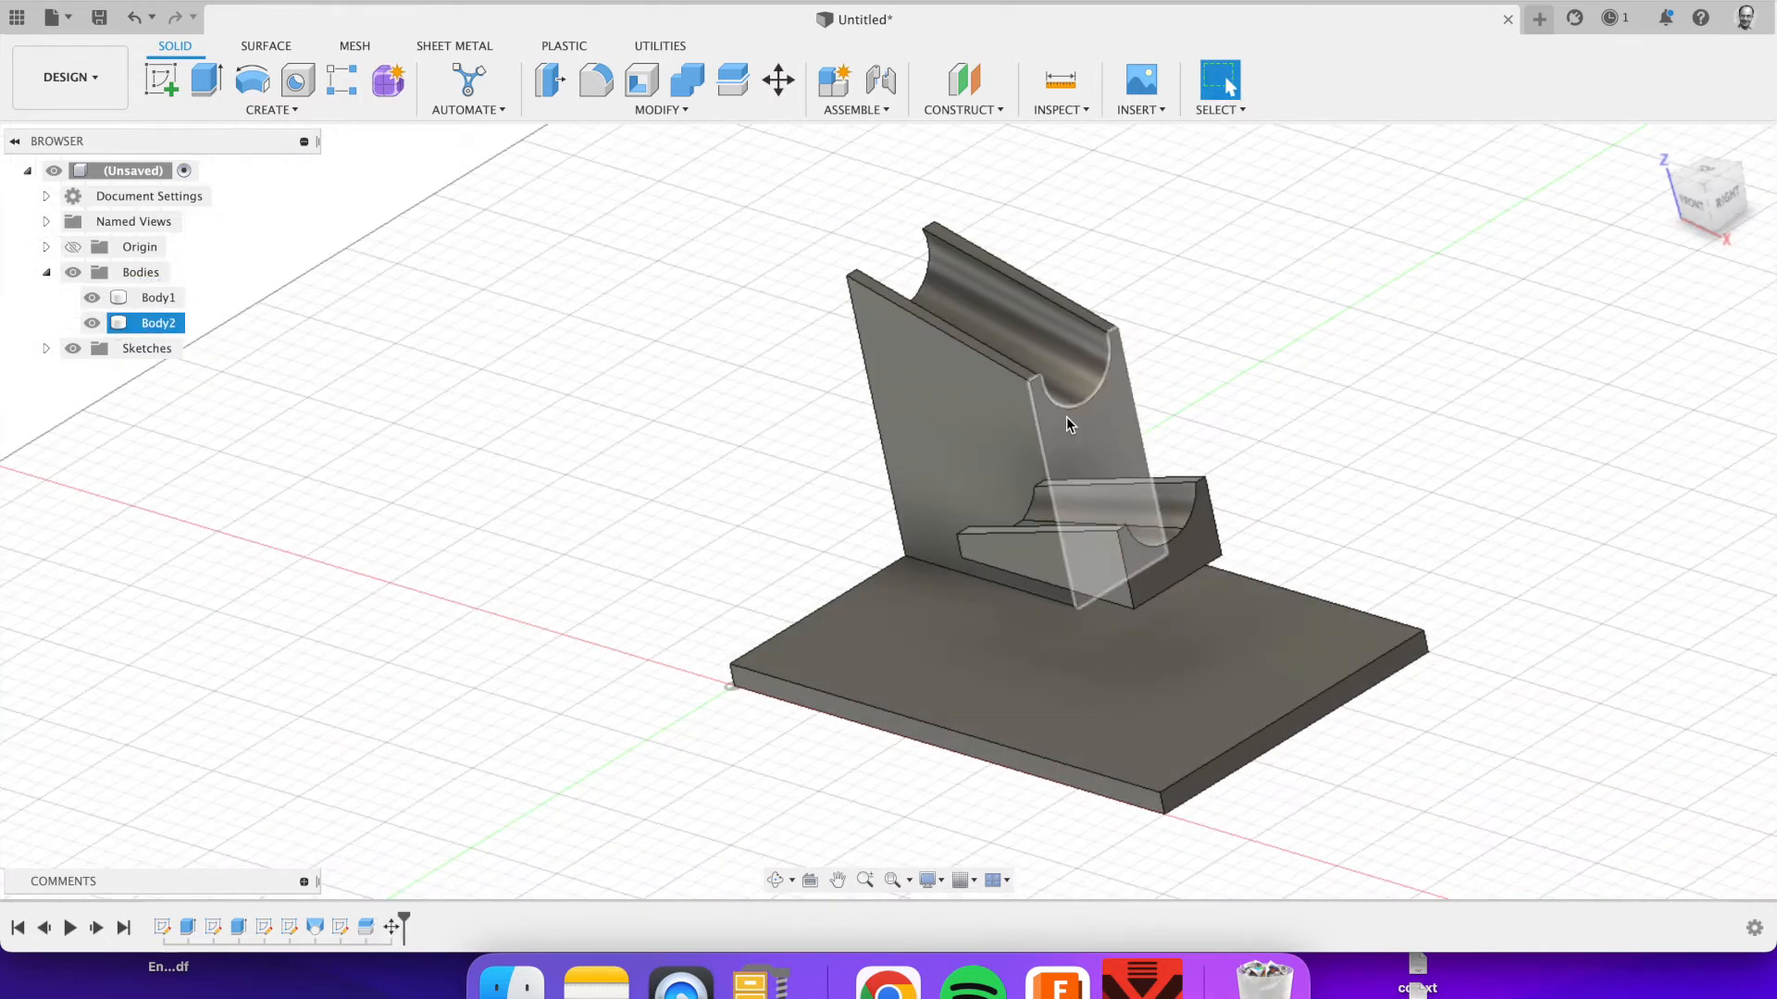
mouse_move(165, 83)
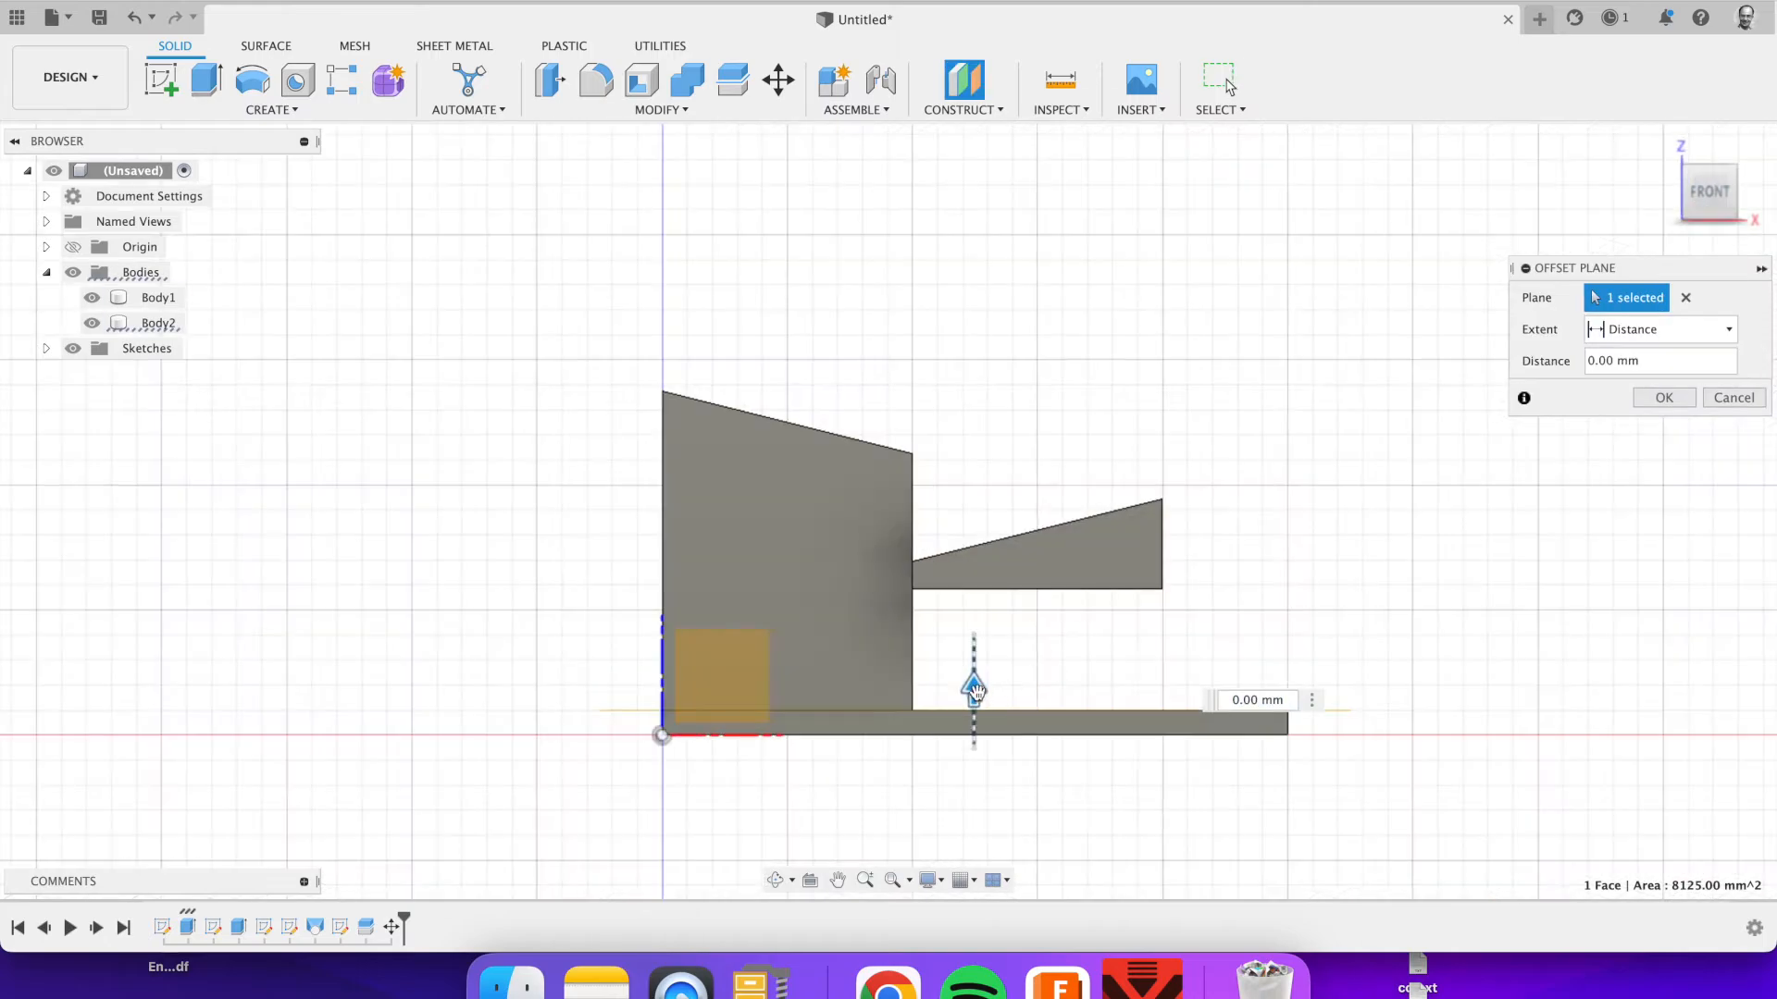
Step: Place an offset construction plane on the front face for the rail path sketch
click(1664, 397)
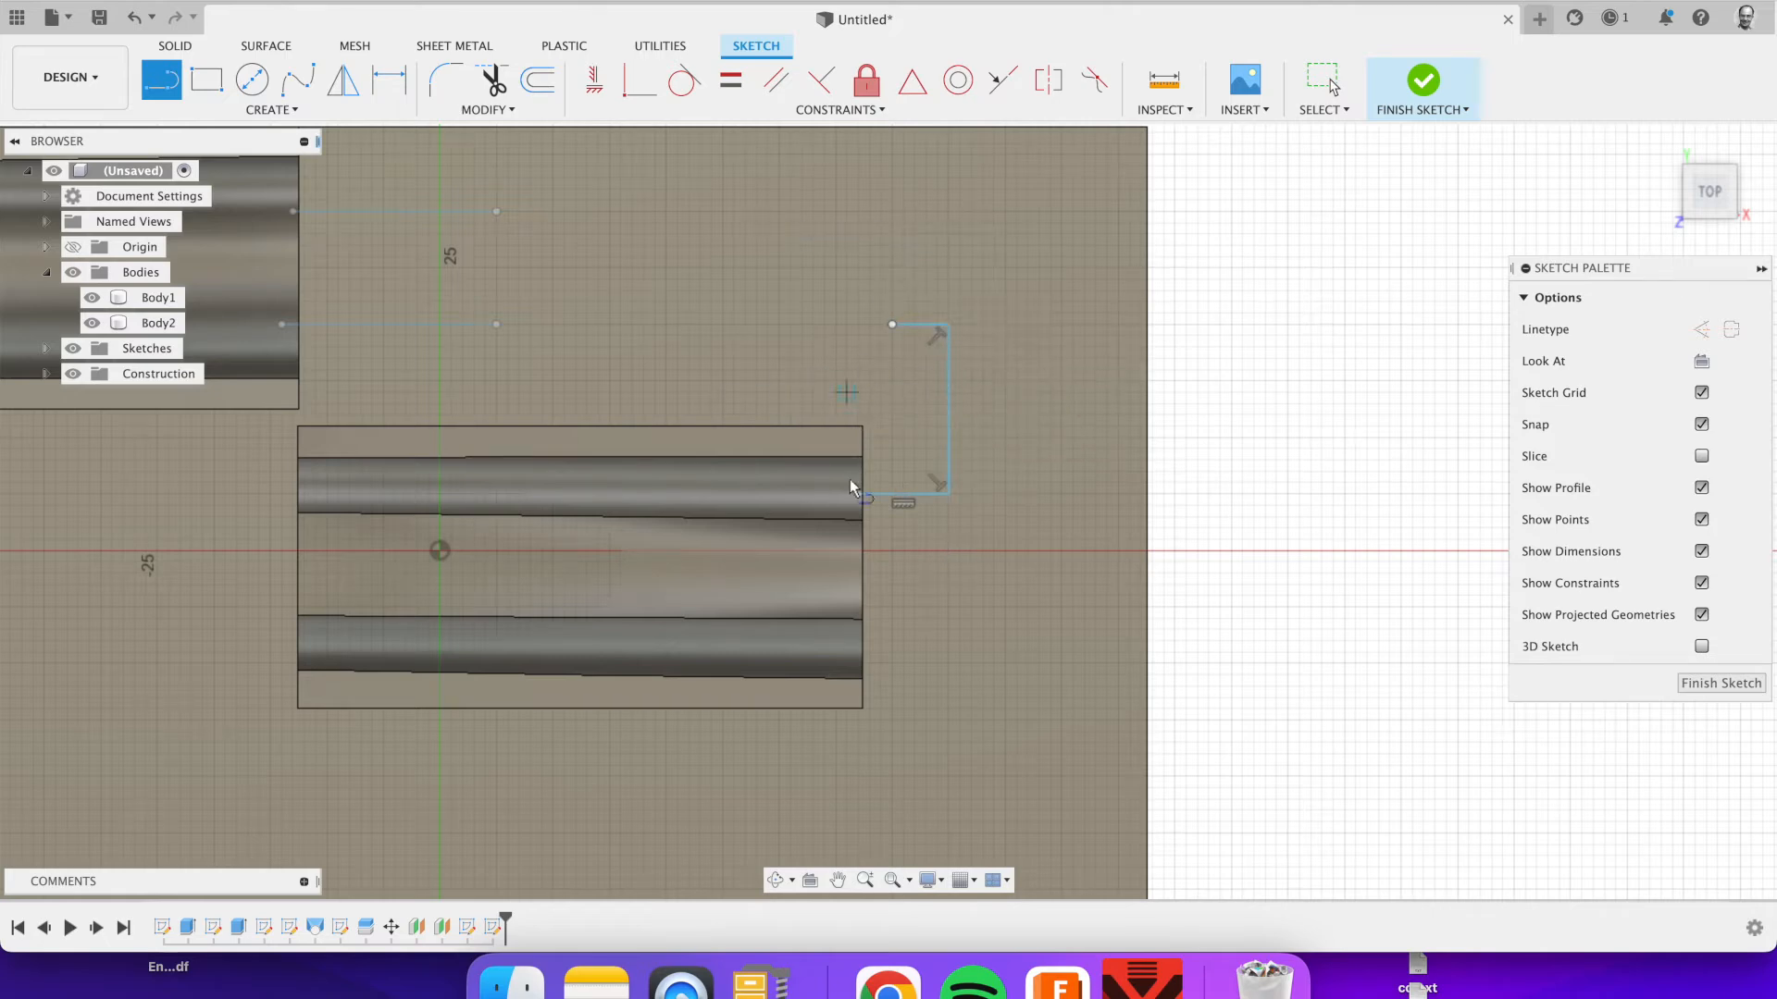
Step: Offset the bracket-shaped path into a second rail path and fillet the rail corners
click(540, 82)
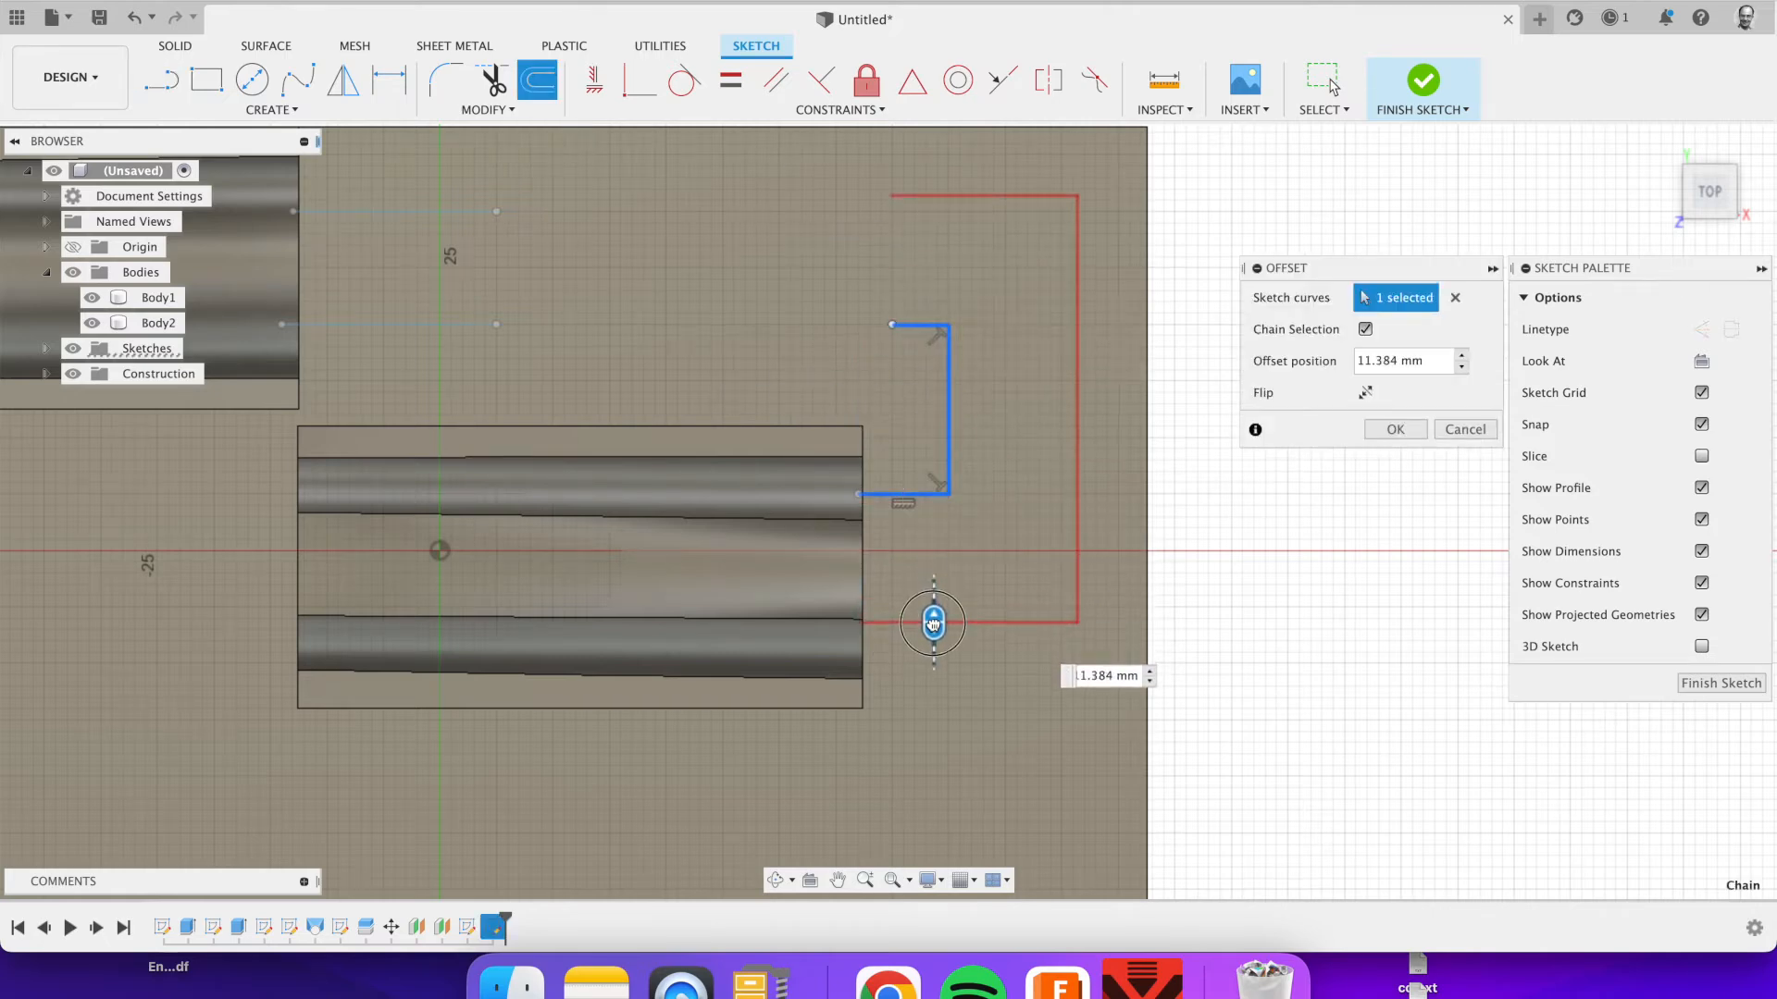
click(1423, 80)
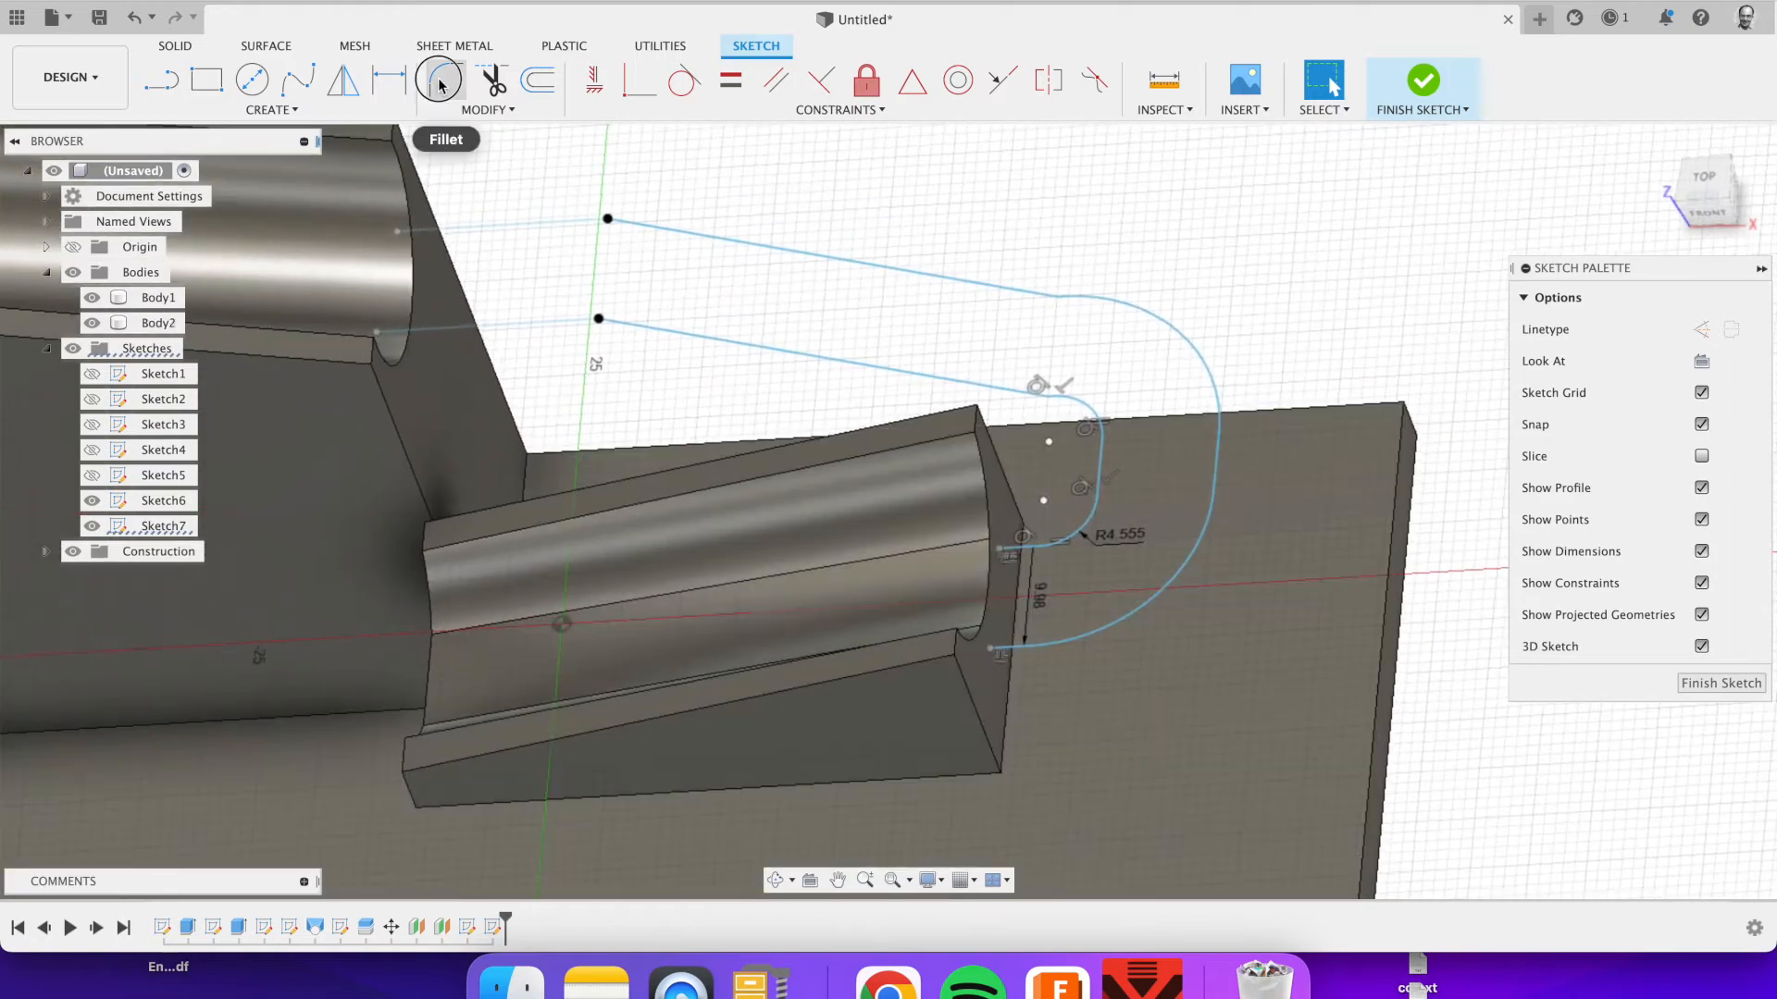
click(1424, 77)
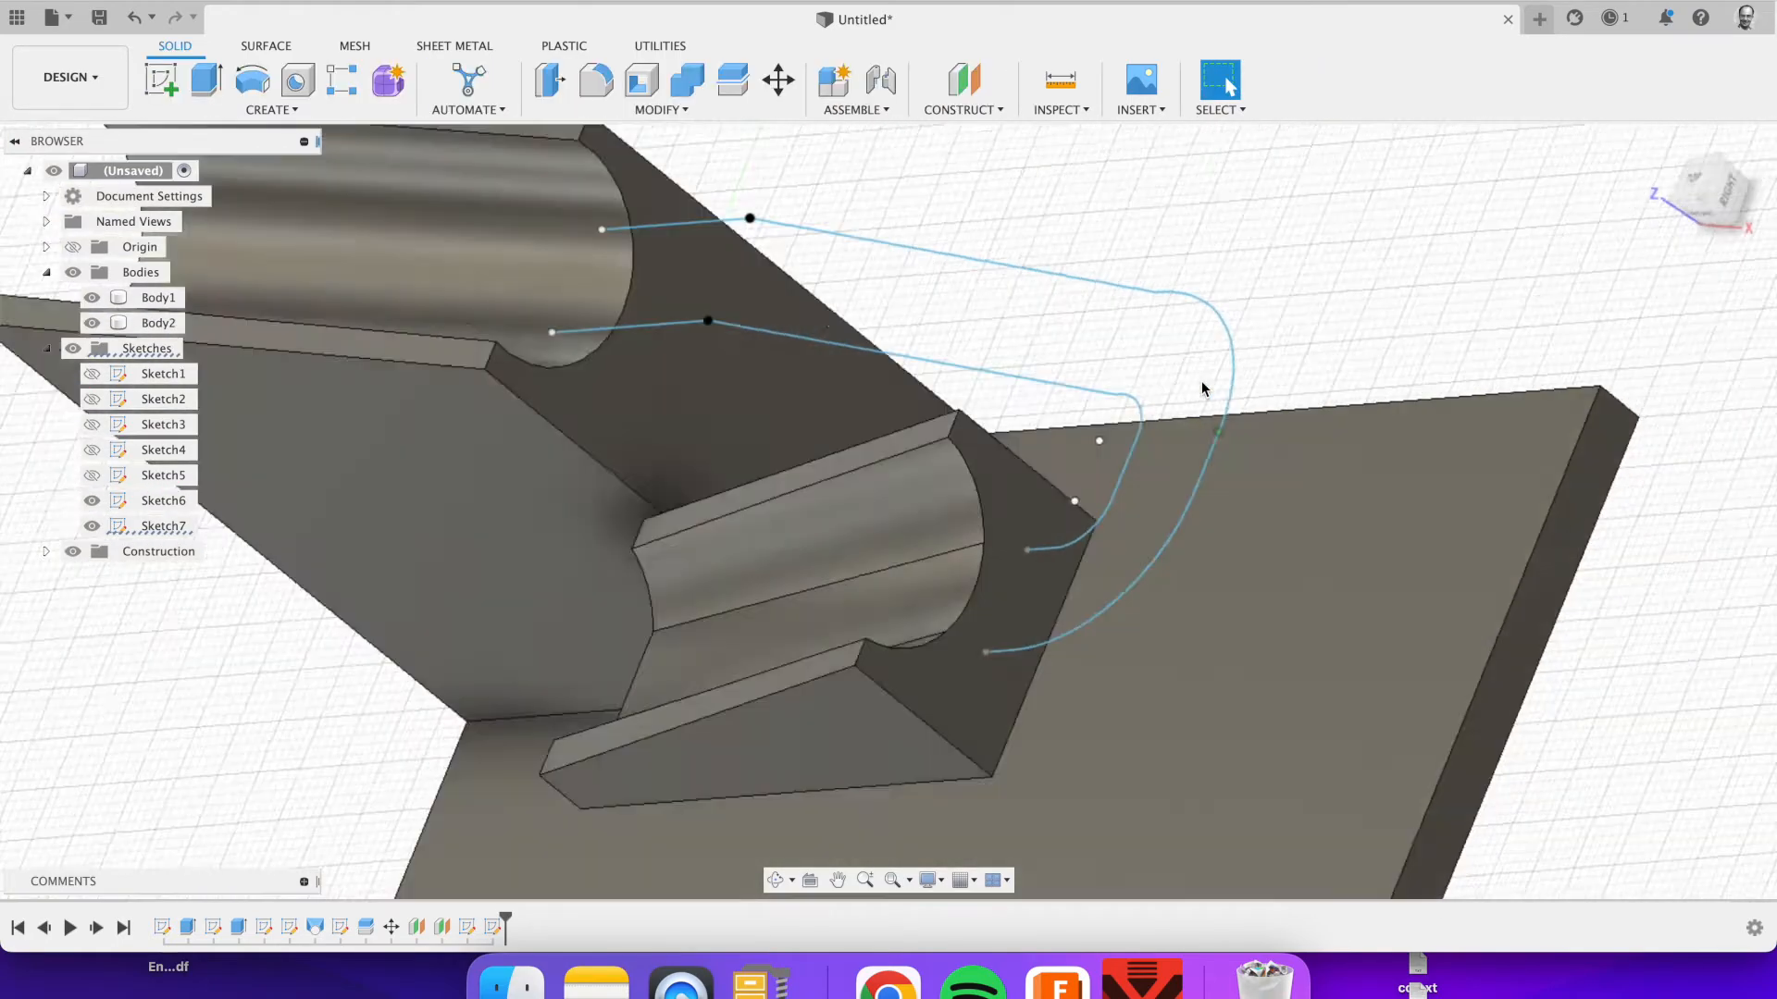
Step: Create 2 mm Pipe bodies along both rail paths and view the model from the front
click(271, 109)
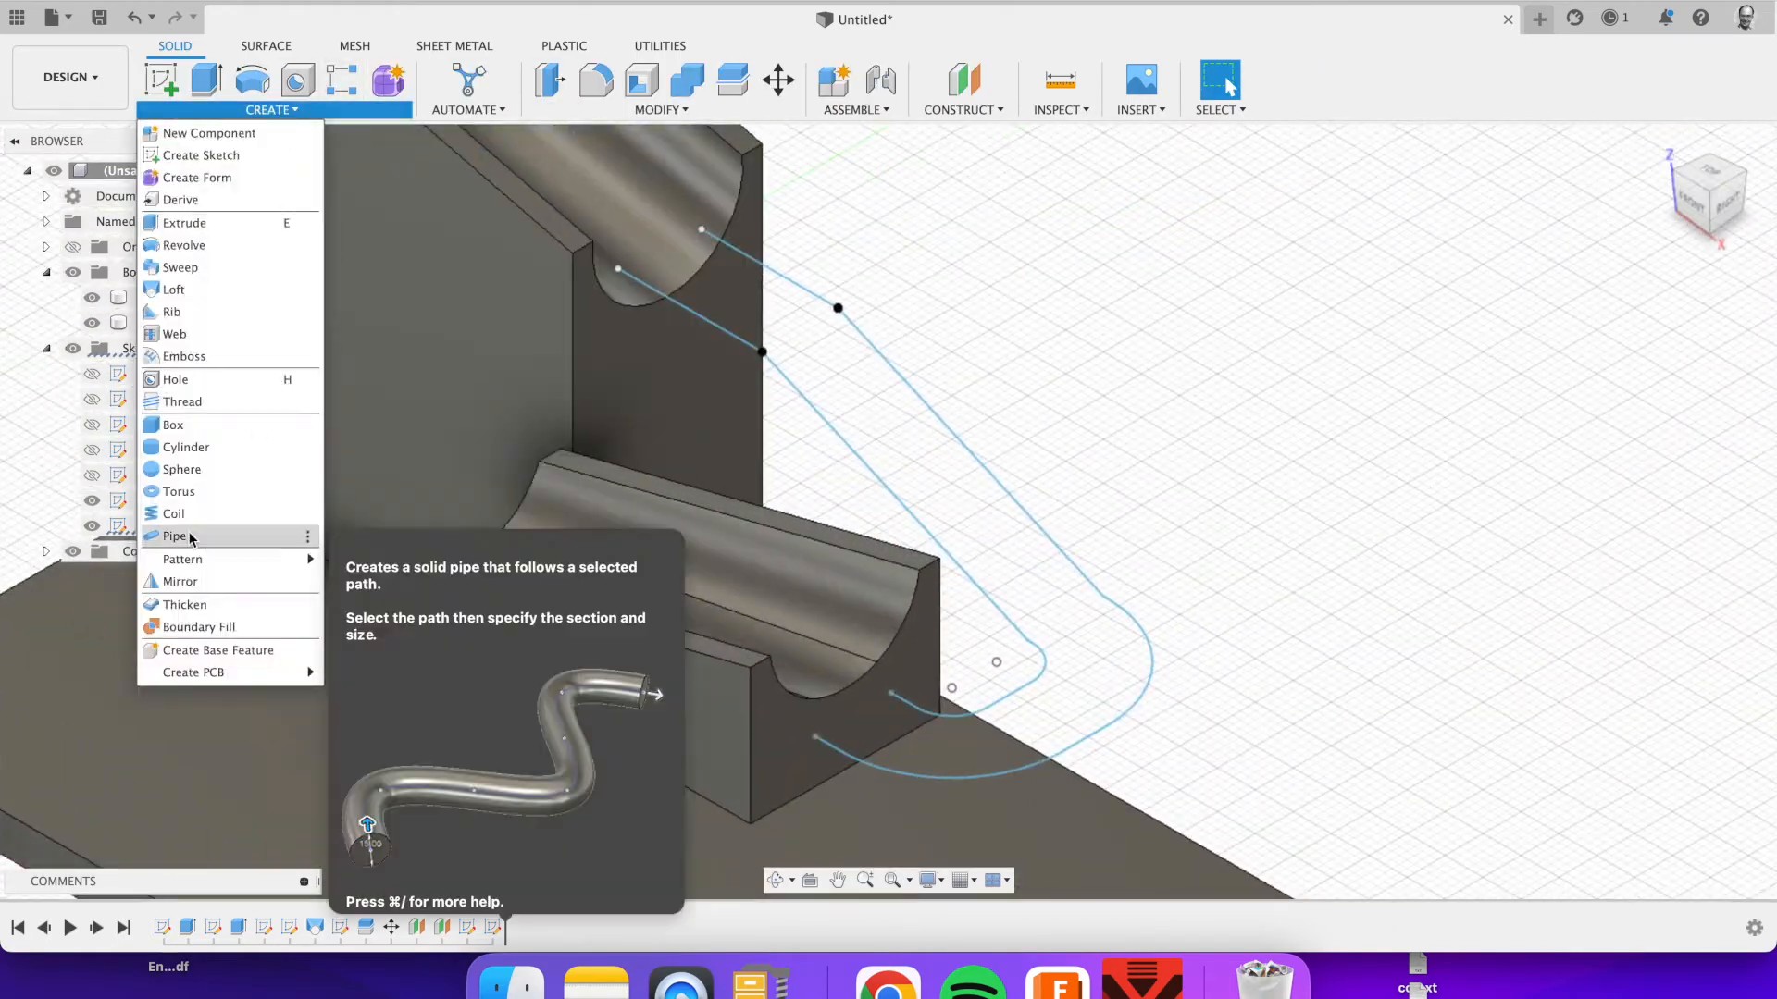
click(175, 536)
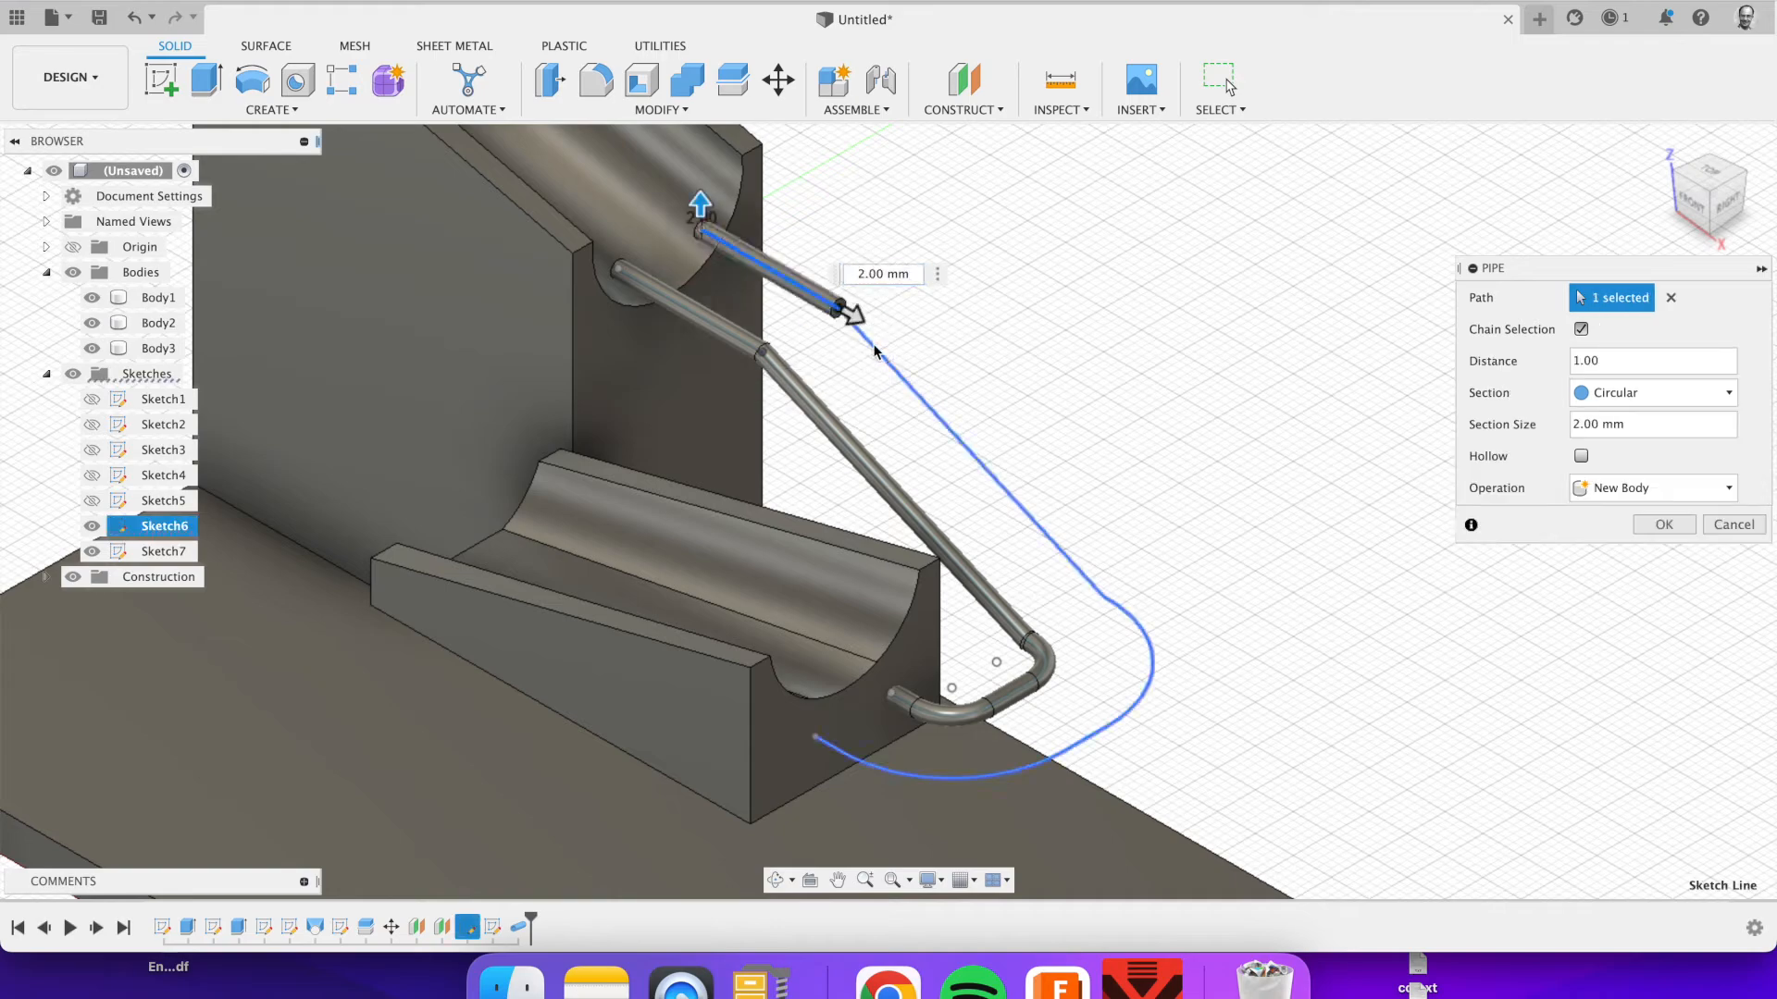
click(1664, 525)
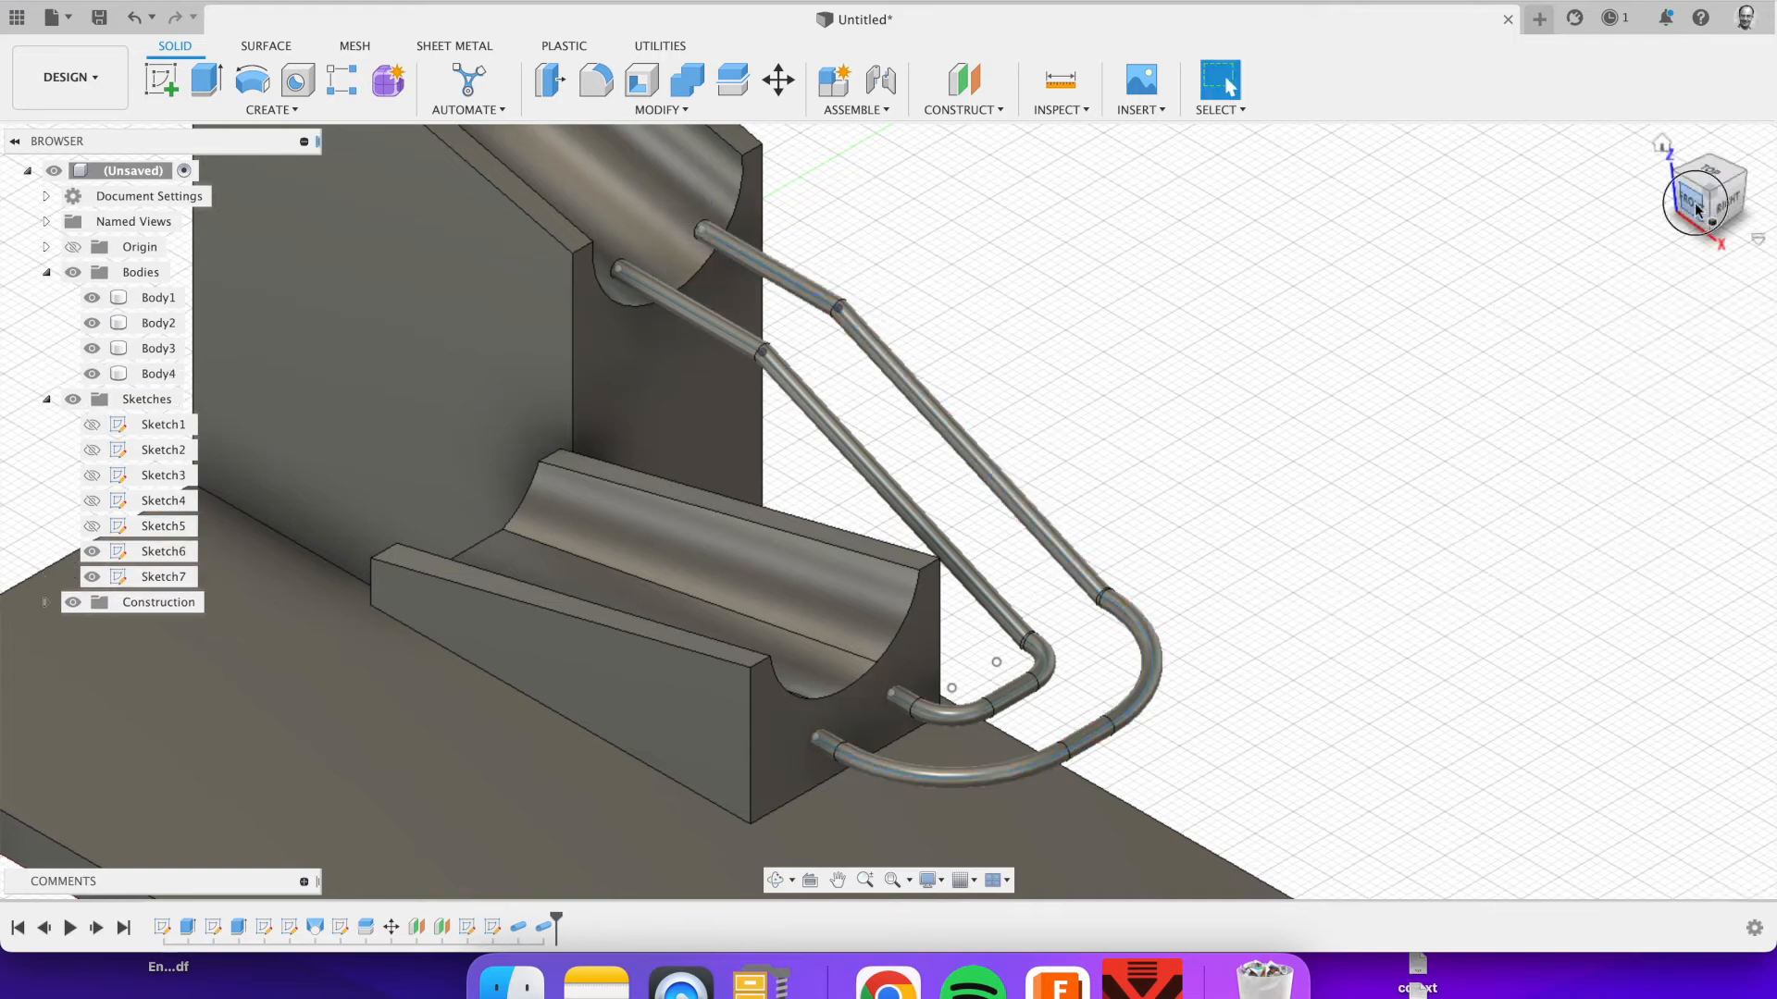
click(1692, 204)
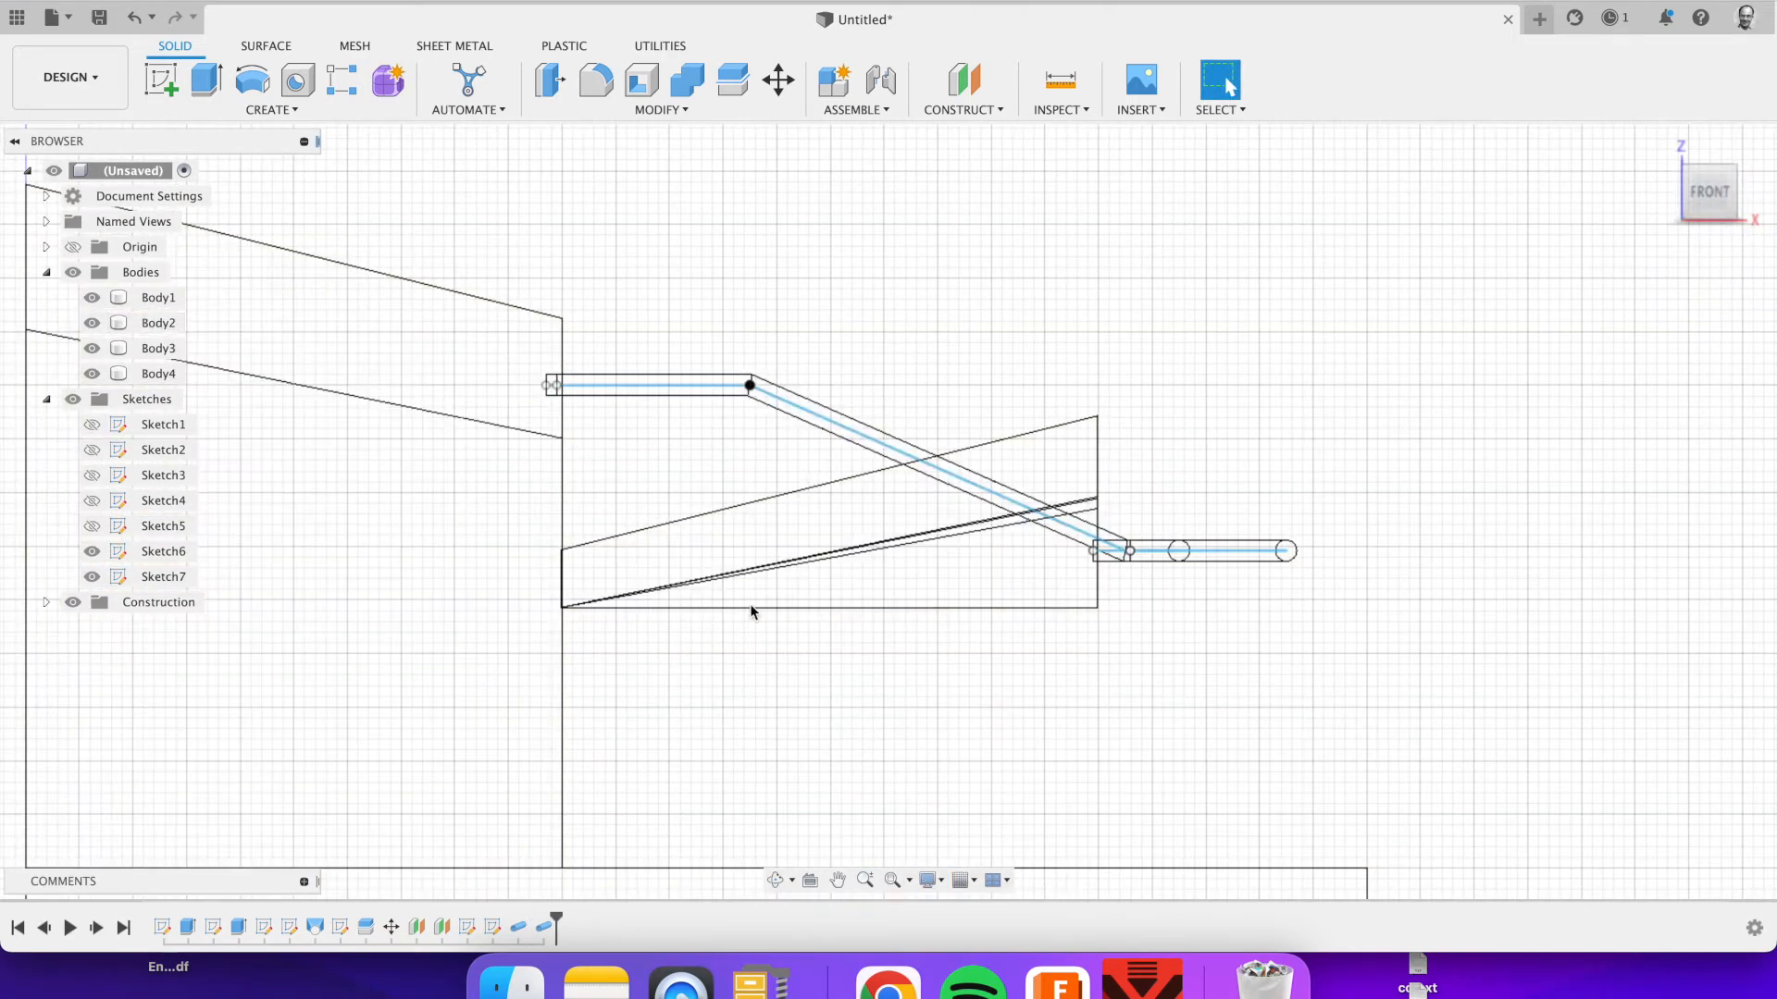
Step: Move the lower ramp down -10.153 mm in Z and set visual style to Shaded with Visible Edges Only
click(775, 82)
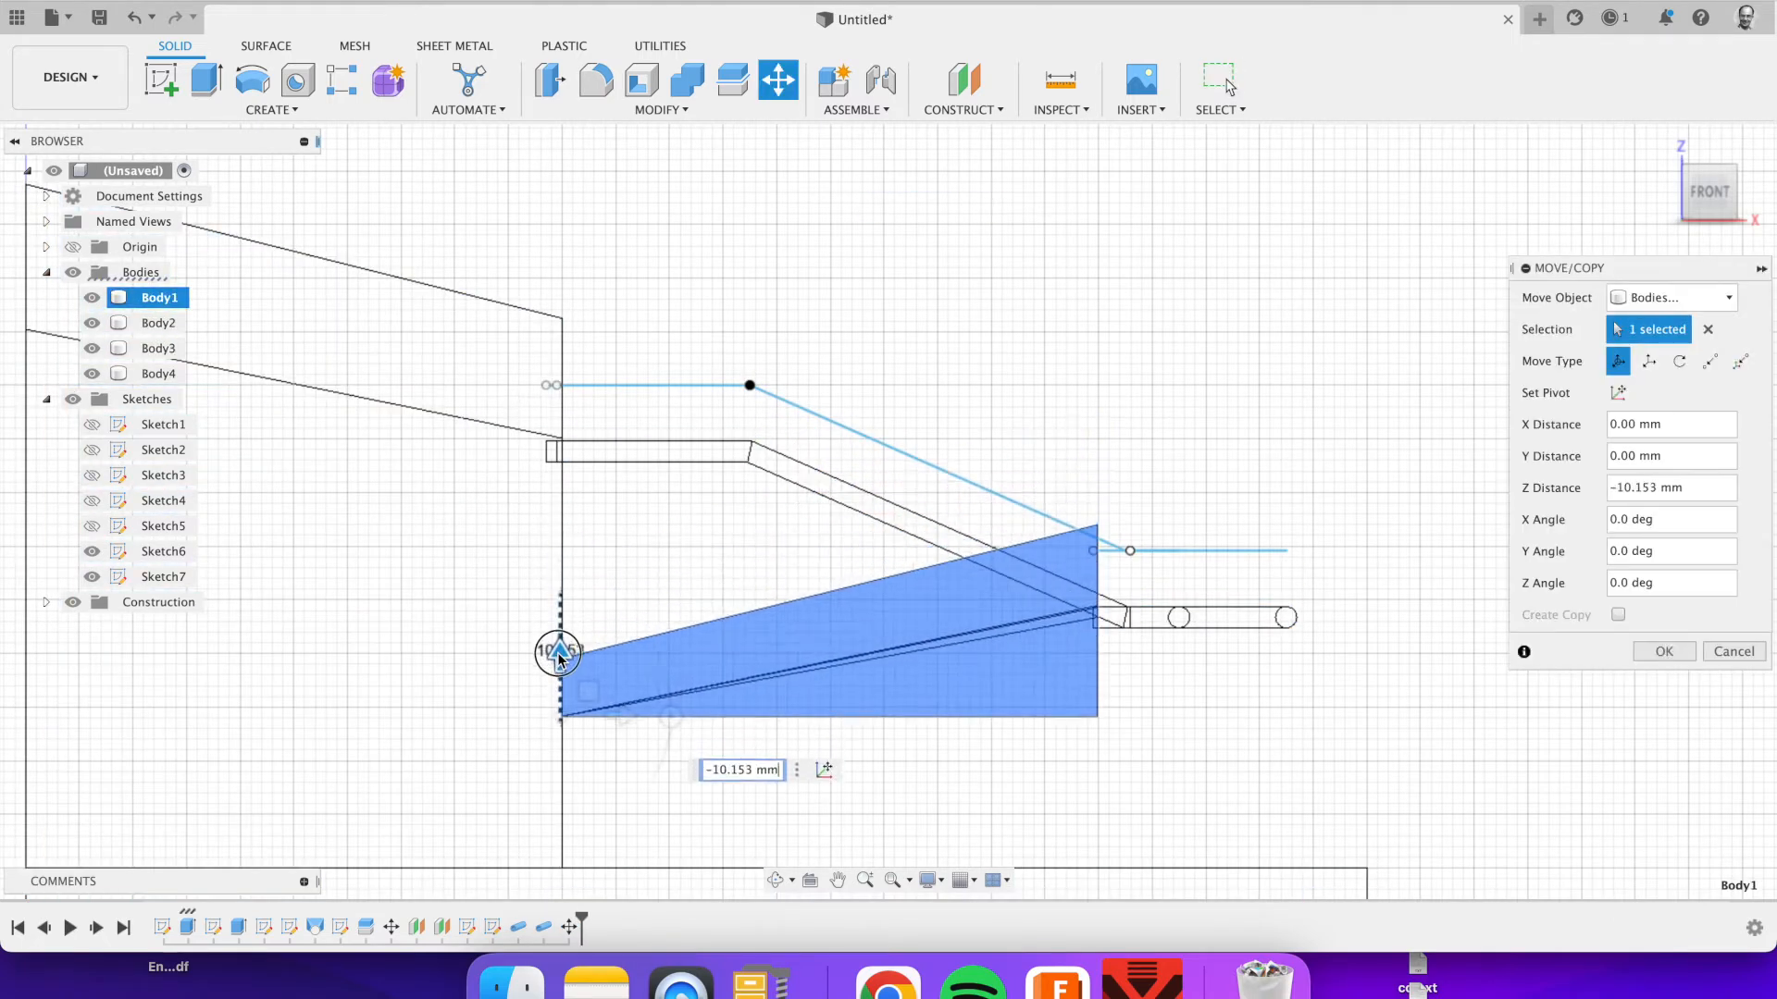
click(930, 880)
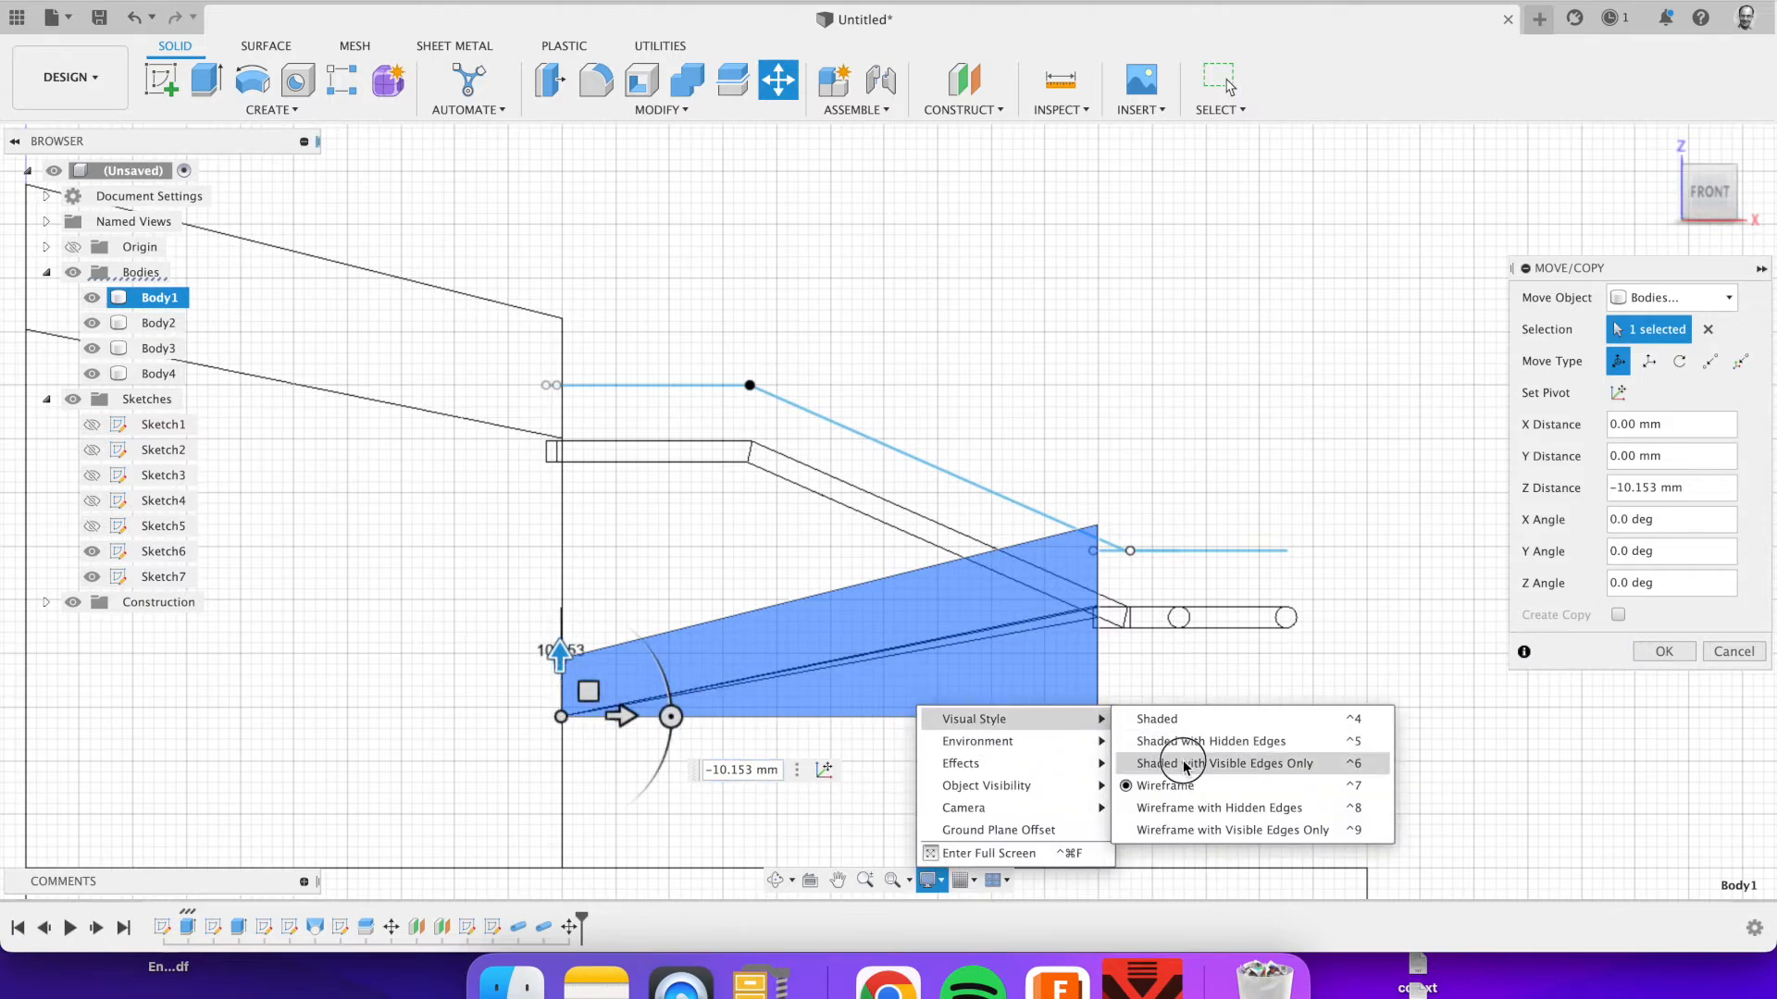
click(1210, 763)
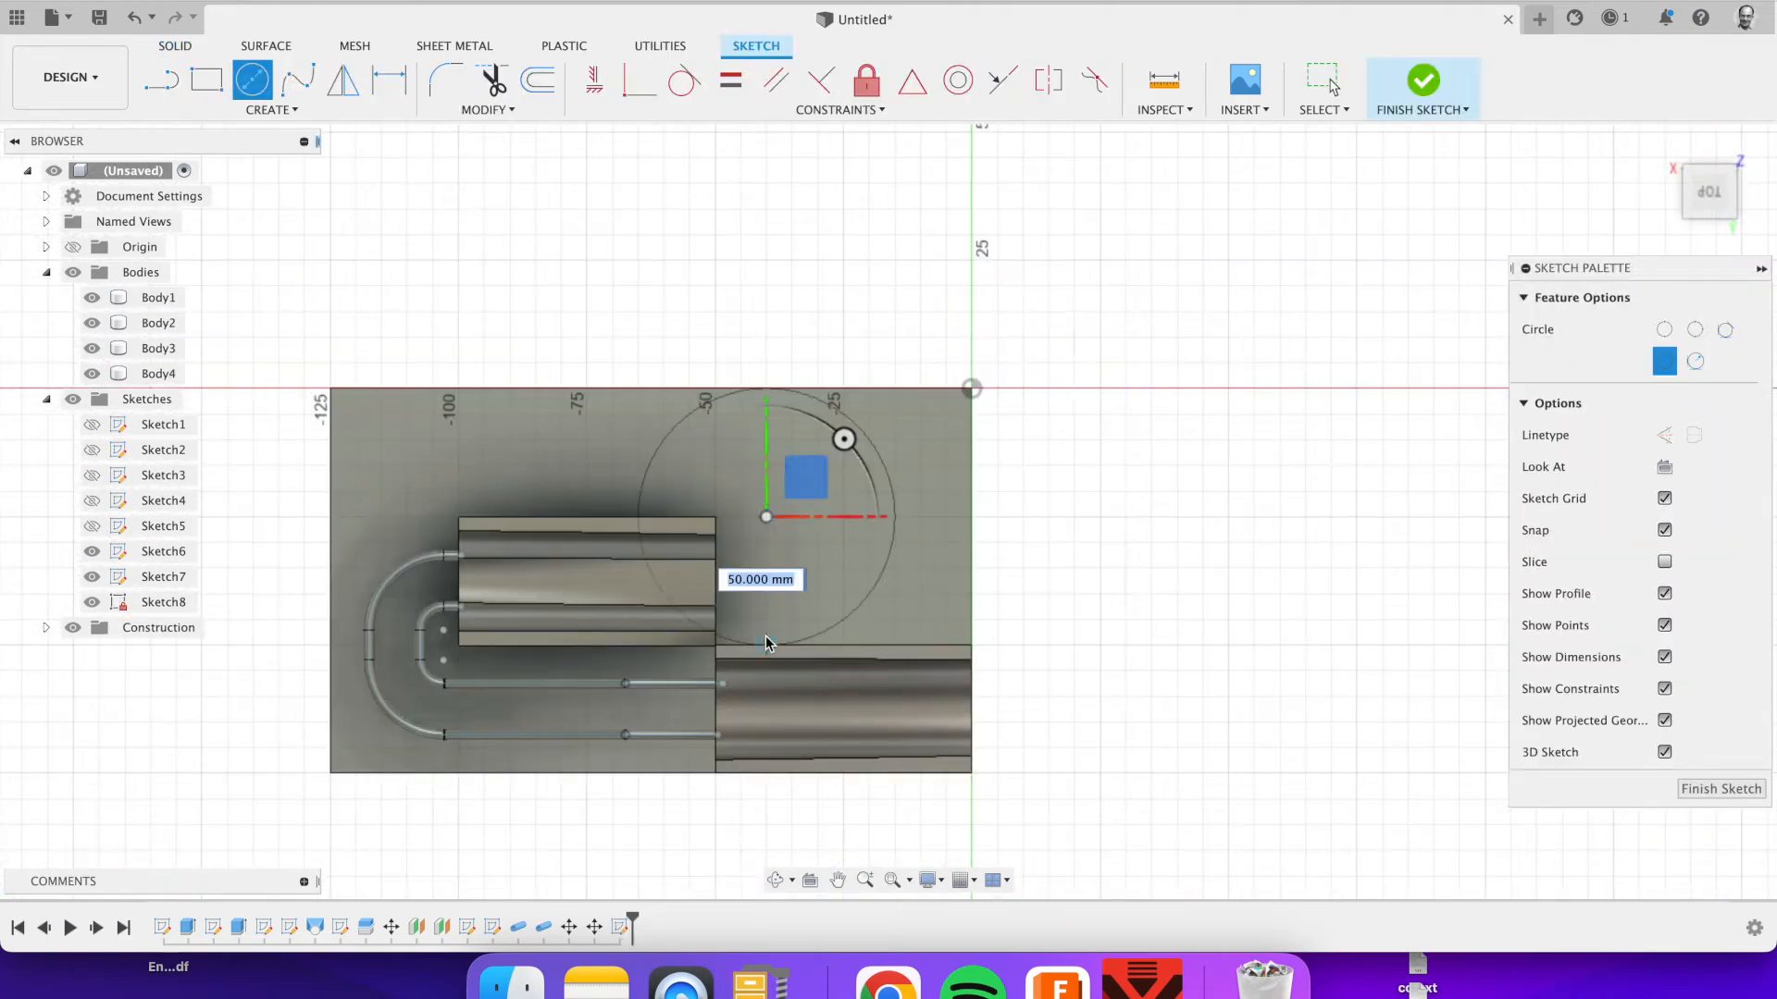
Step: Place the 50 mm bowl circle on the base plate, extrude the ring and add the ball sphere
click(537, 81)
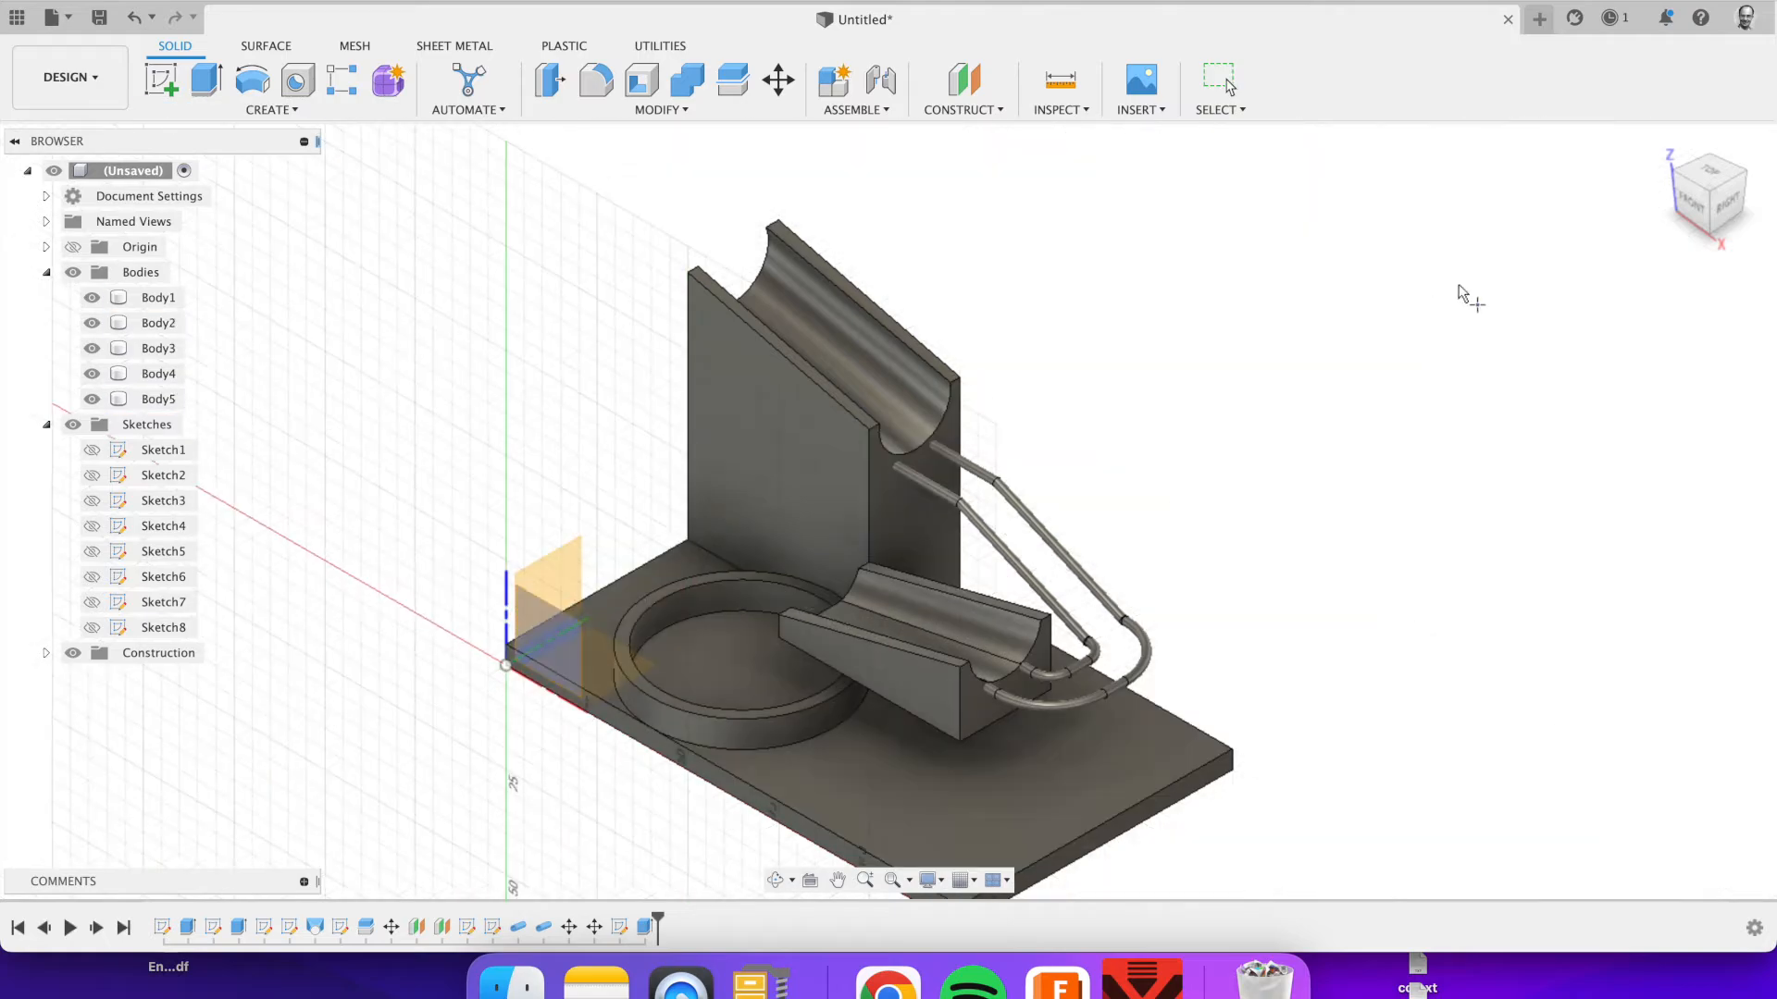
click(960, 831)
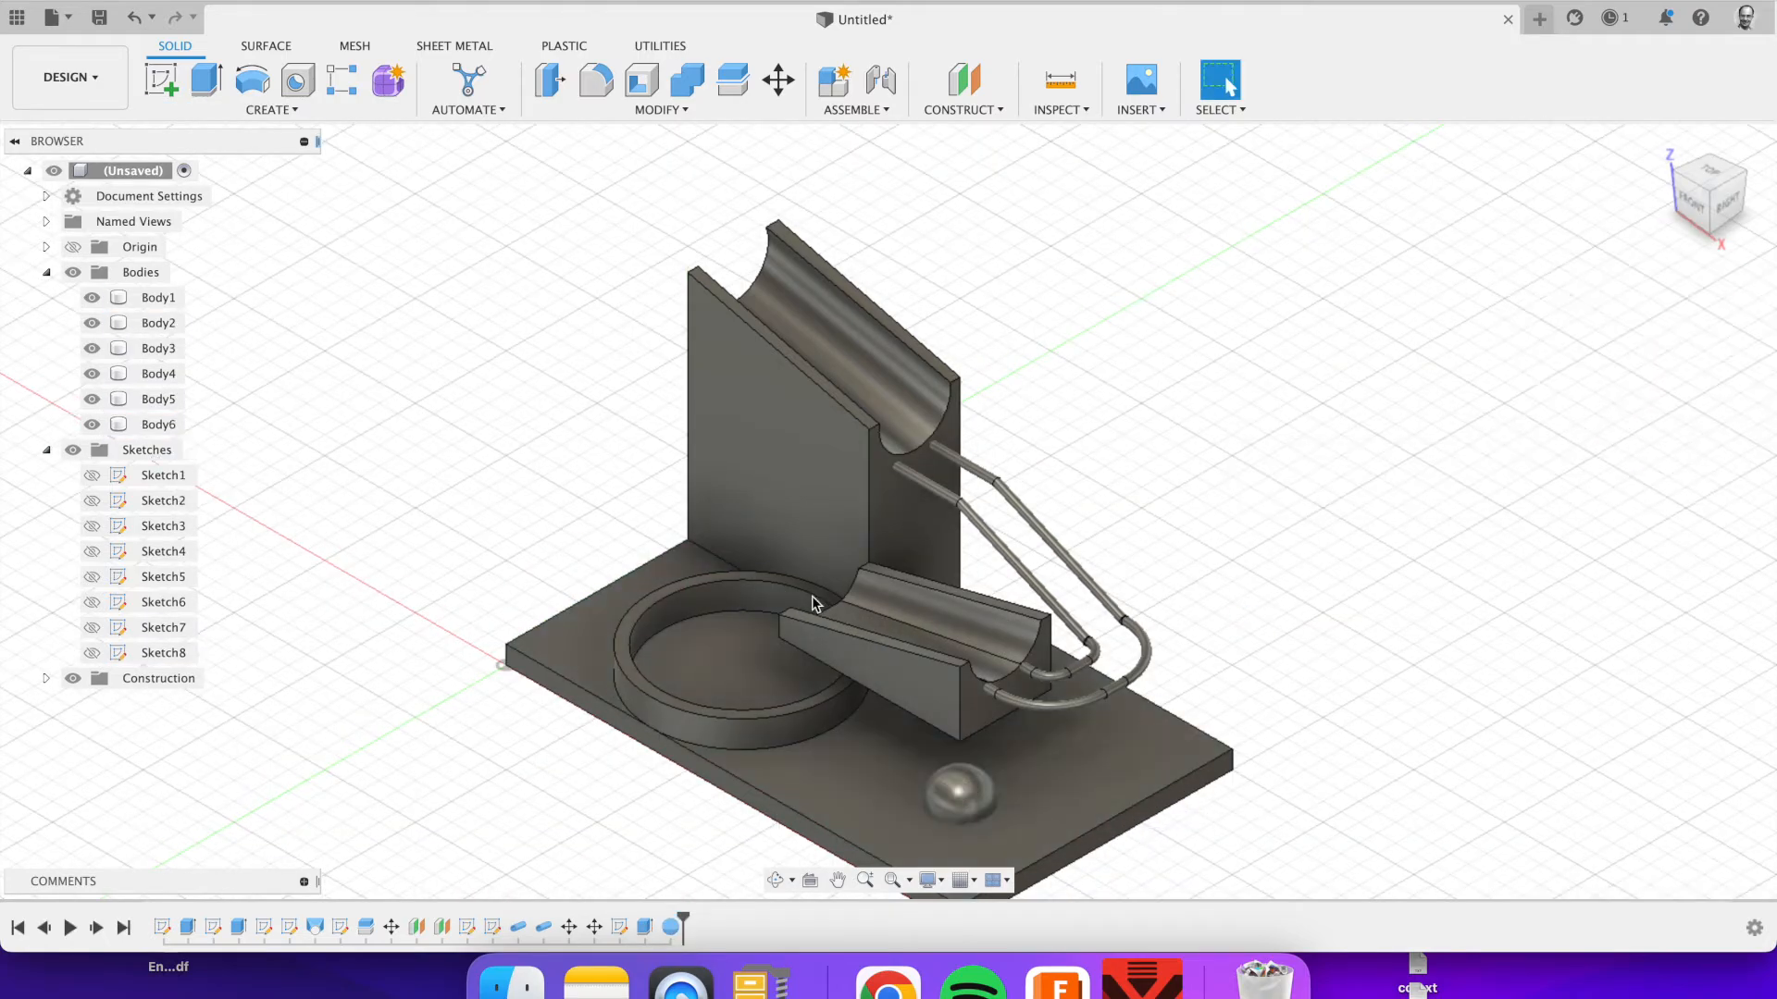
click(778, 80)
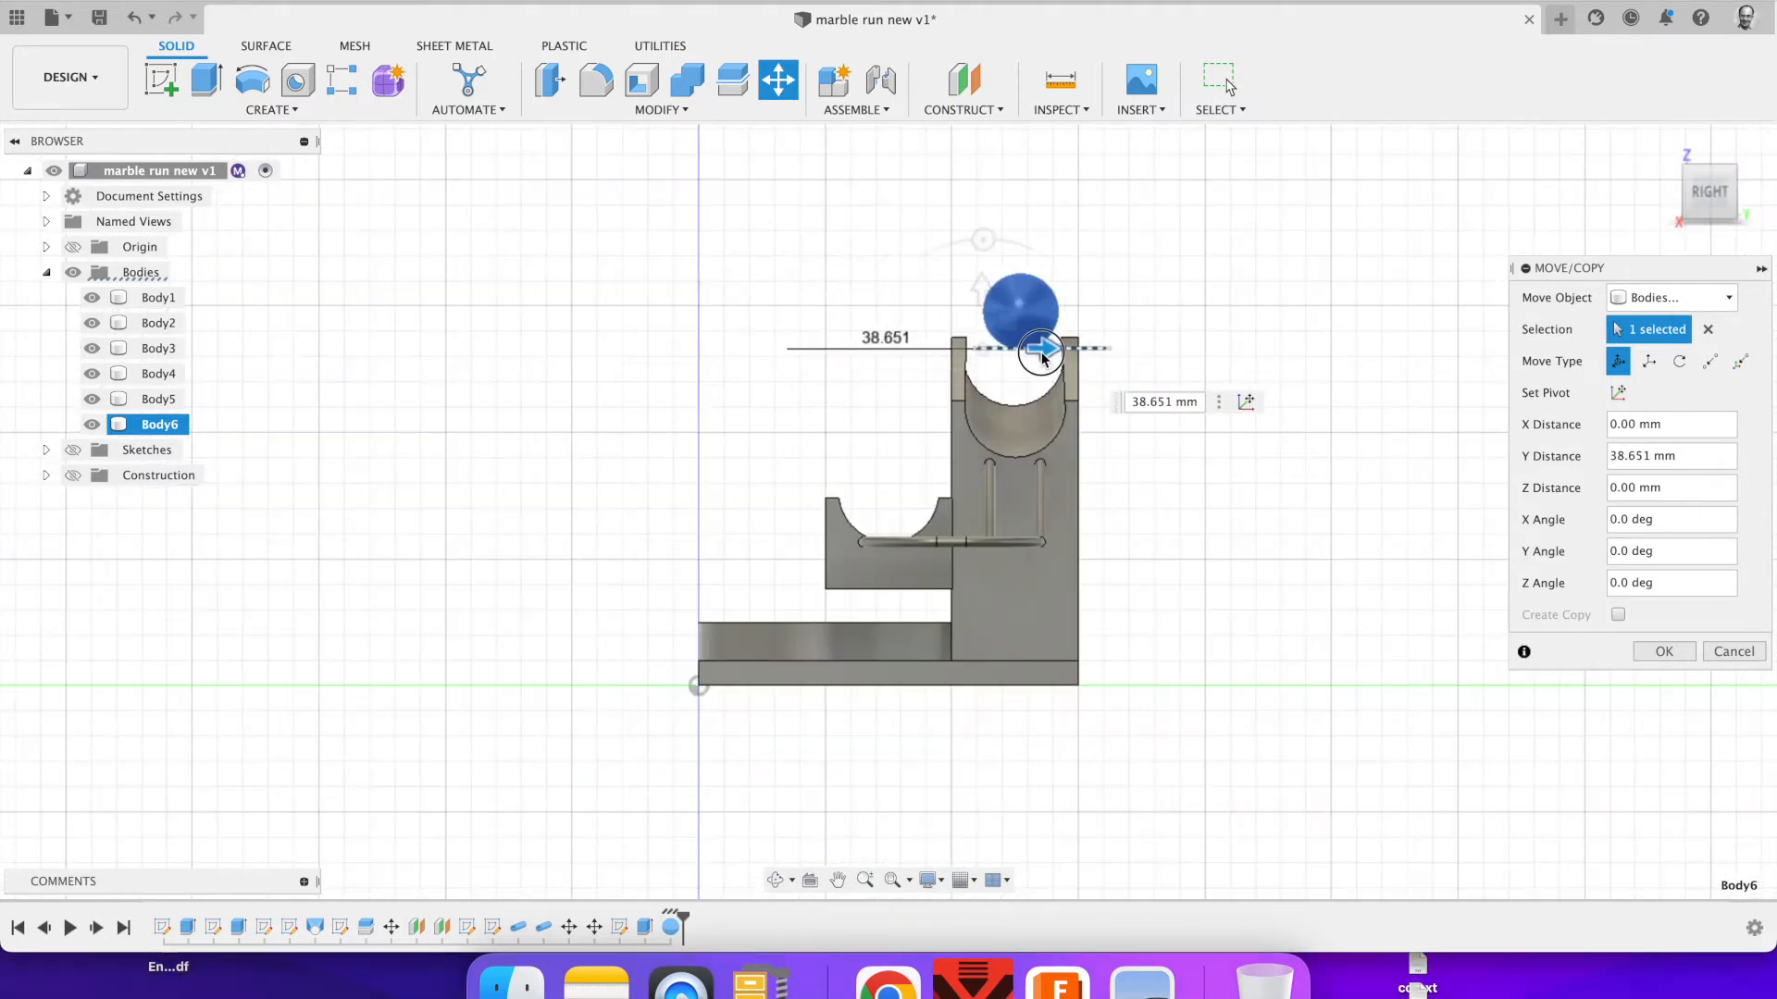
Step: Drag the ball to the top of the upper groove and begin combining the structural bodies
drag(1036, 347, 998, 380)
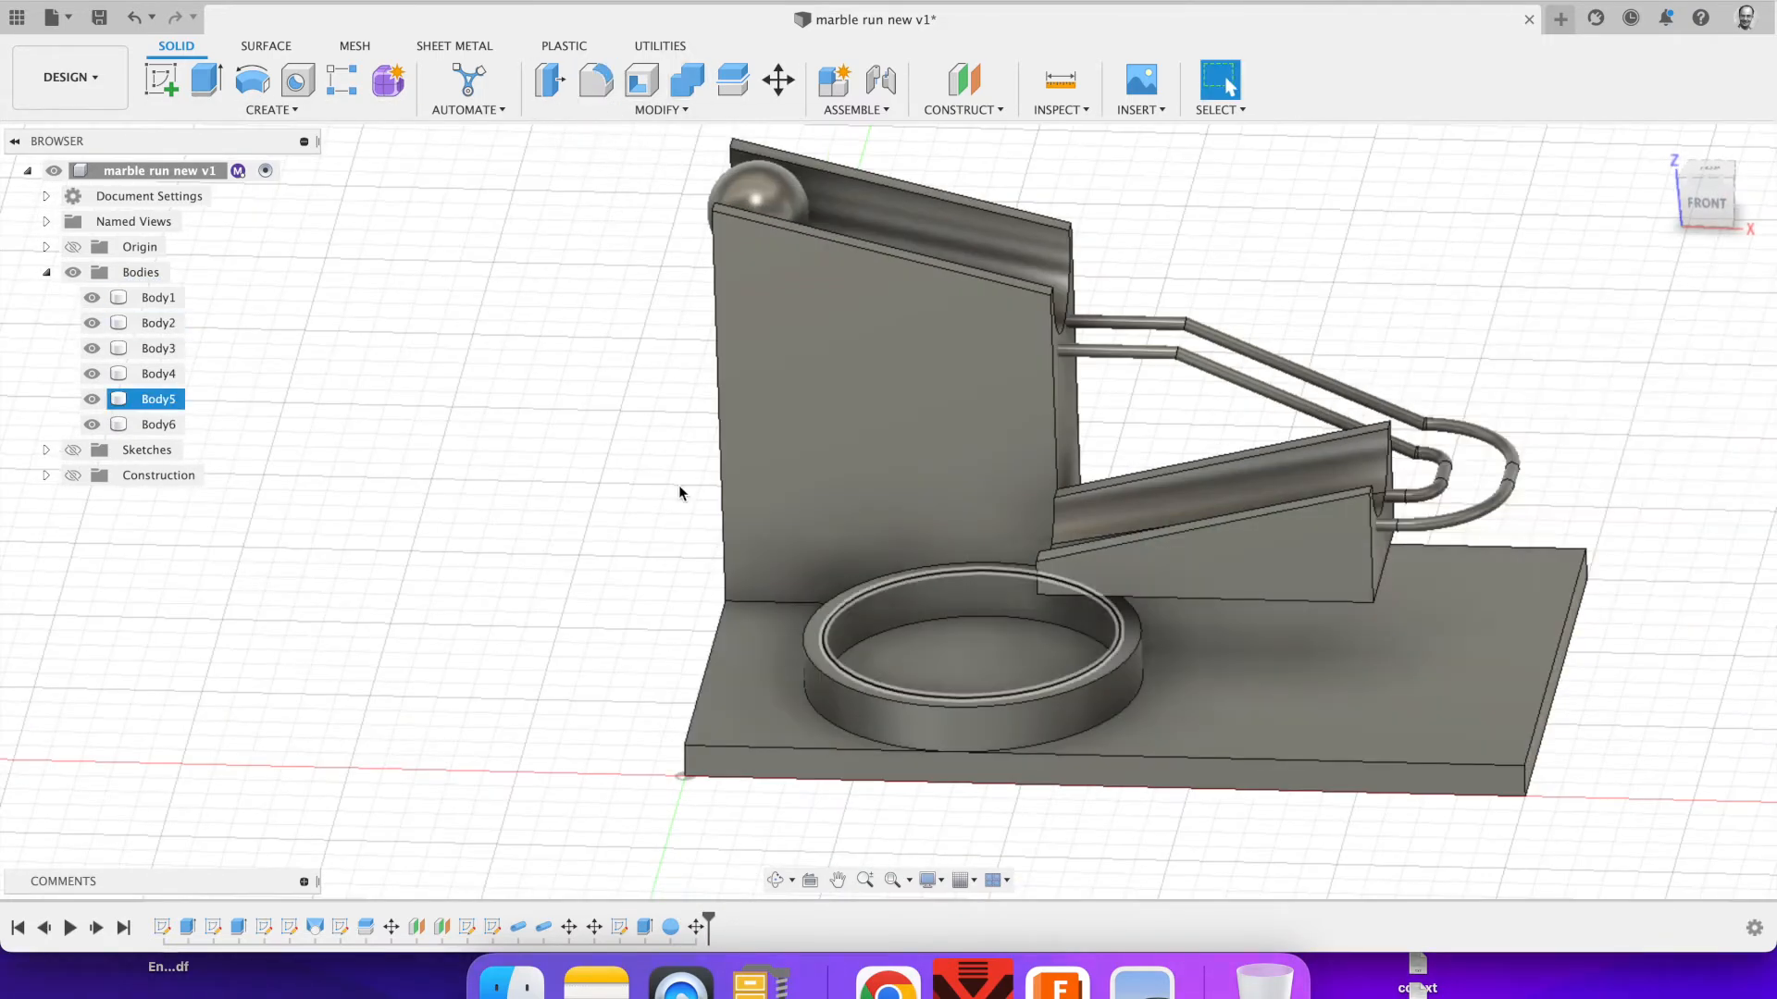
click(685, 79)
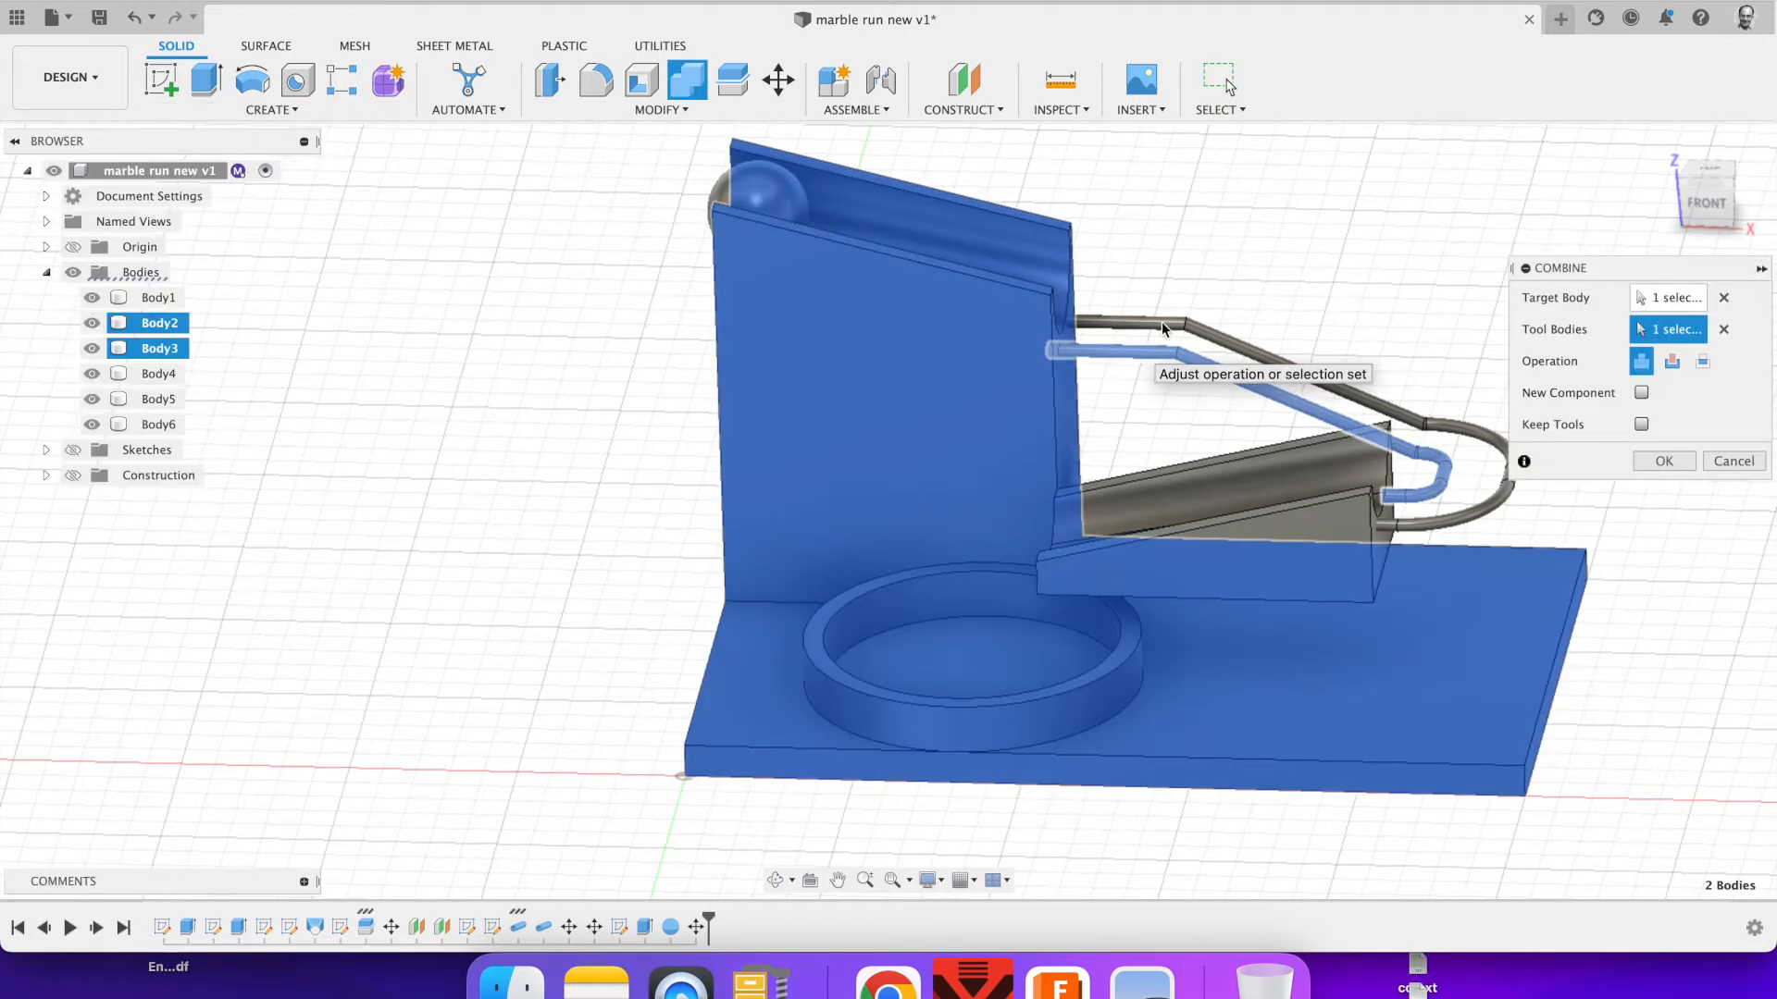
Step: Merge the rails into one body named Base and create components from the Base and Ball bodies
click(1664, 460)
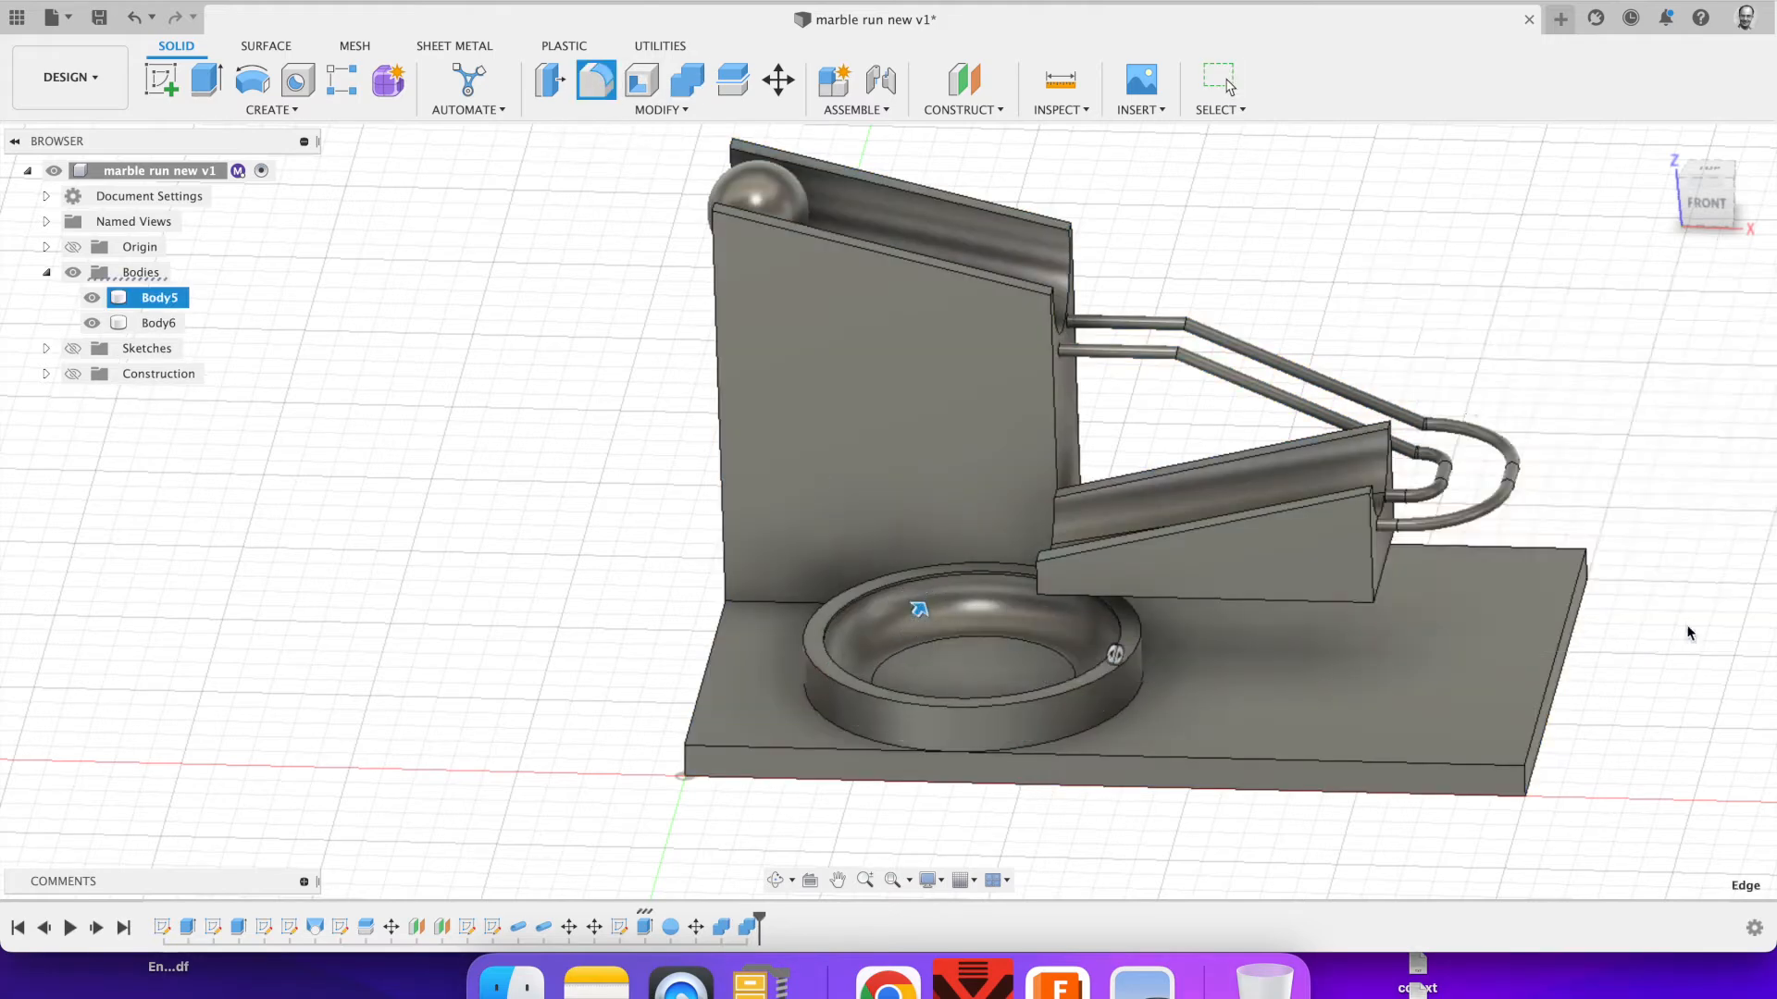
double_click(158, 297)
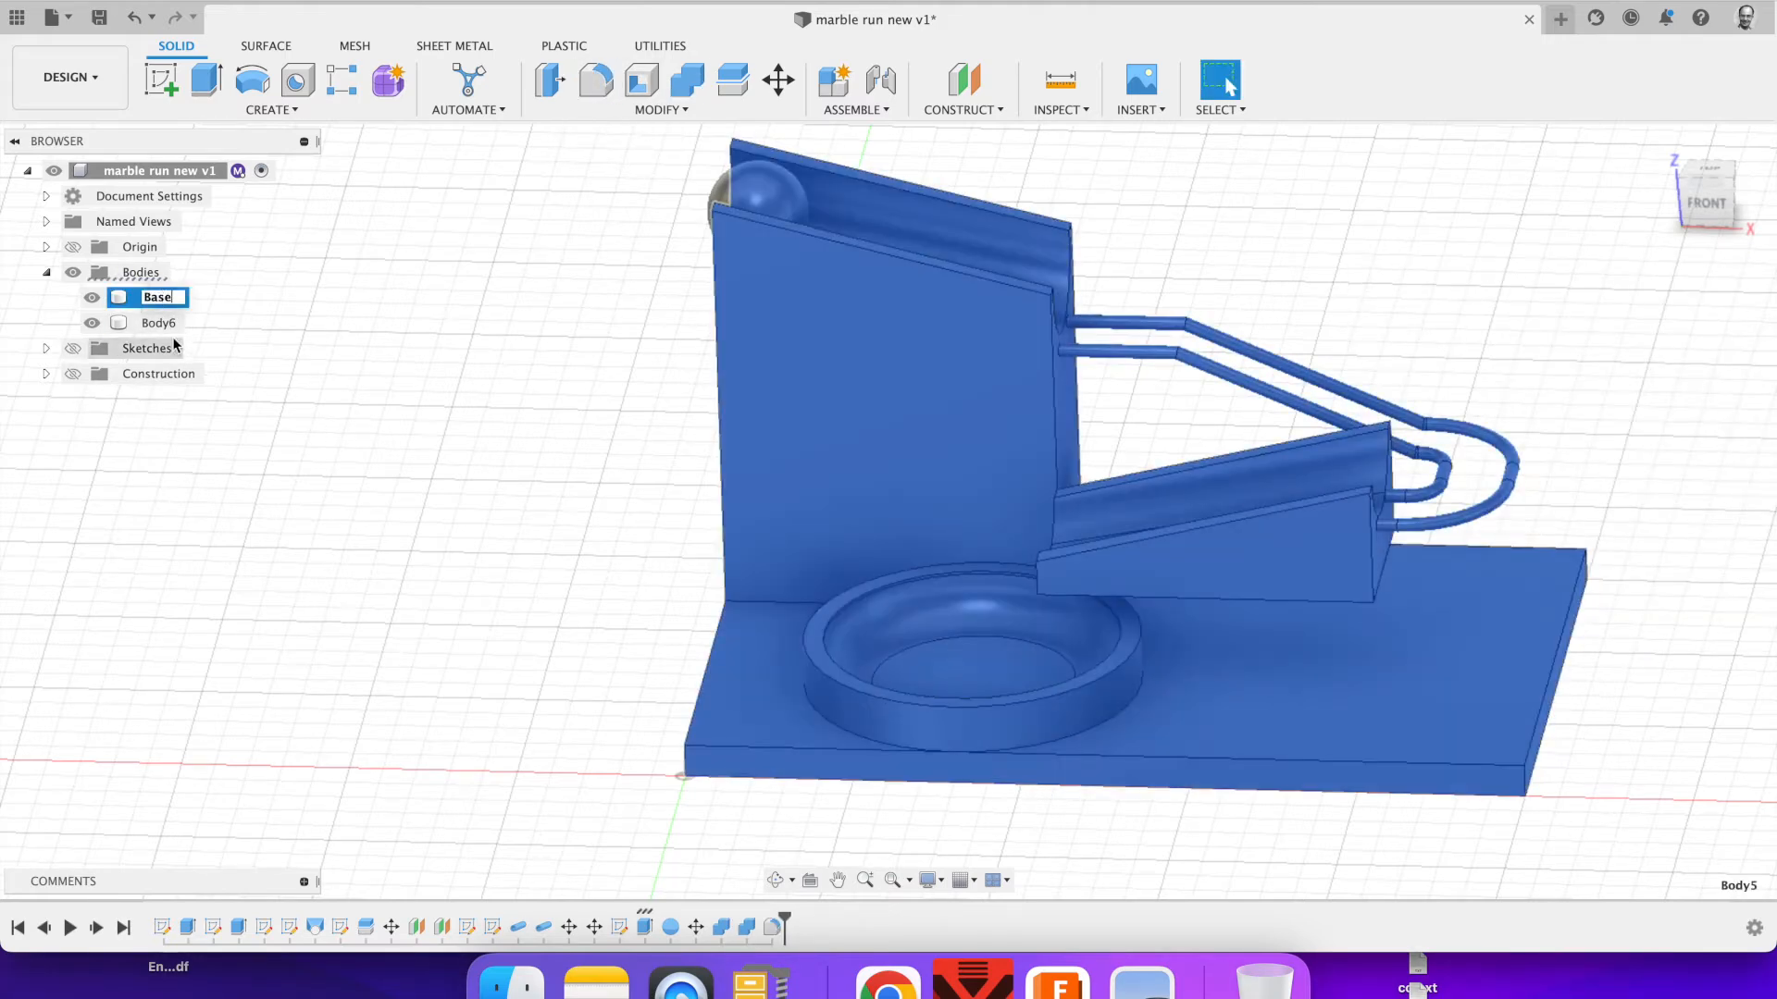
right_click(158, 322)
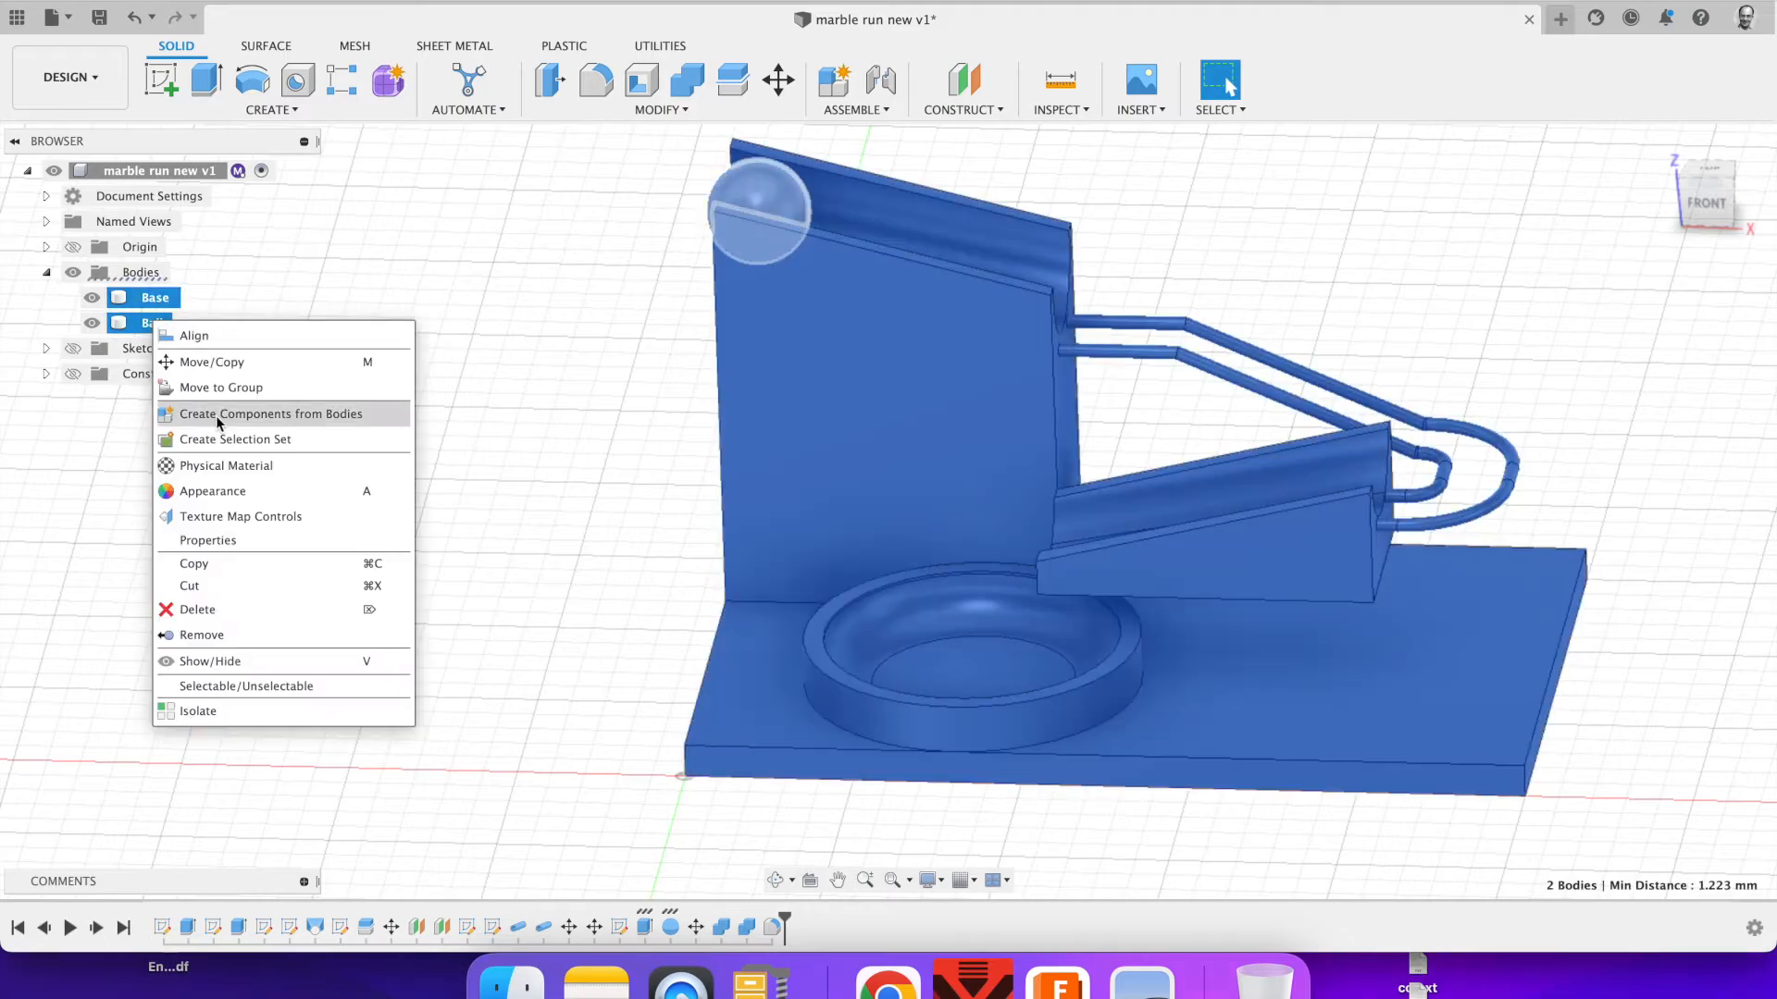
click(270, 414)
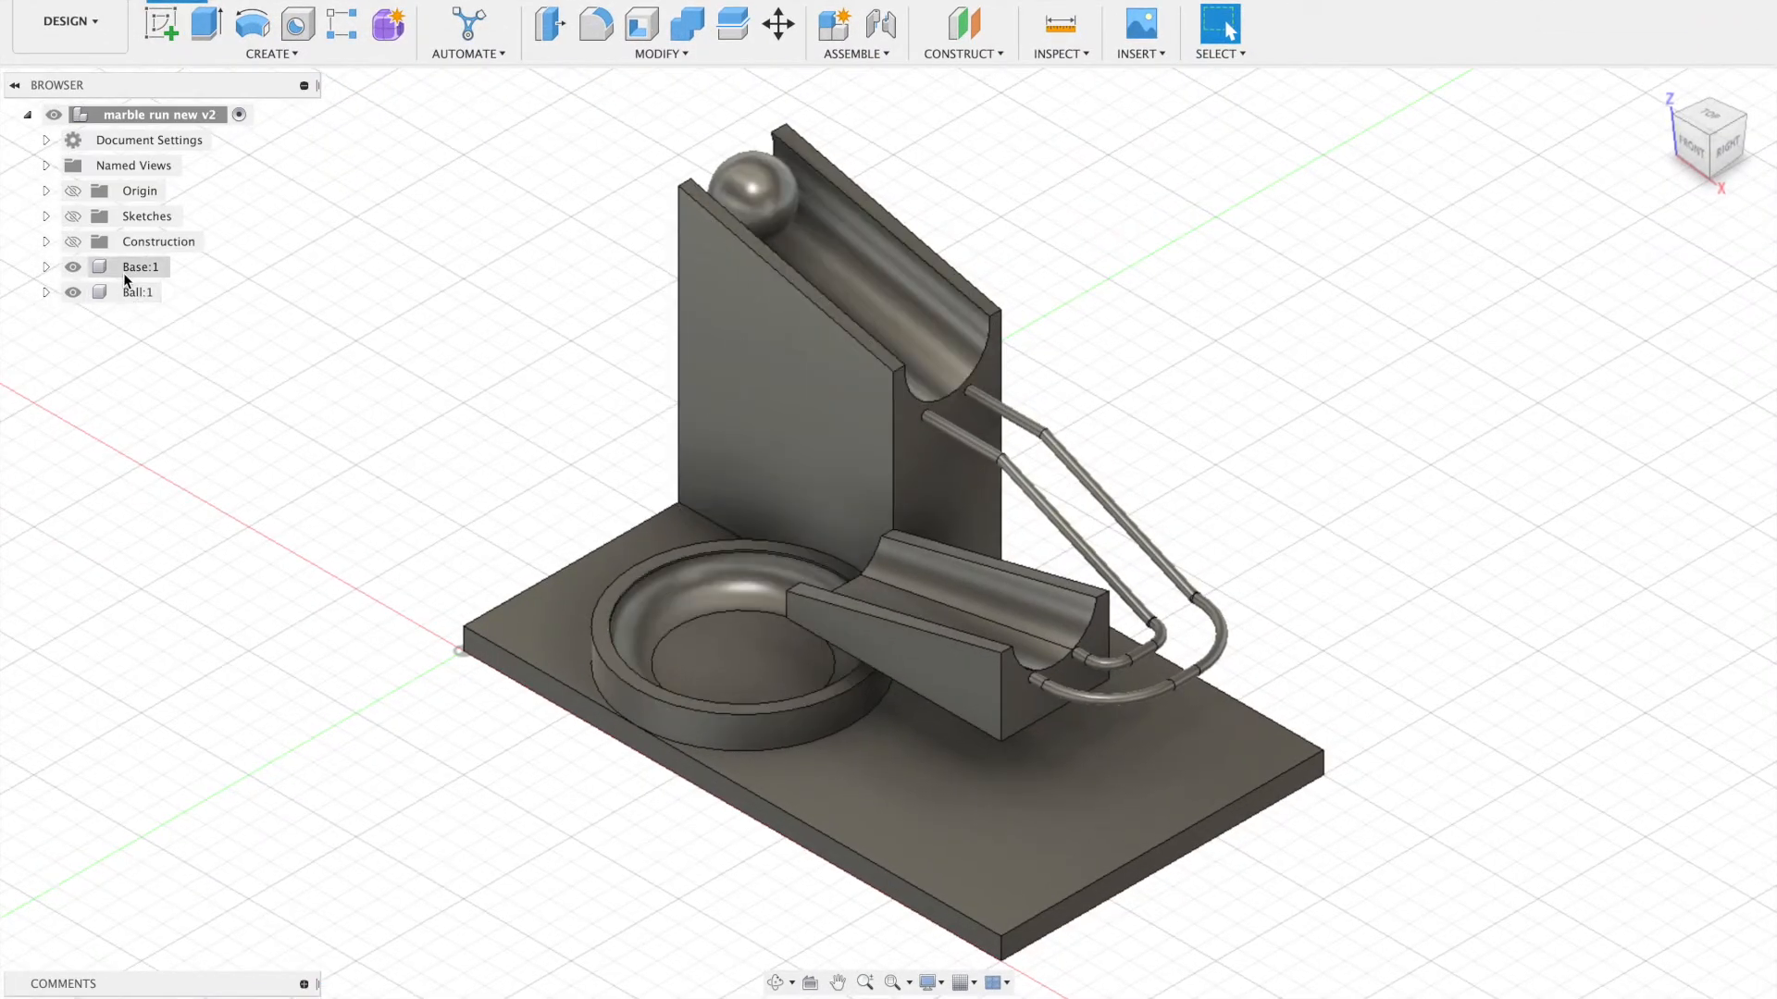
click(768, 24)
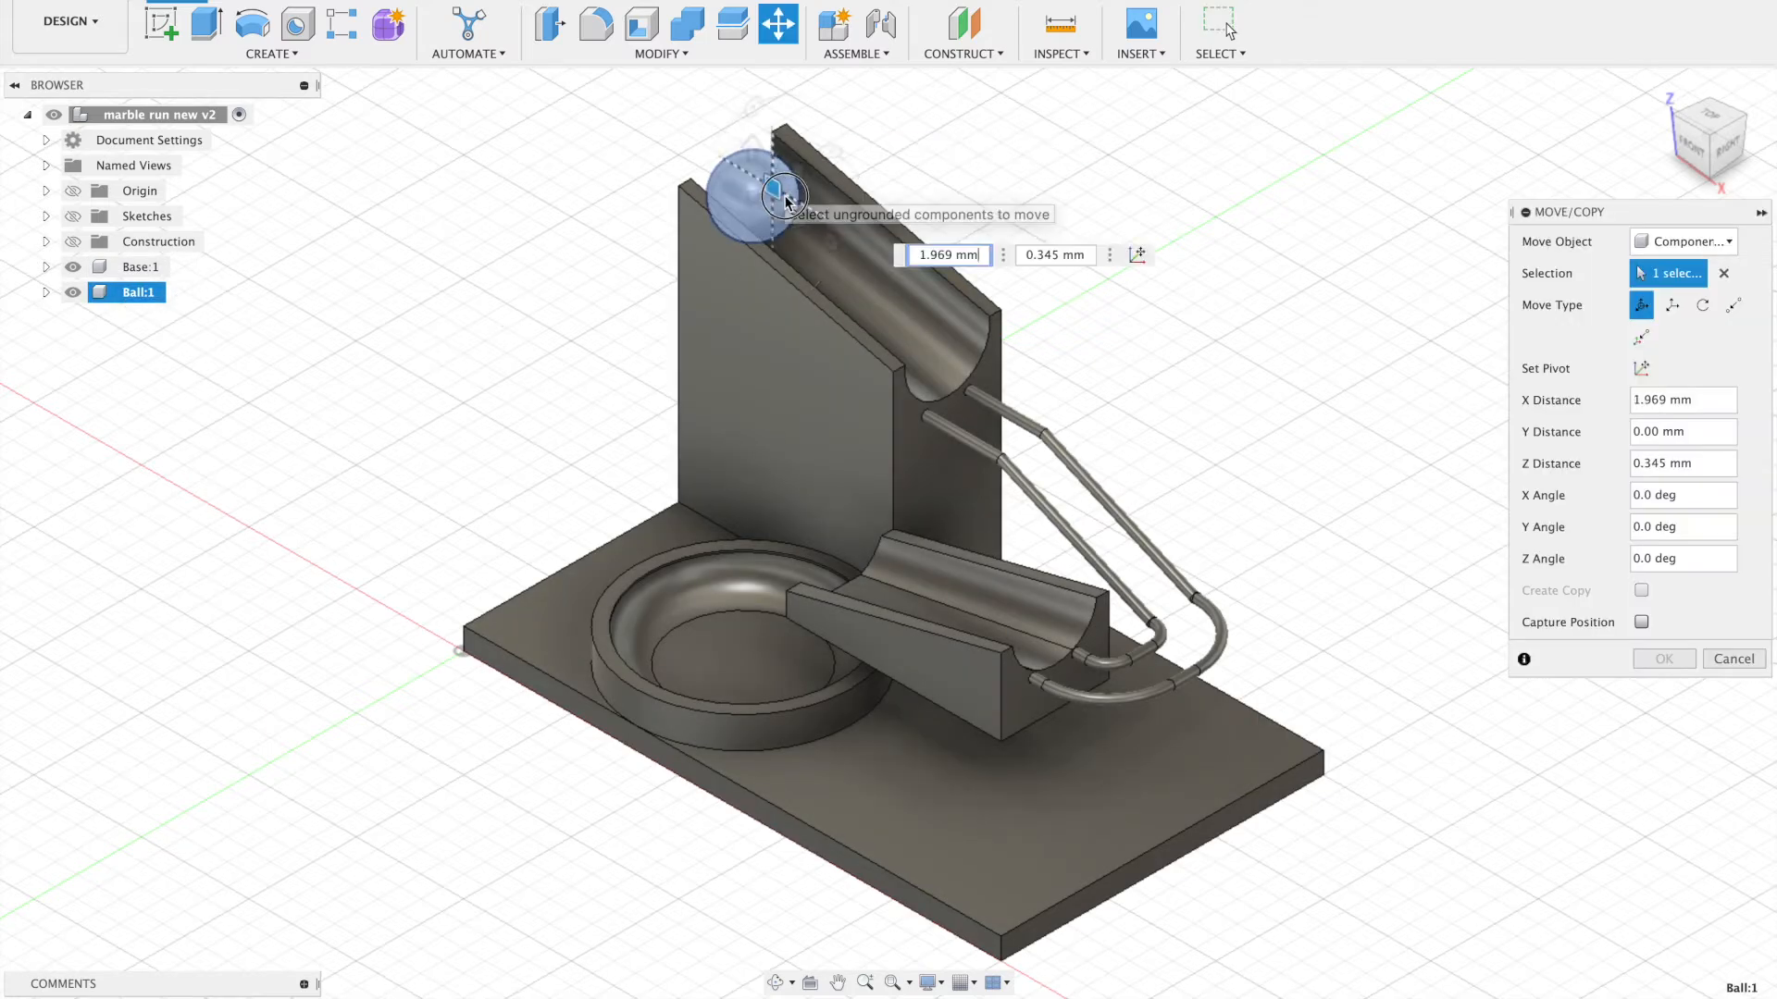
drag(782, 193, 952, 358)
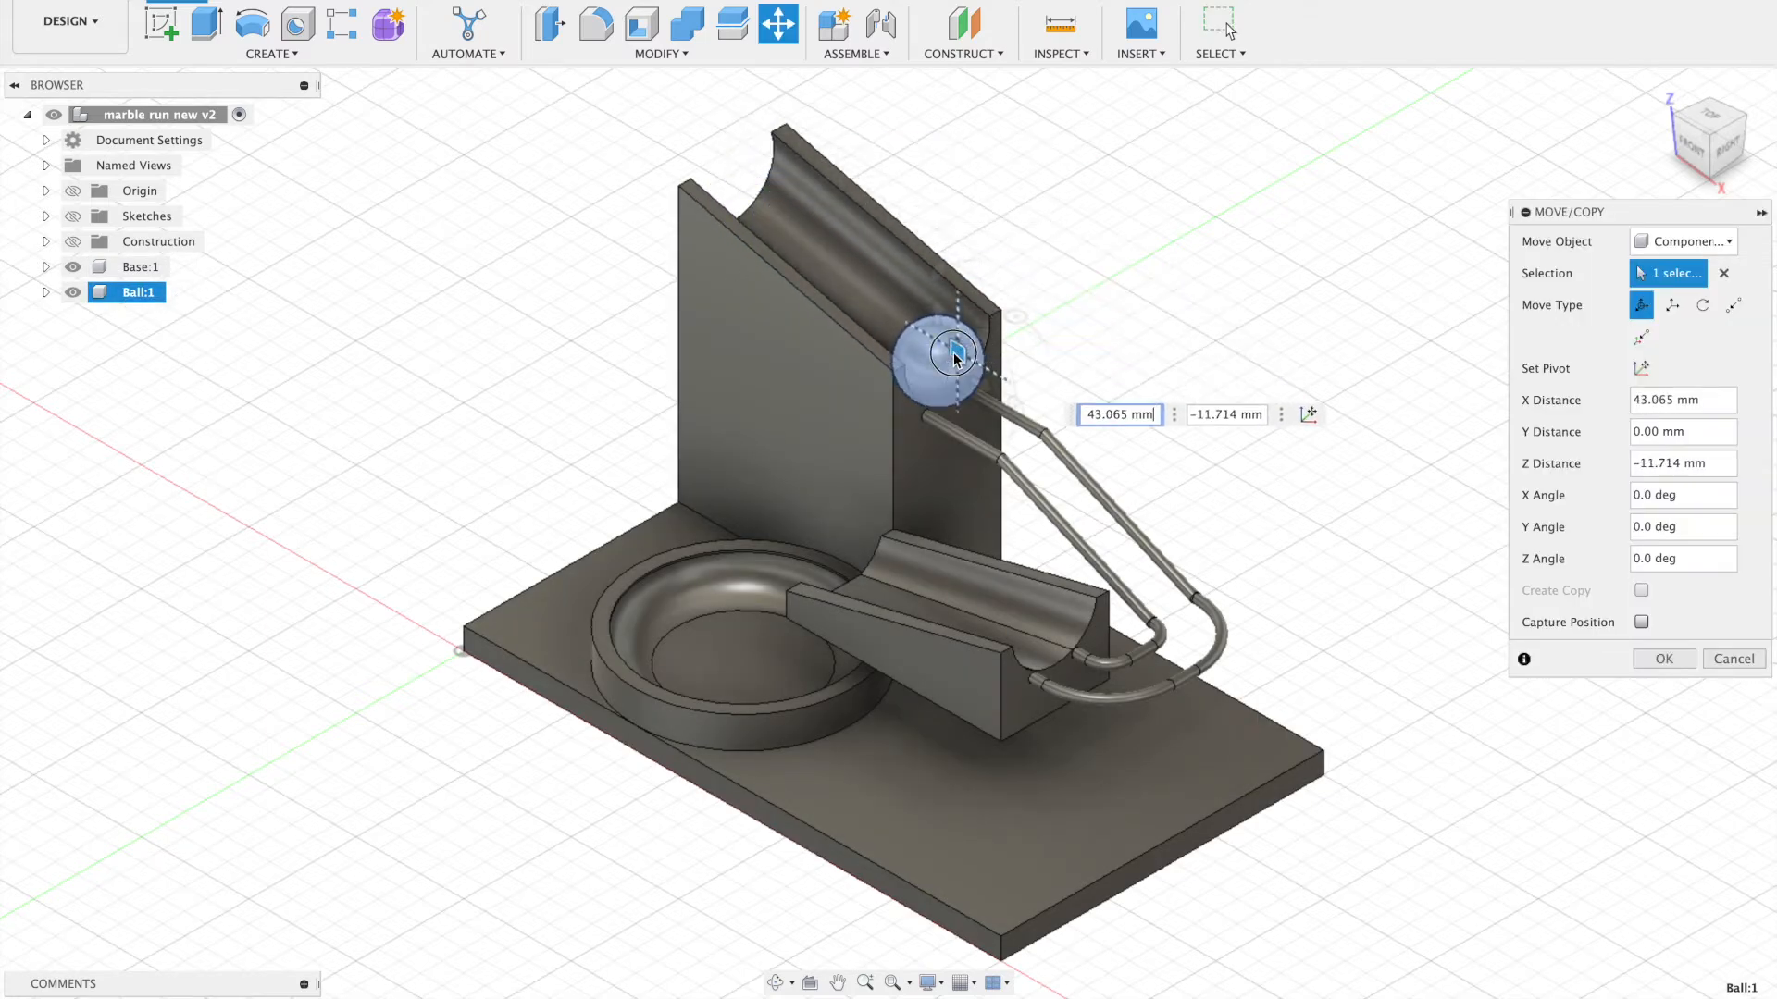
drag(953, 357, 1133, 521)
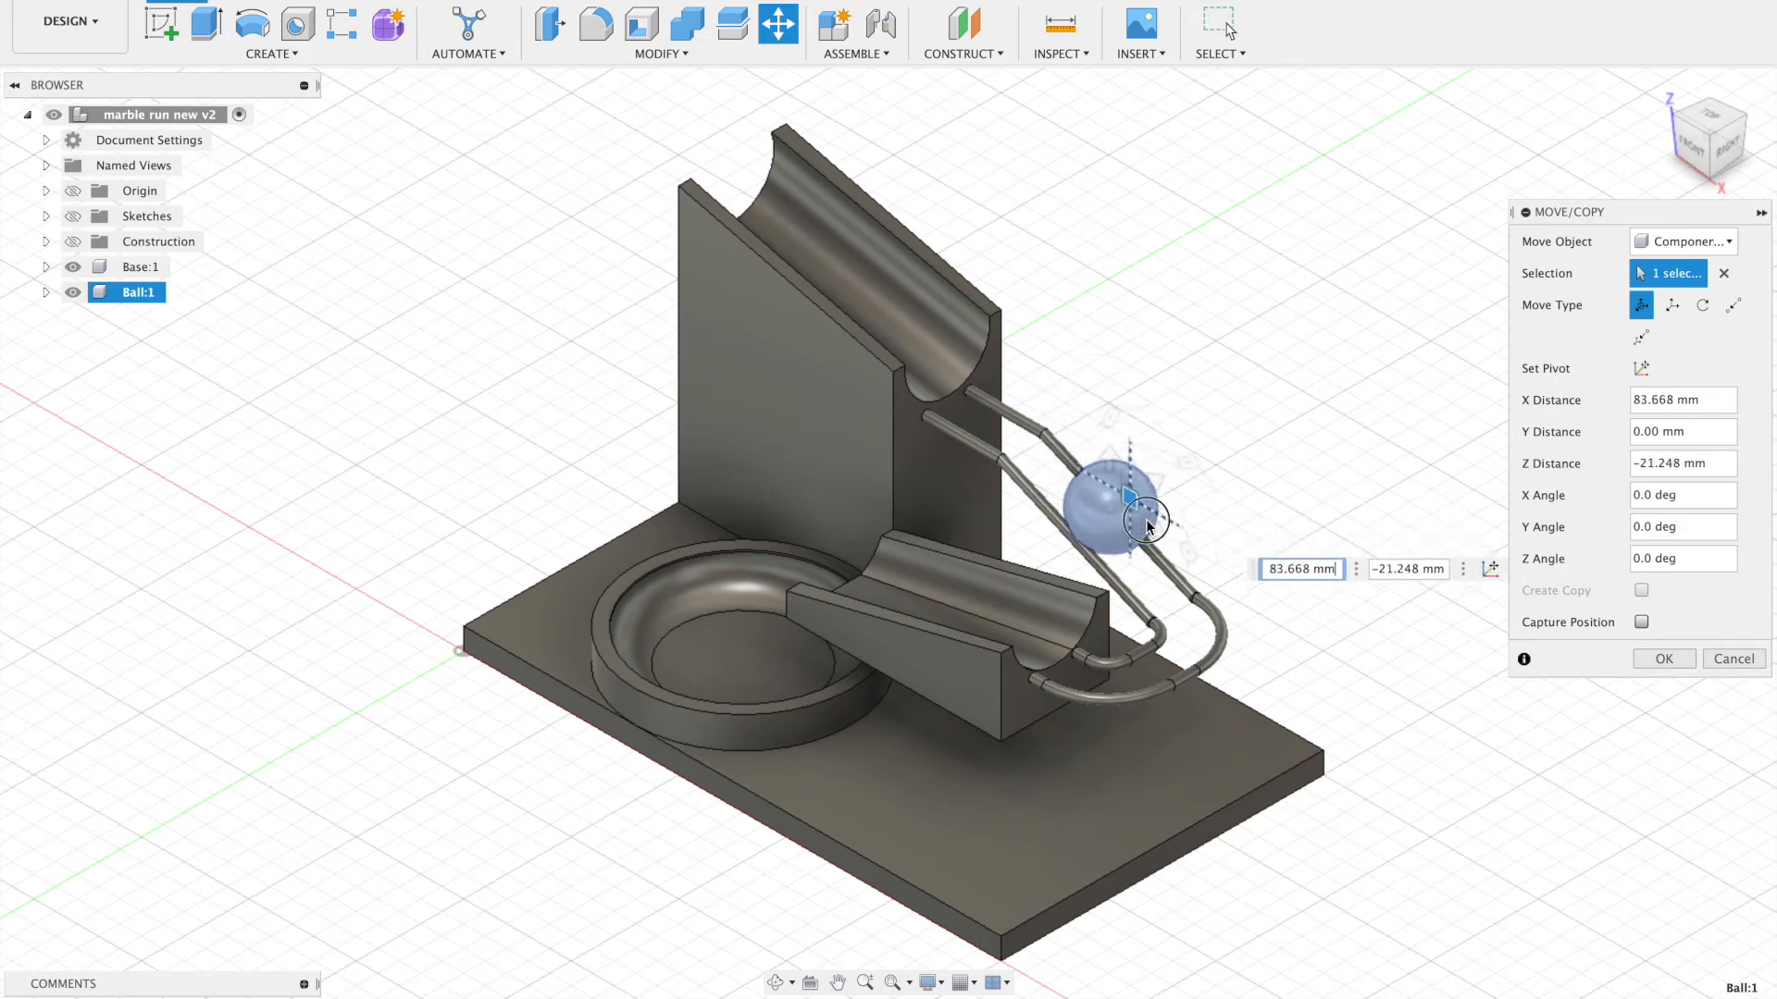
drag(1144, 521, 1167, 635)
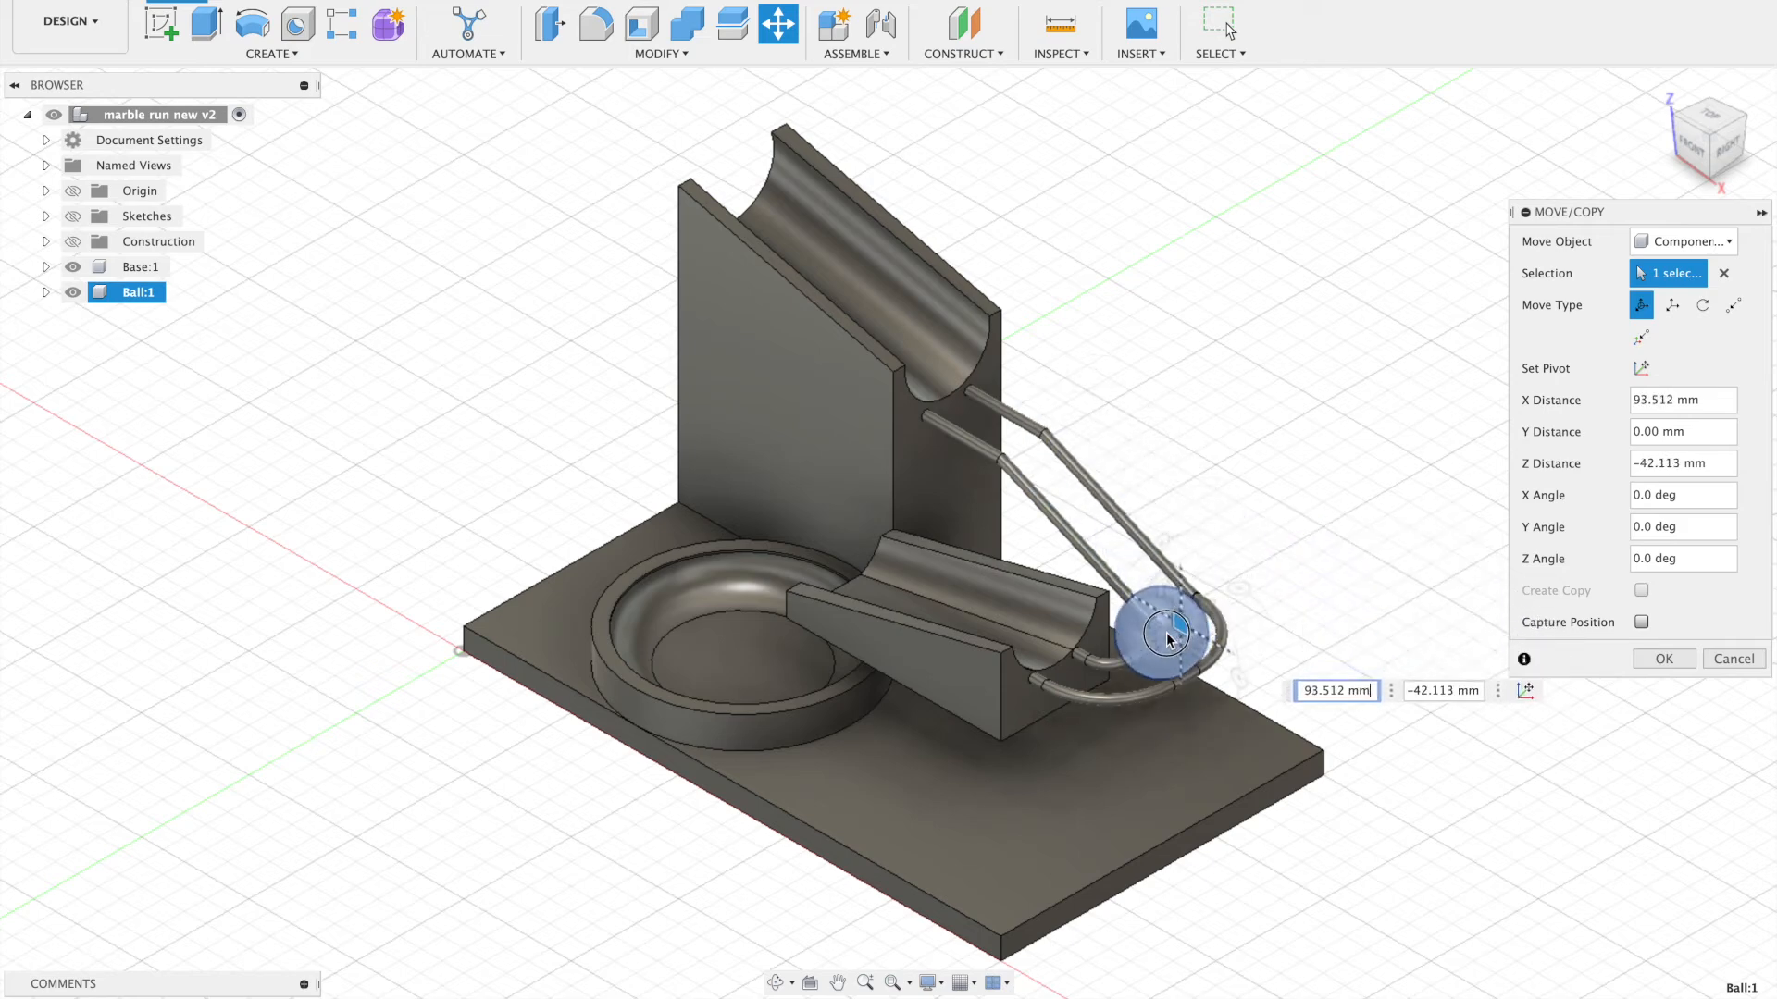
drag(1167, 635, 991, 598)
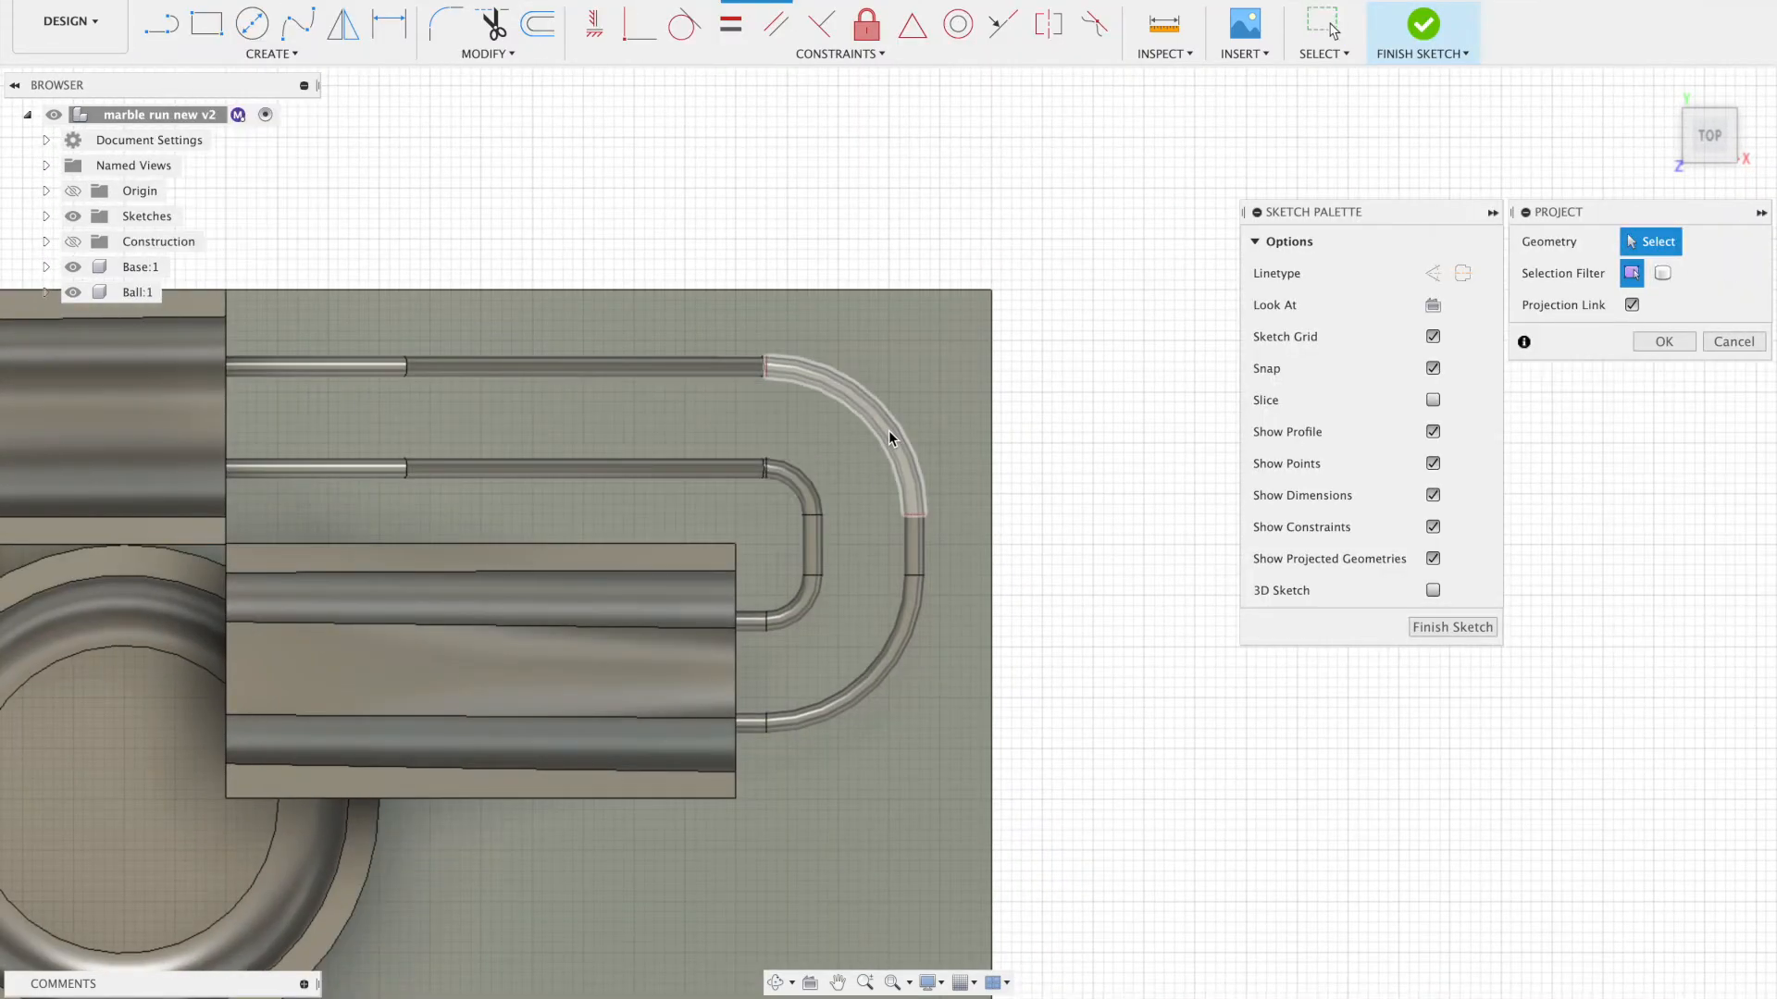
Step: Project the outer rail bend, sketch and offset an arc along it, and extrude a 30.265 mm curved wall
click(272, 52)
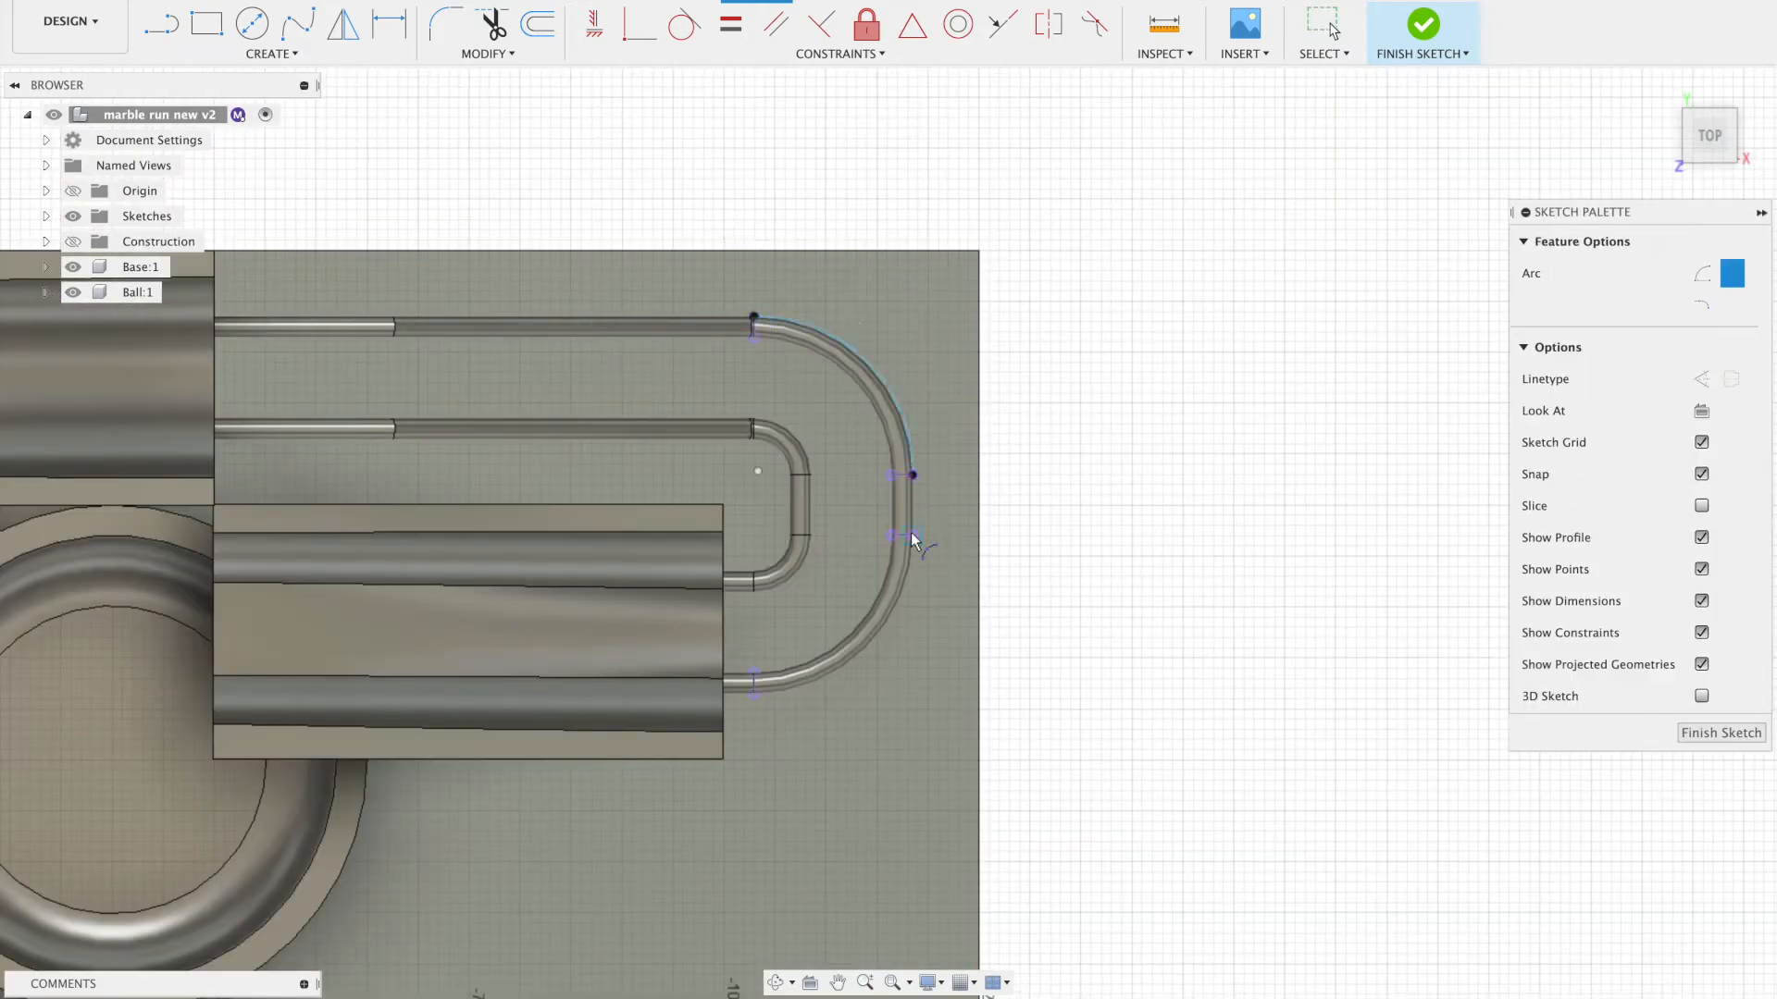
click(907, 538)
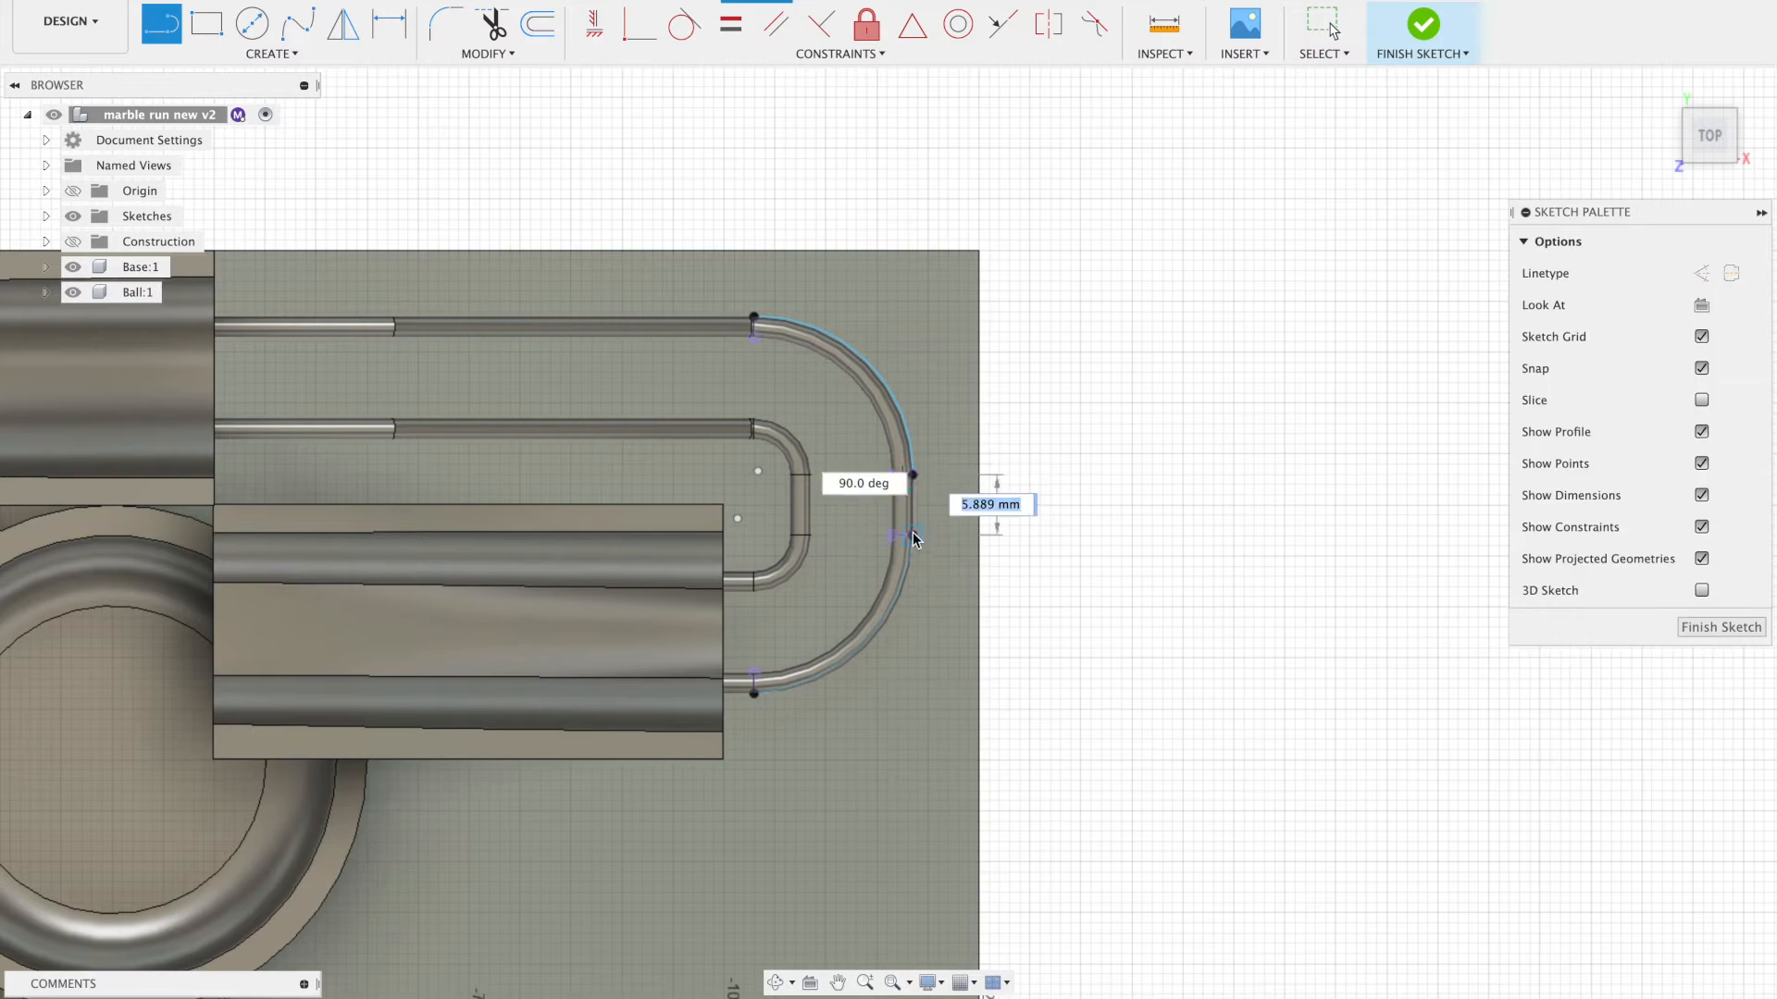
click(534, 23)
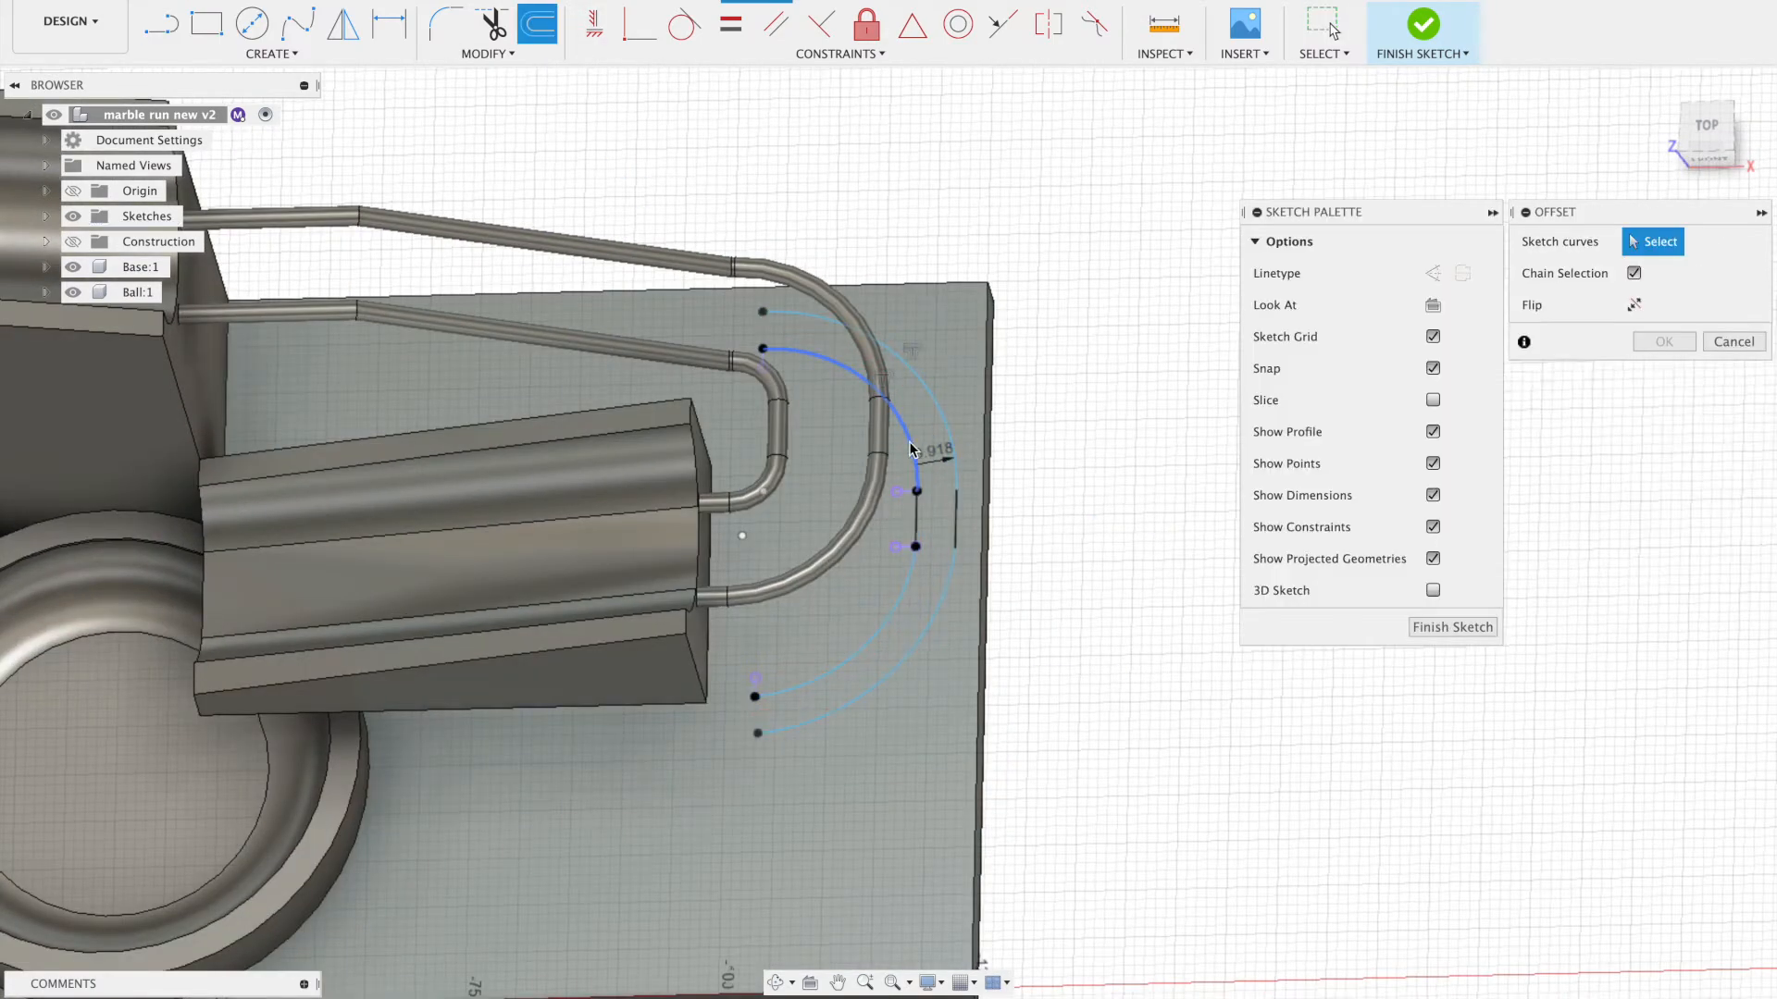
click(1664, 341)
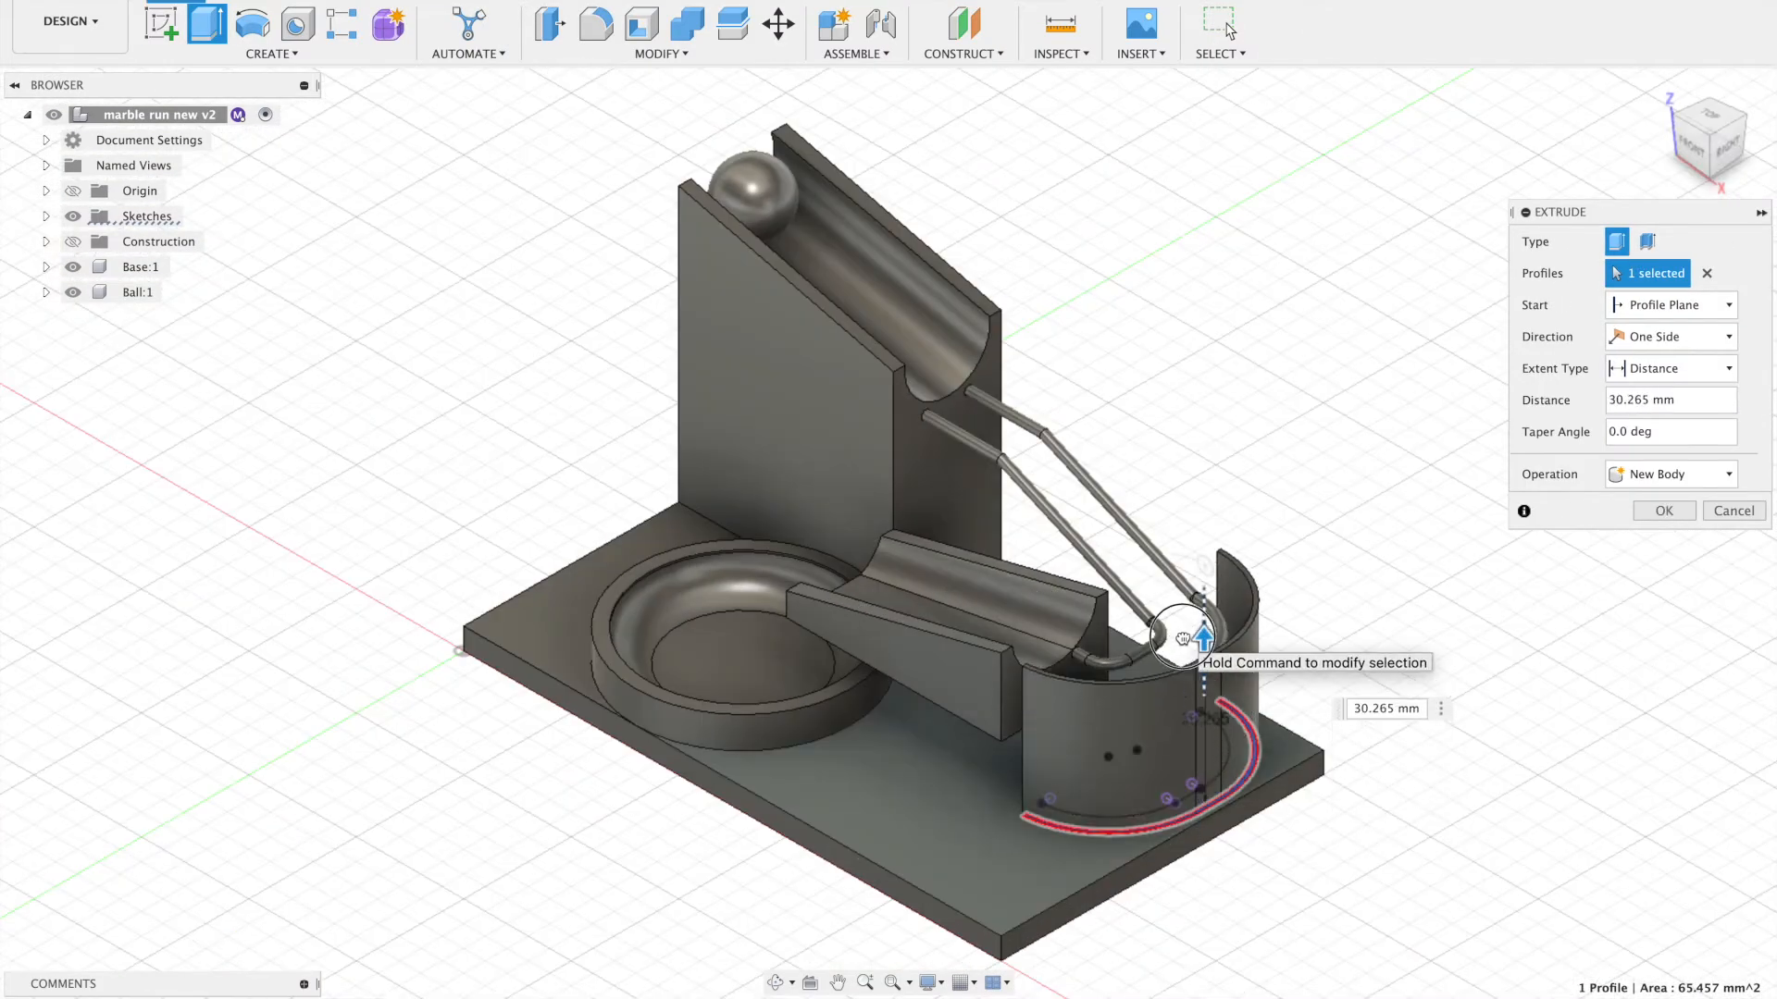
right_click(125, 267)
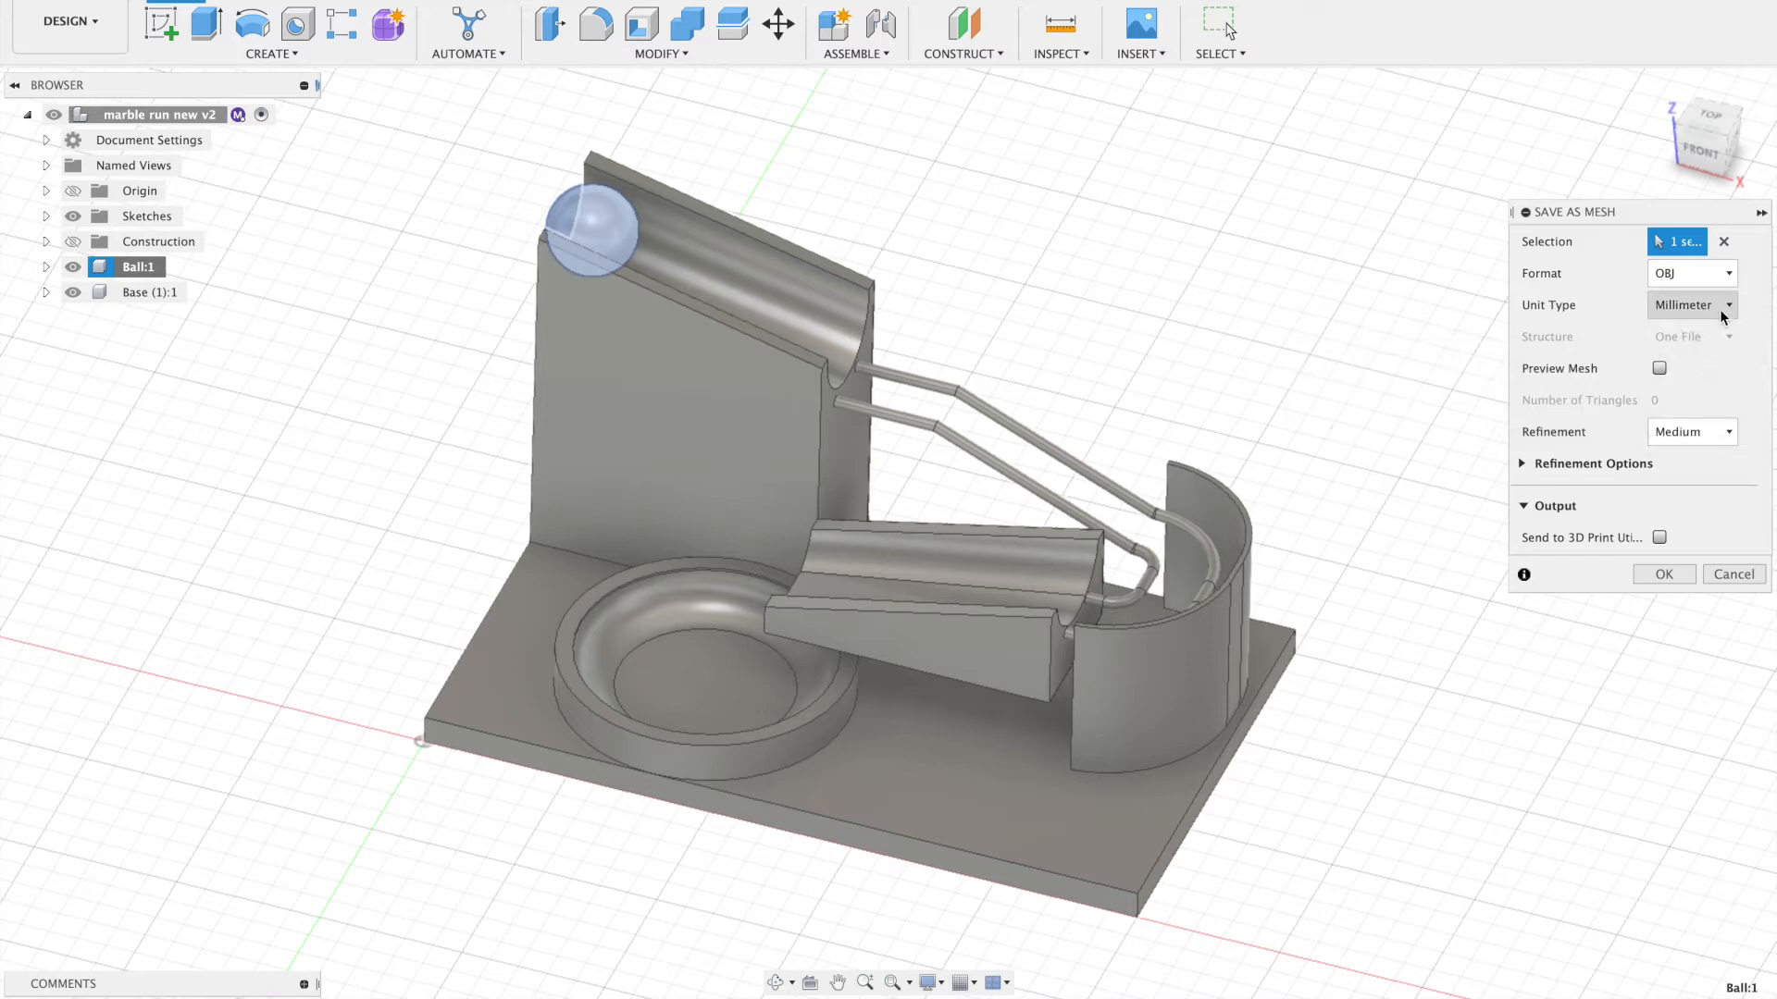
Step: Export Ball:1 and Base (1):1 as OBJ meshes in millimetres
click(1664, 574)
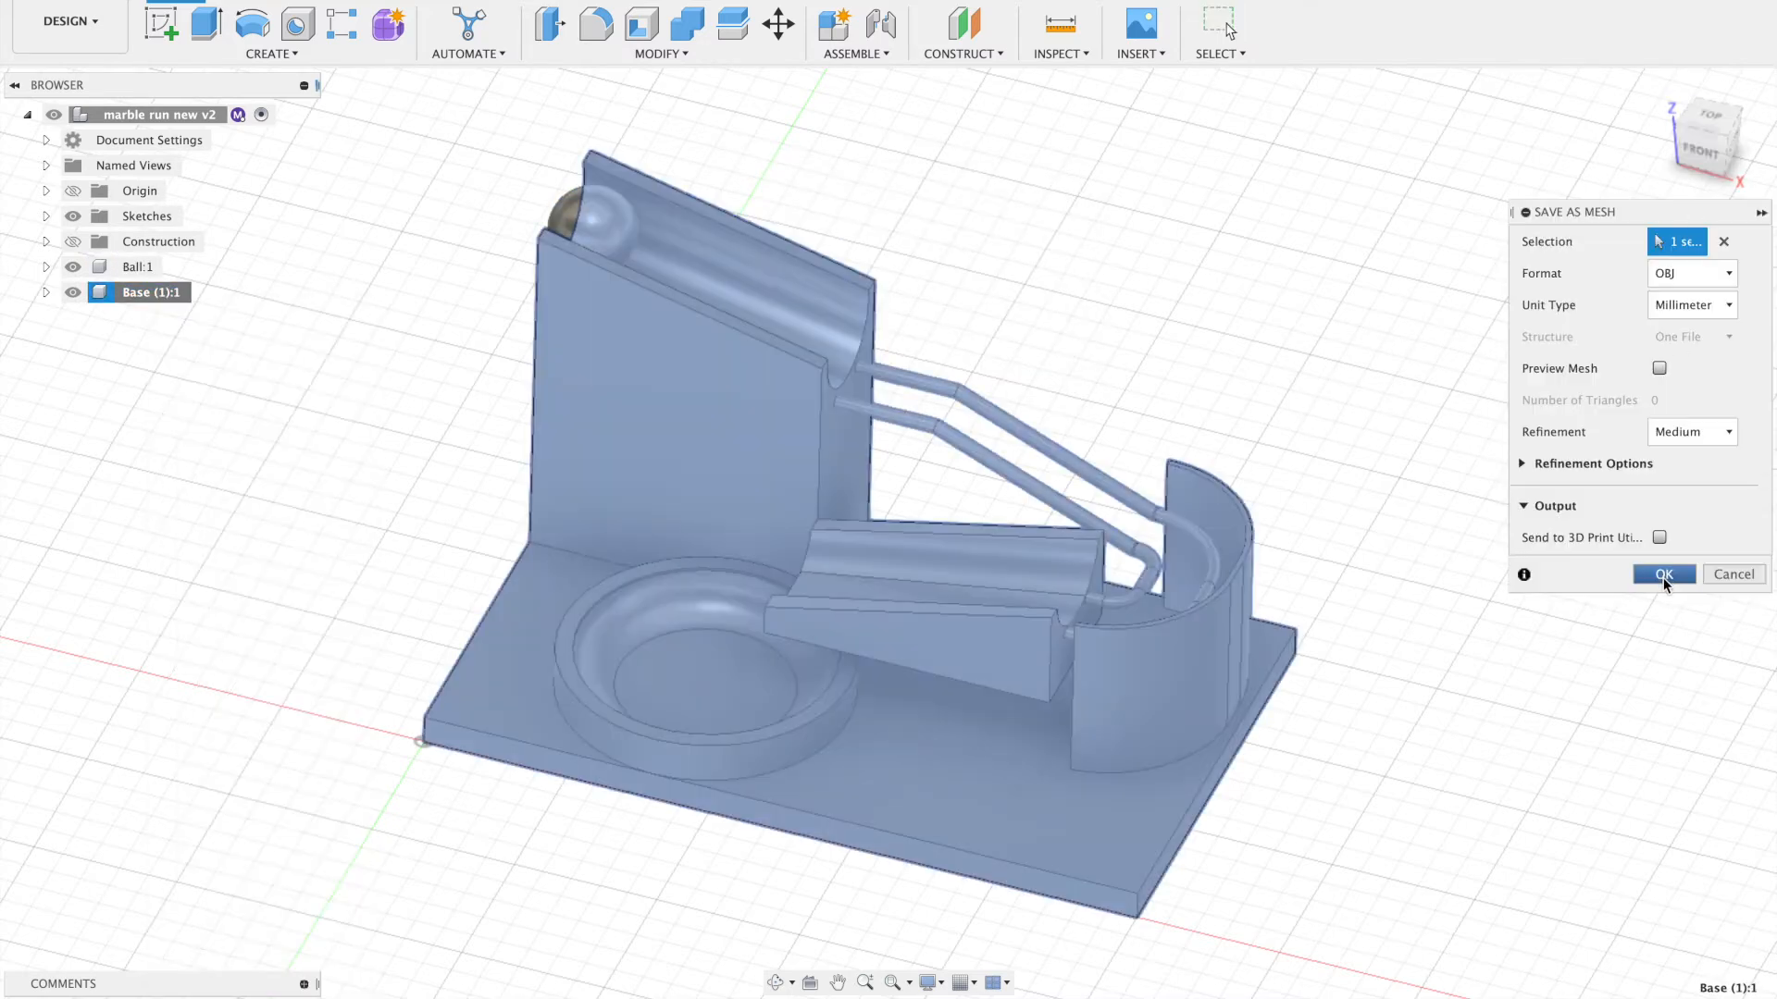
click(1664, 574)
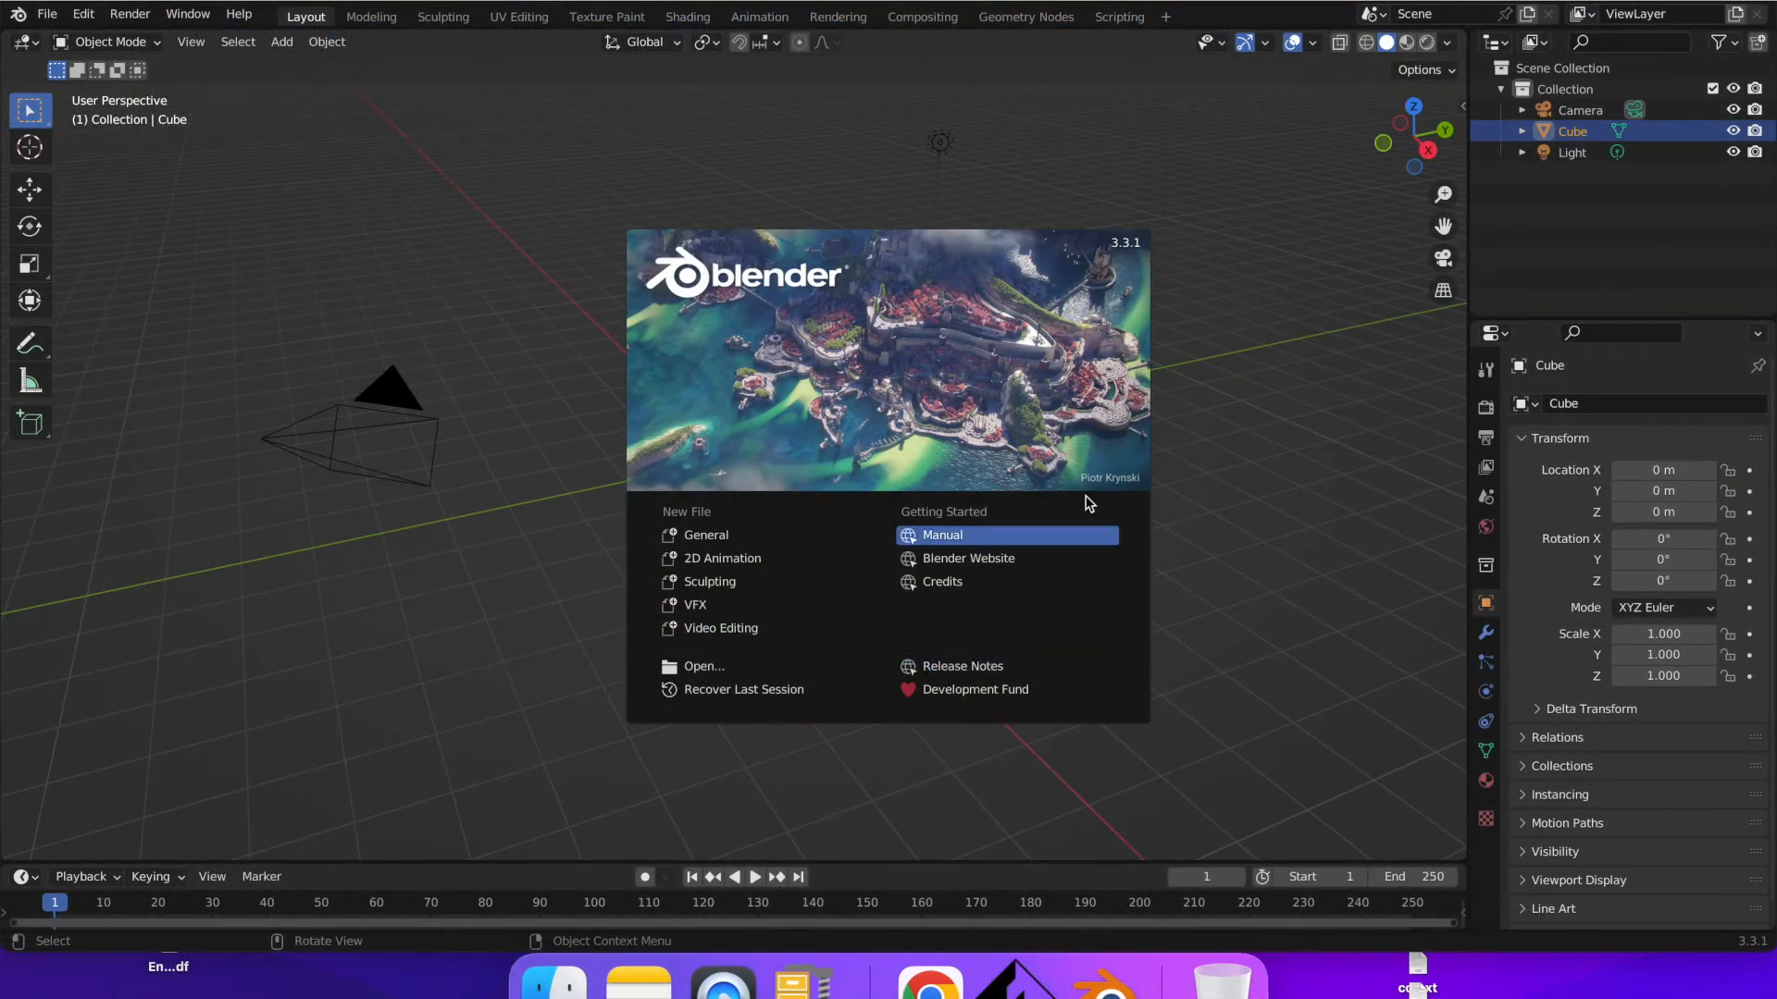
mouse_move(1005, 517)
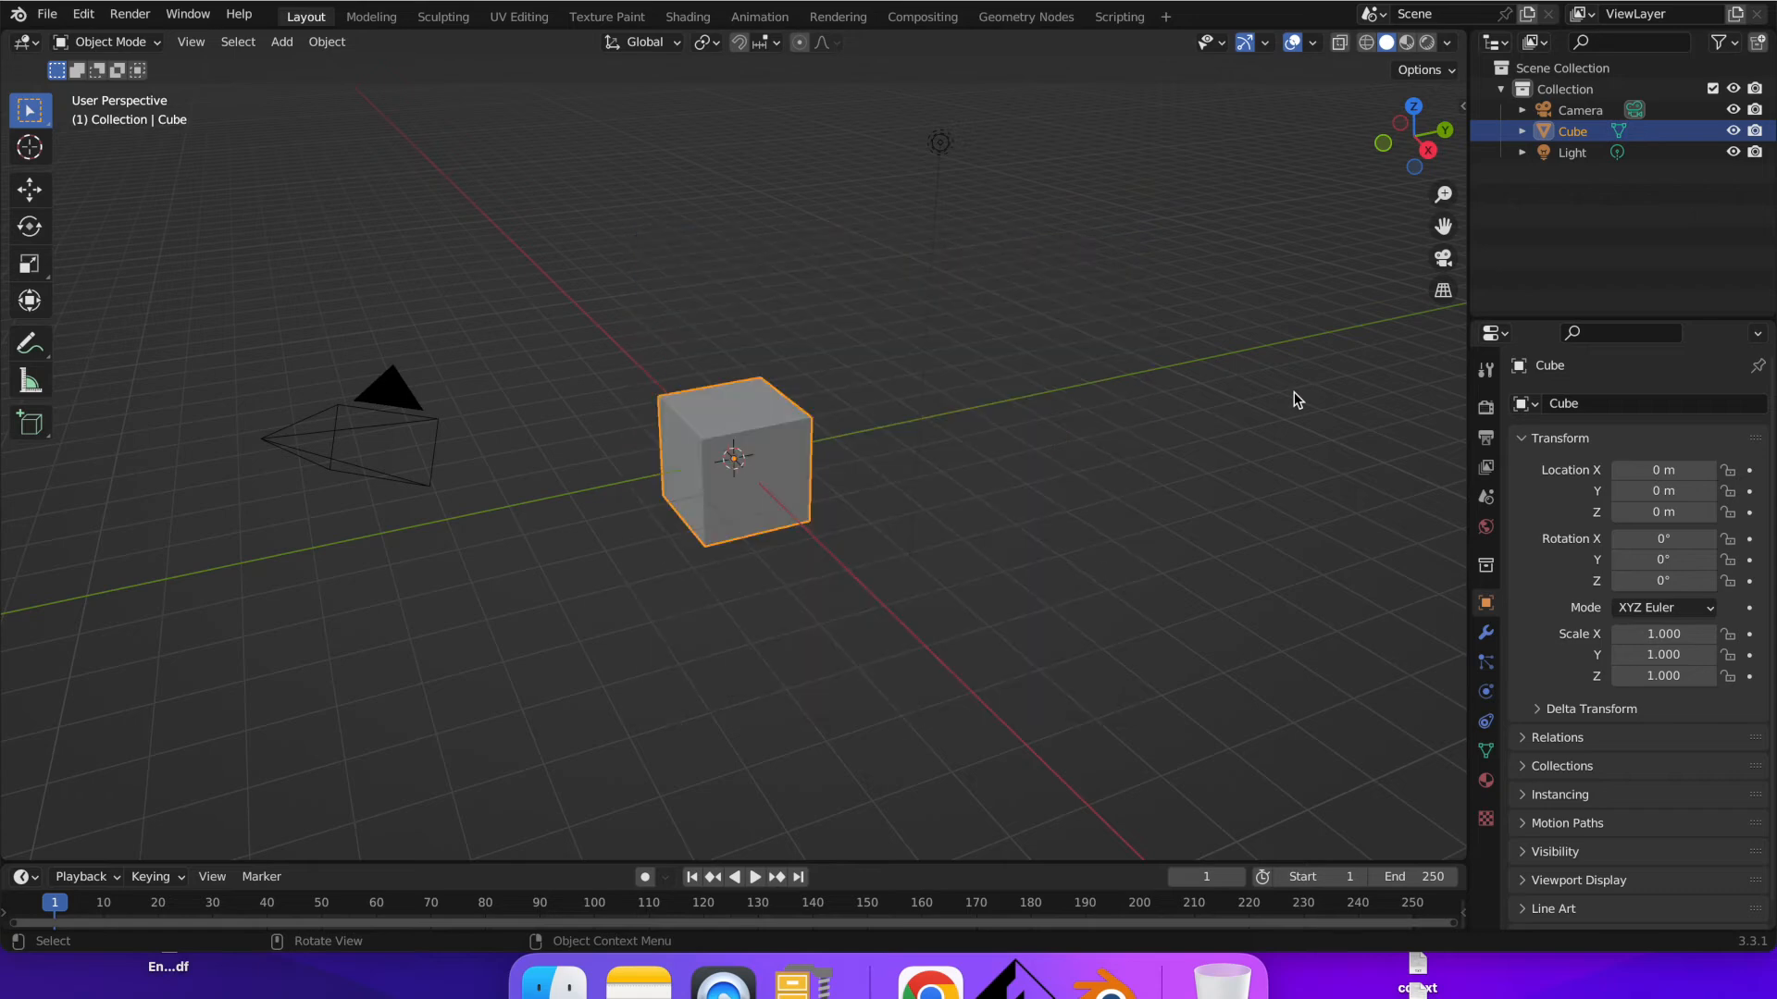
mouse_move(753, 489)
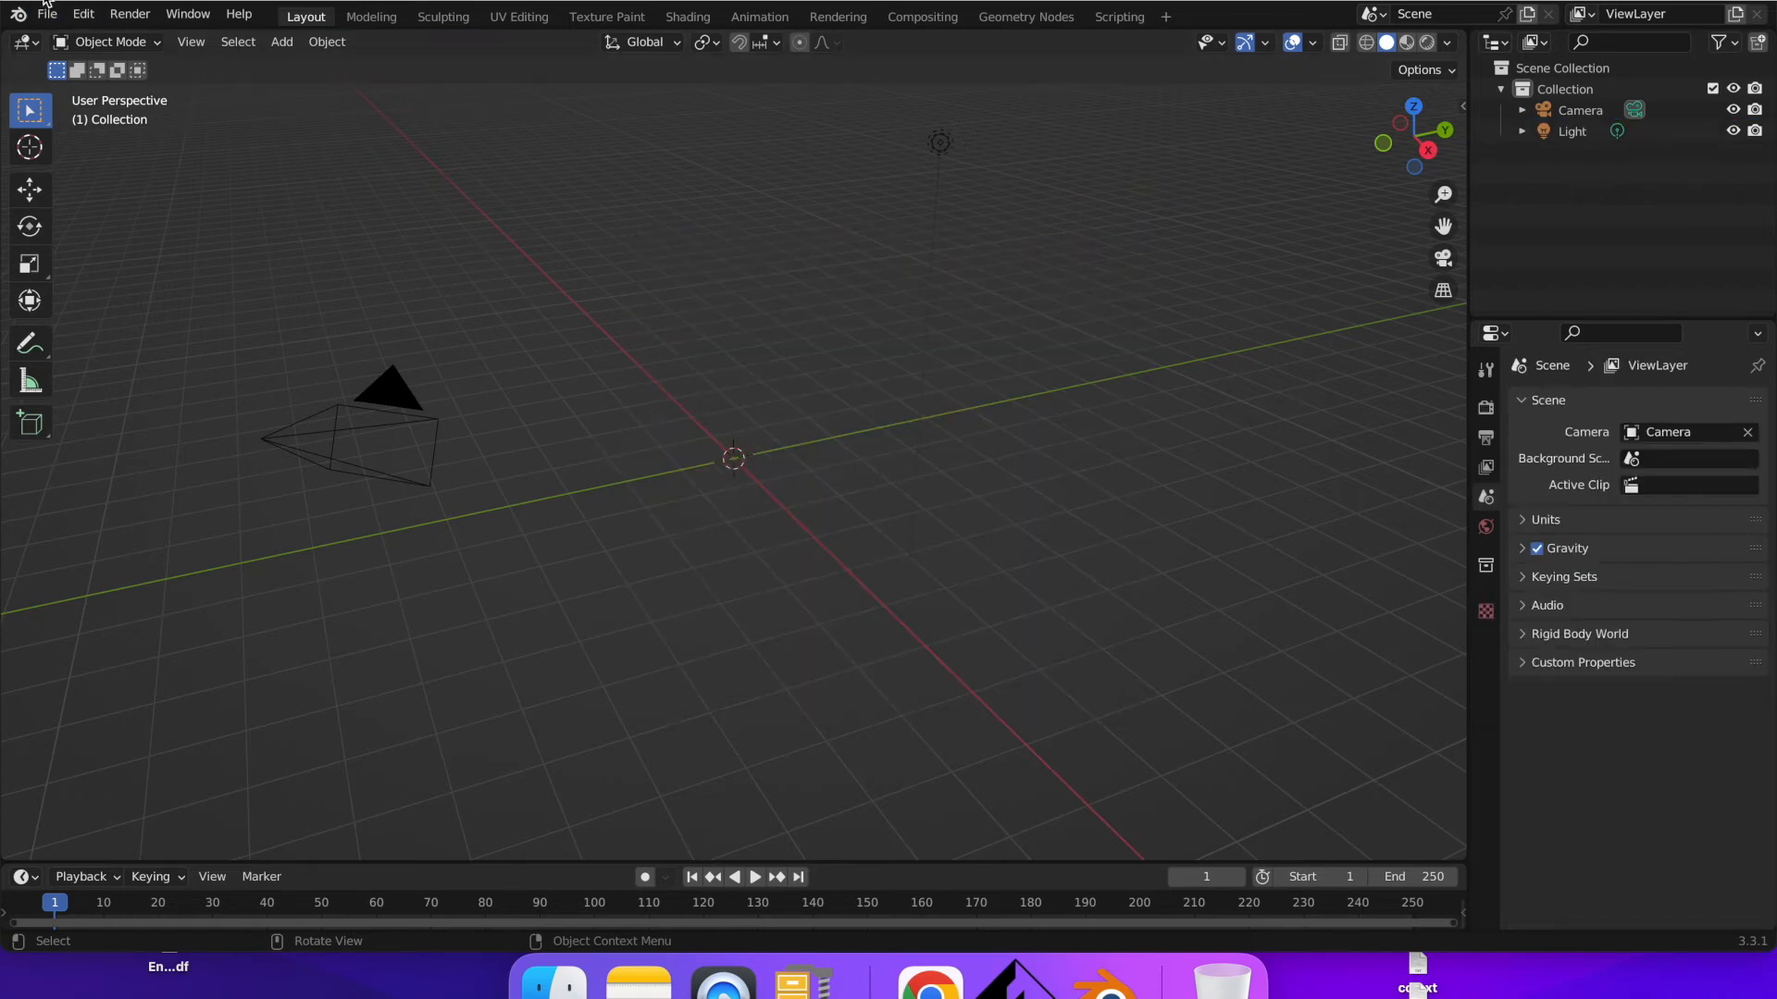
Step: Import Ball.obj and Base (1).obj into the scene via Wavefront (.obj) import
click(59, 15)
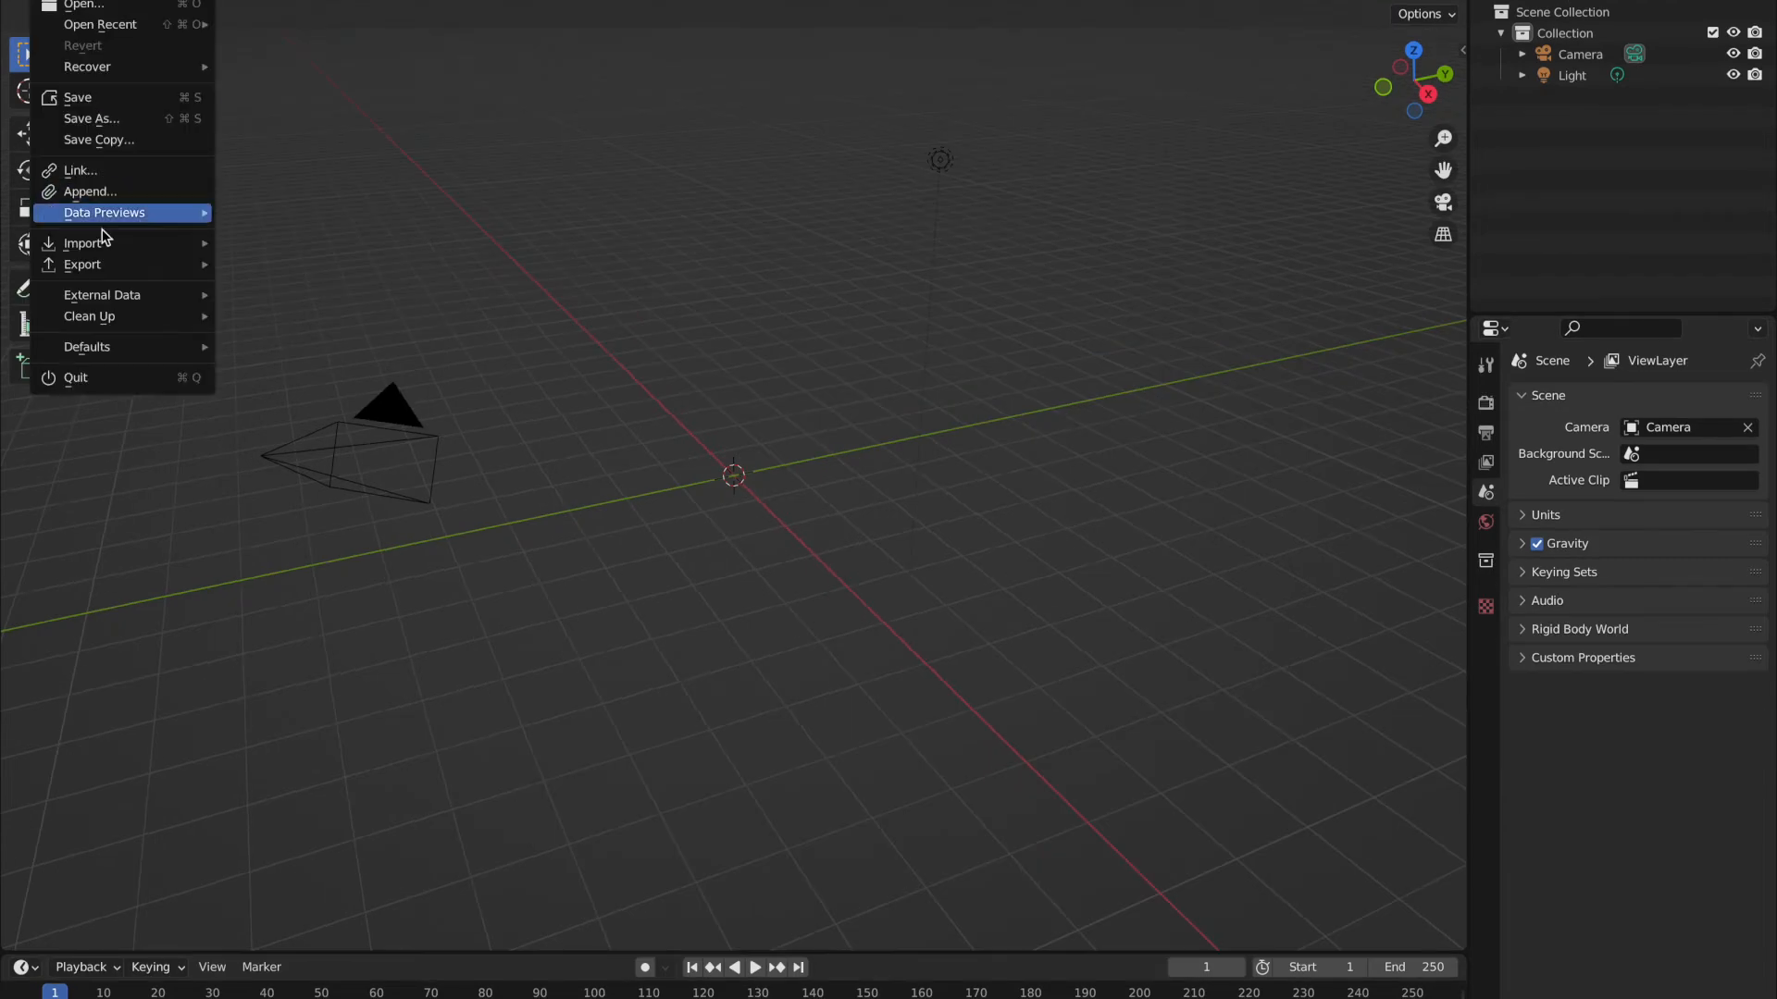
click(83, 243)
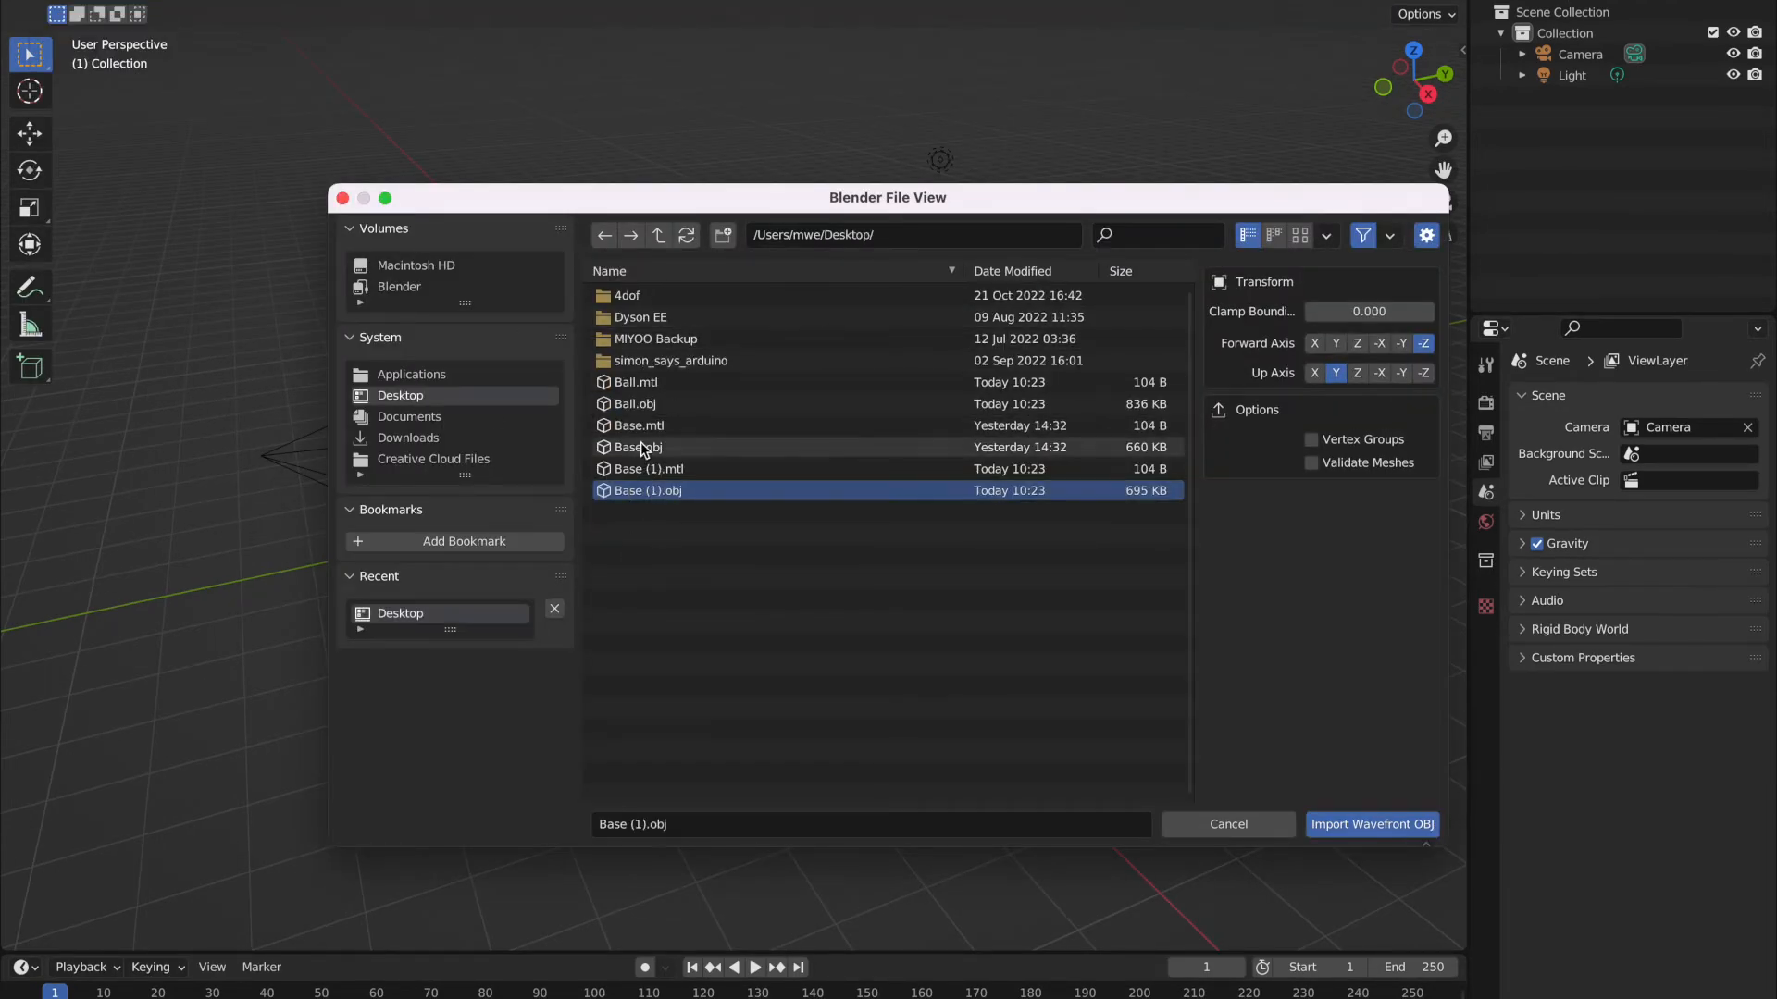
click(1372, 824)
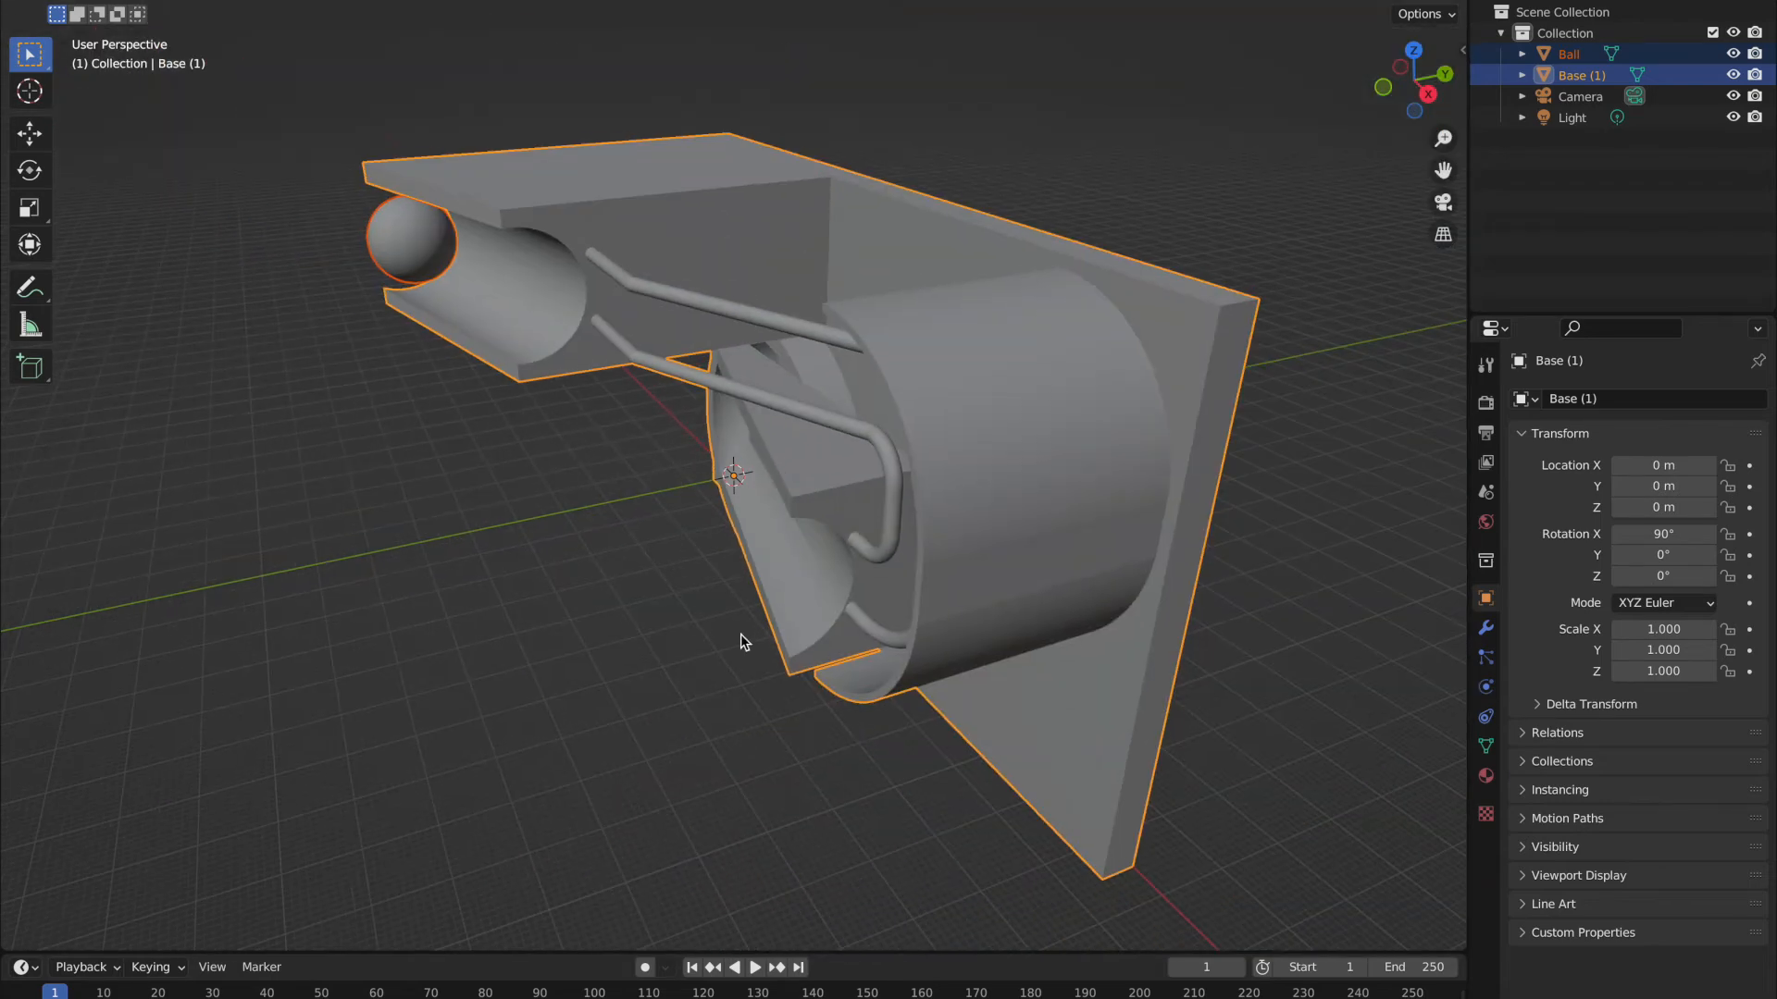
mouse_move(849, 625)
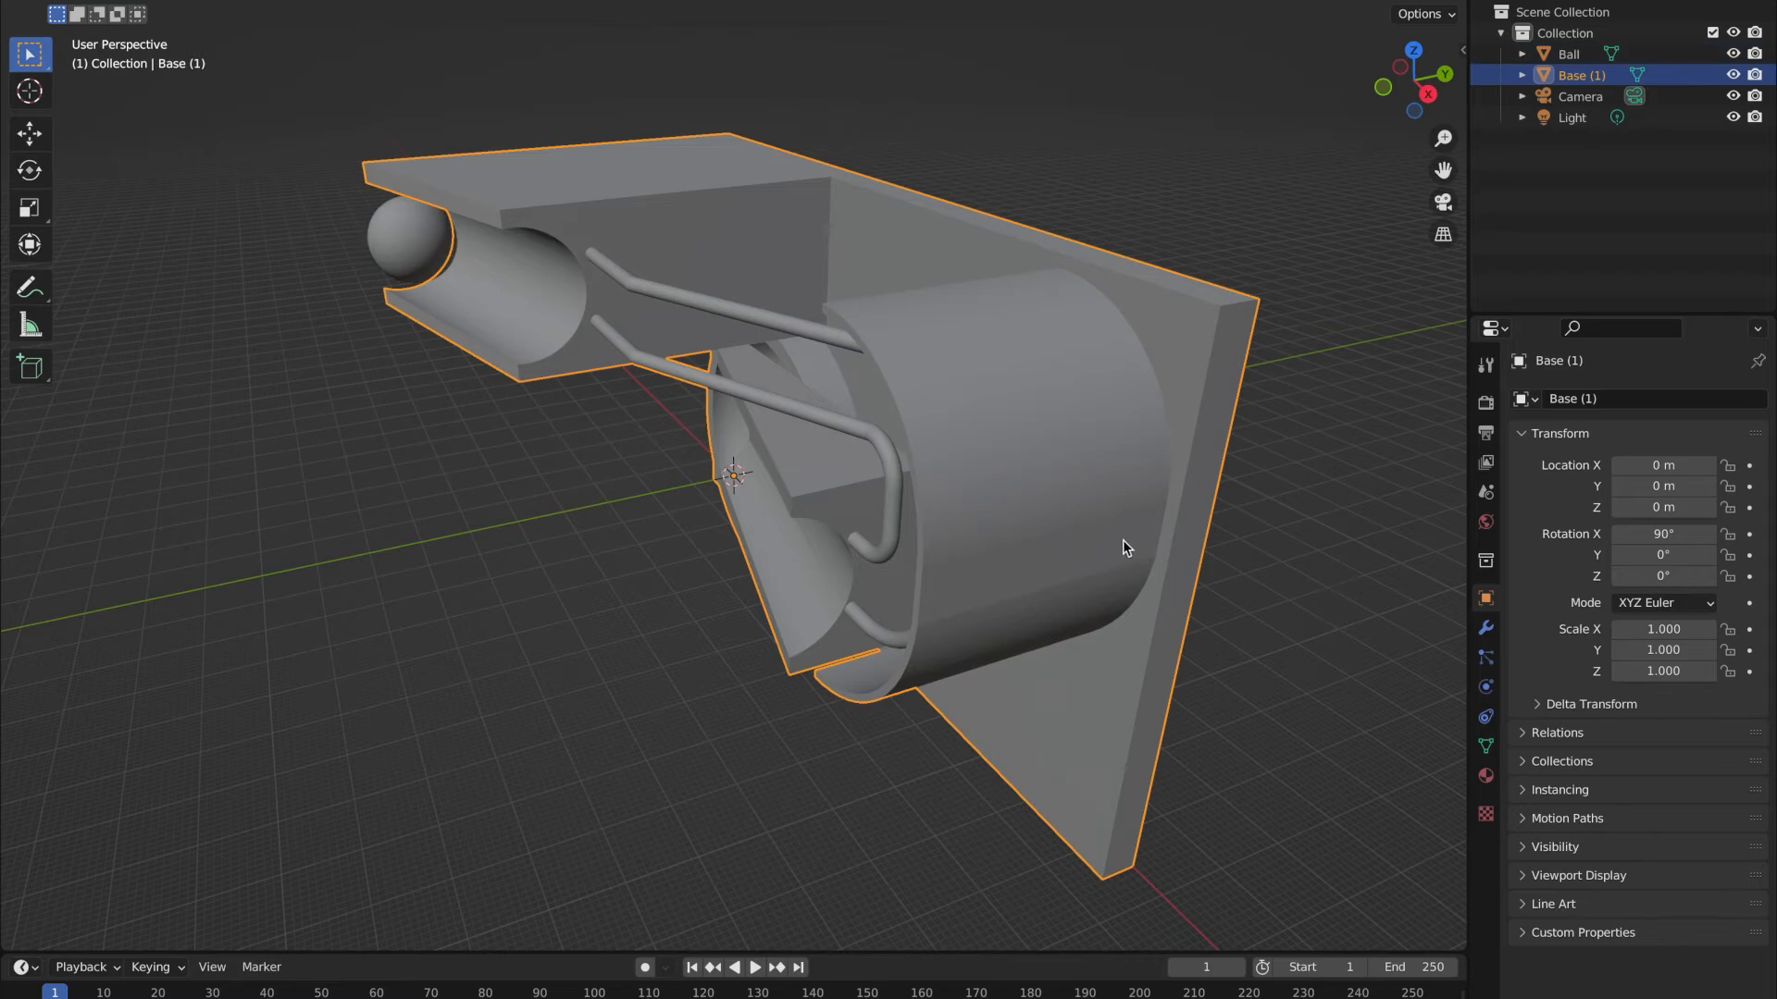
Step: Set Base (1)'s X rotation to 0 so the marble run stands upright
double_click(1663, 534)
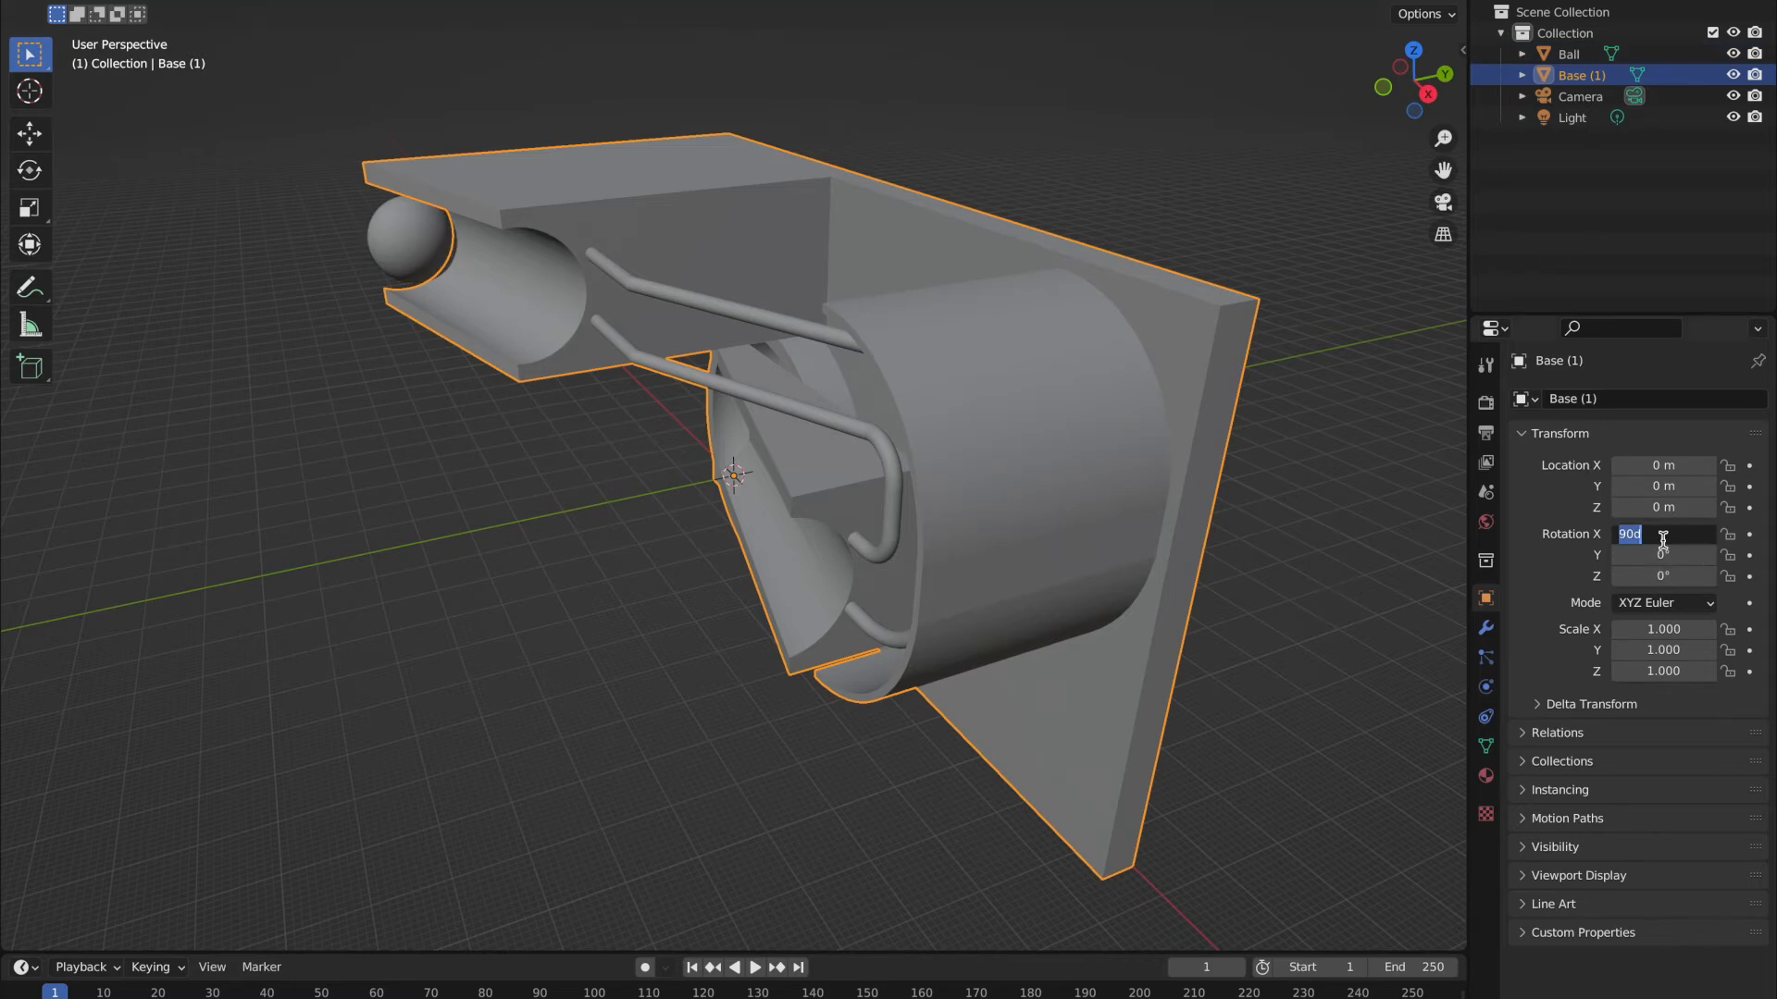
key(Return)
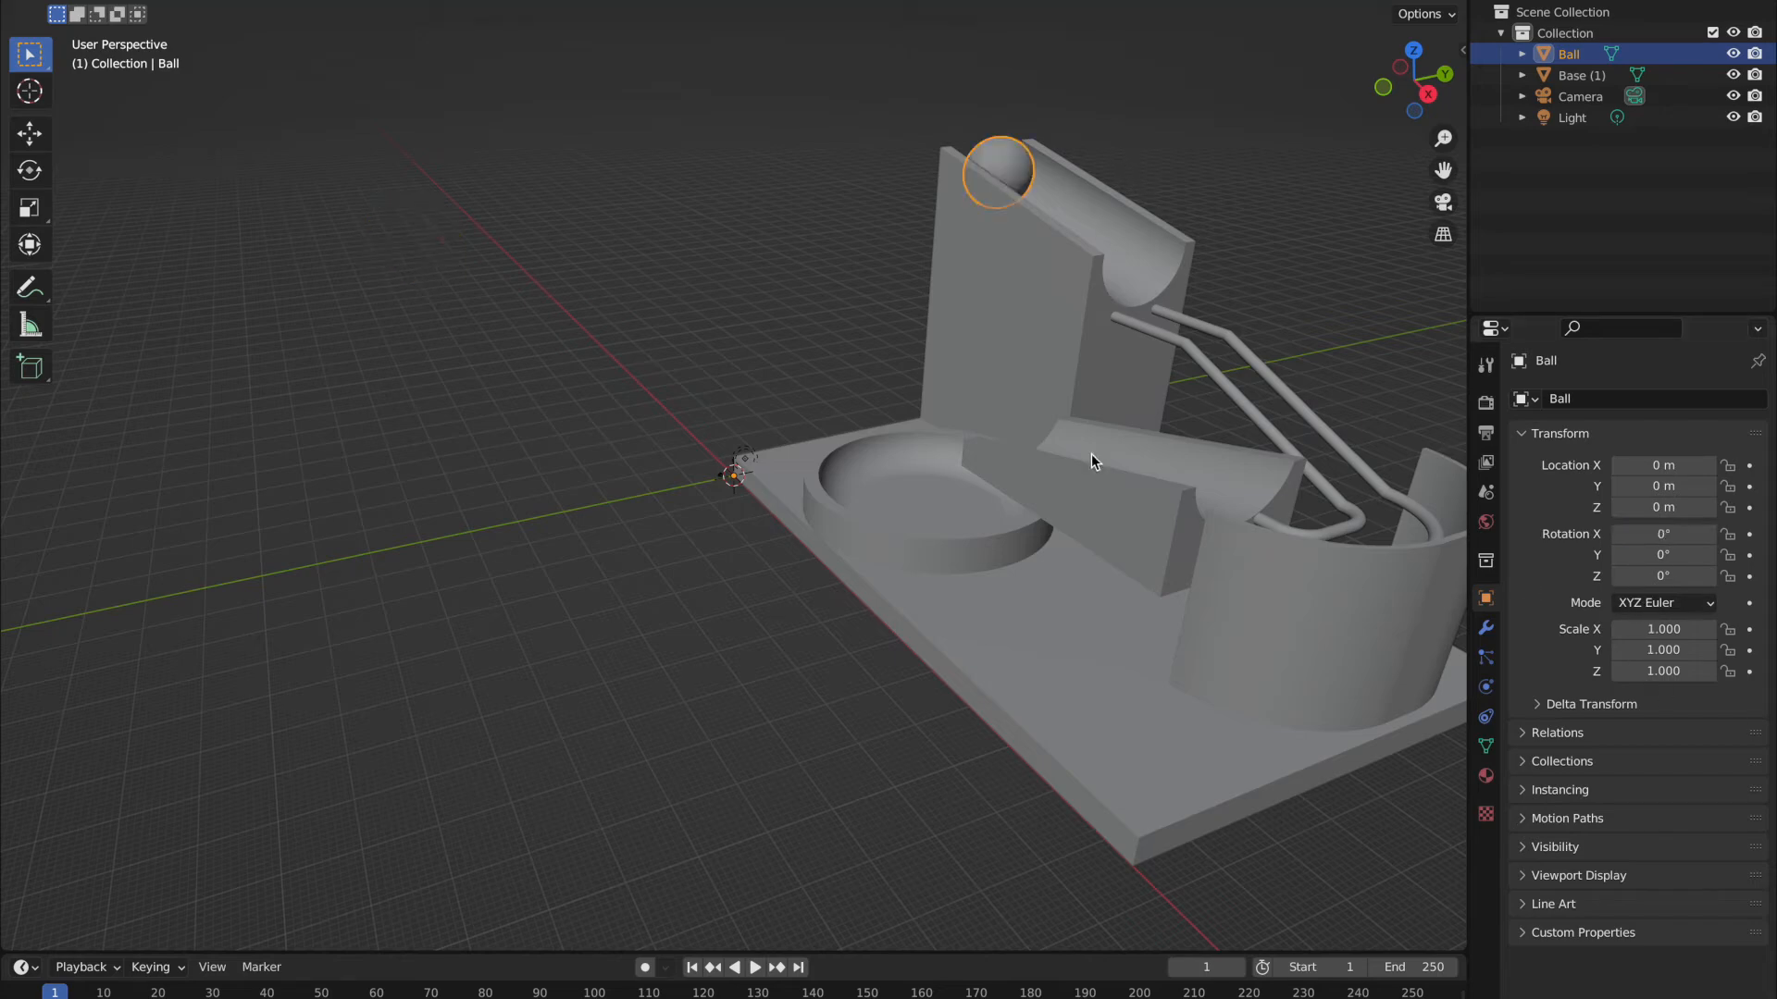
mouse_move(1511, 554)
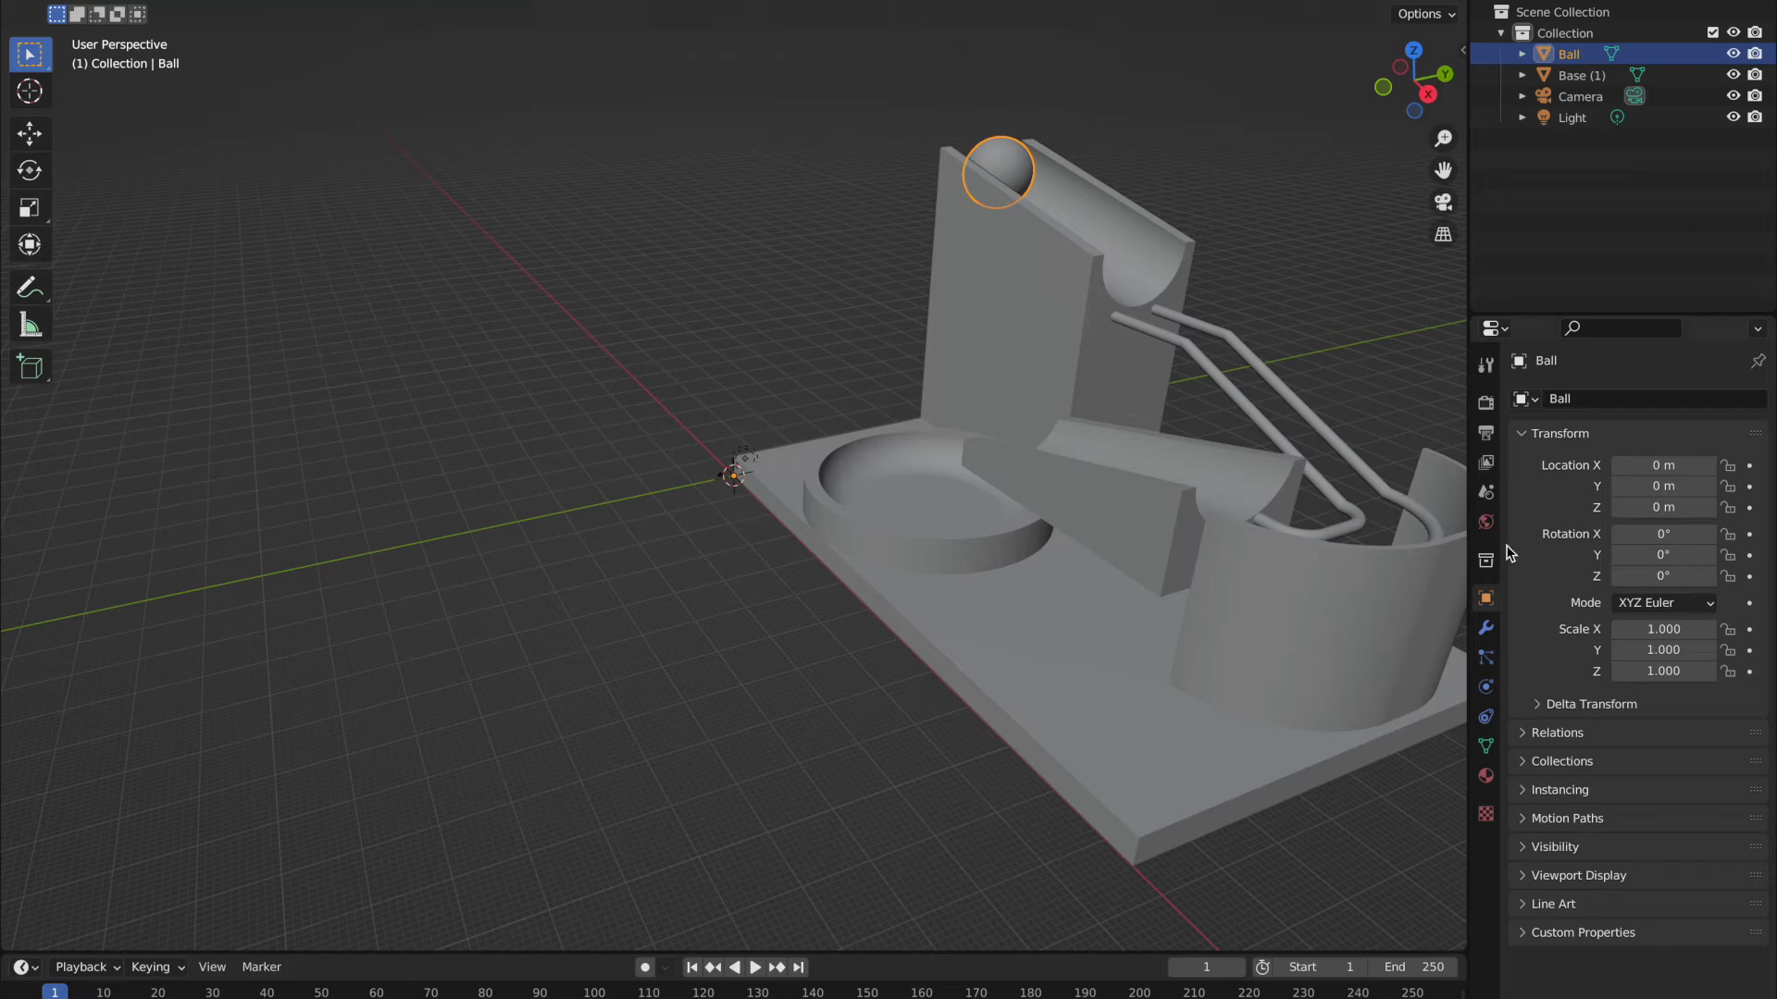
Step: Scale Base (1) and Ball down to 0.1
click(1583, 75)
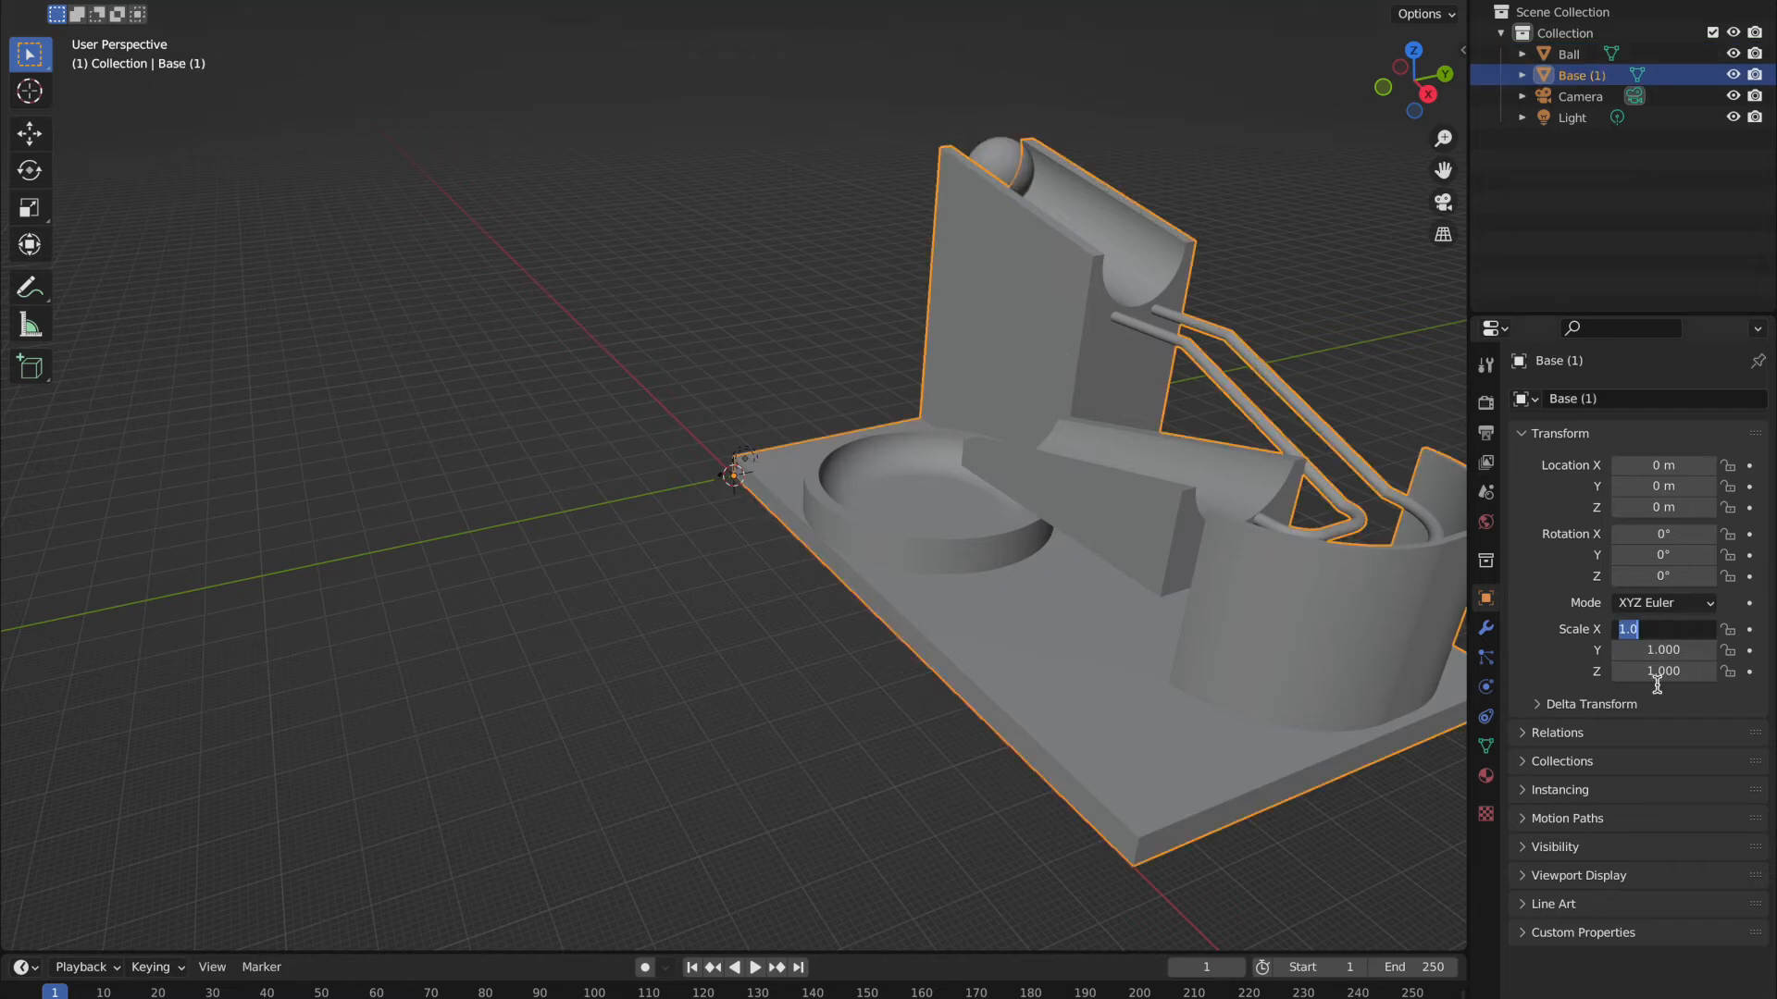
text(0.100)
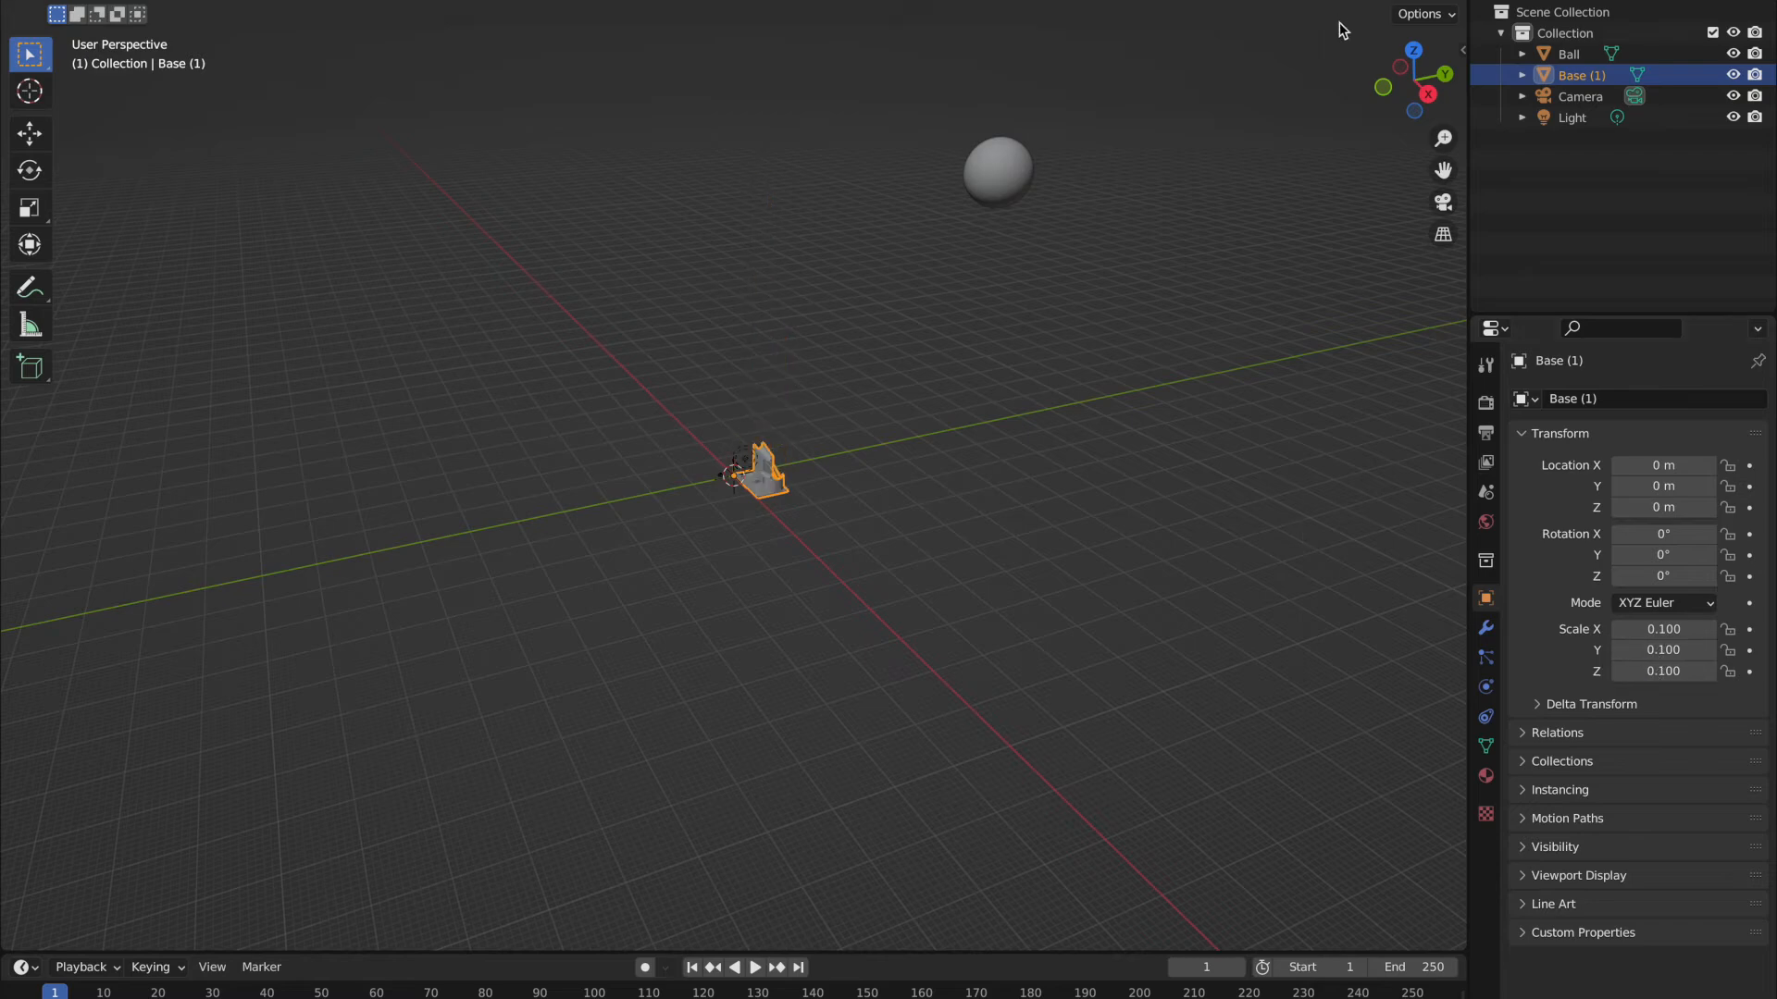
click(1566, 53)
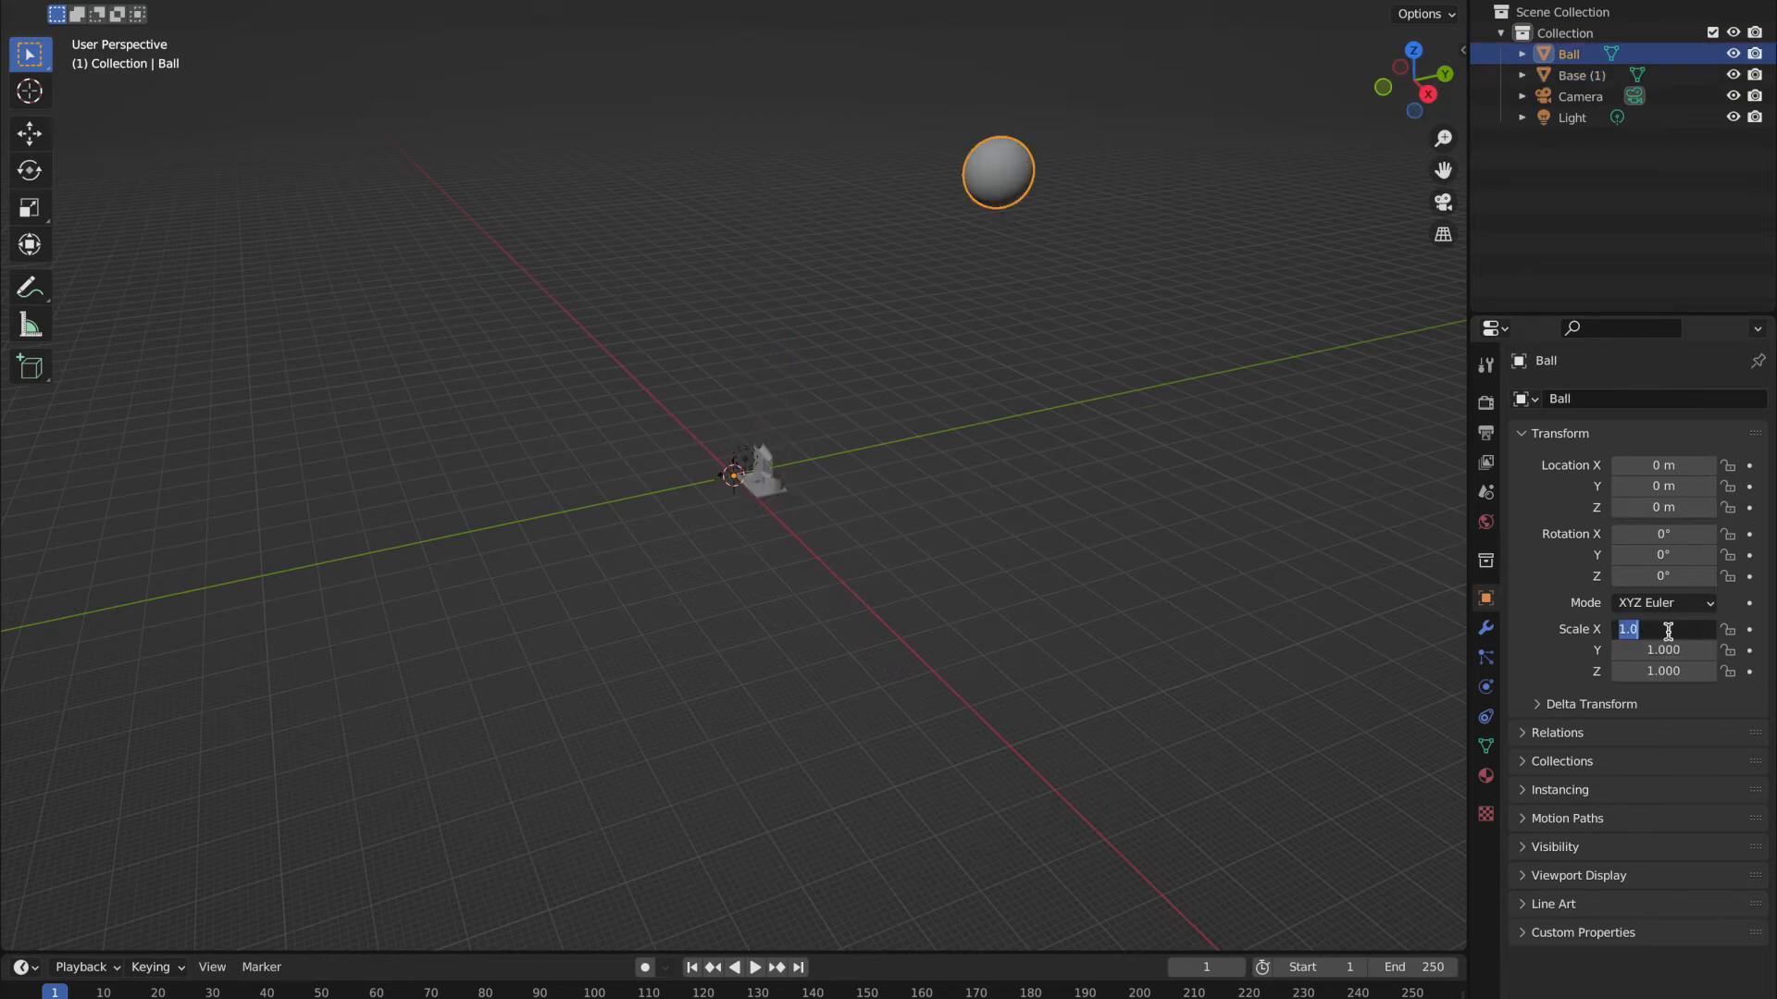
text(0.100)
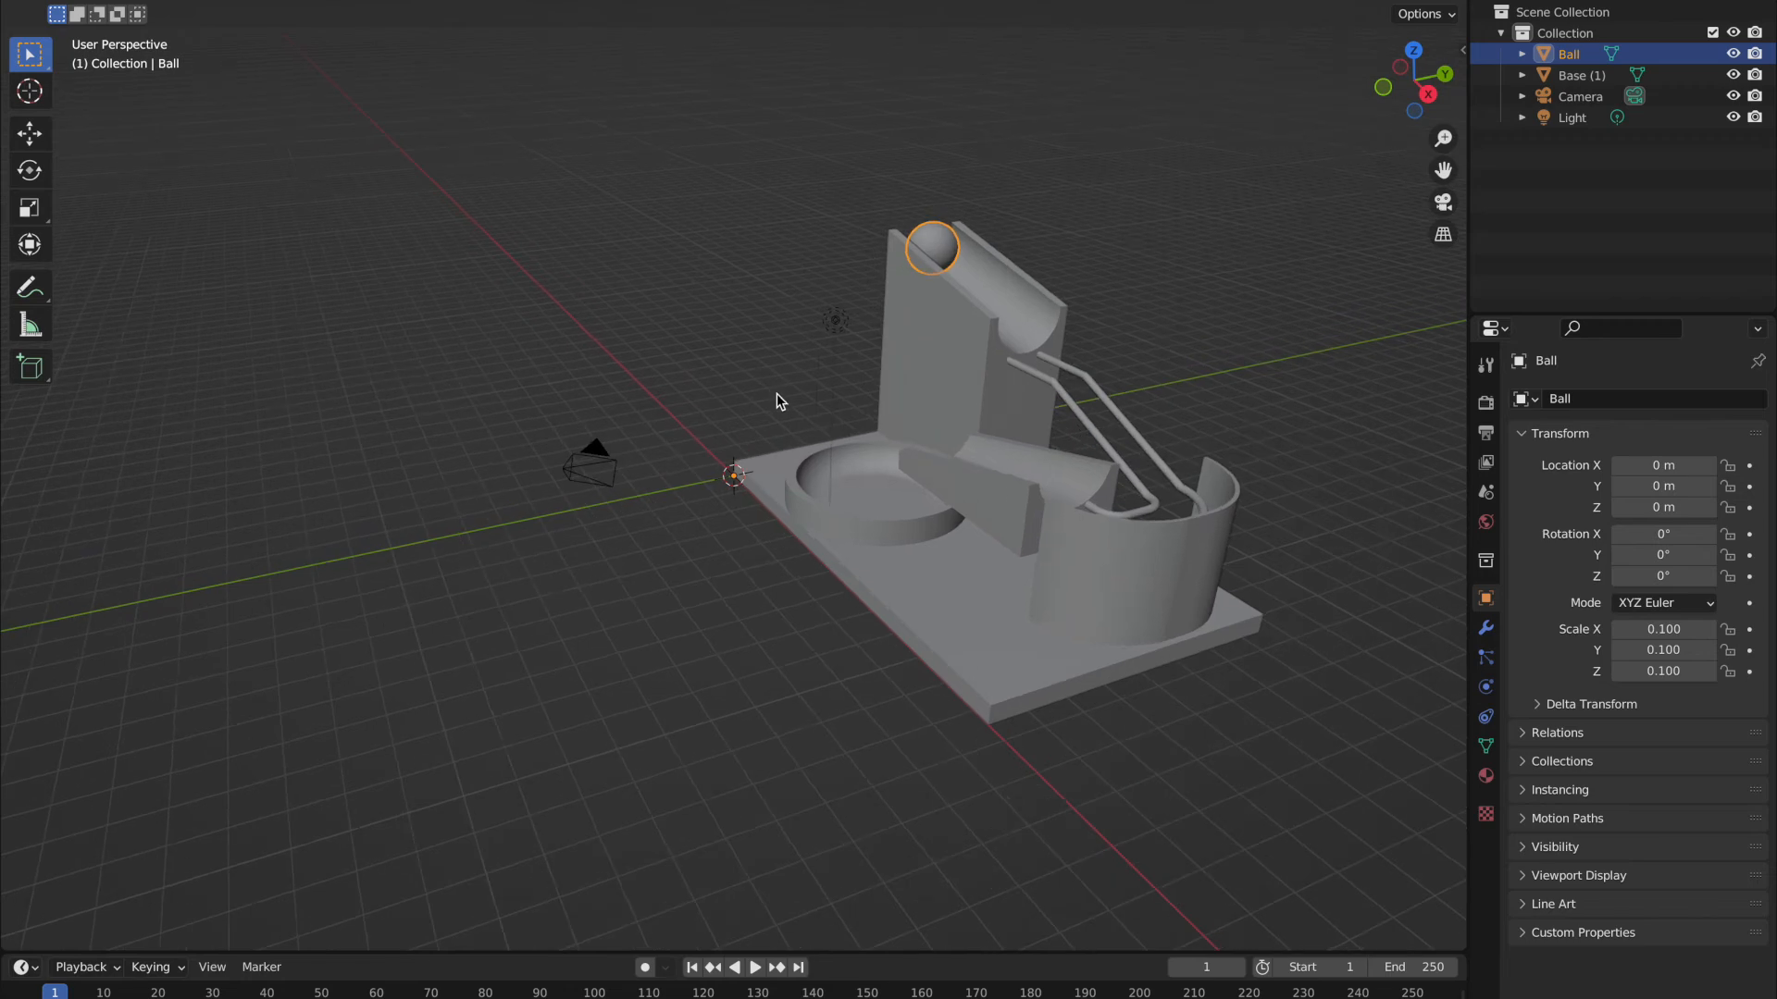
Step: Select the Ball alone and bring up its object actions to smooth its shading
click(777, 401)
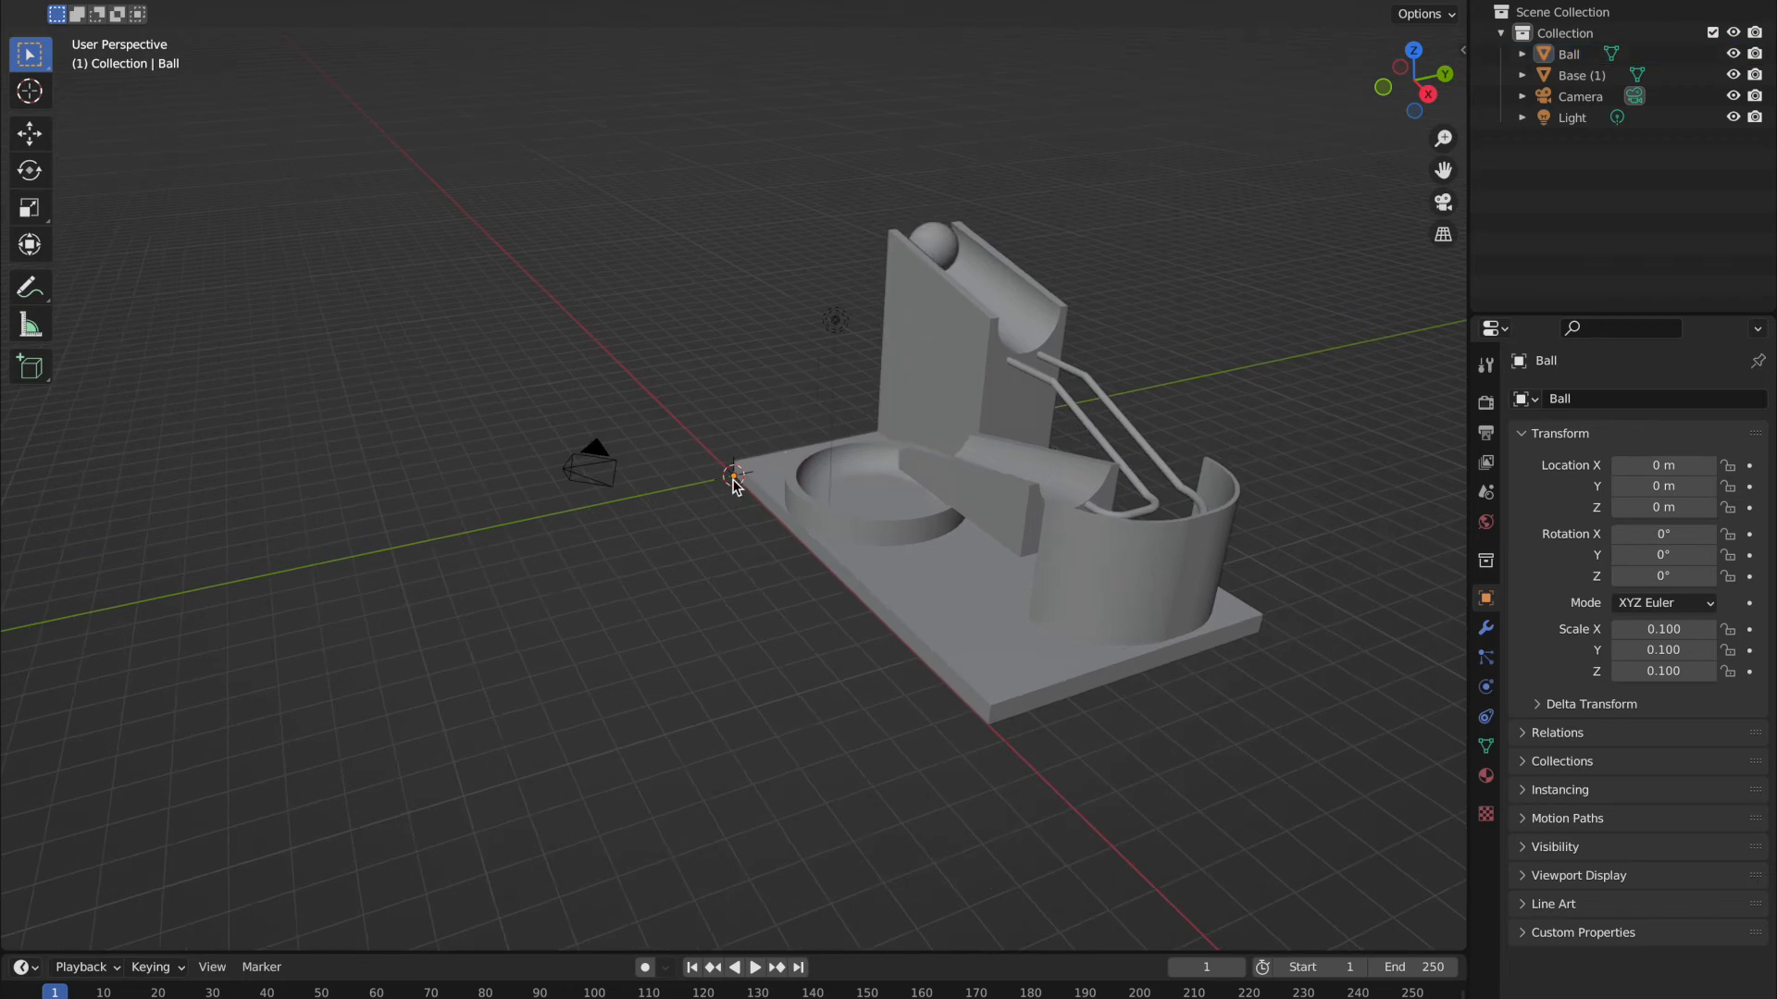
mouse_move(942, 243)
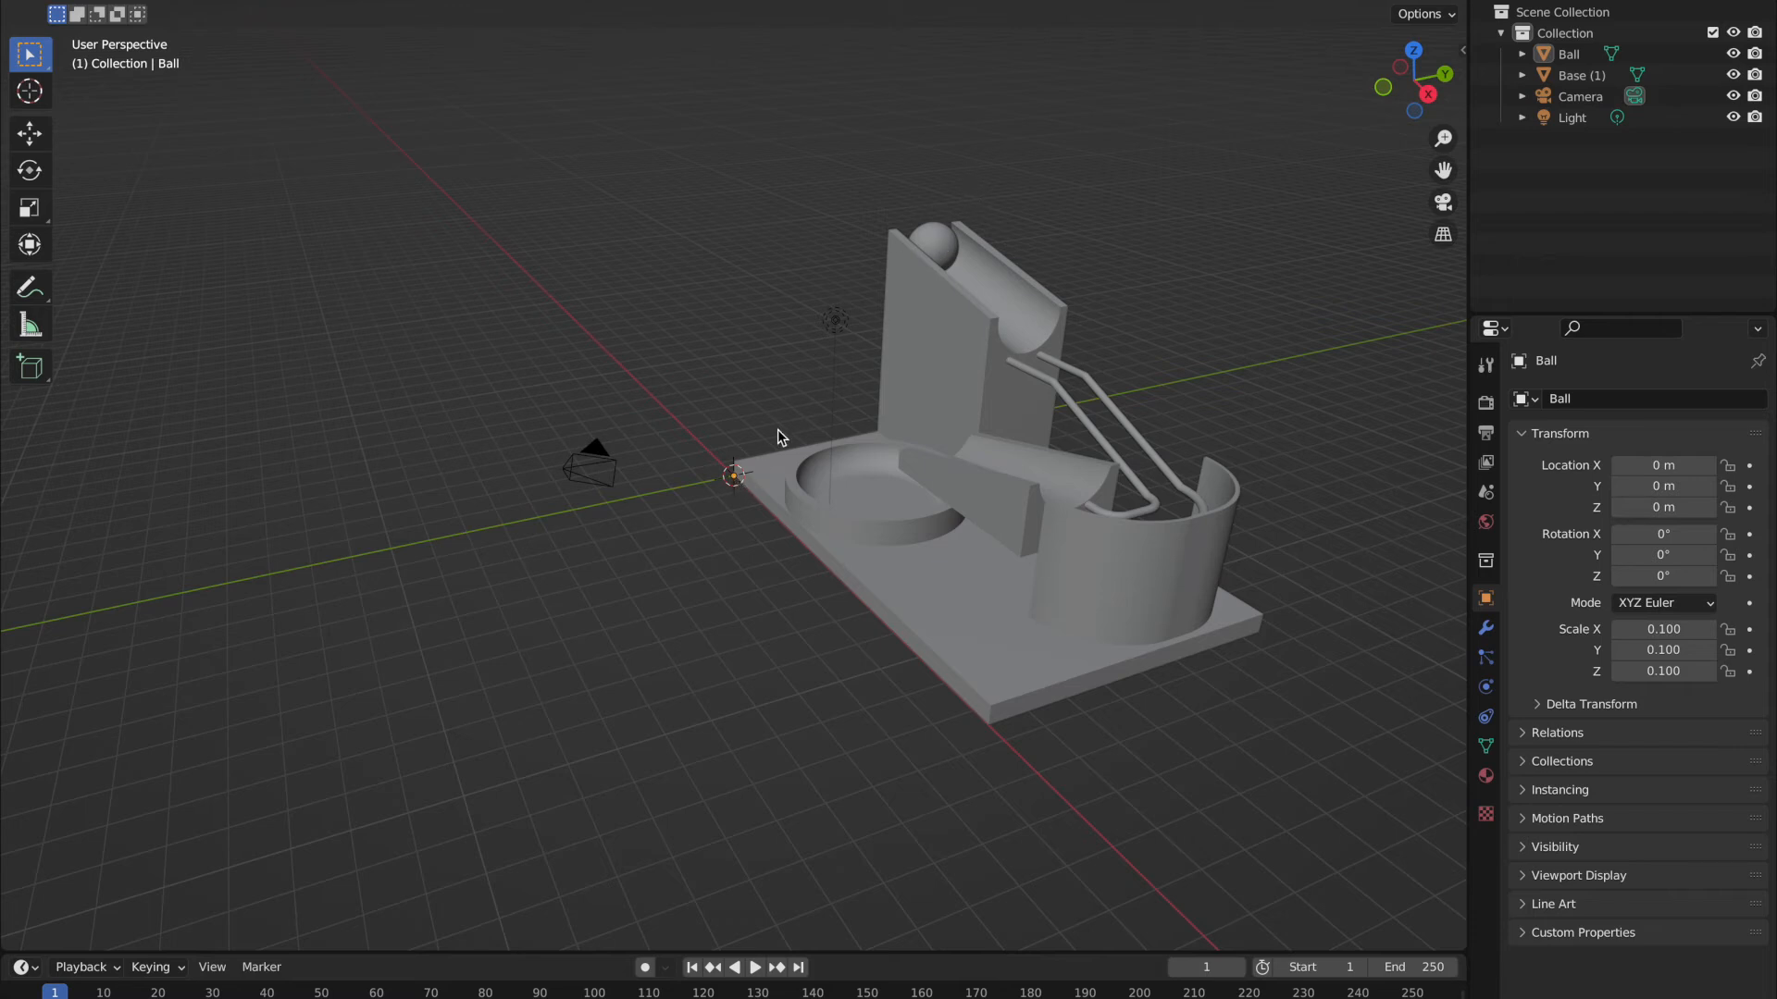
mouse_move(750, 476)
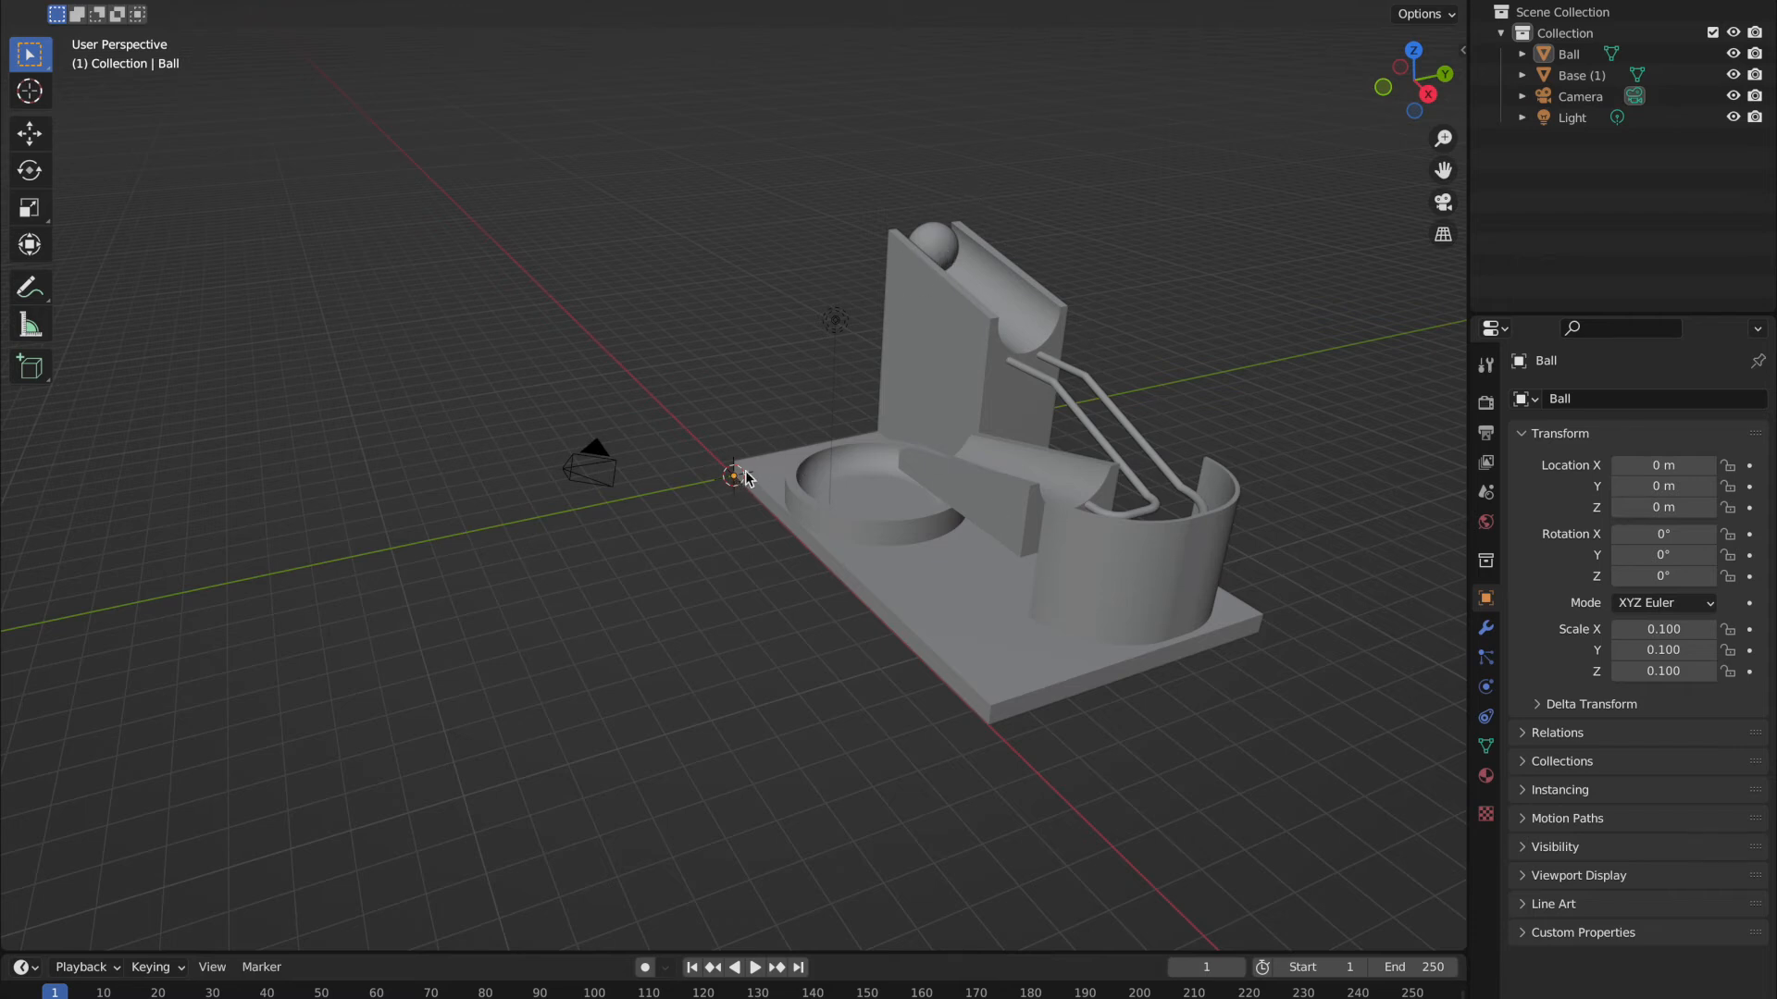
click(931, 248)
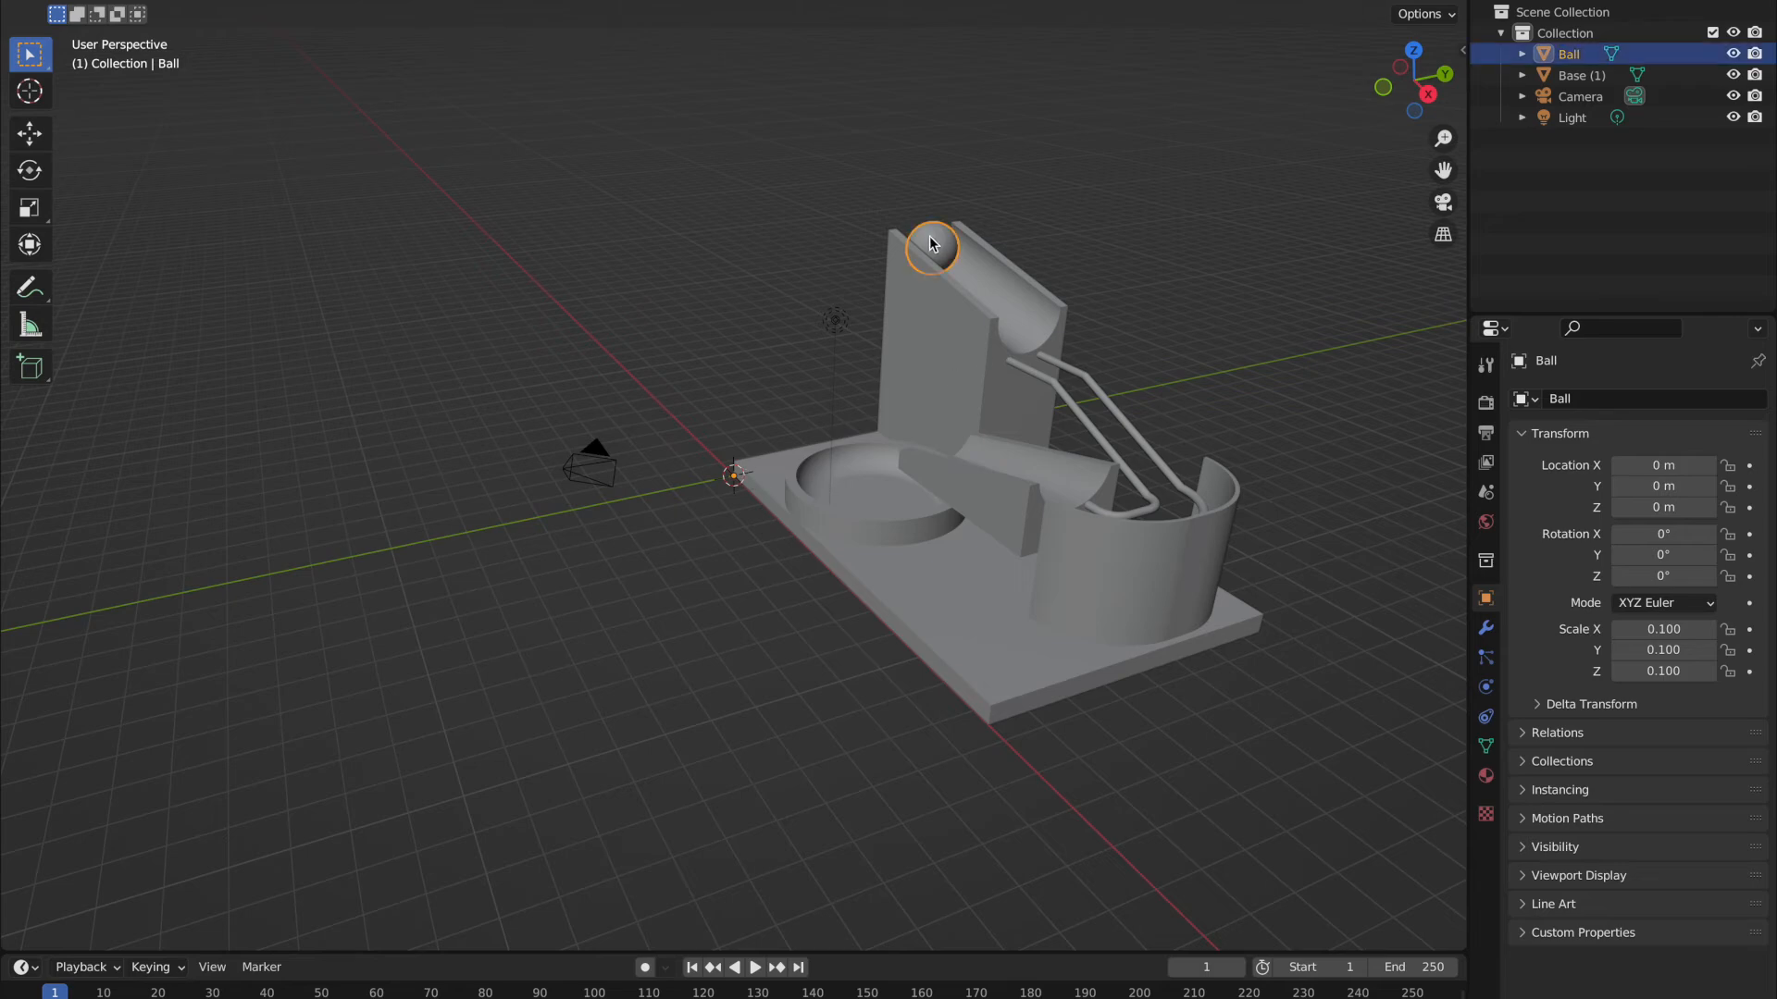
right_click(931, 243)
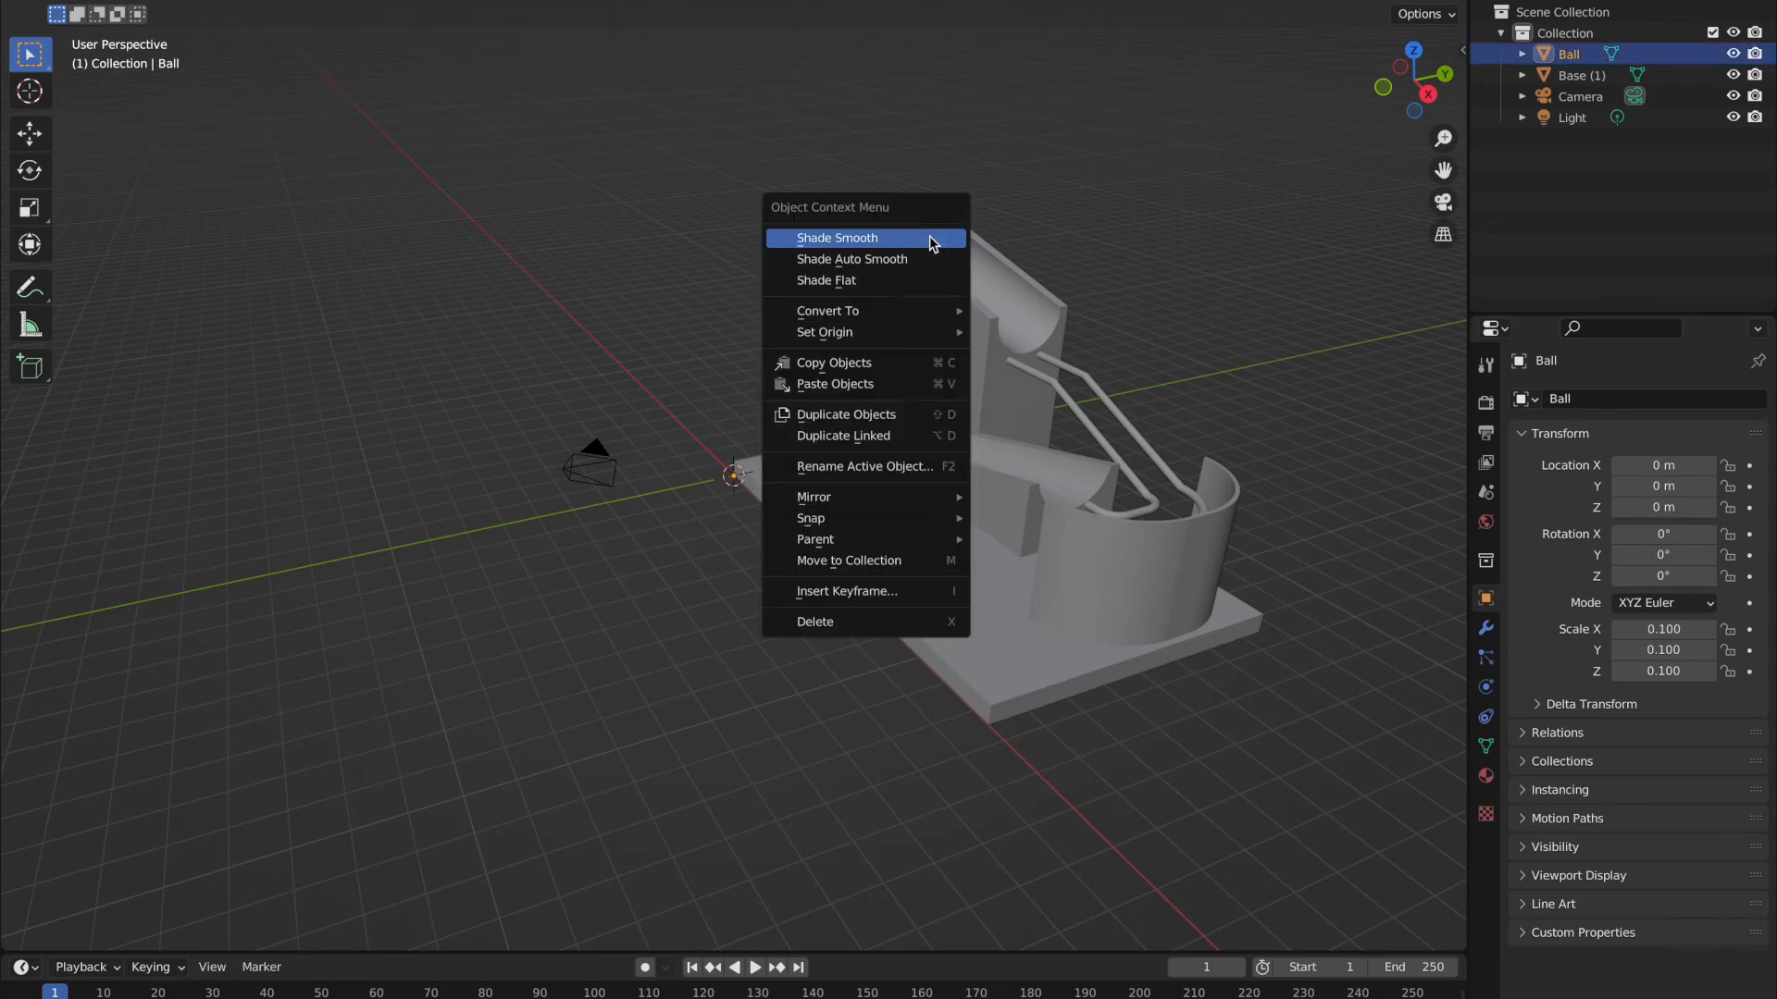
mouse_move(872, 315)
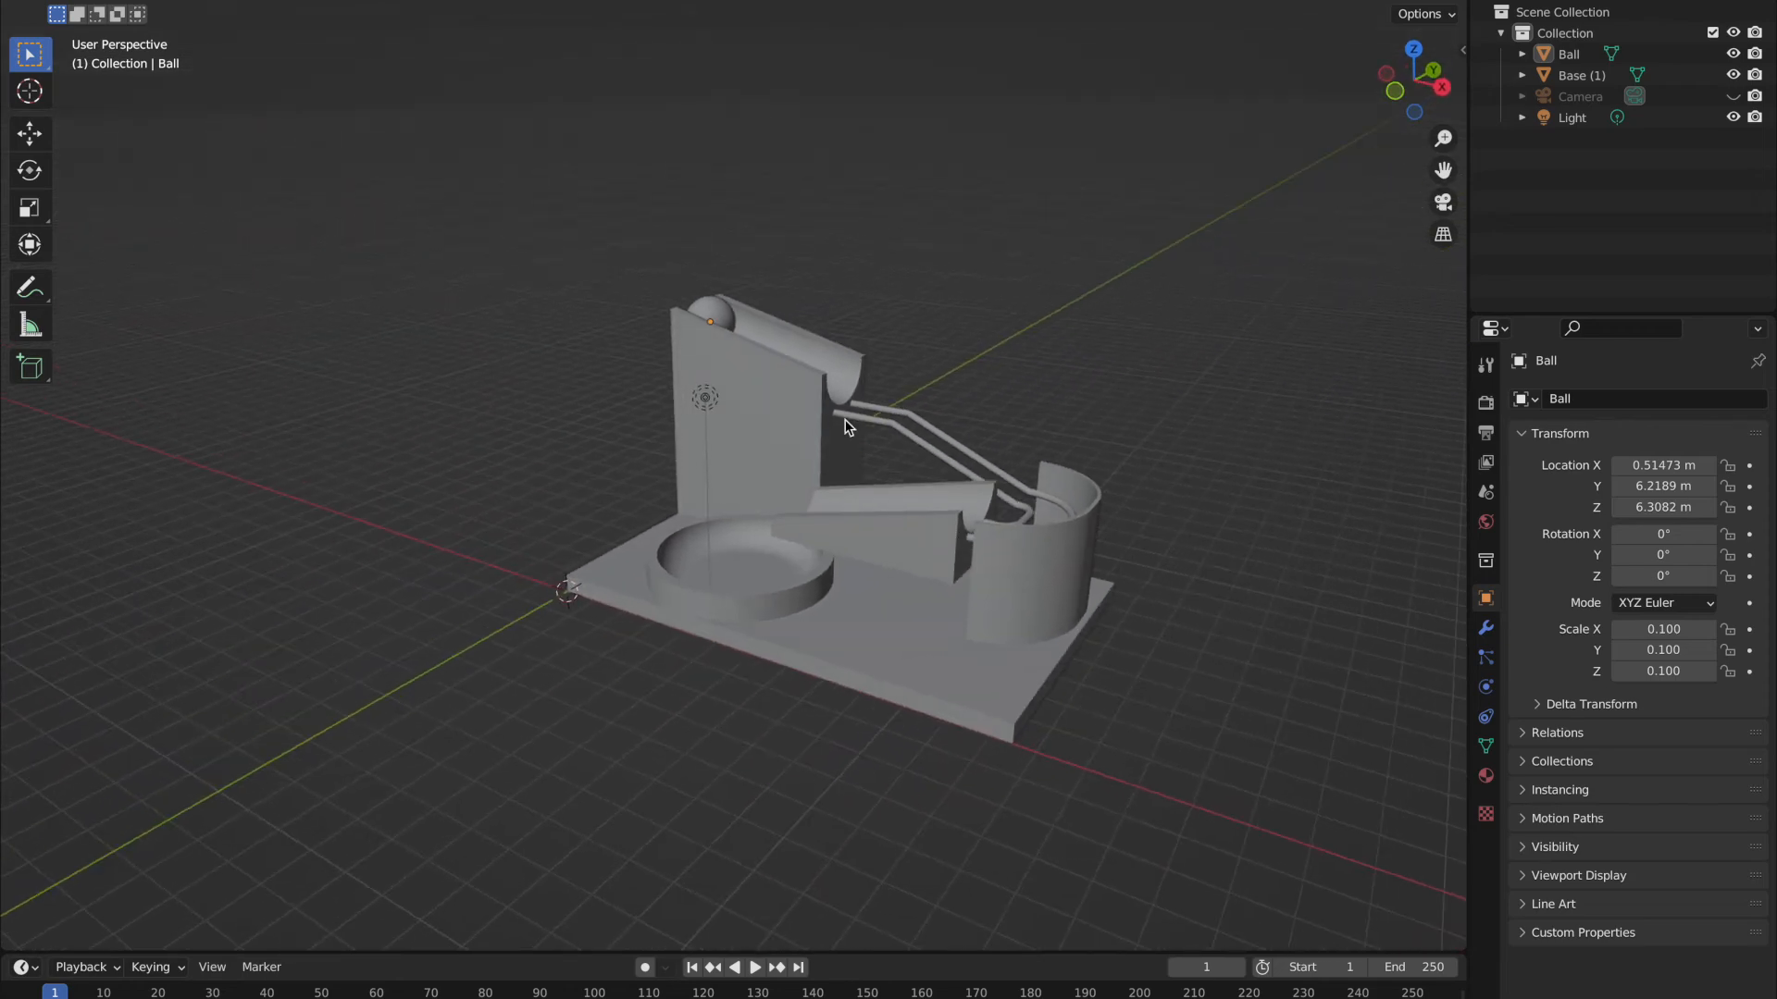
Step: Make the Ball an active rigid body with 0.1 kg mass in Physics properties
click(28, 133)
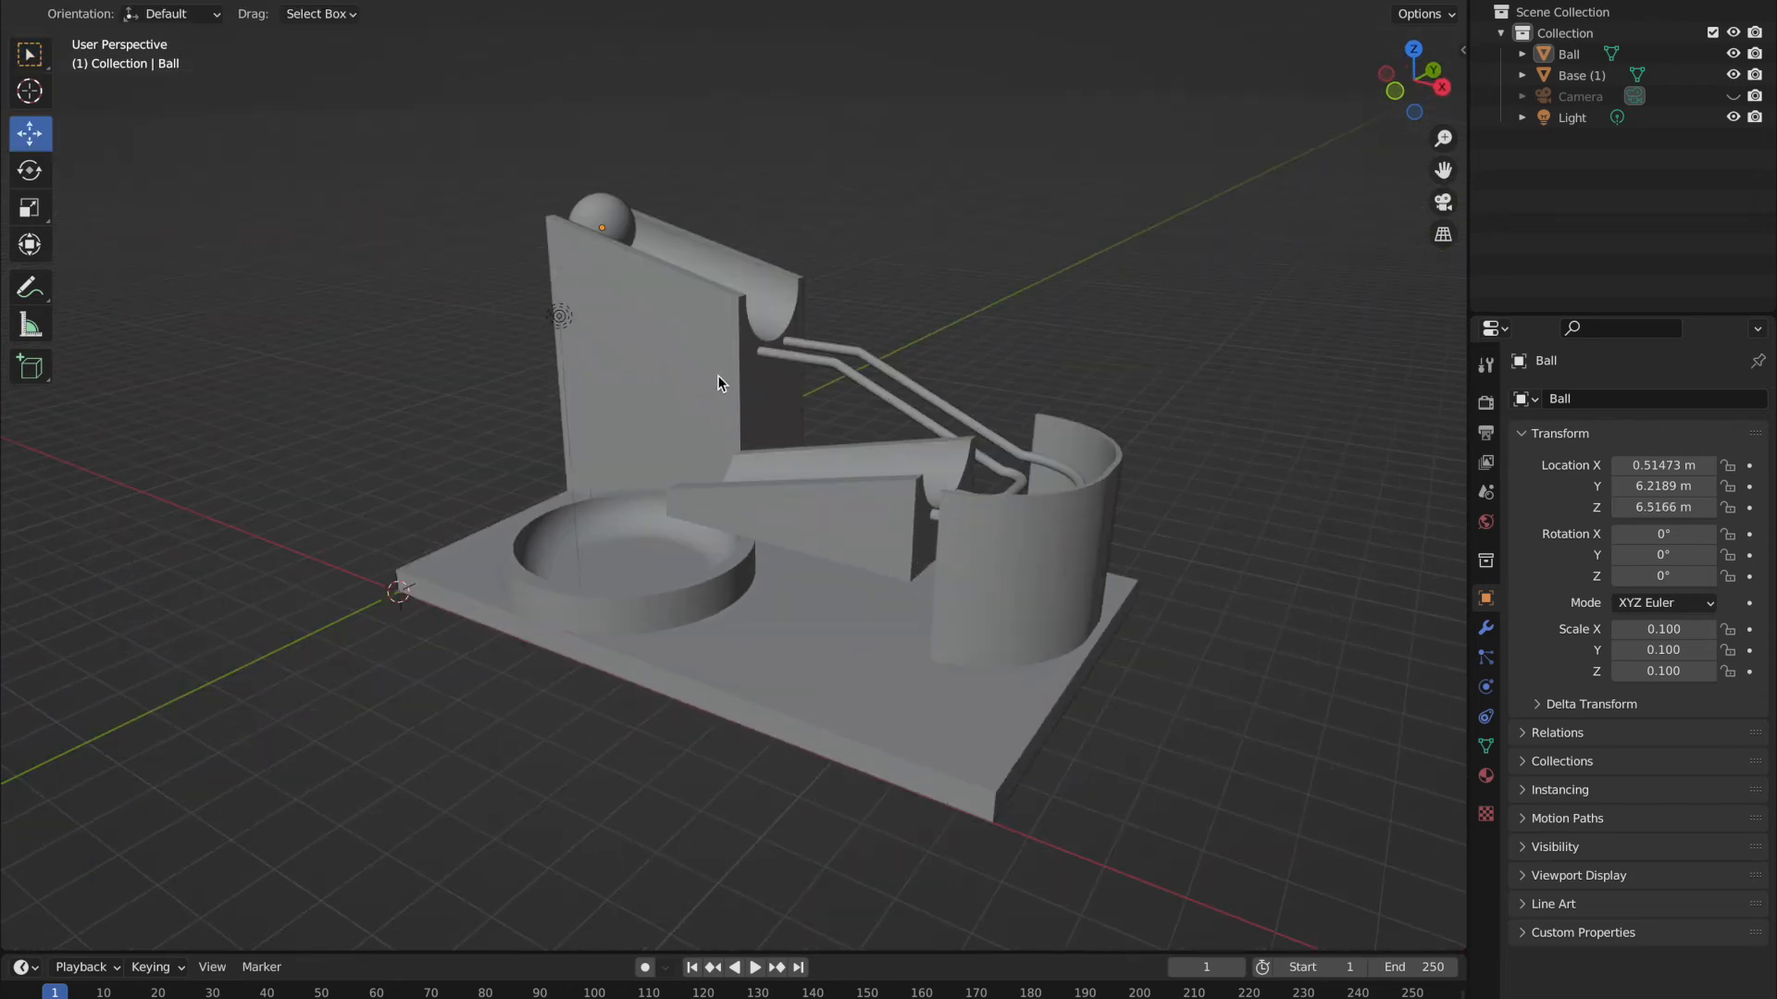
click(1572, 75)
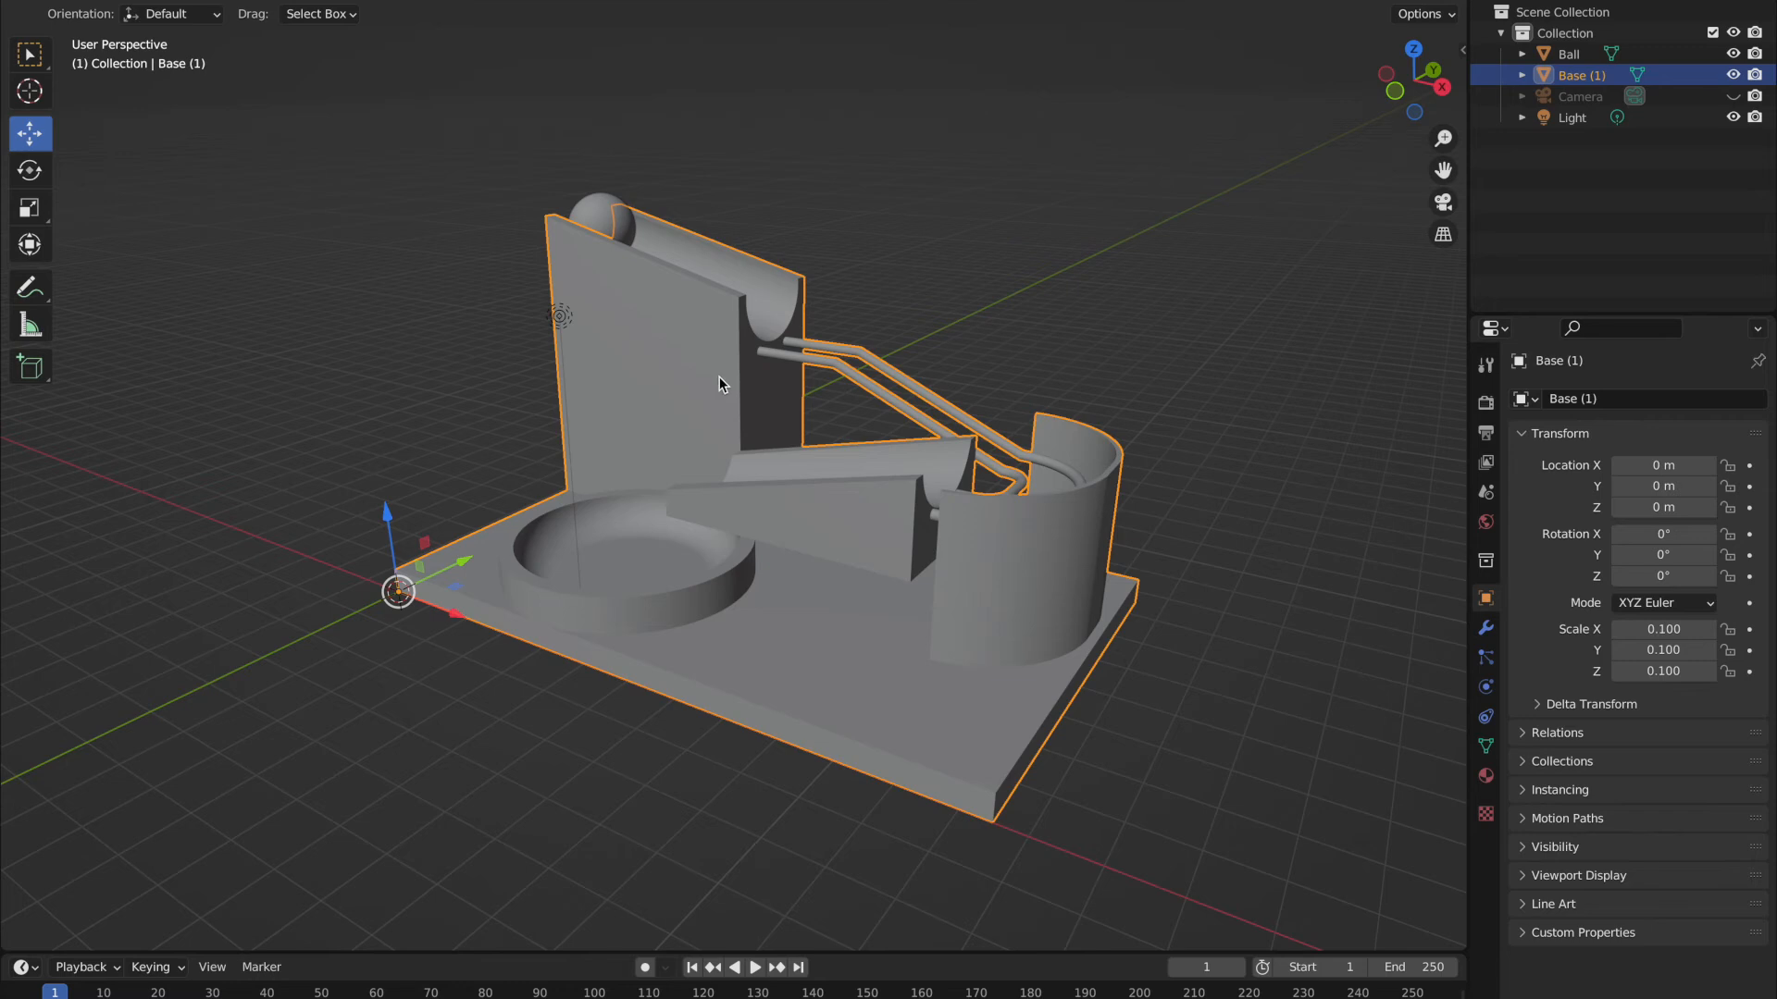
mouse_move(1528, 669)
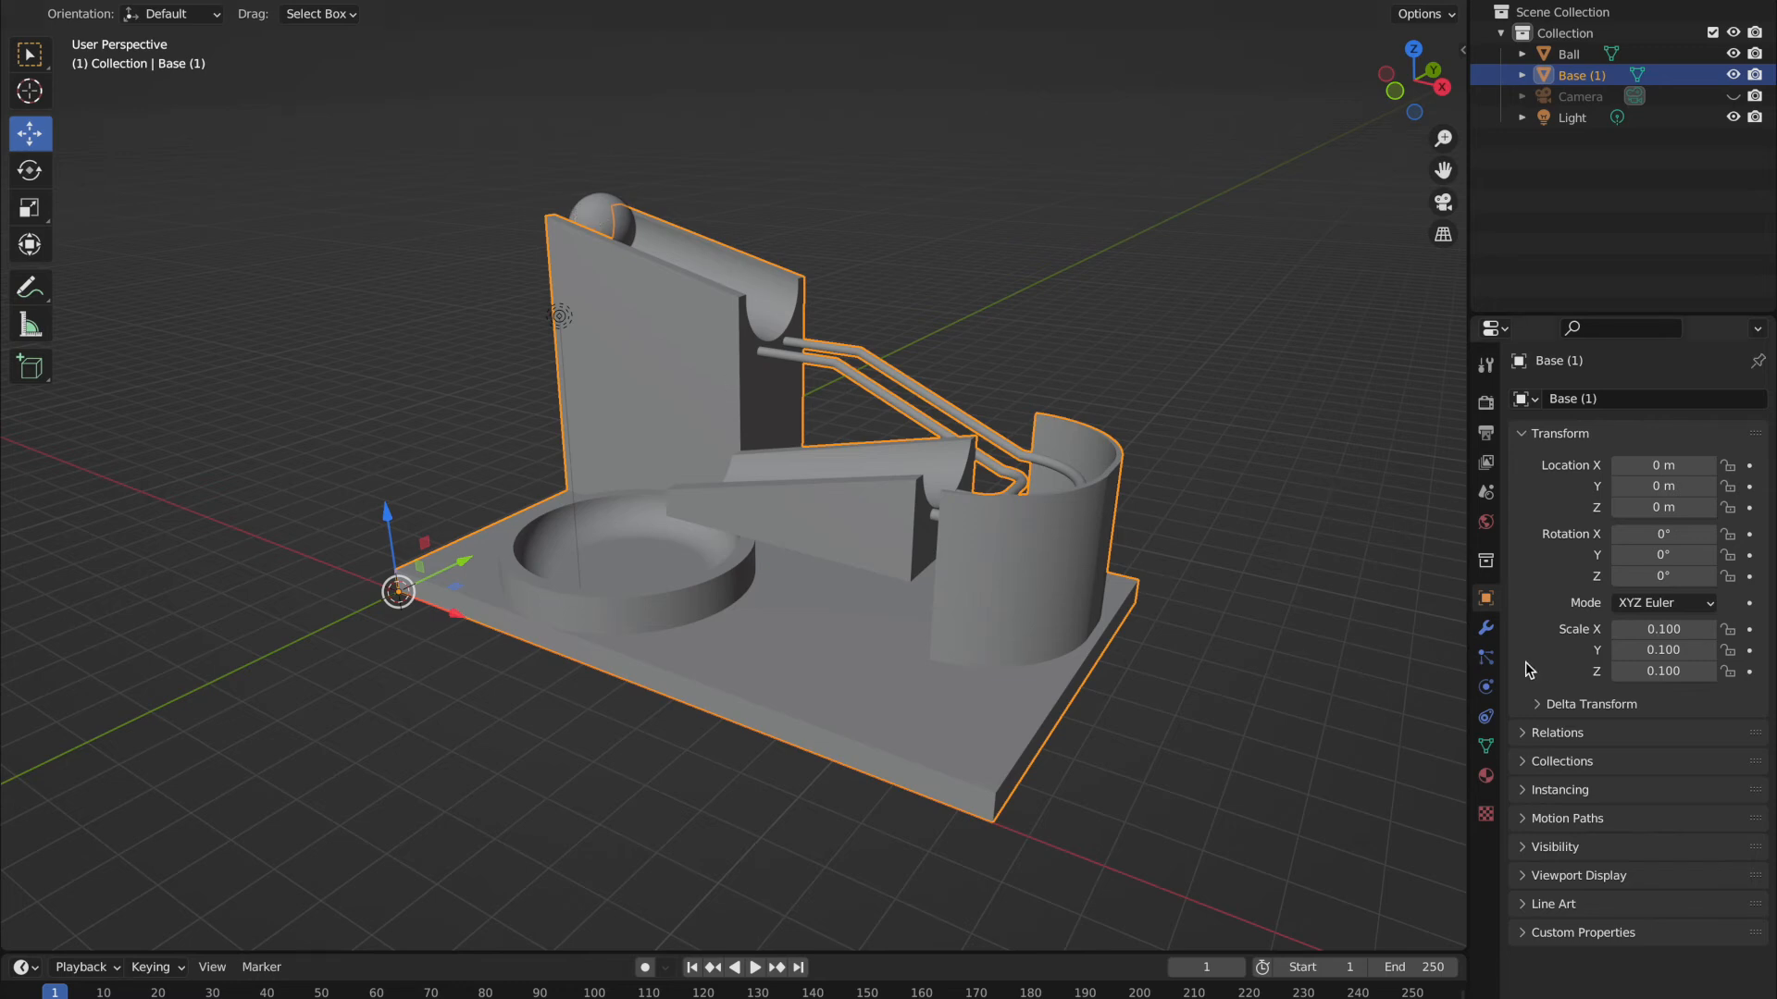
click(1484, 687)
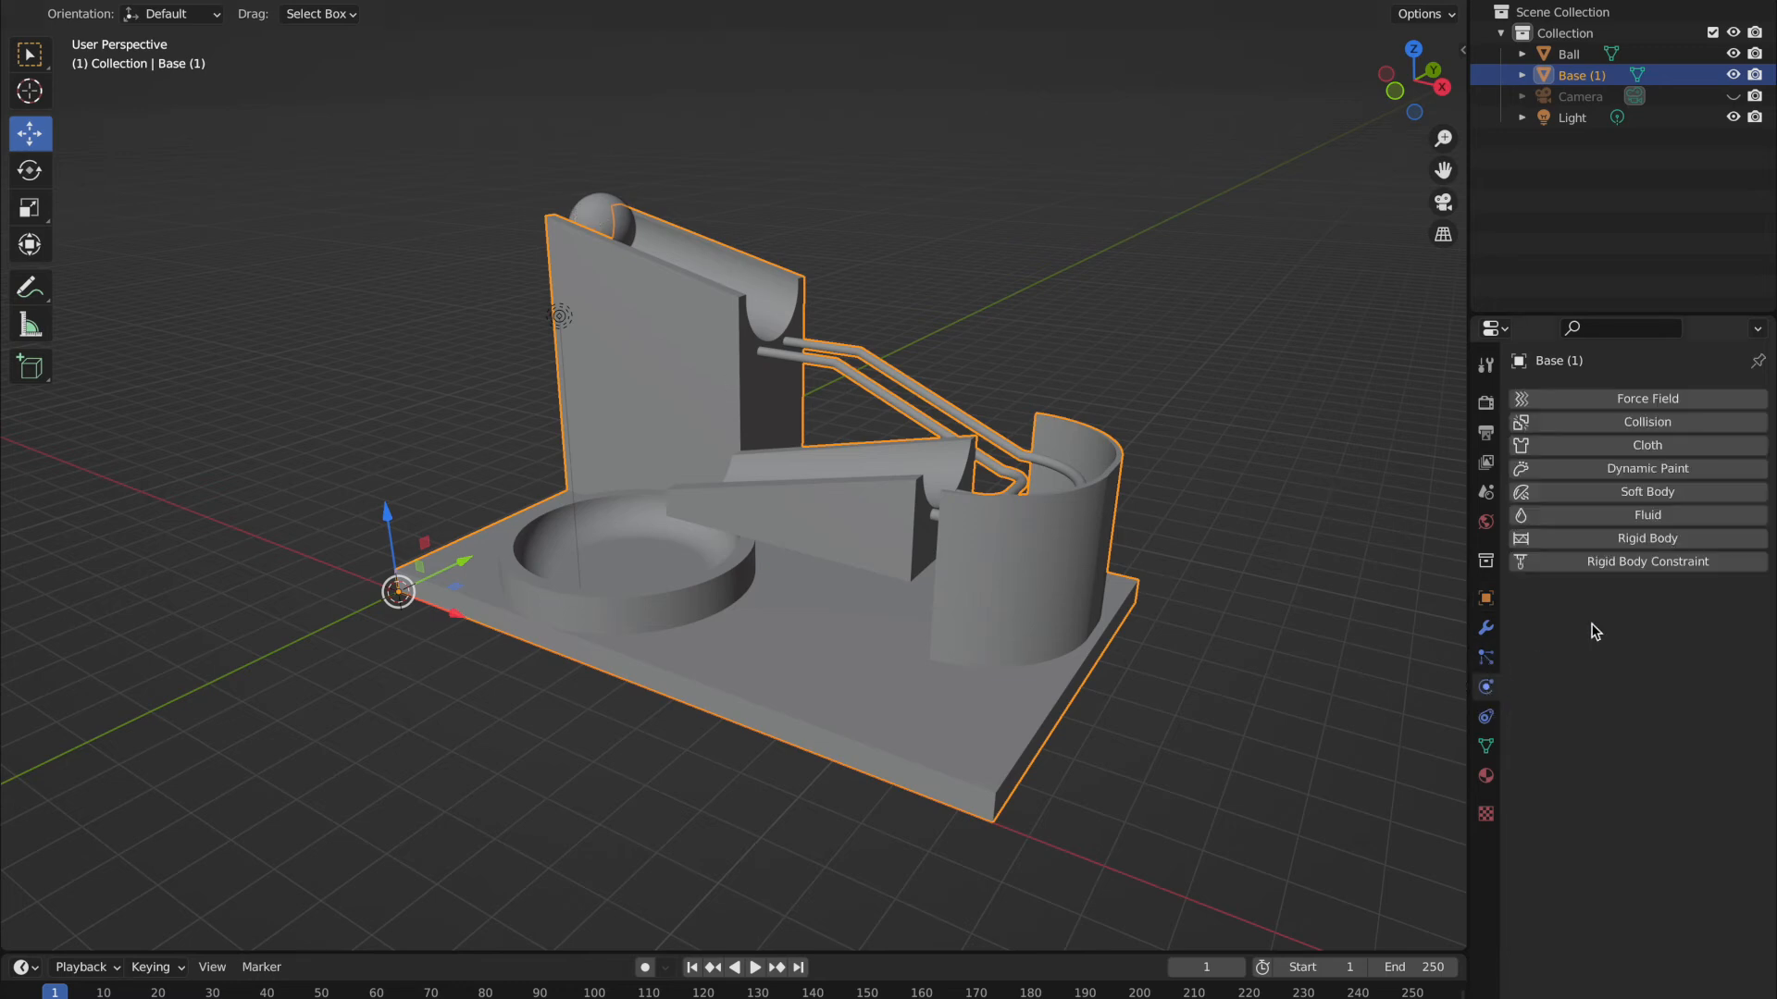
click(1567, 54)
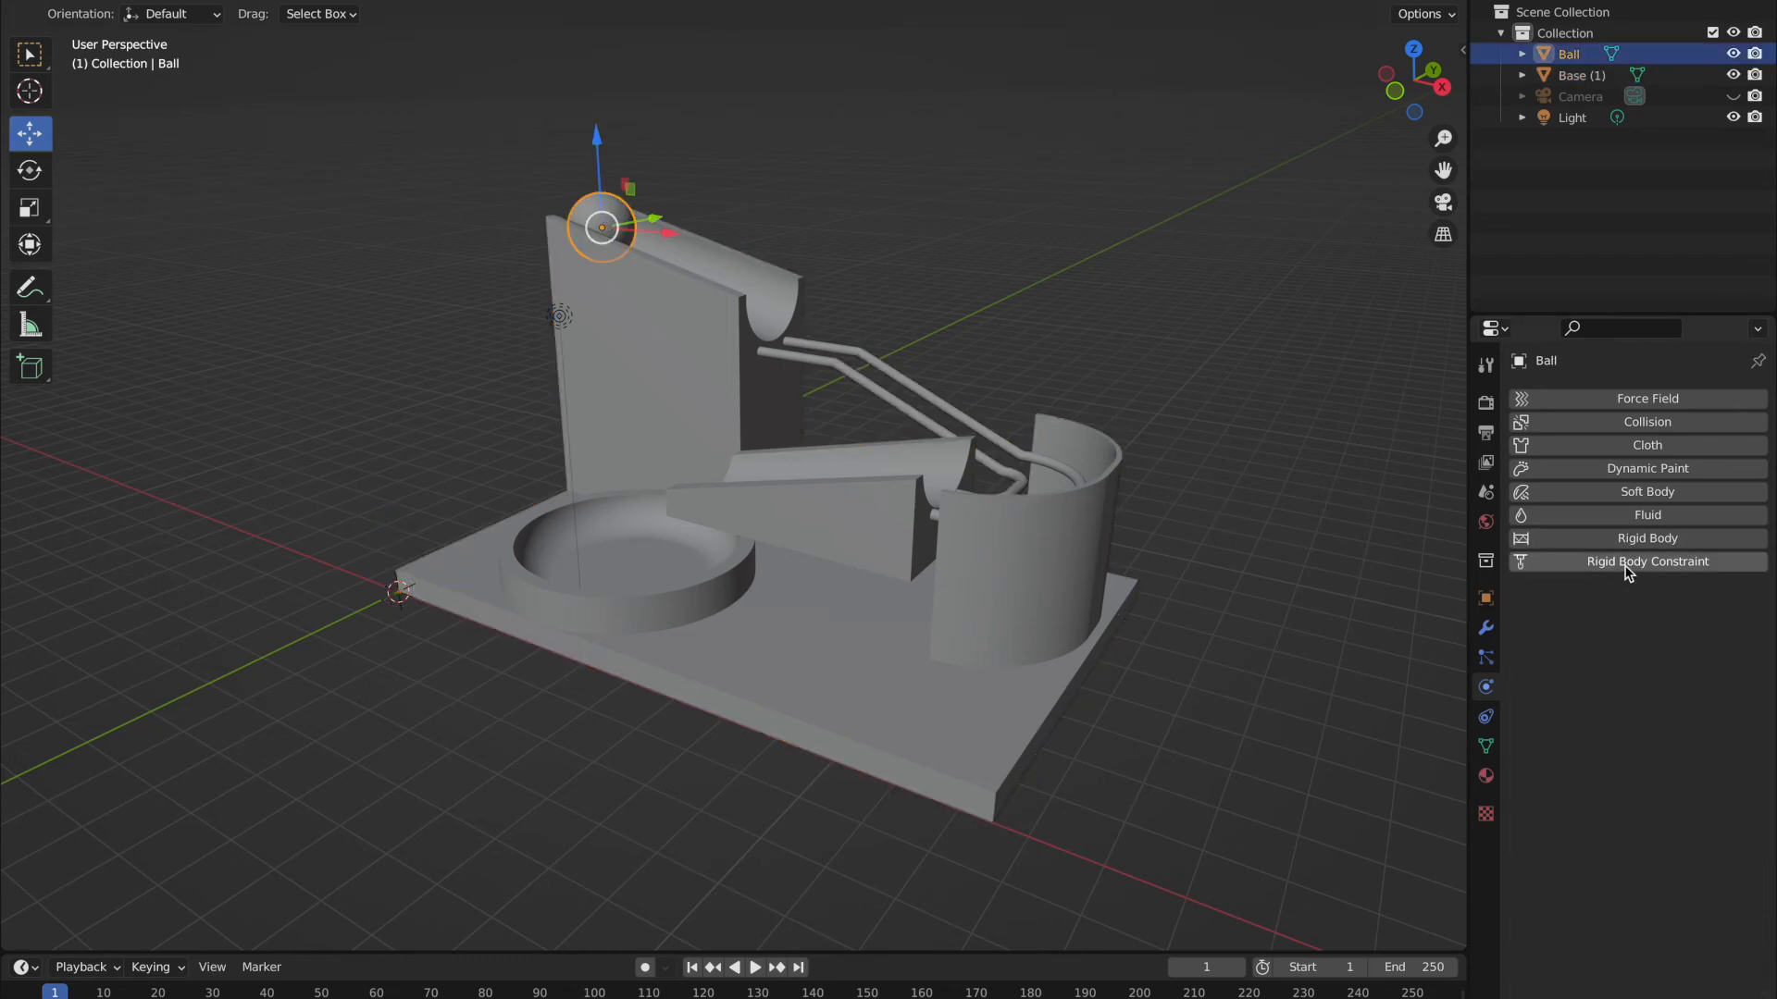
click(1647, 538)
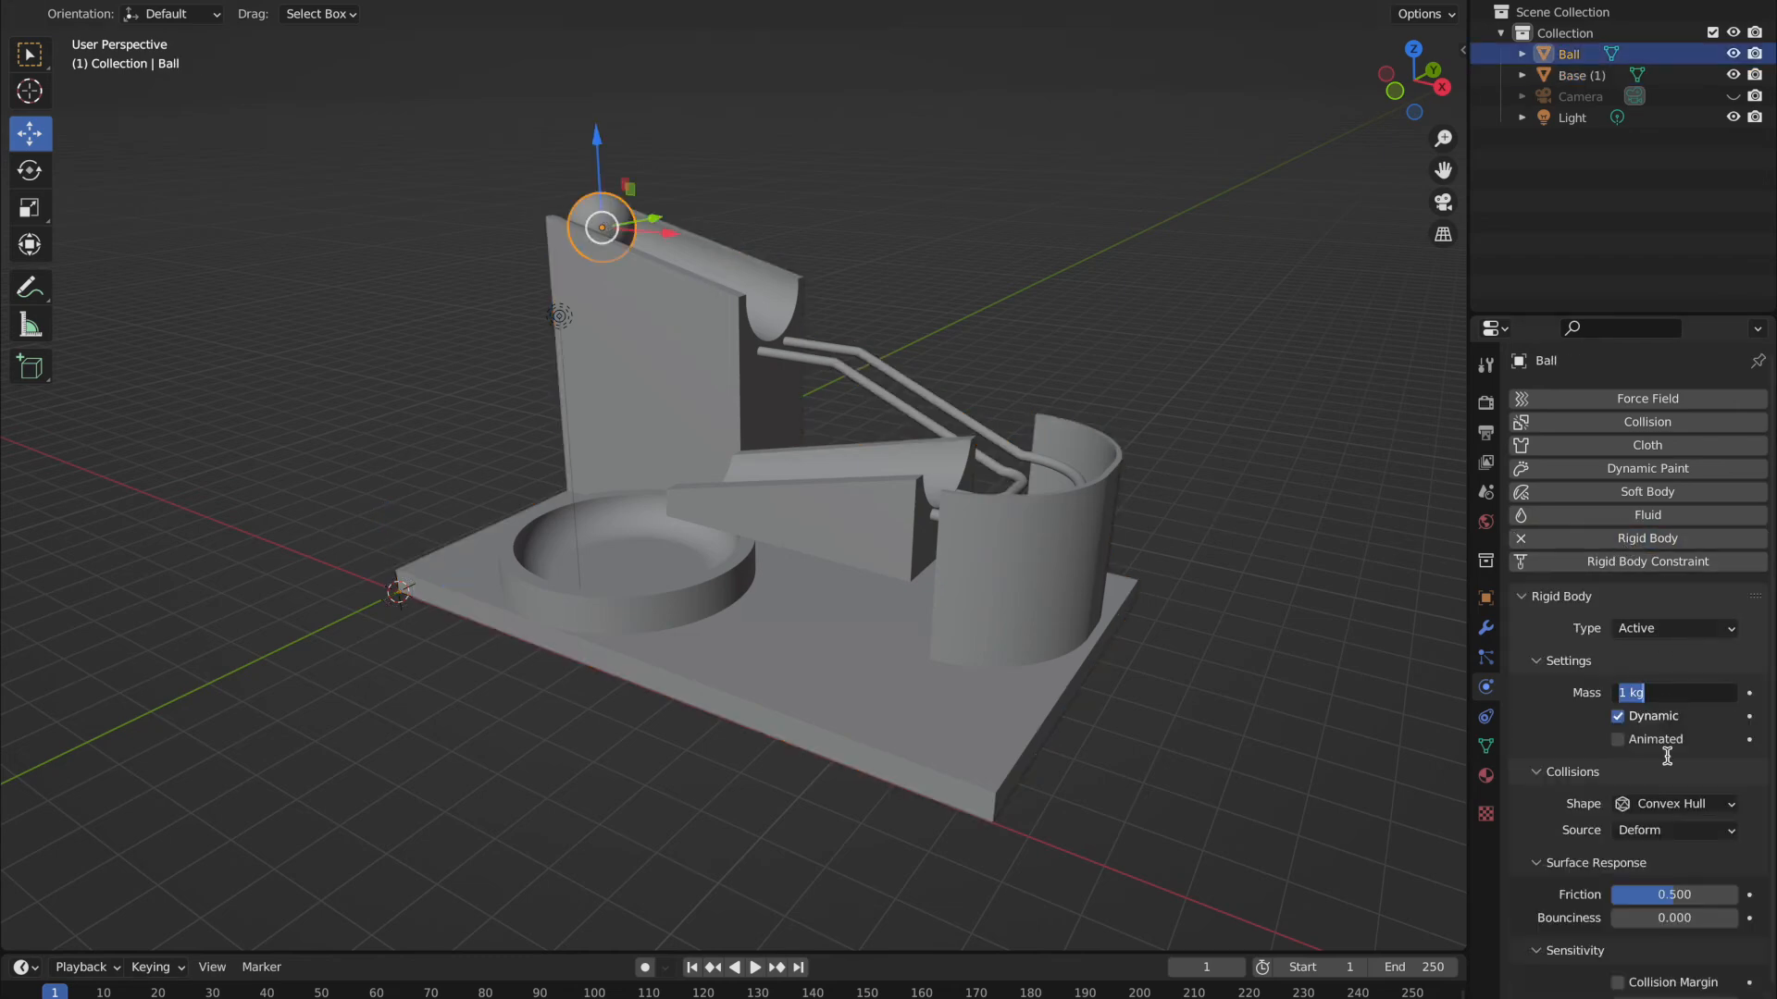
text(0.1)
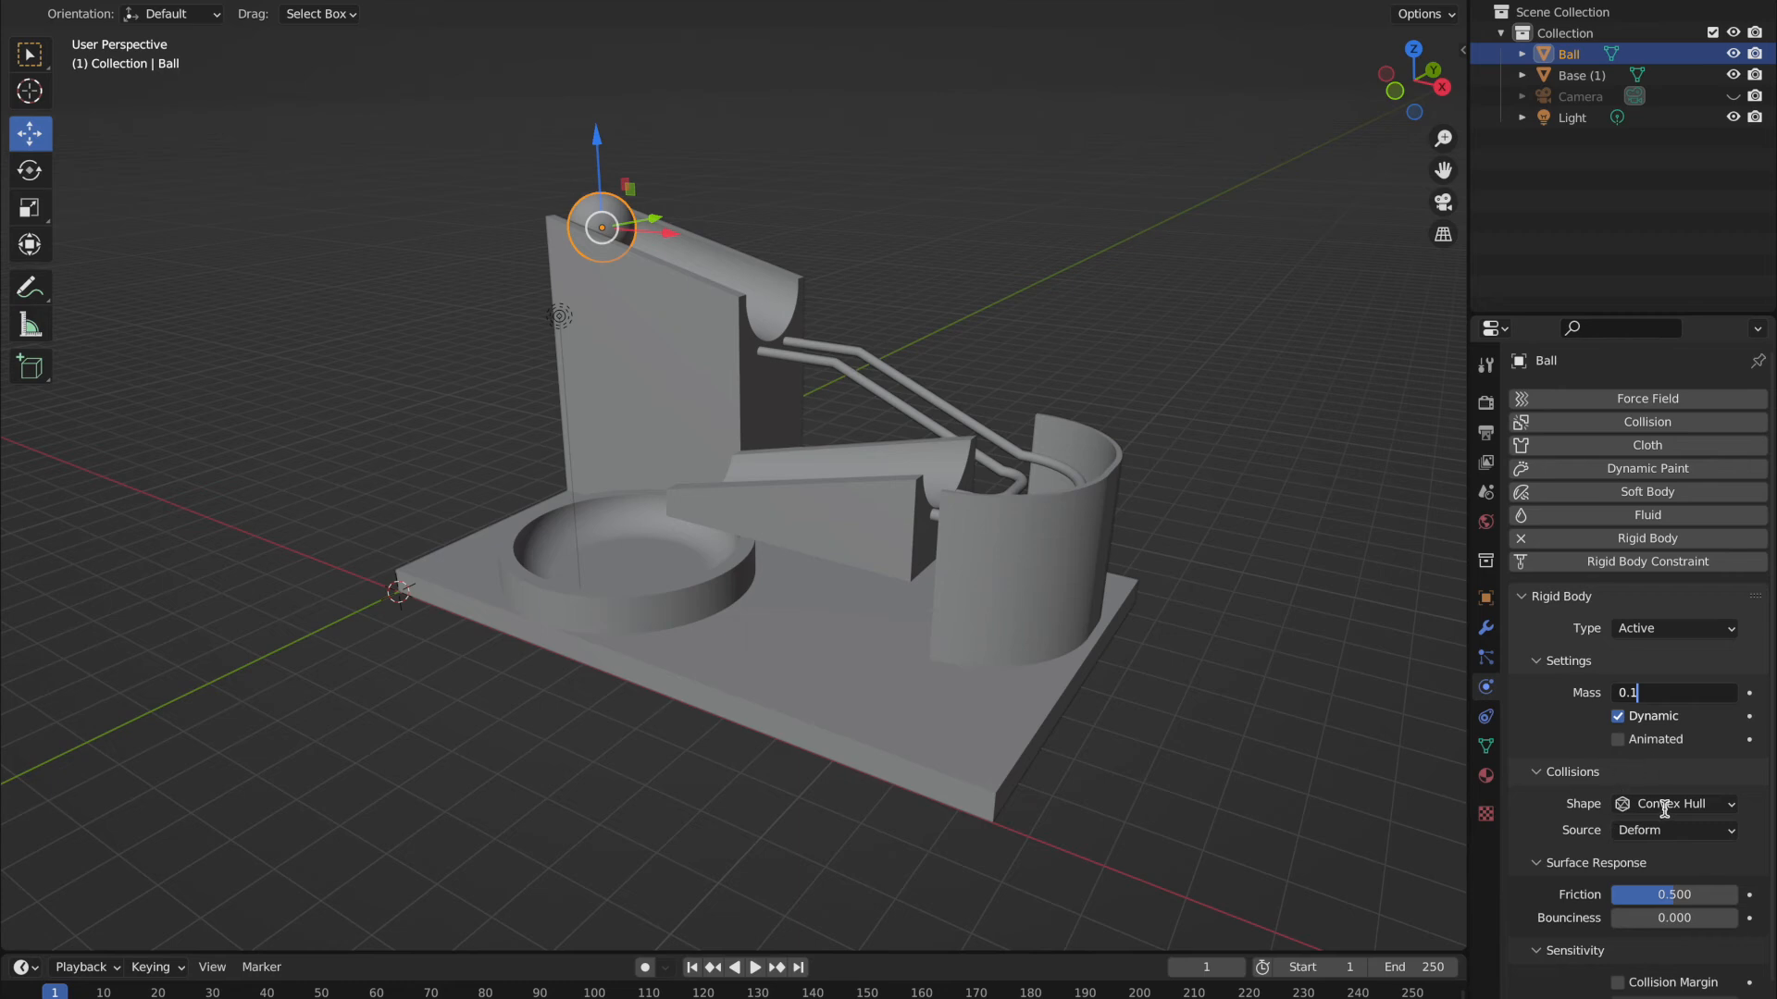
Step: Give the Ball sphere collision, friction 0.01 and a 0.01 m collision margin
click(1674, 805)
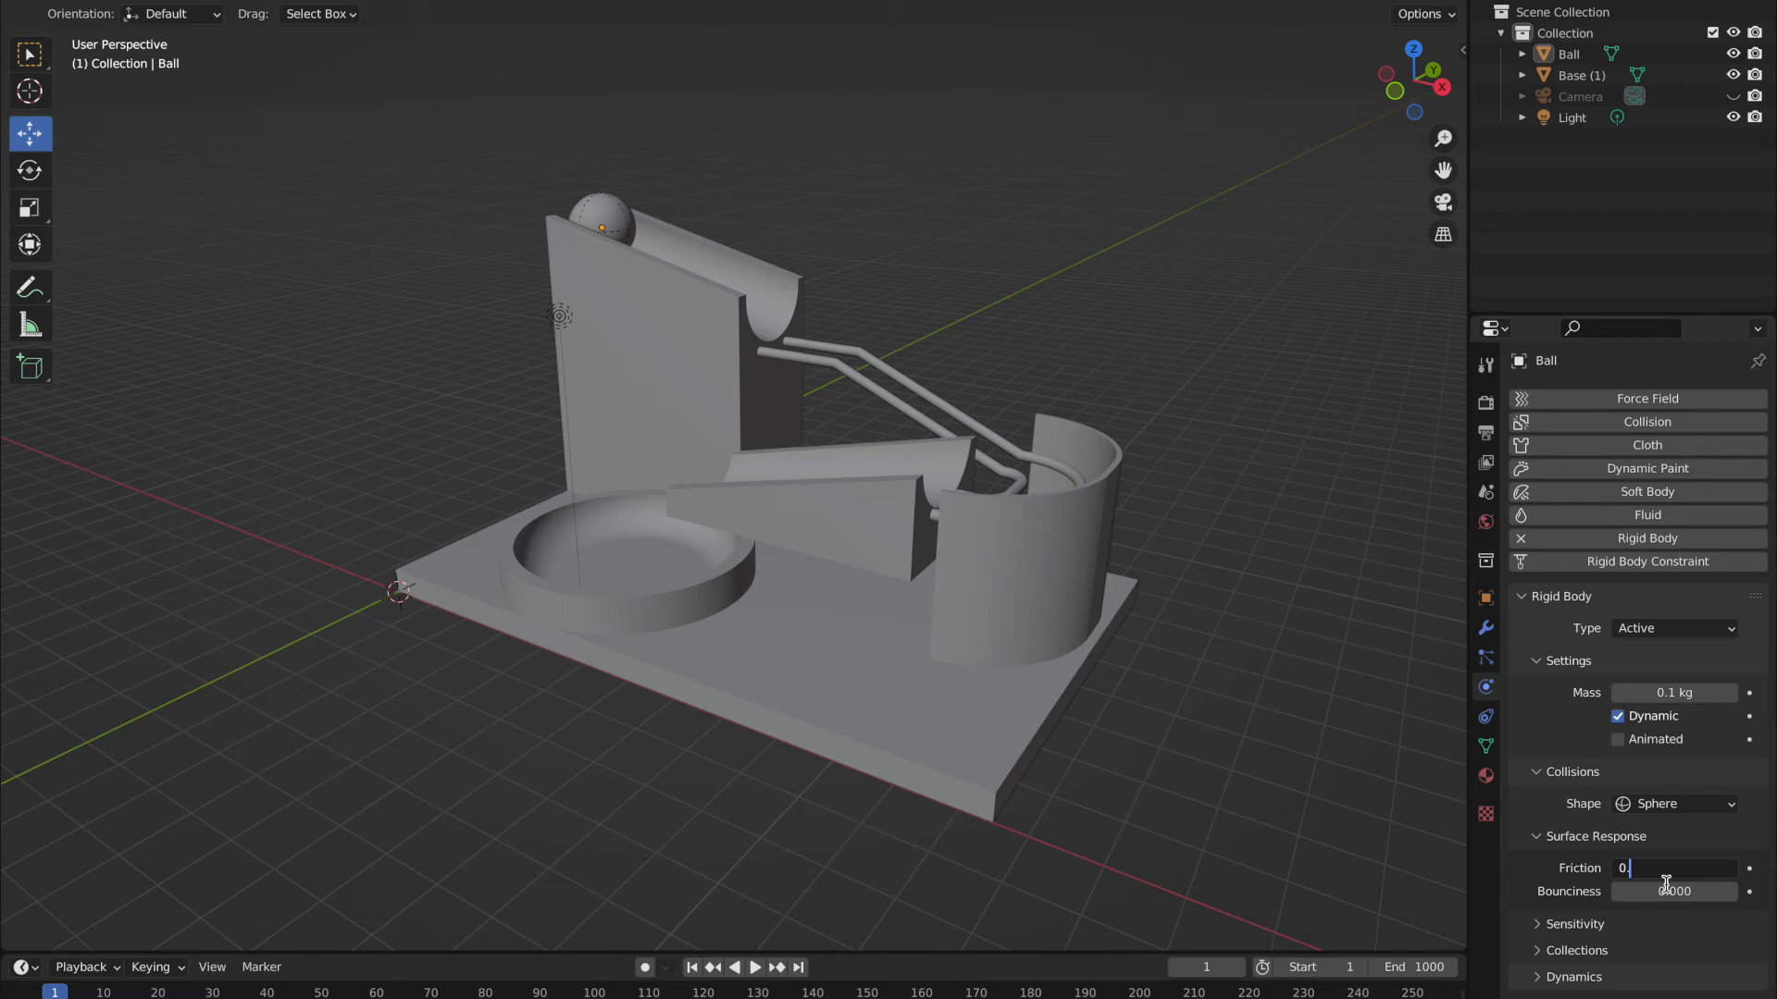
text(0.010)
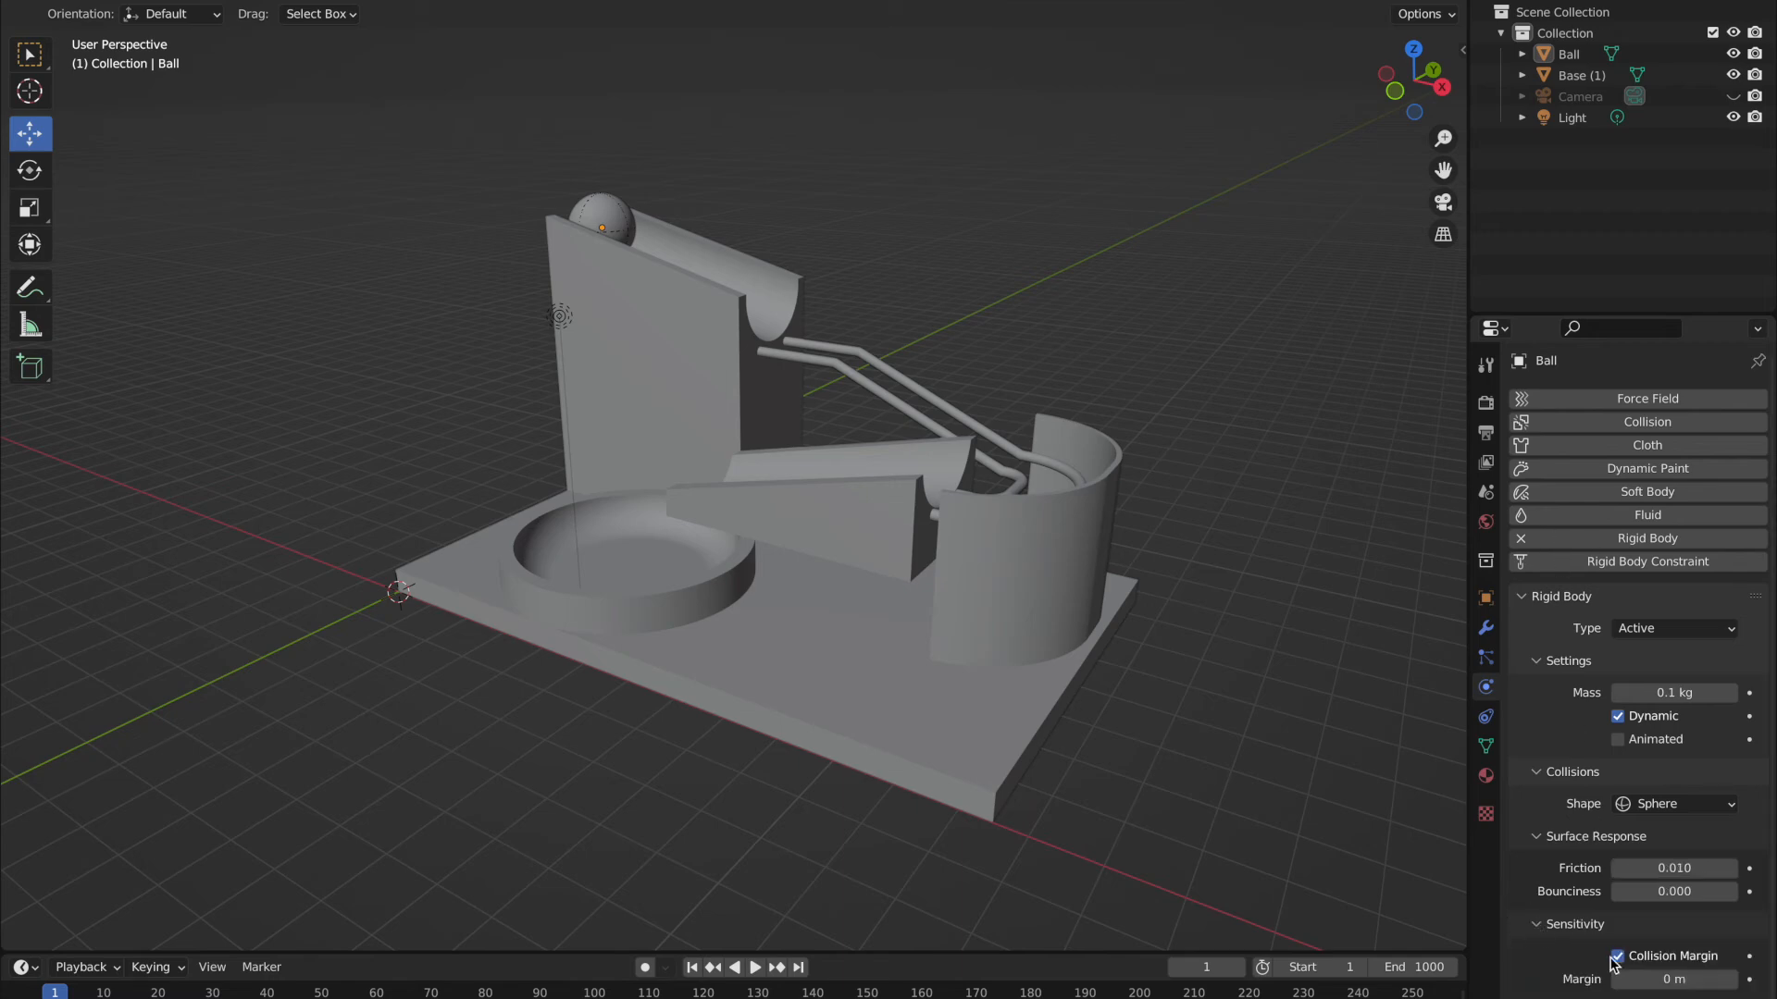
click(1682, 980)
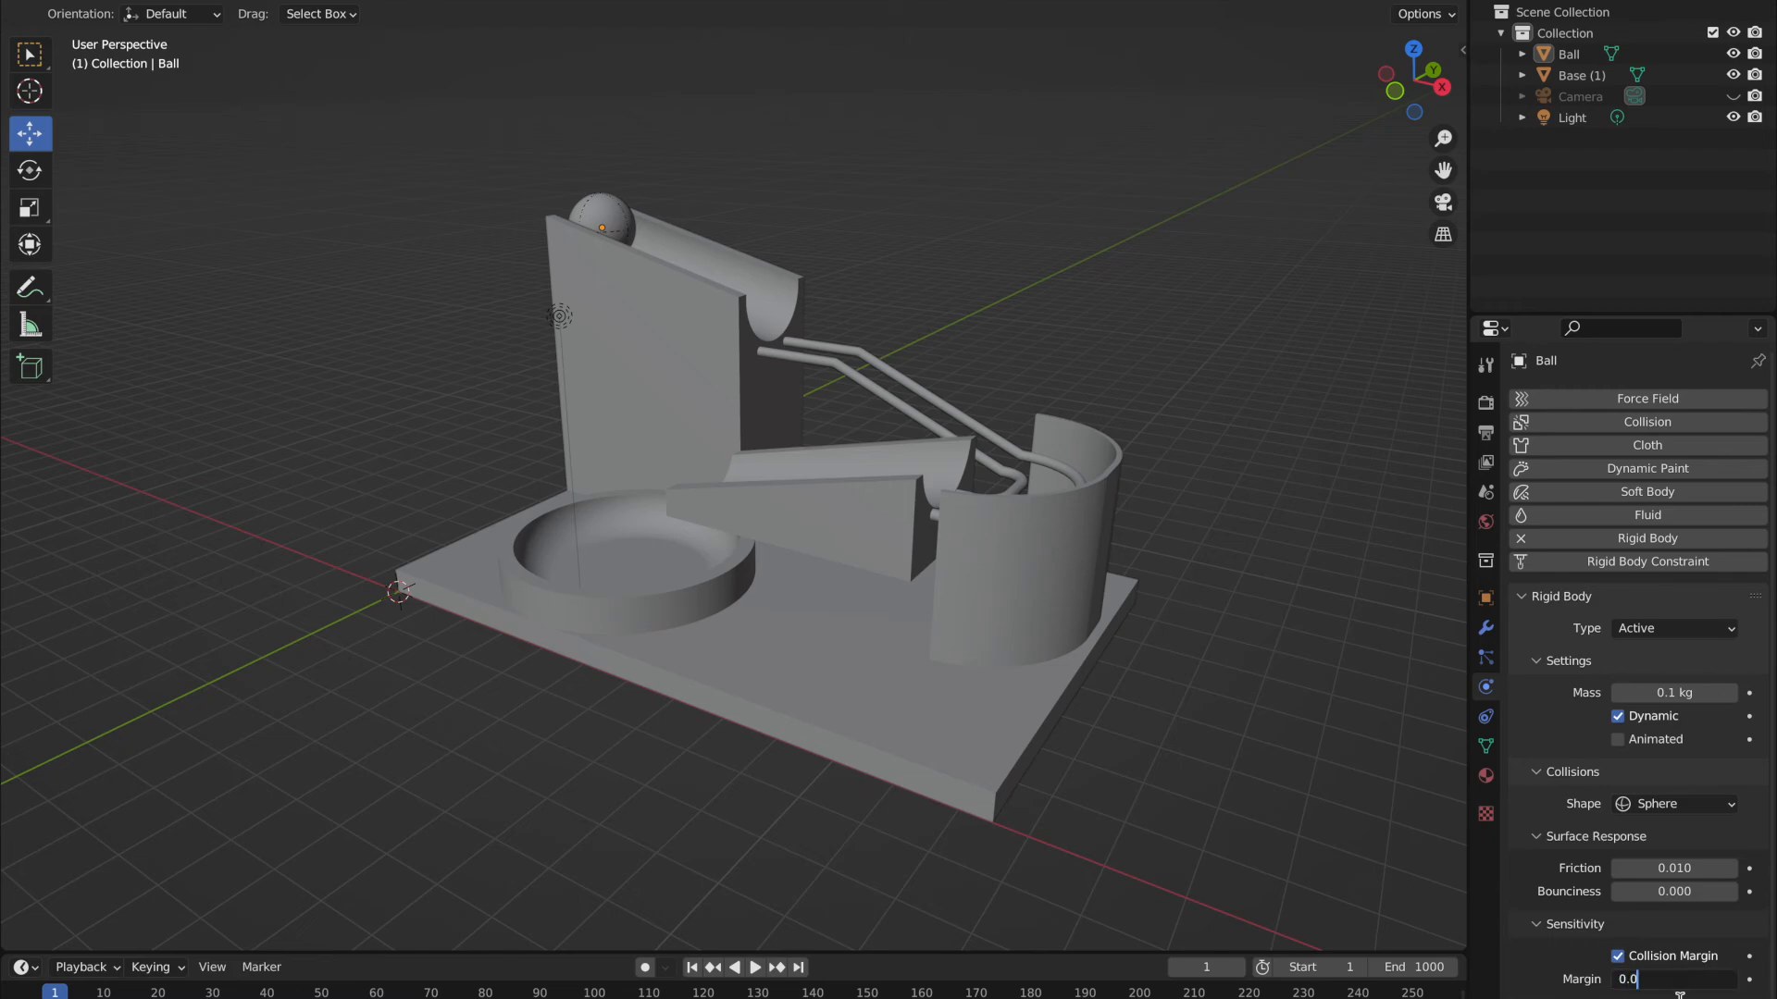
text(0.01 m)
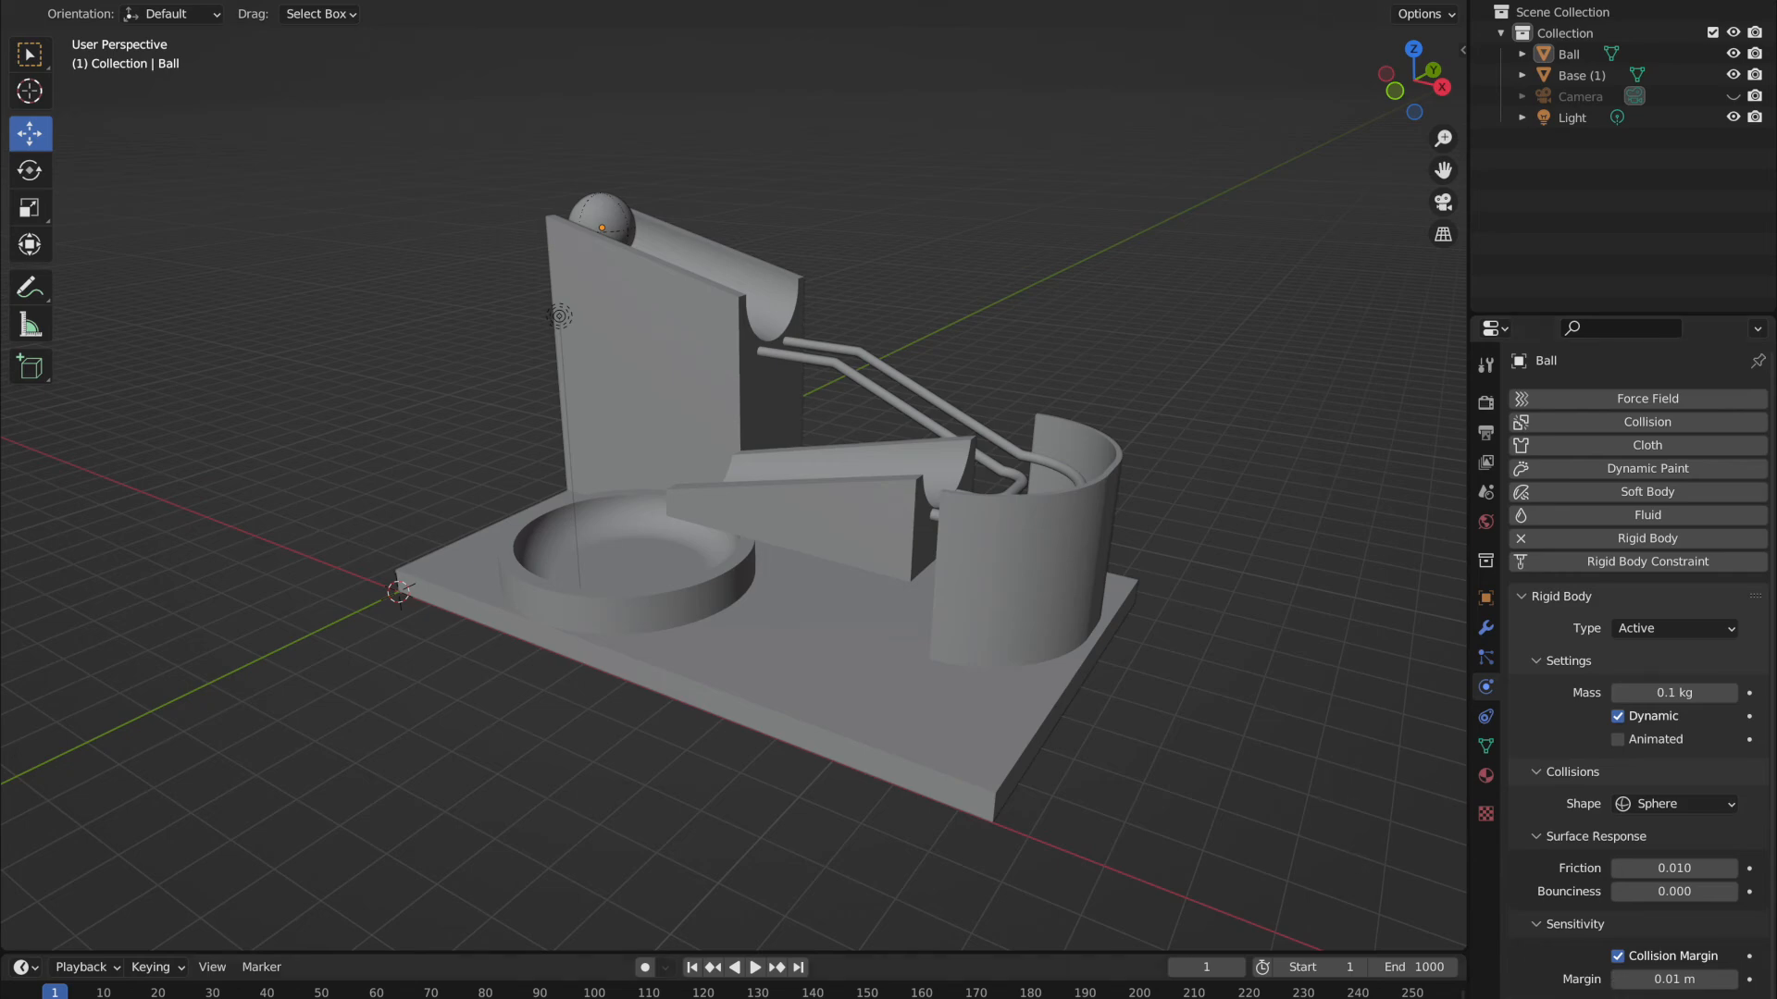
Step: Set the timeline end frame to 1000
click(1579, 75)
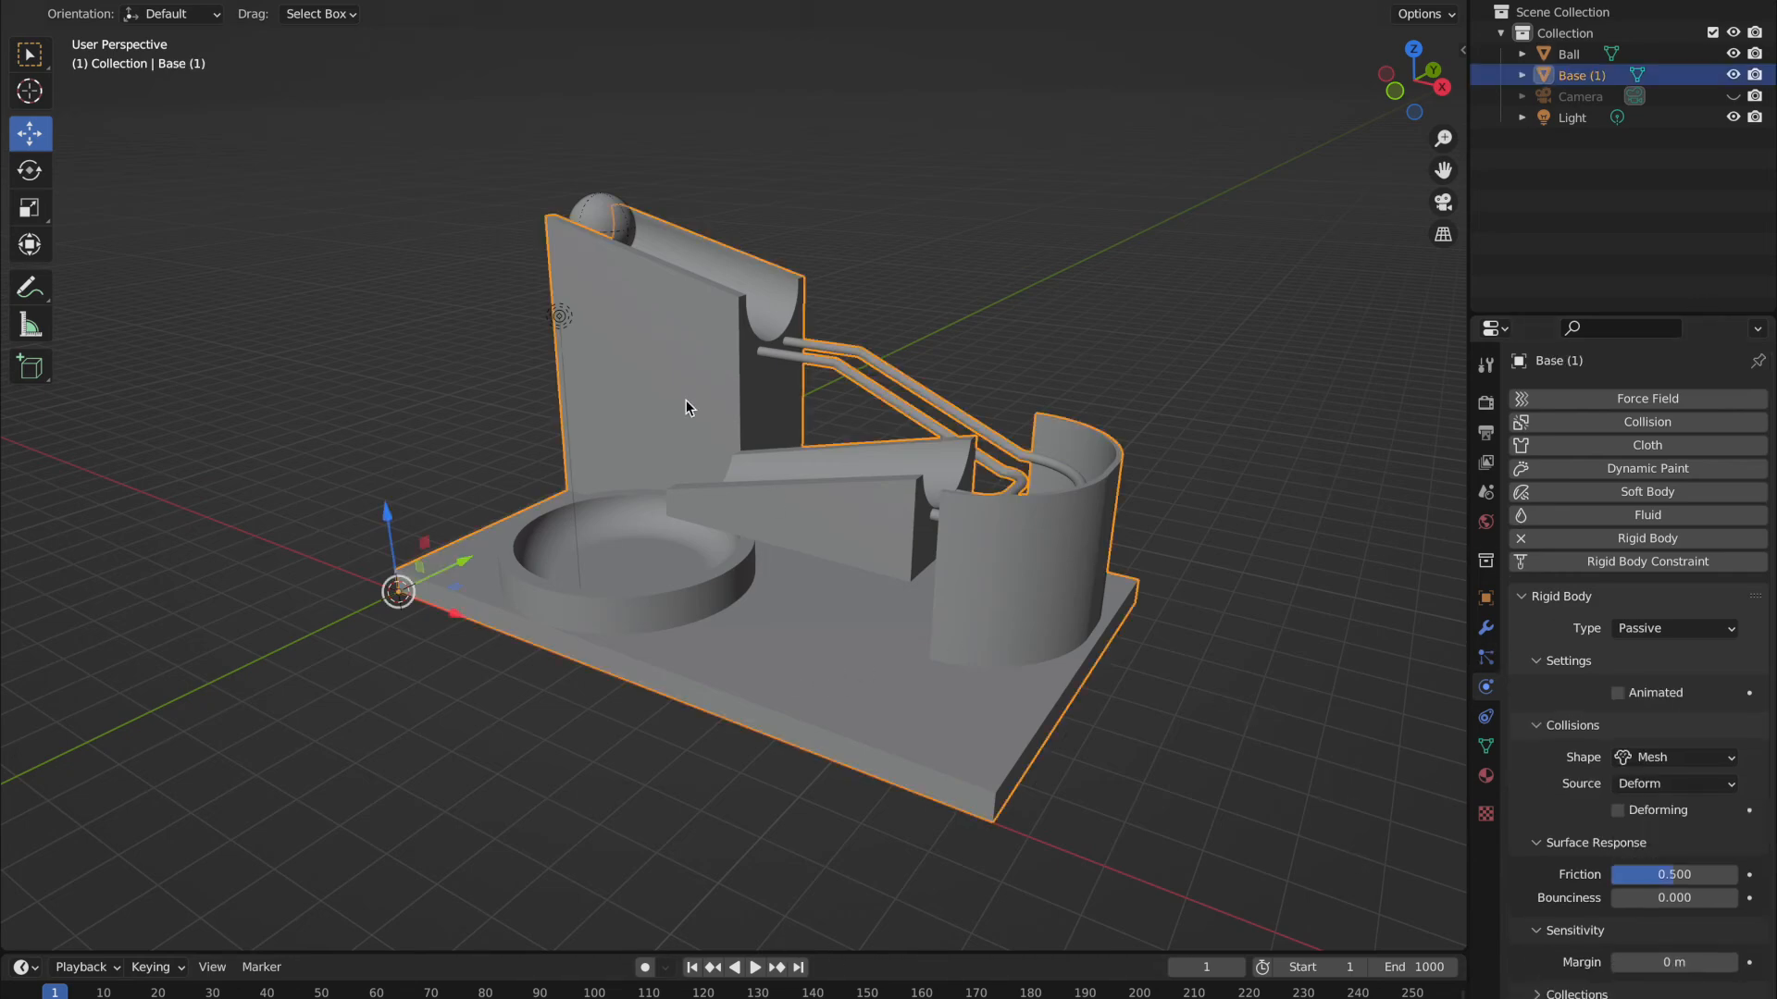
click(1570, 53)
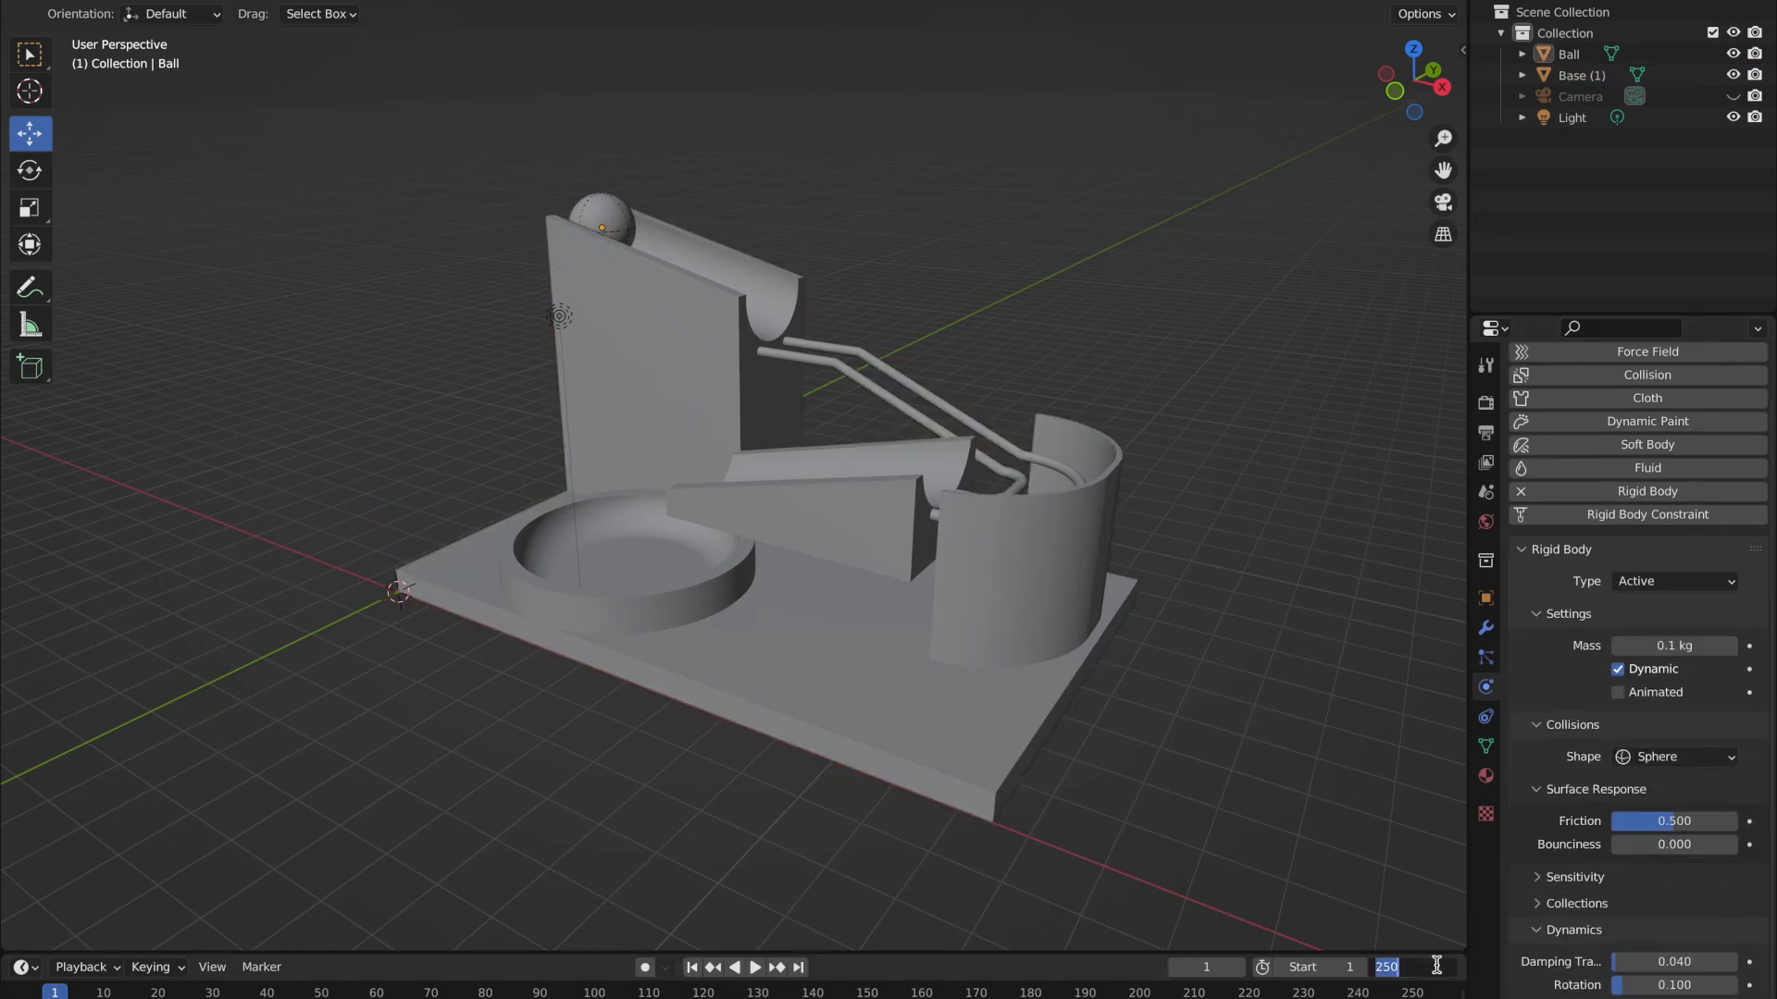
text(1000)
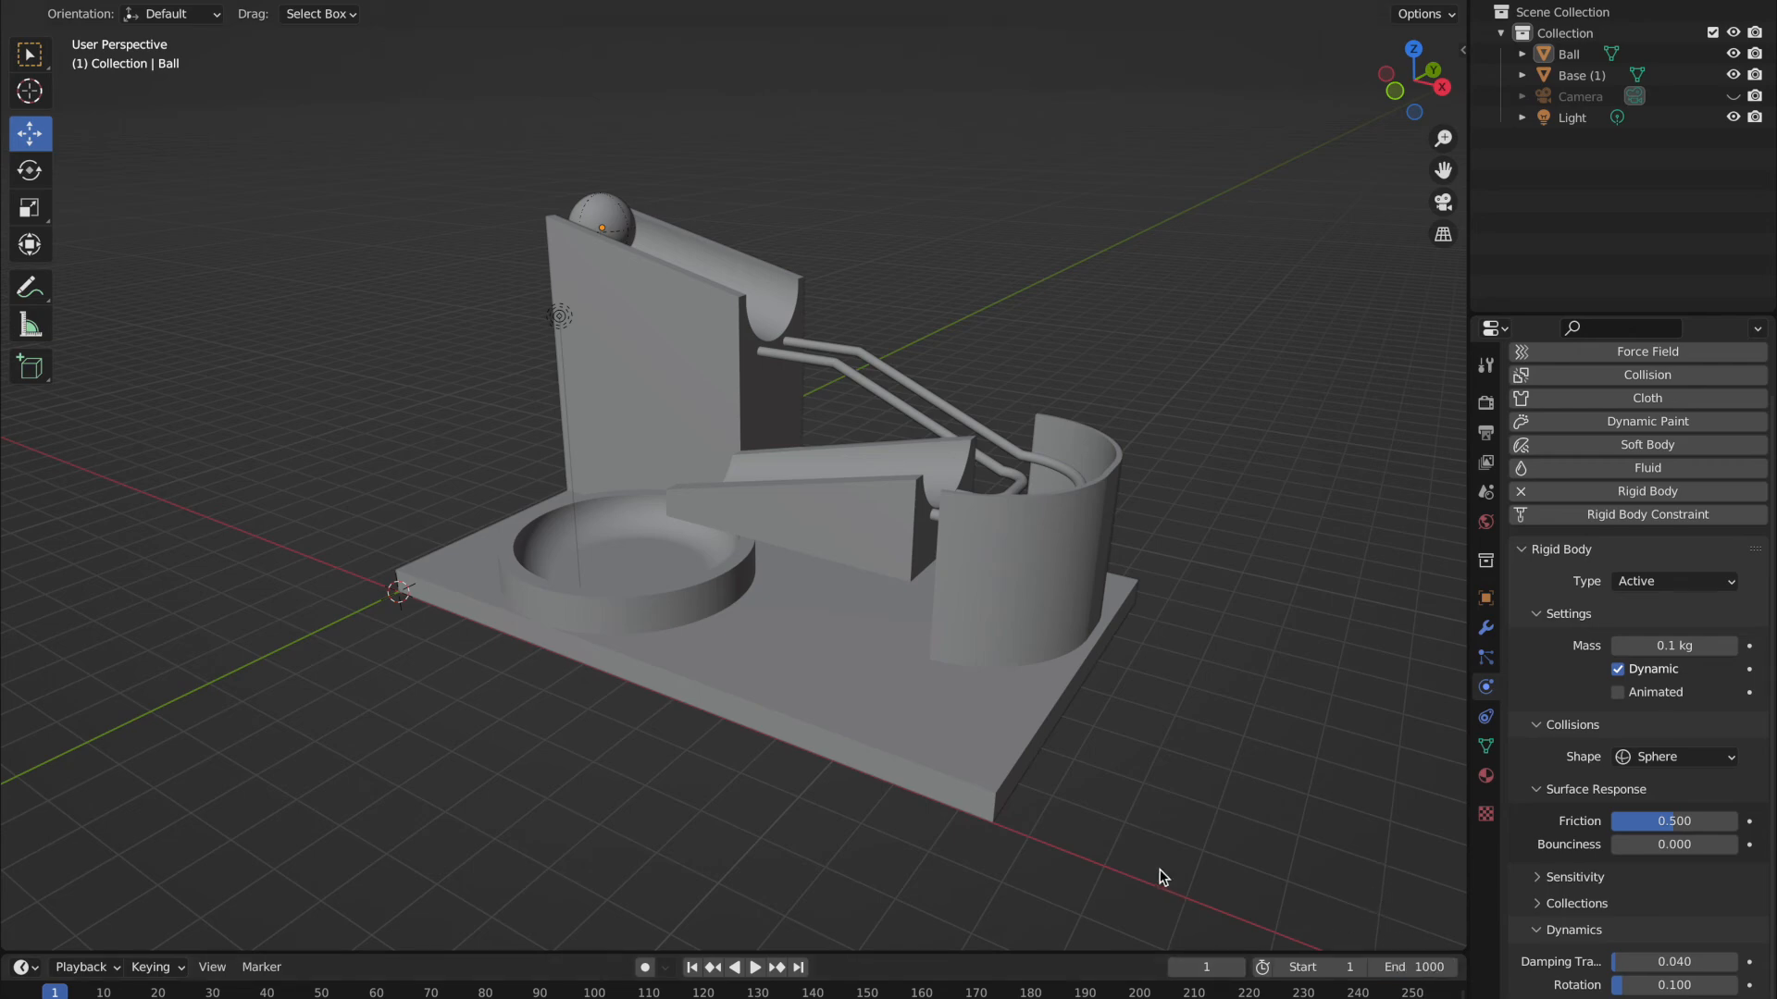
Step: Give Base (1) rigid body friction 0.01 and a 0.01 m margin
click(602, 222)
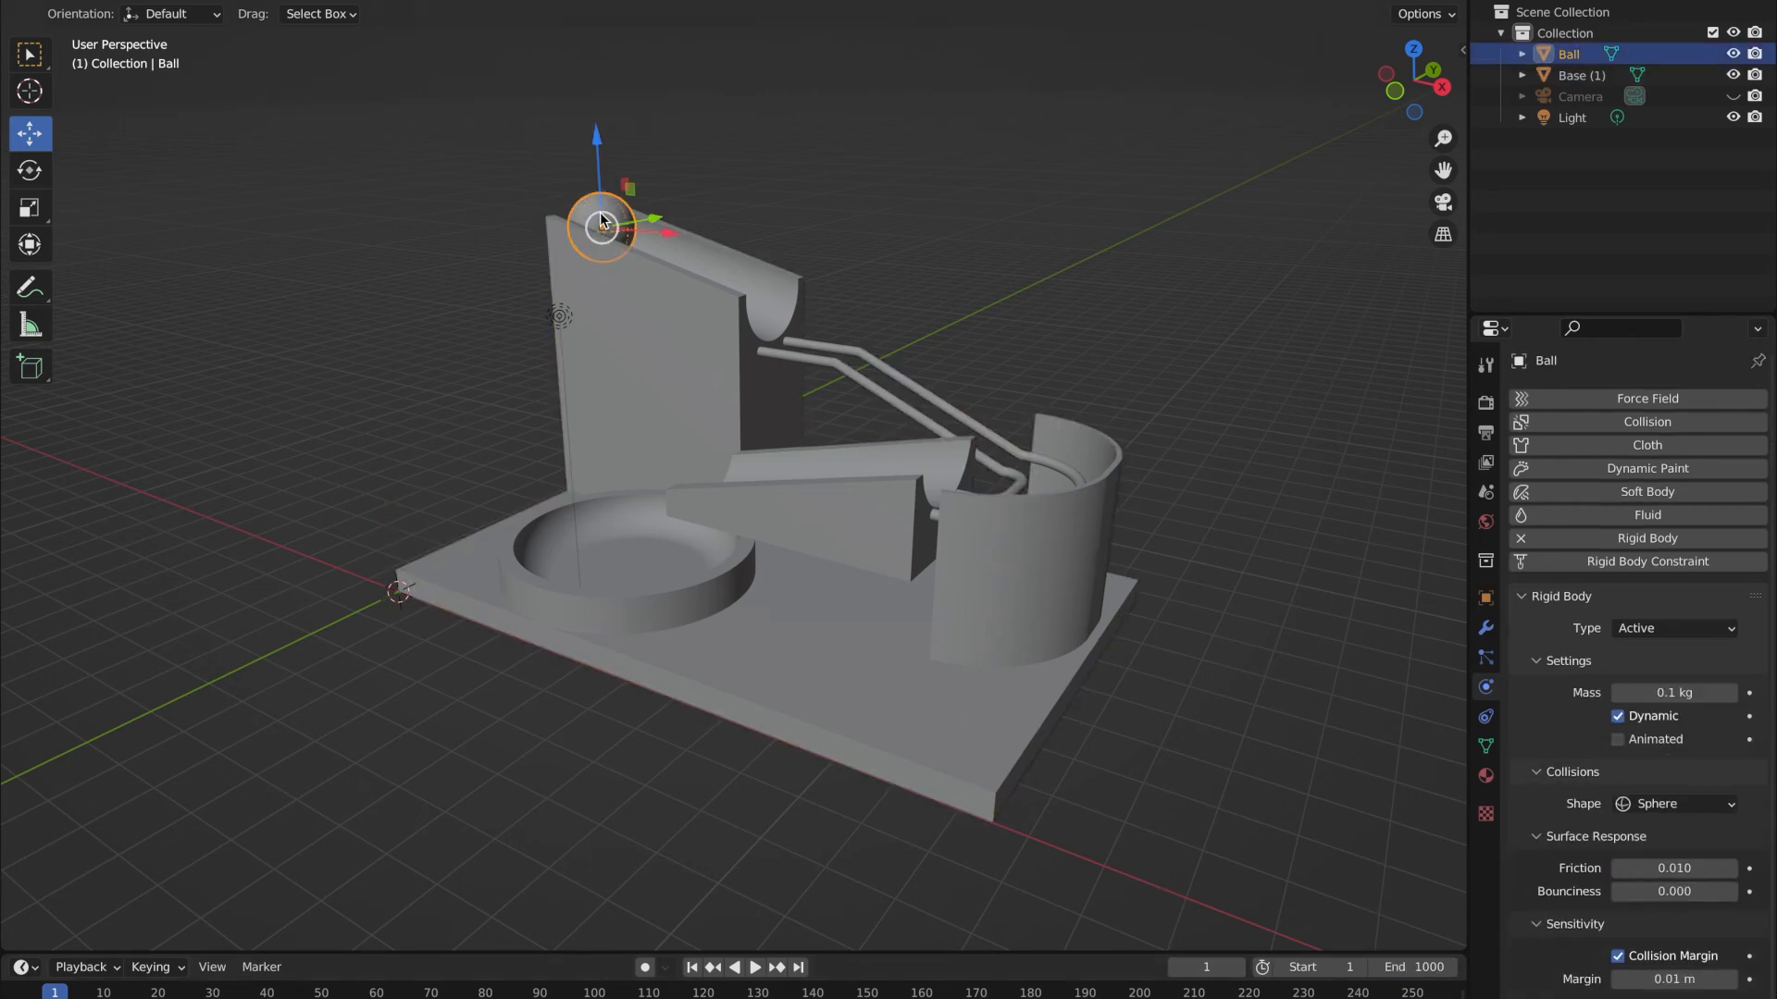
click(1571, 75)
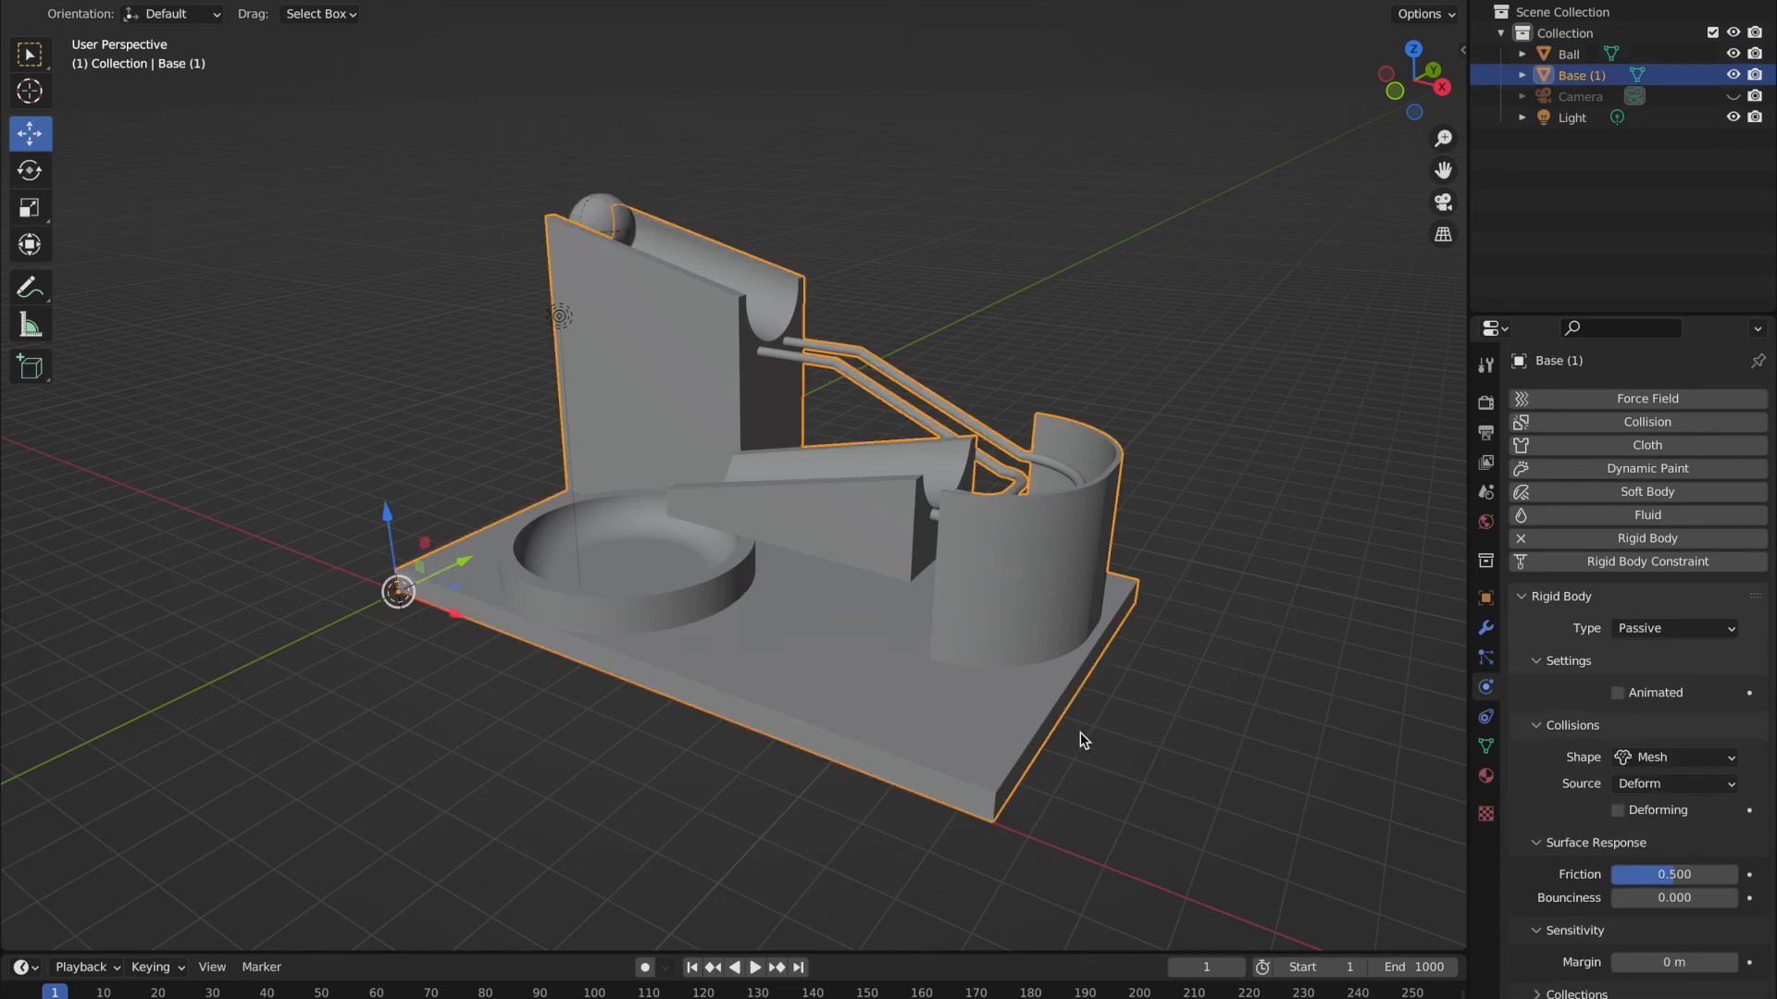
double_click(1674, 874)
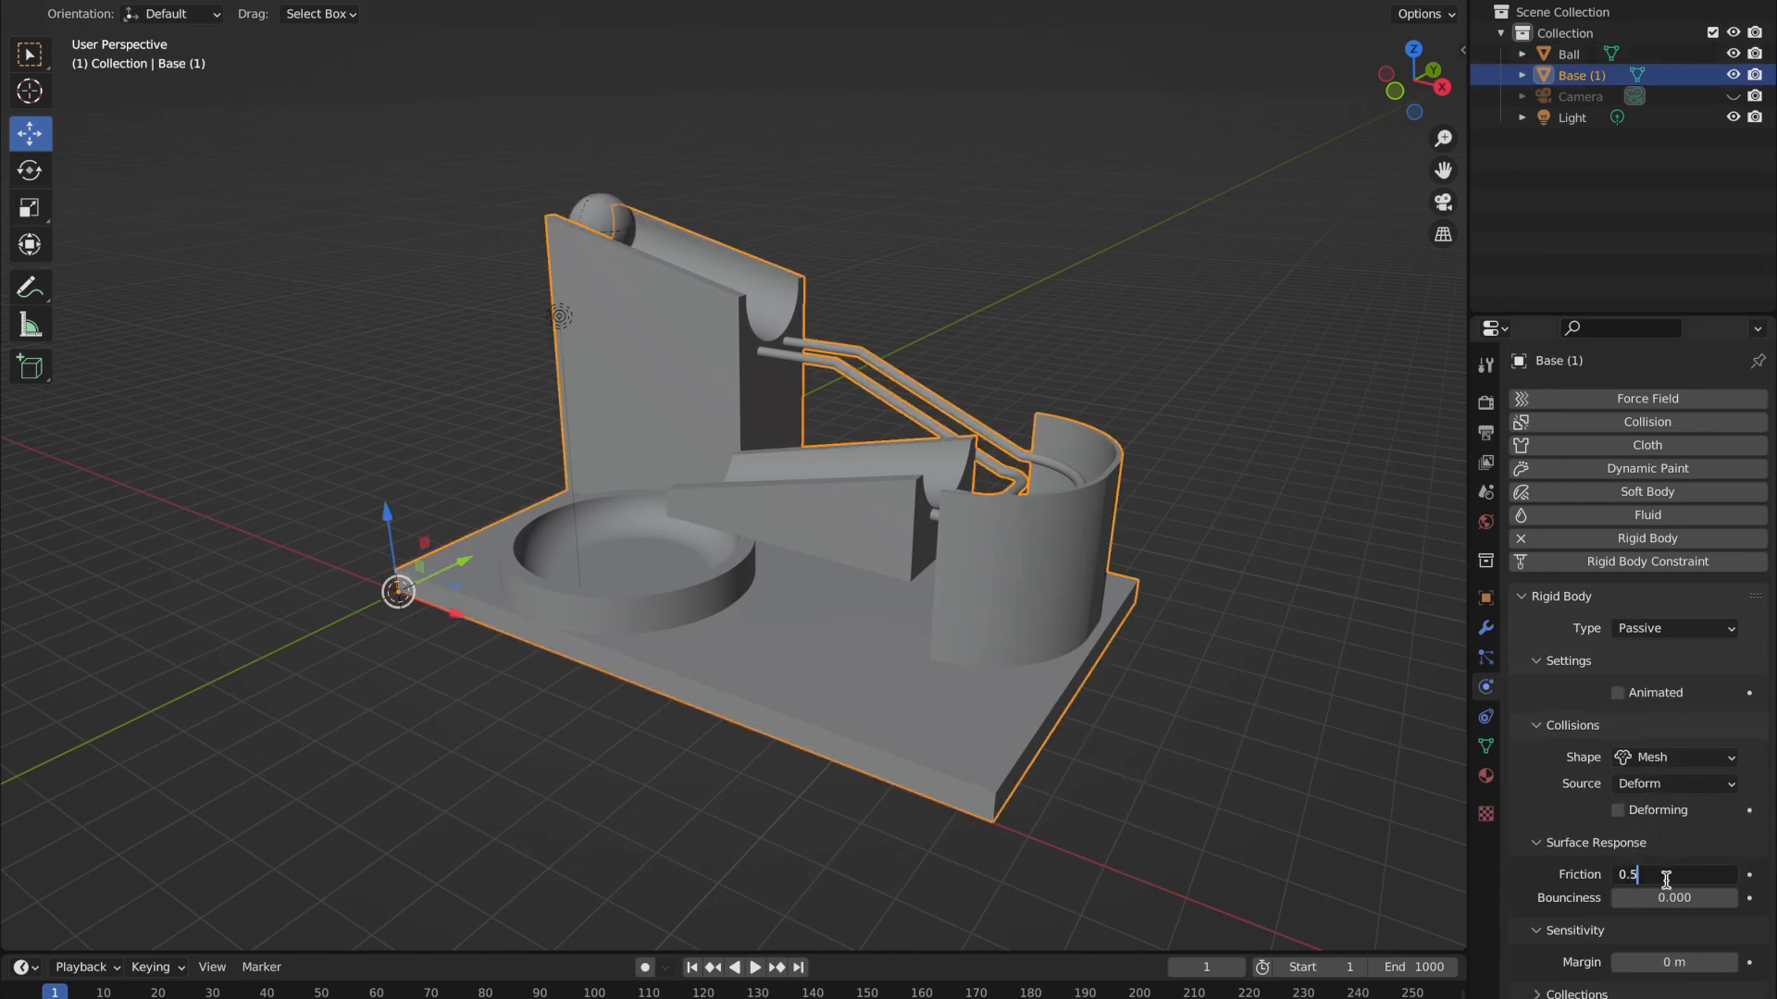
text(0.01)
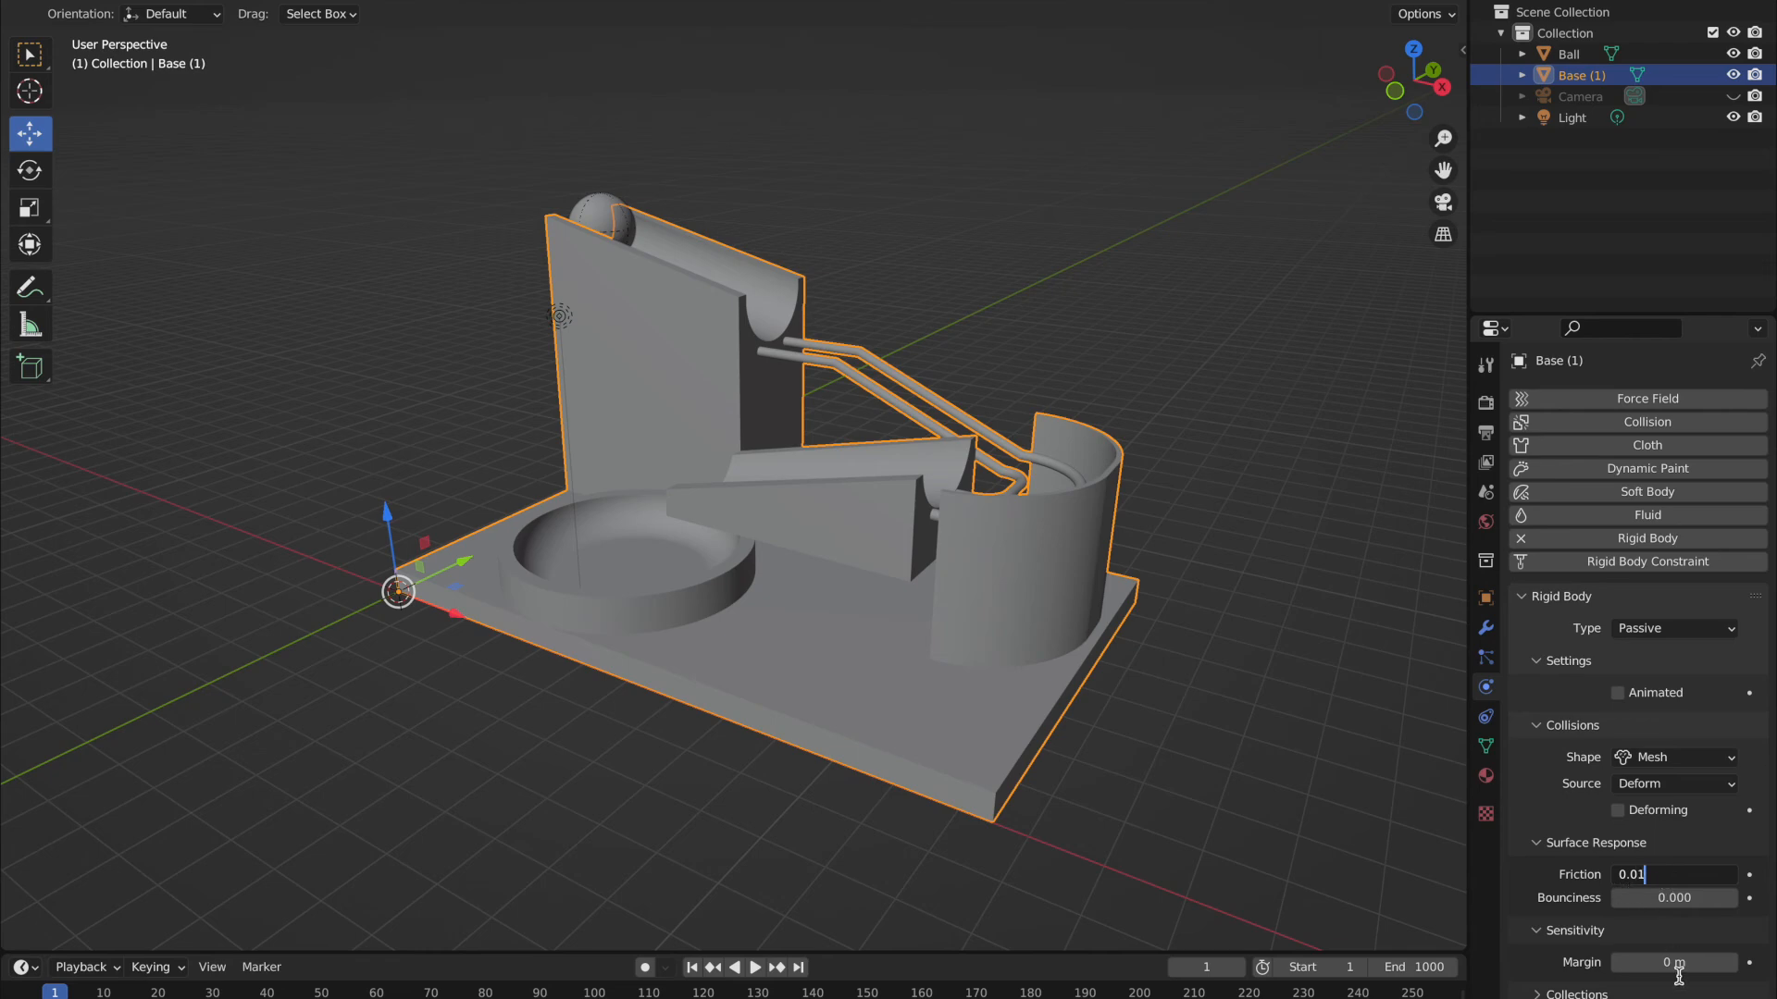
click(1672, 963)
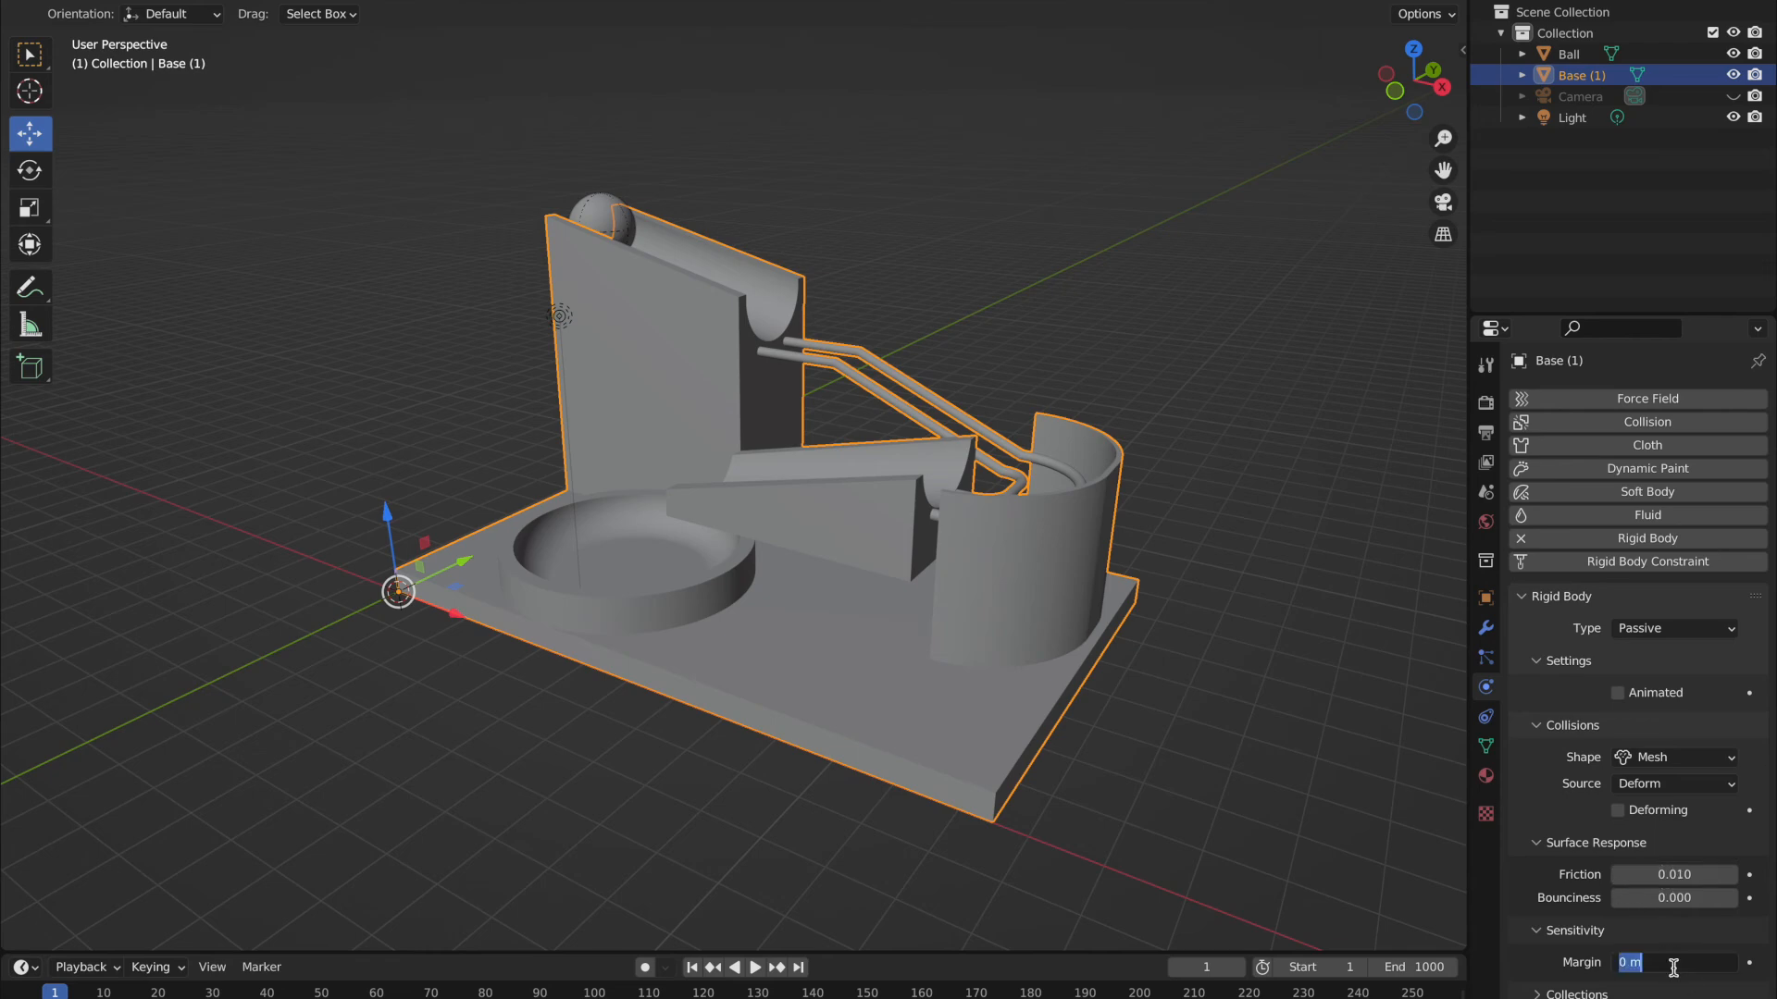
text(0.01)
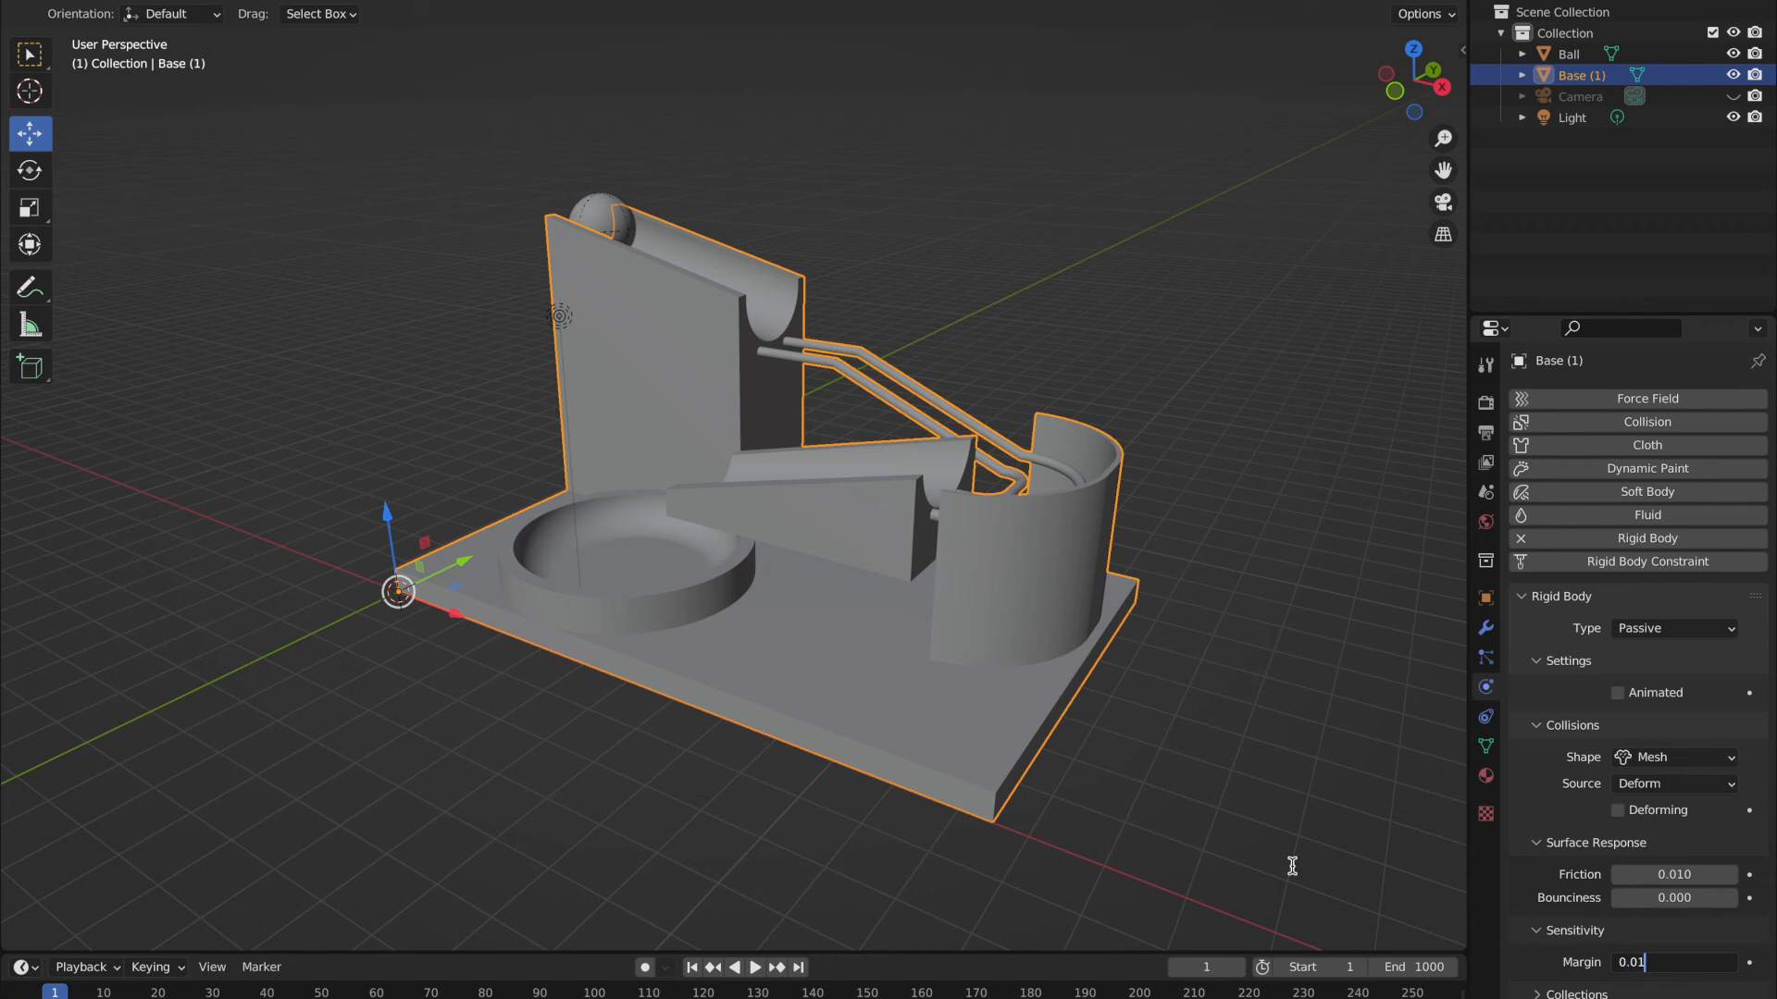
Step: Play the rigid body simulation so the ball rolls down the run into the bowl
click(761, 993)
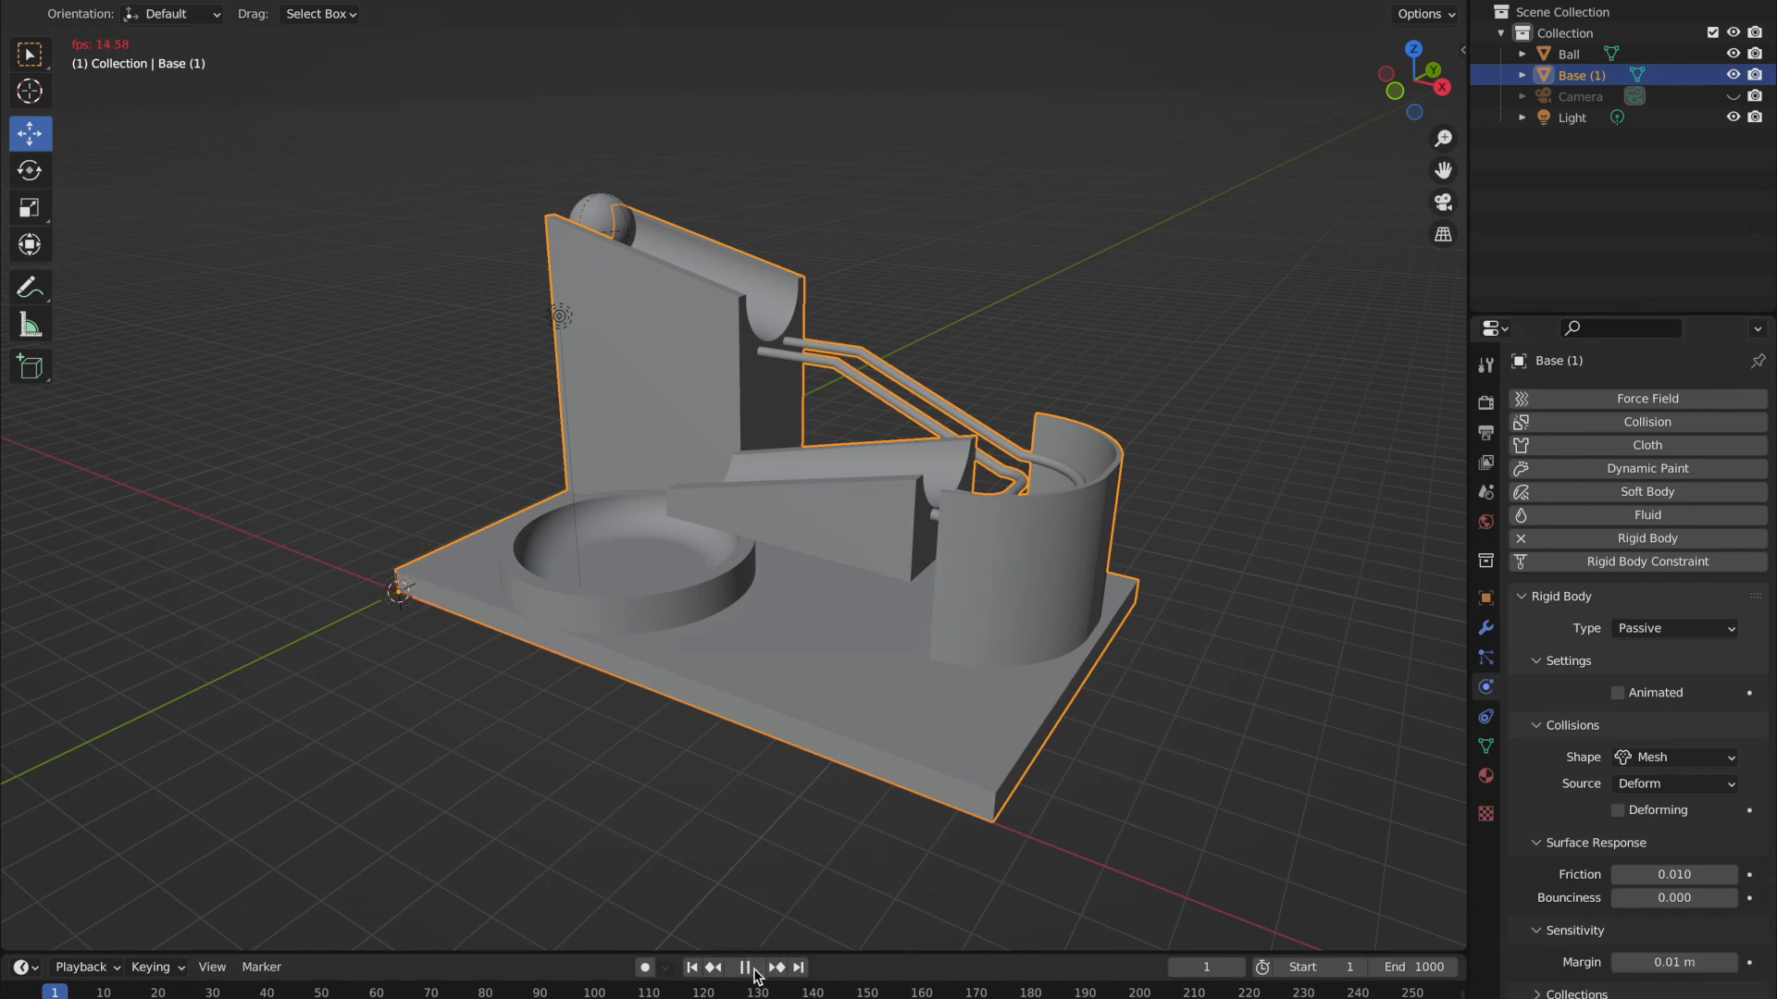
click(745, 967)
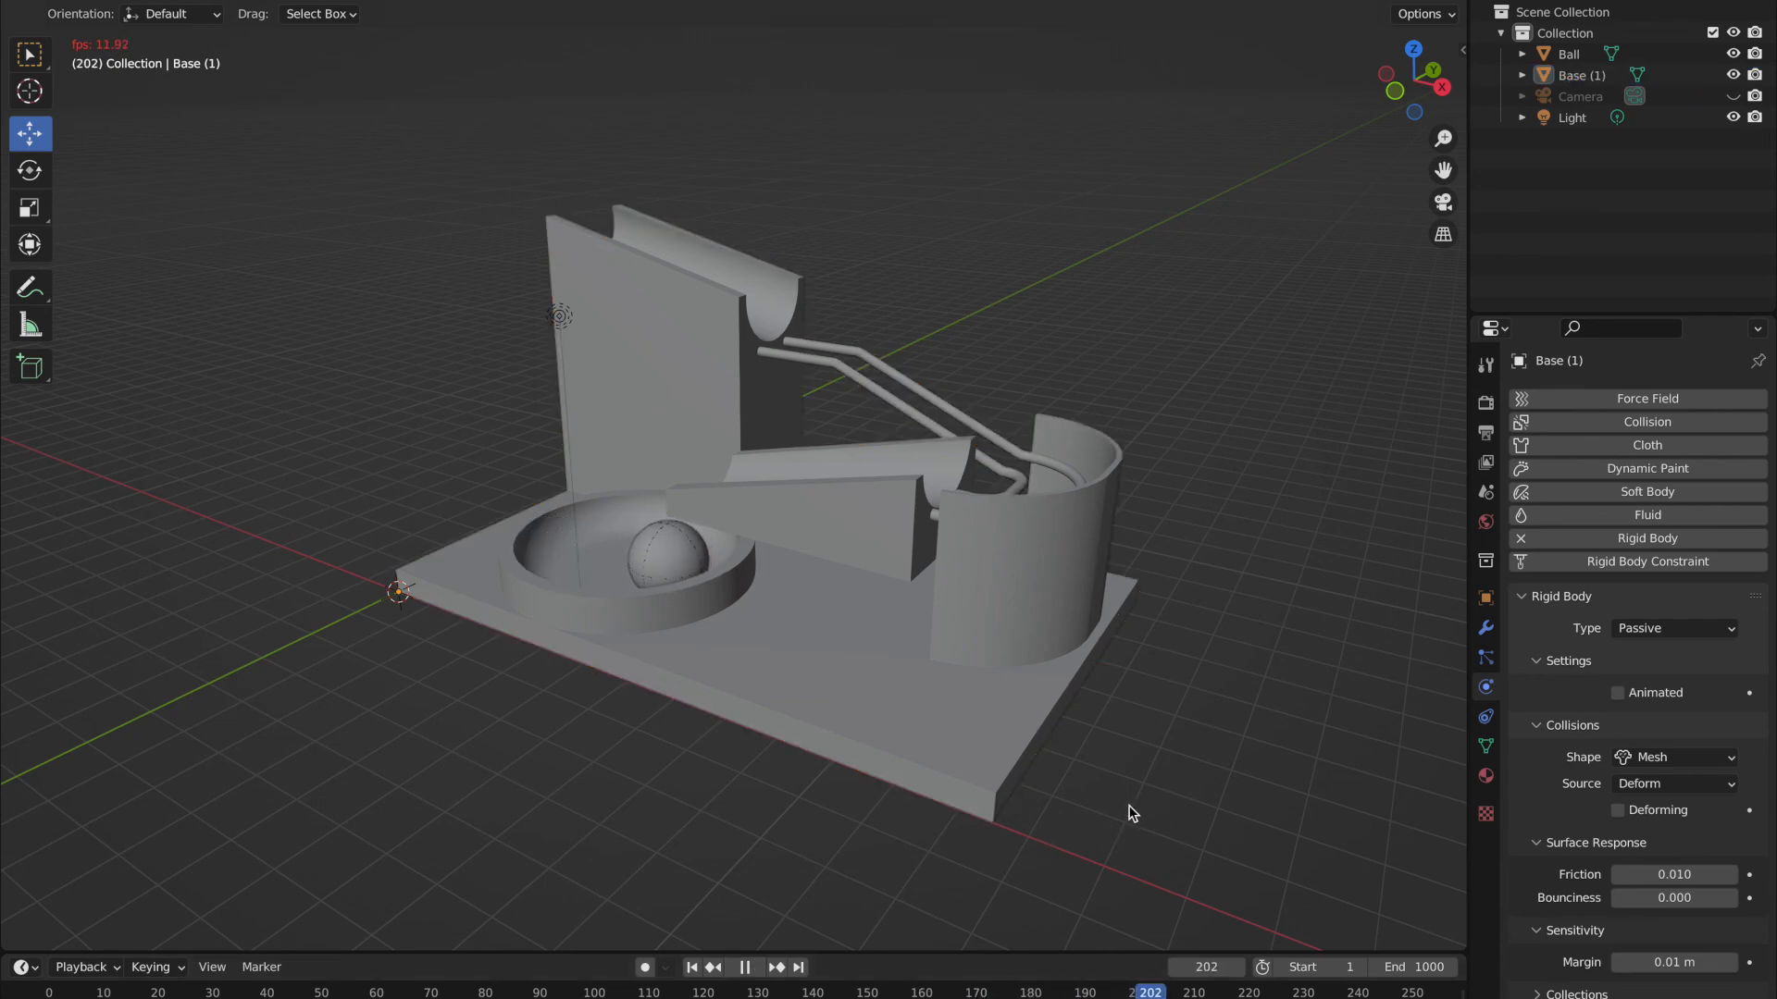
Step: Stop playback at frame 225 with the ball resting in the bowl
click(745, 967)
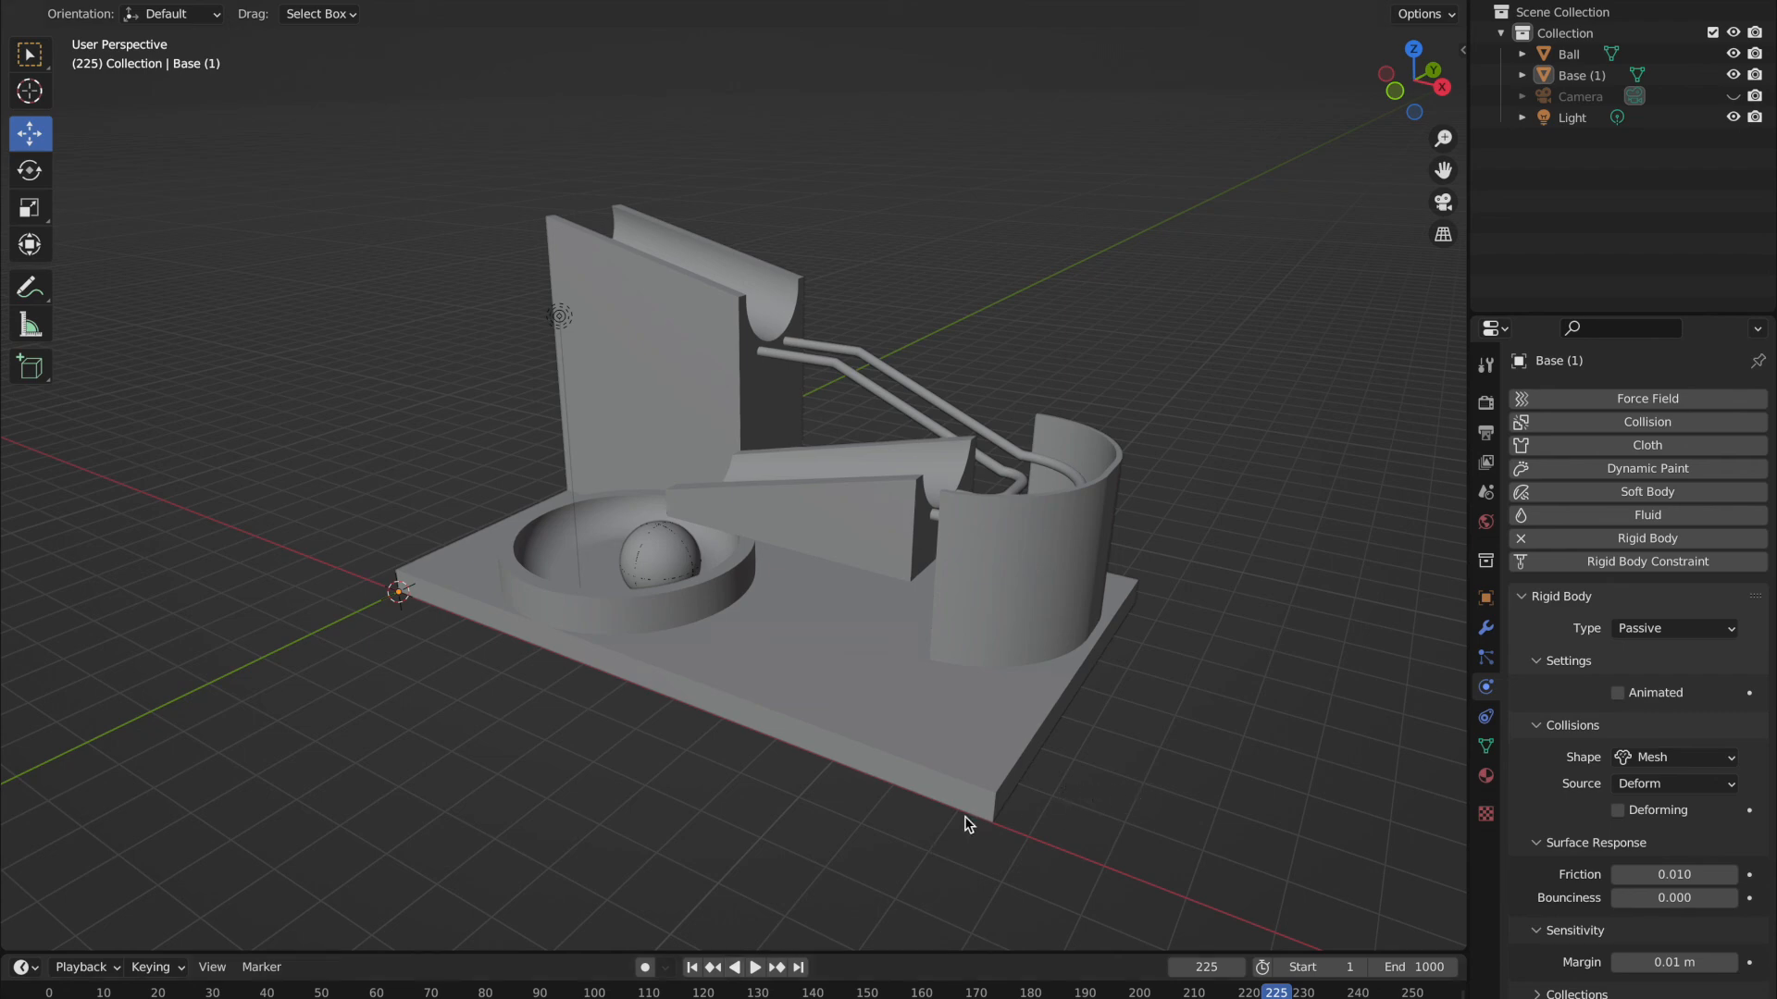
mouse_move(978, 841)
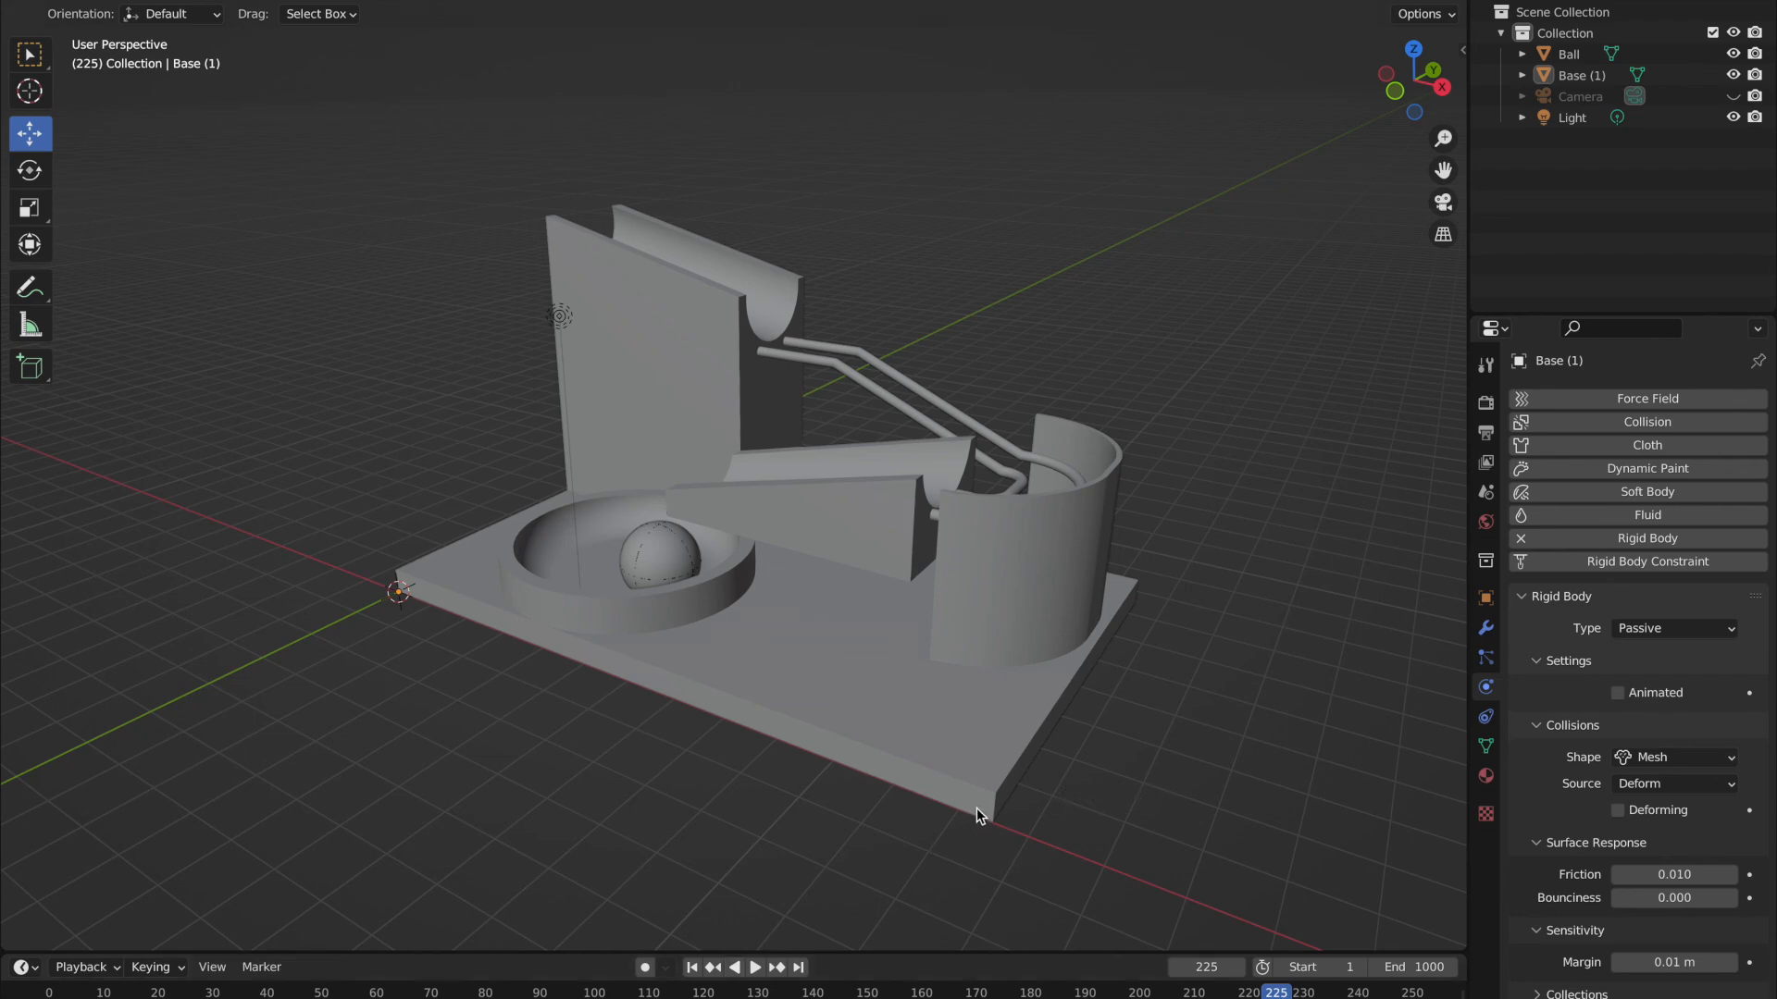
mouse_move(1099, 579)
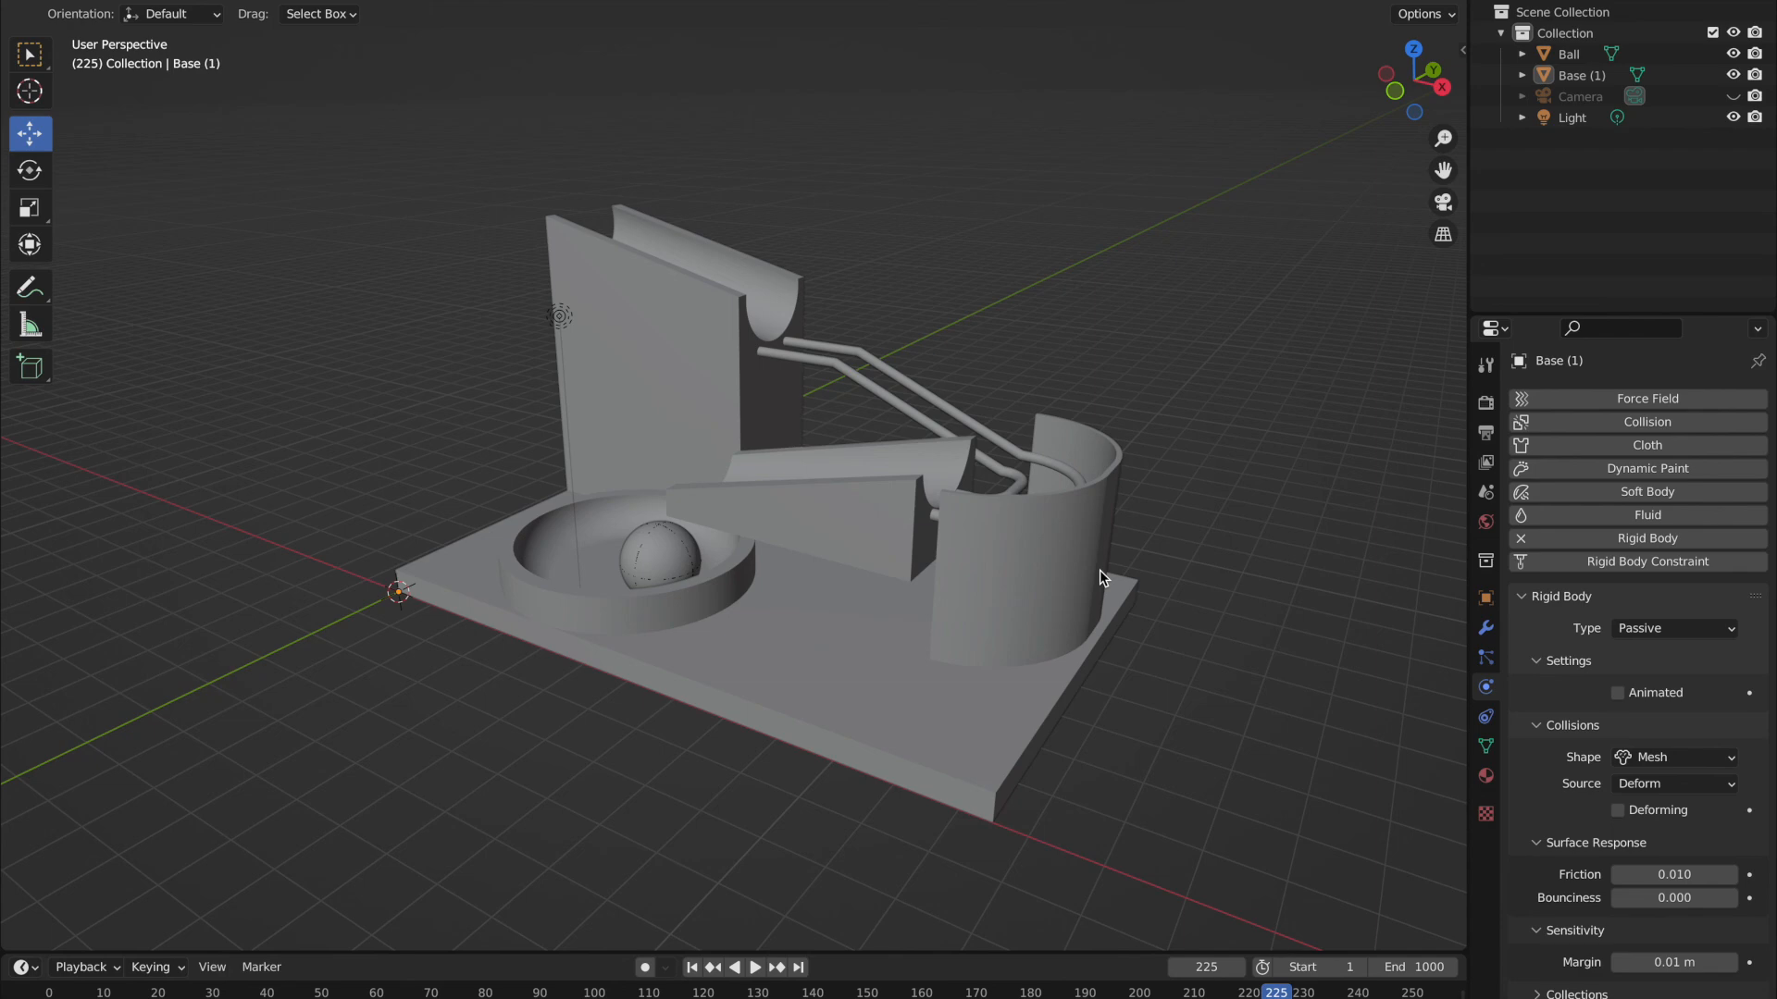
mouse_move(931, 460)
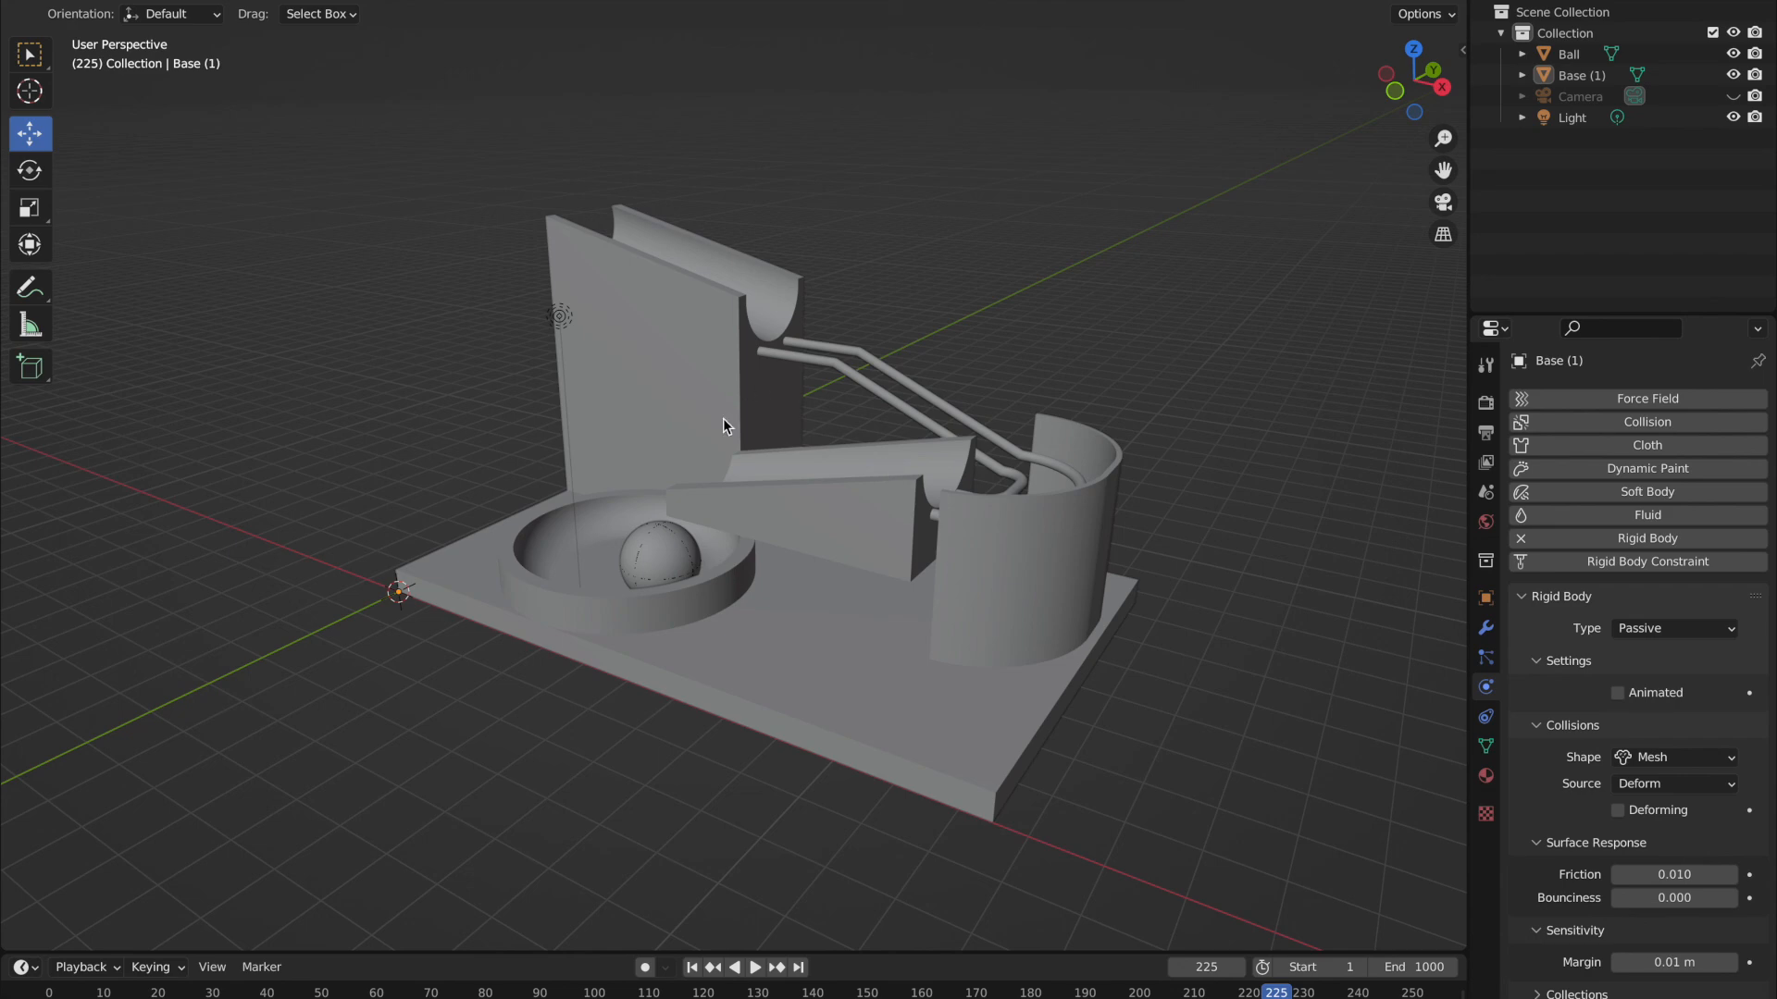
mouse_move(622, 356)
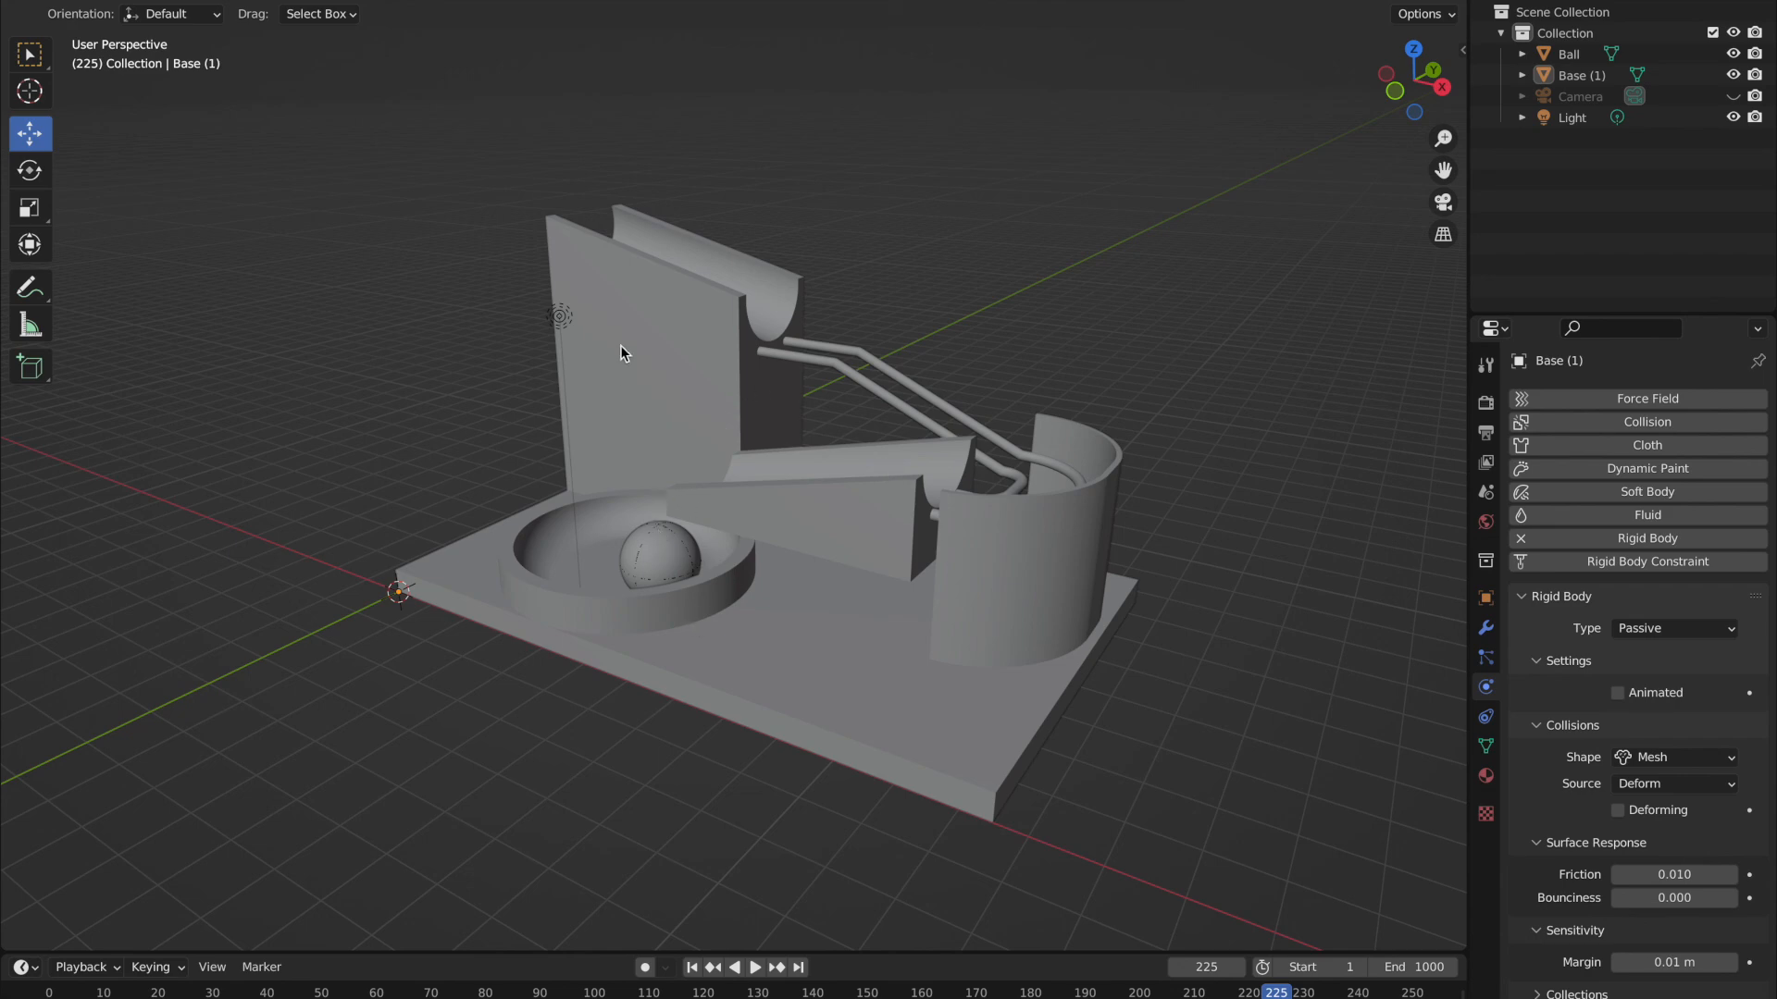
mouse_move(660, 568)
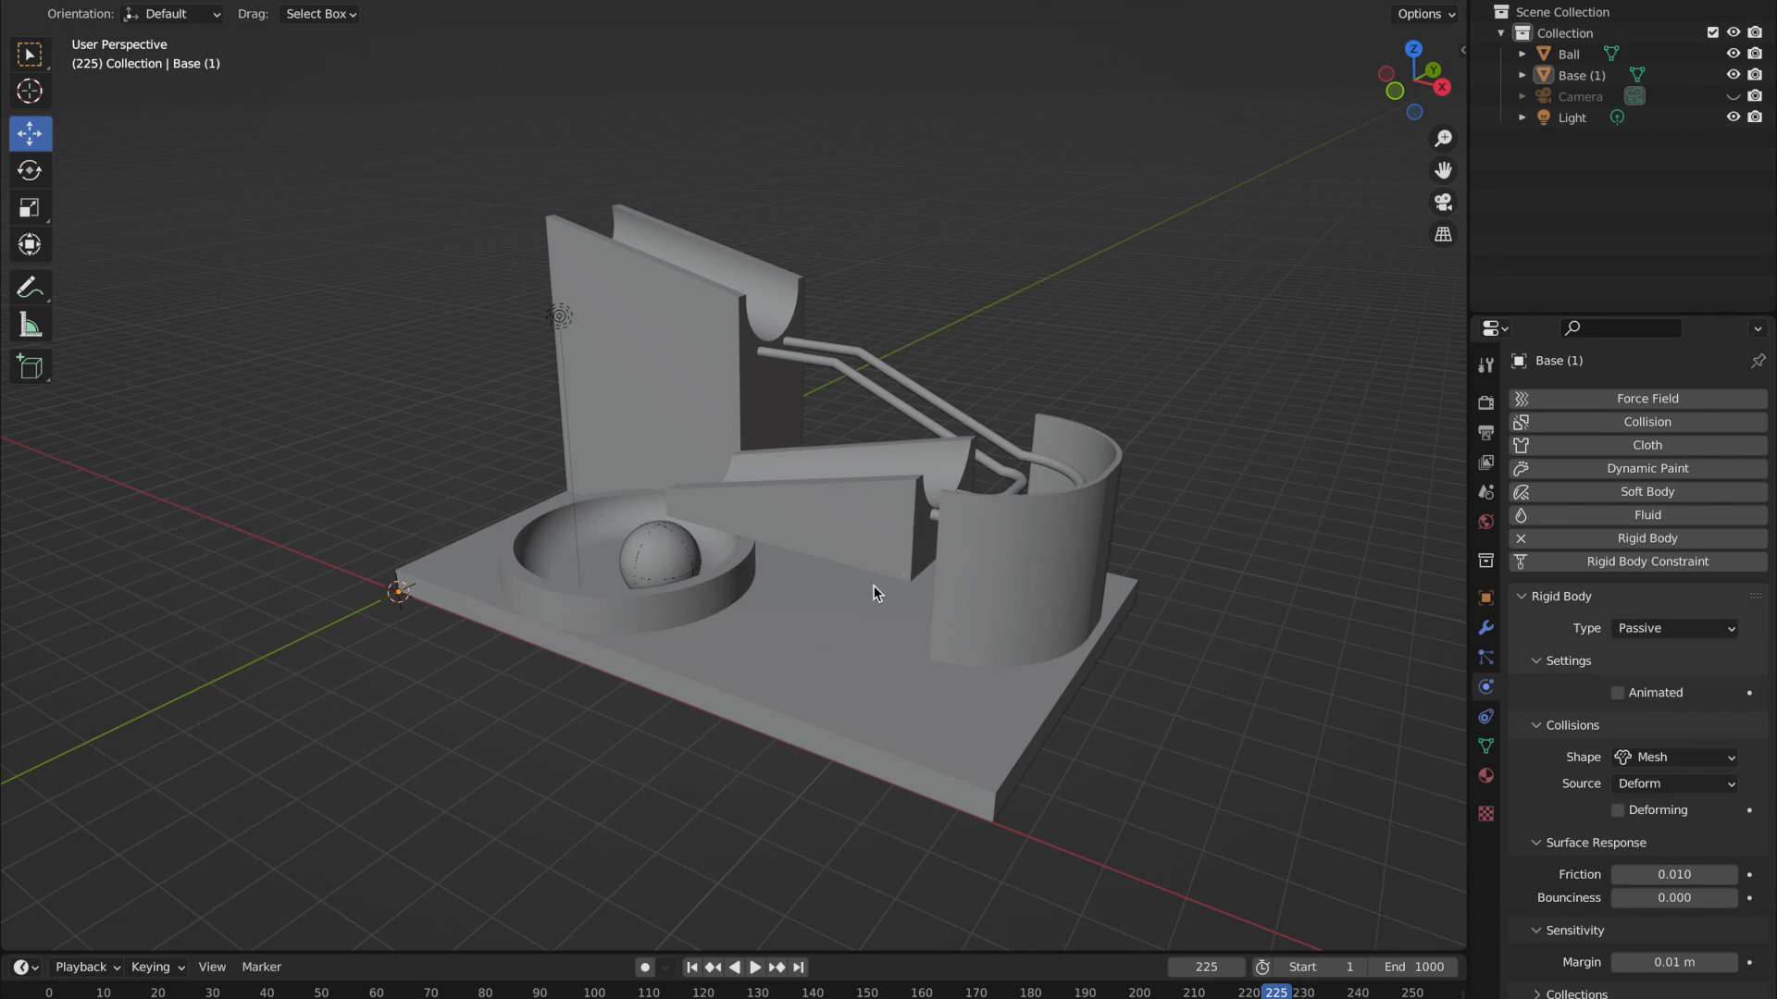
mouse_move(730, 347)
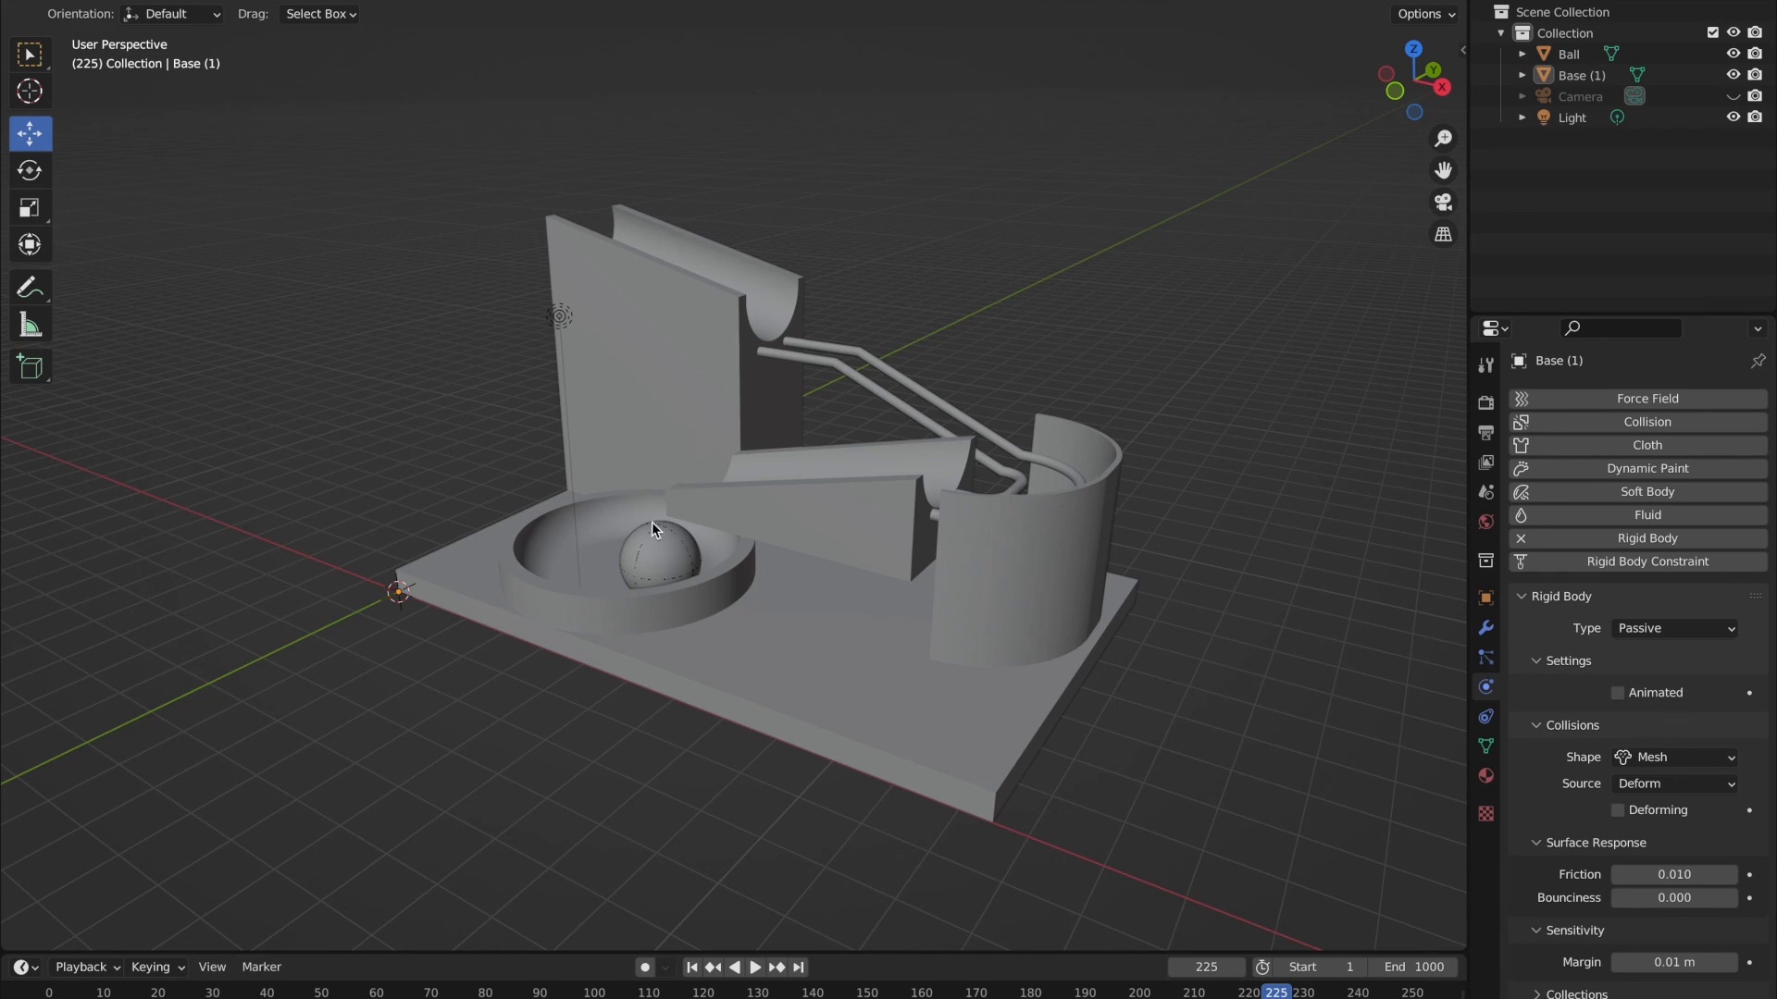
mouse_move(653, 543)
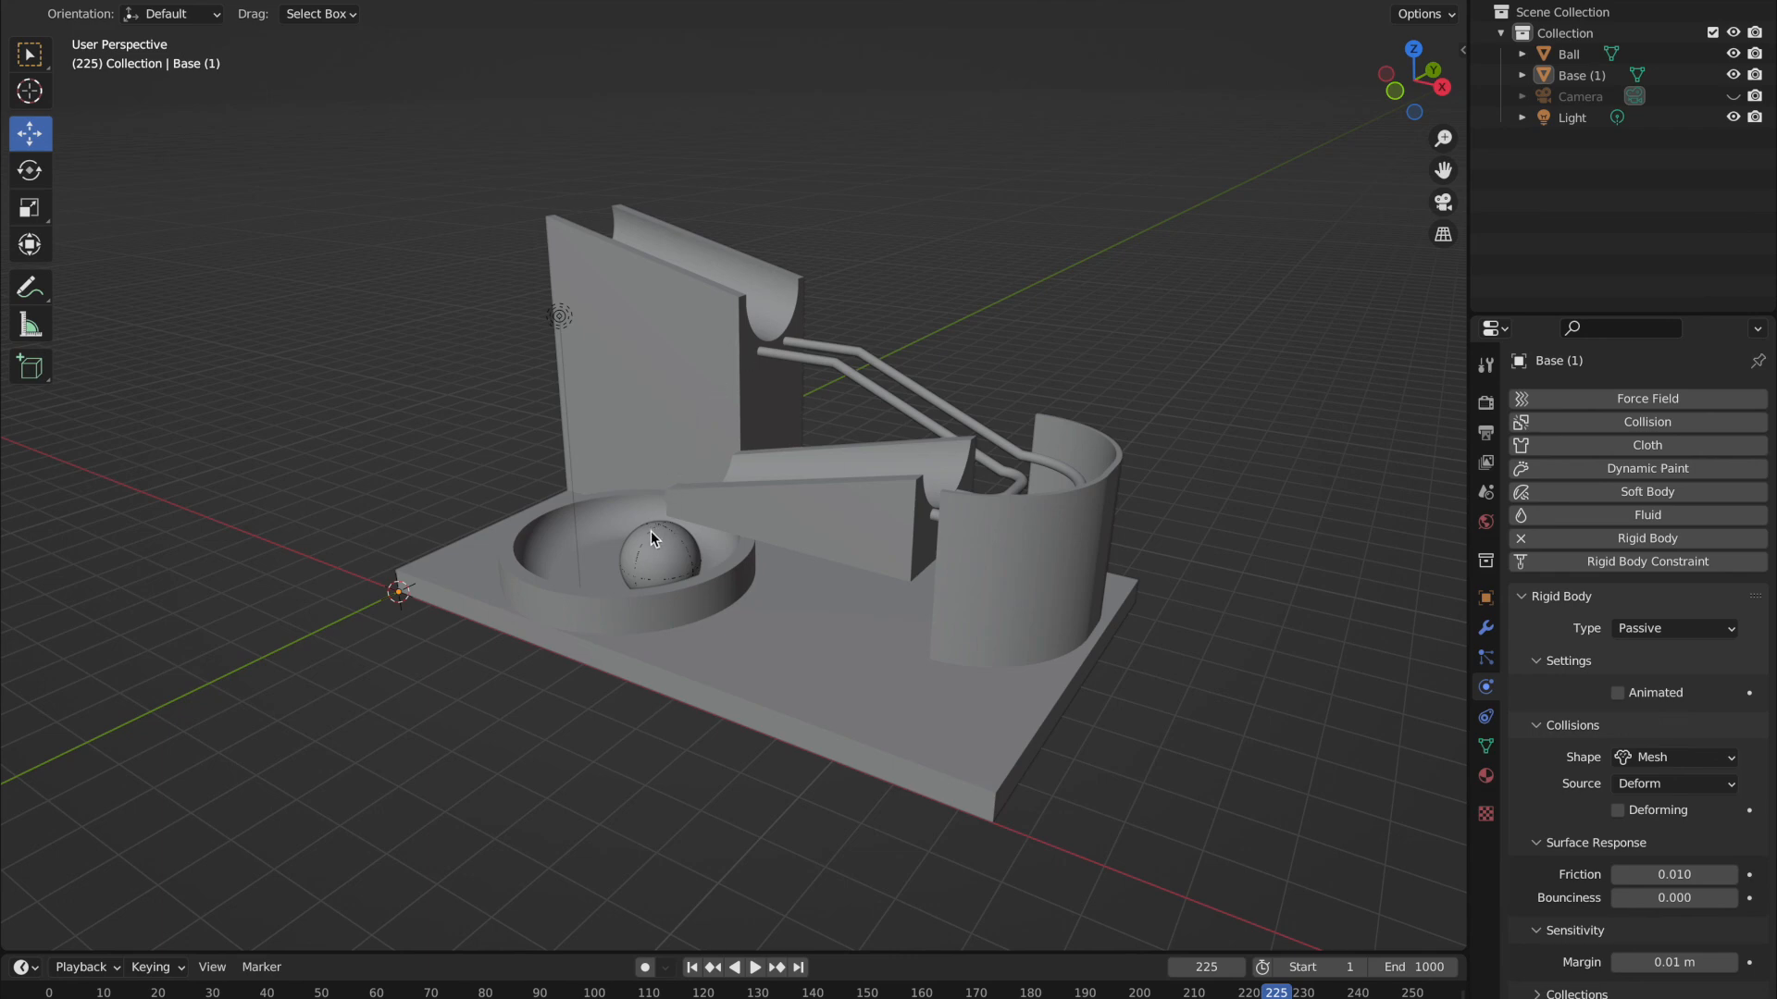